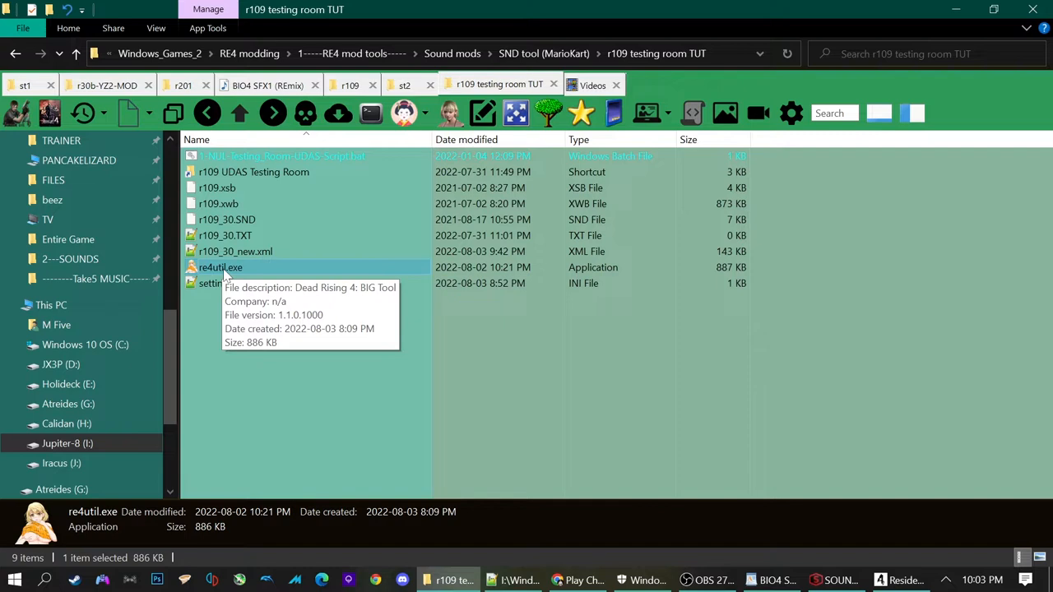
pyautogui.moveTo(247, 194)
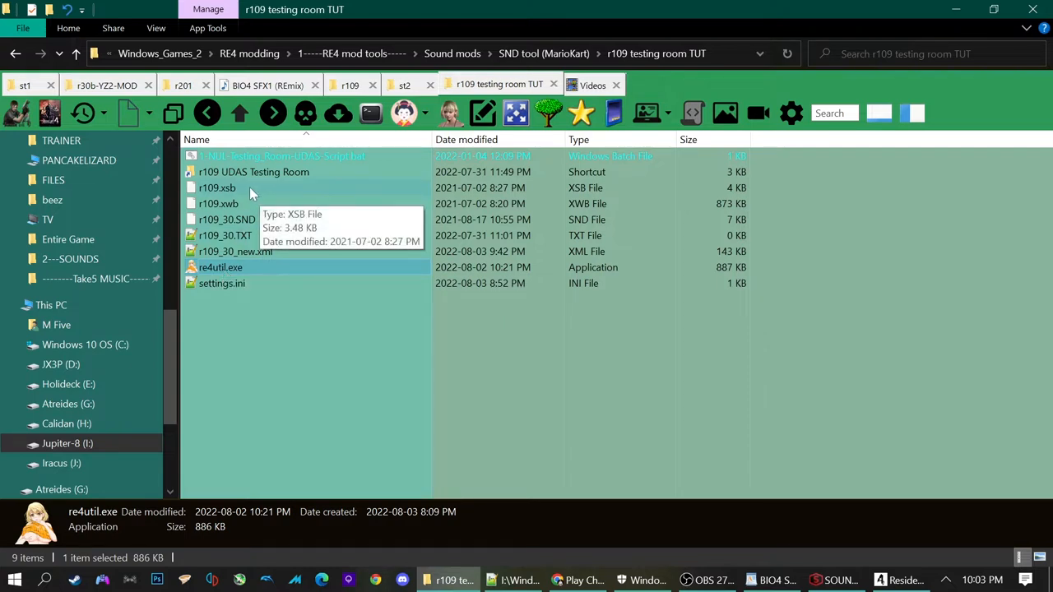
# Look over the r109 xsb and xwb sound bank files and switch to the r109 UDAS folder.
pyautogui.click(217, 187)
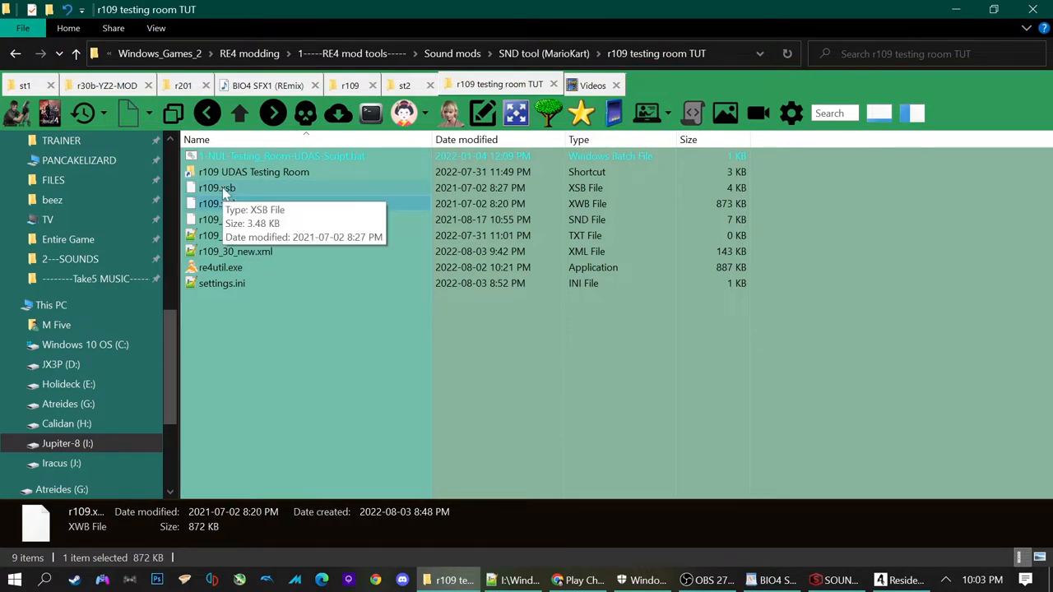
pyautogui.click(217, 187)
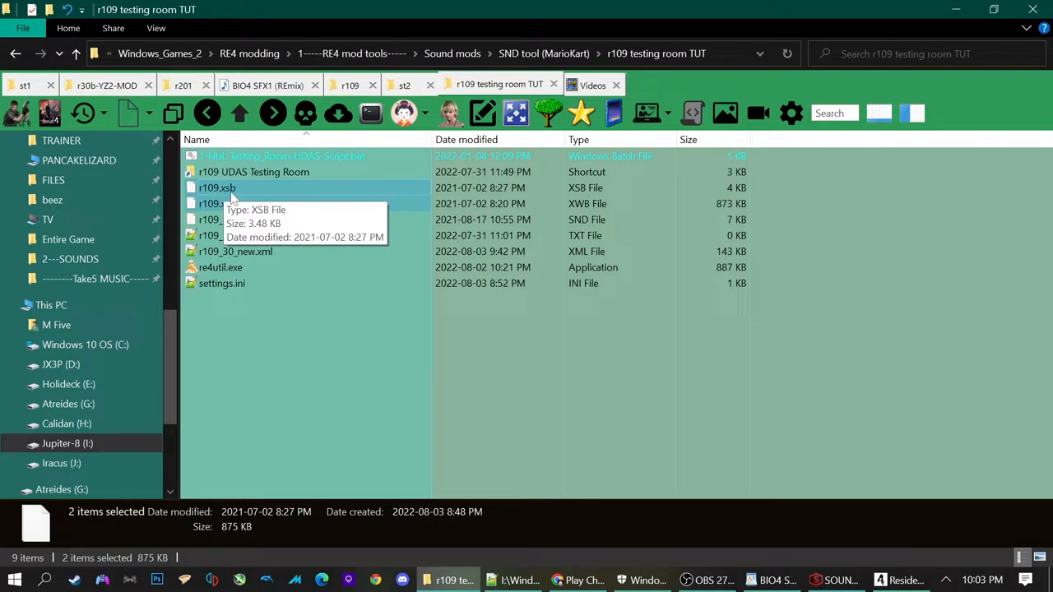
pyautogui.moveTo(217, 204)
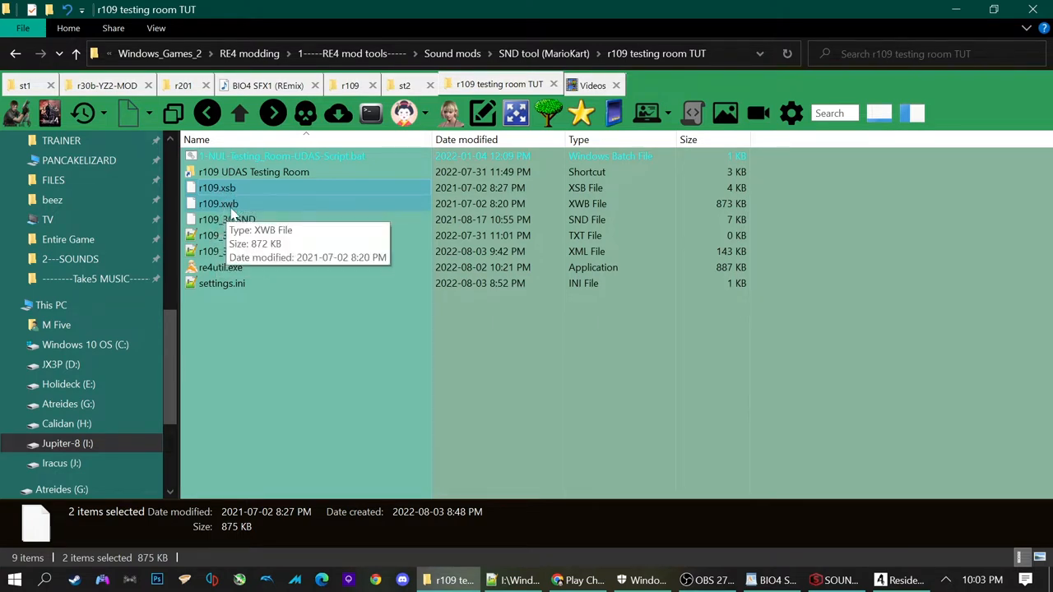
pyautogui.moveTo(231, 204)
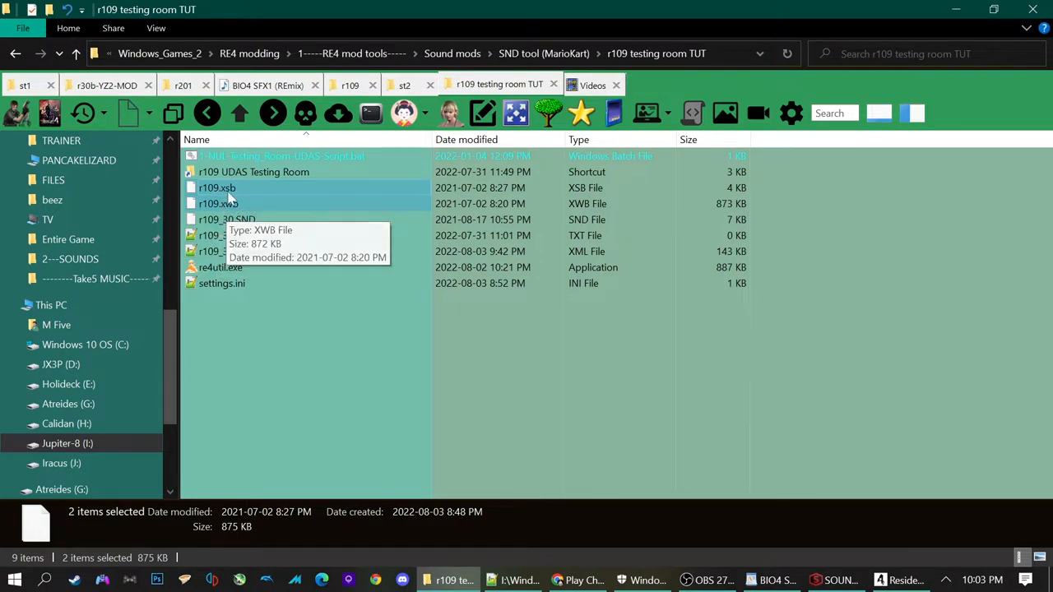
pyautogui.click(217, 204)
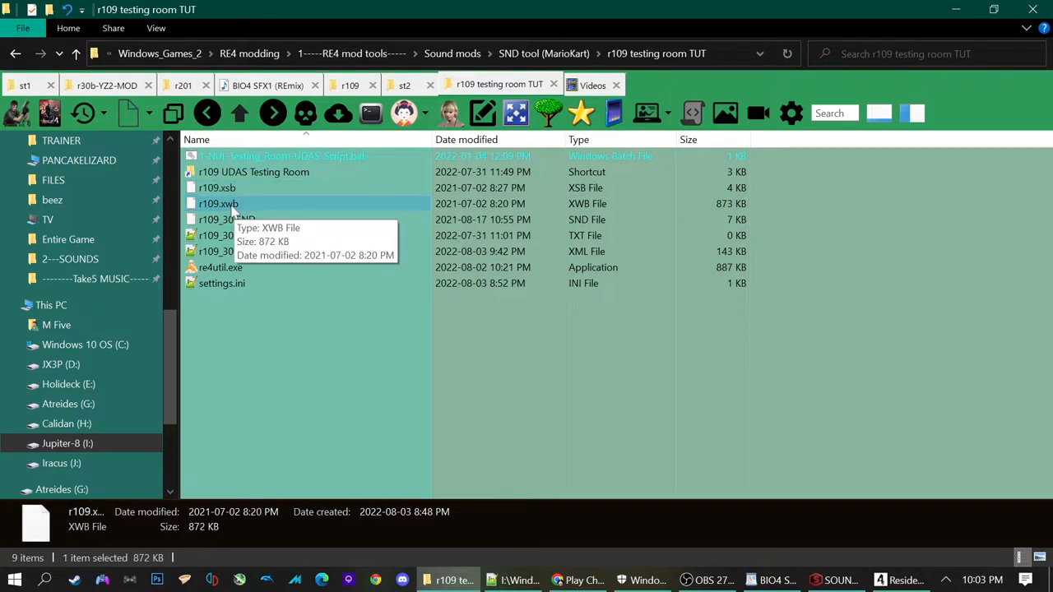
pyautogui.moveTo(217, 187)
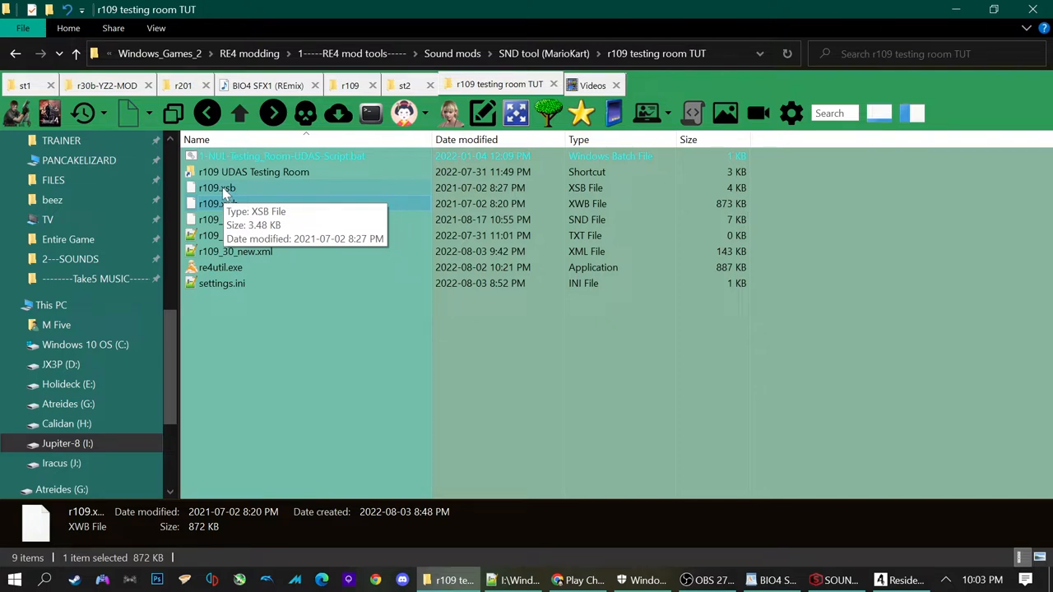
pyautogui.click(227, 220)
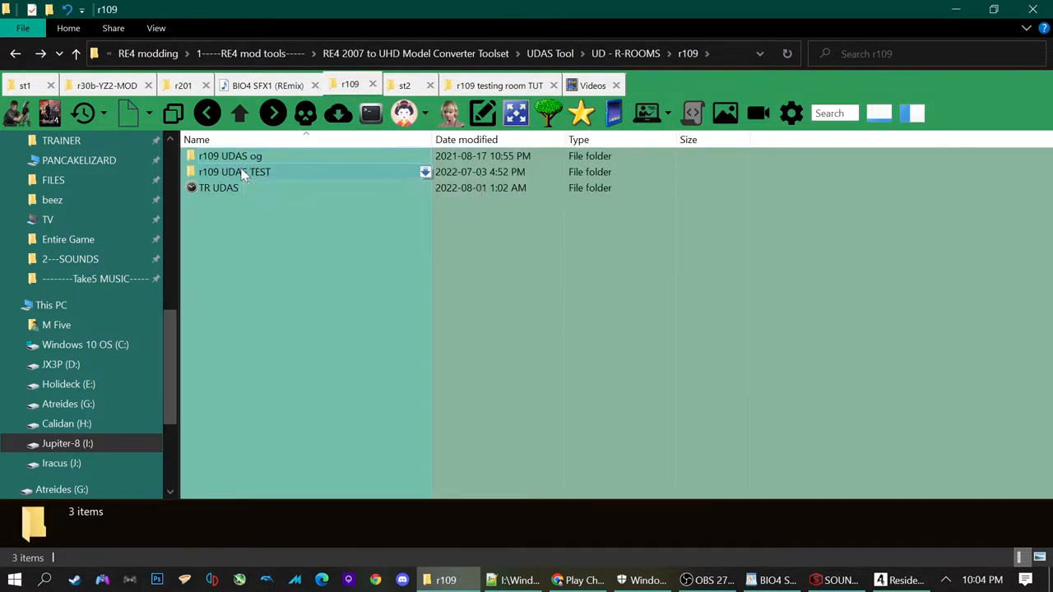
# Browse into the original r109 UDAS folder and enter one of the room sound folders.
pyautogui.doubleClick(230, 154)
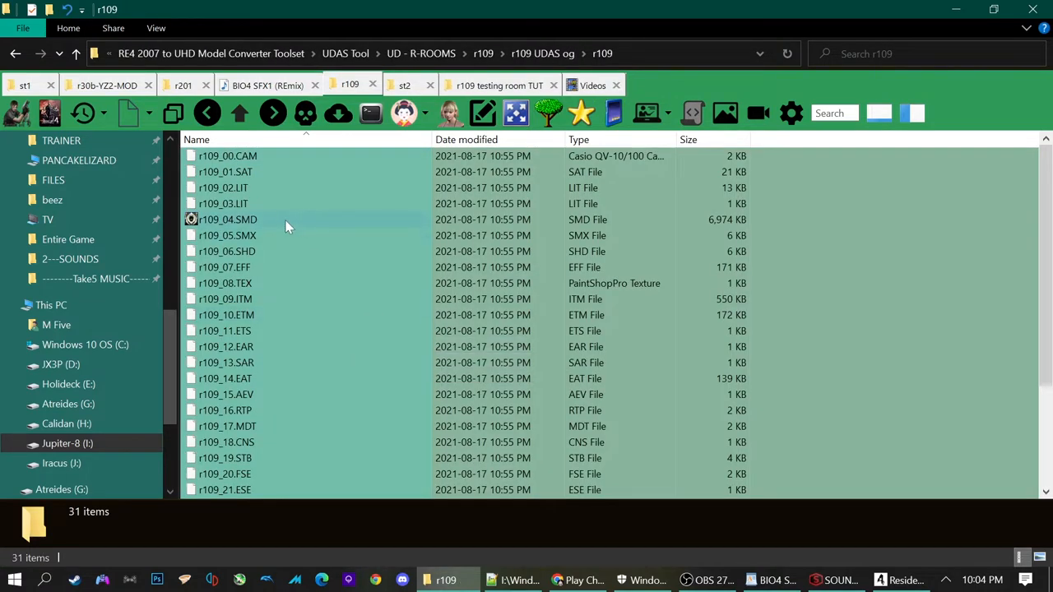
pyautogui.moveTo(271, 393)
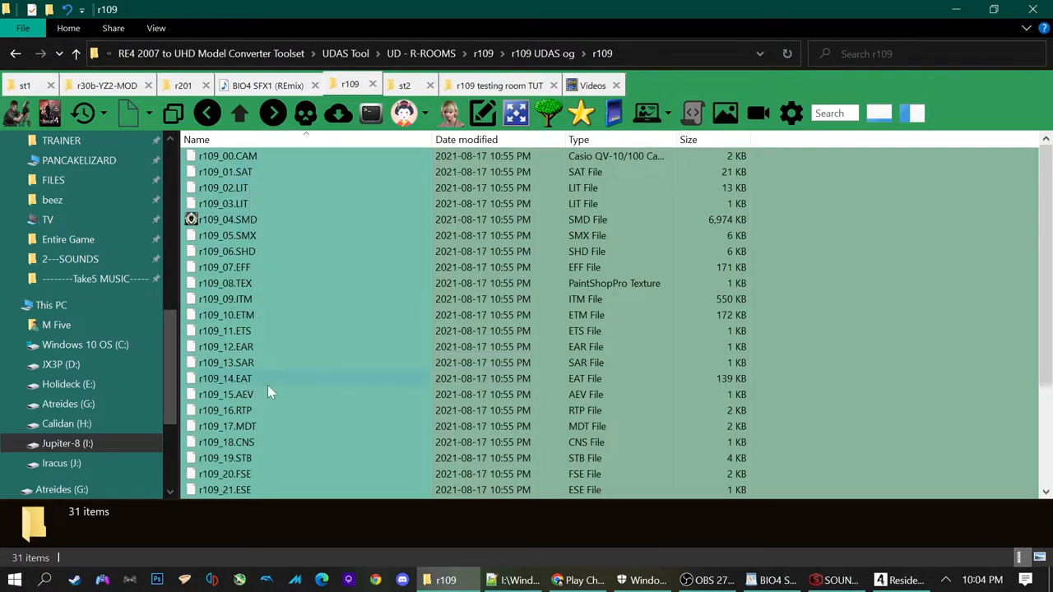
pyautogui.scroll(-3)
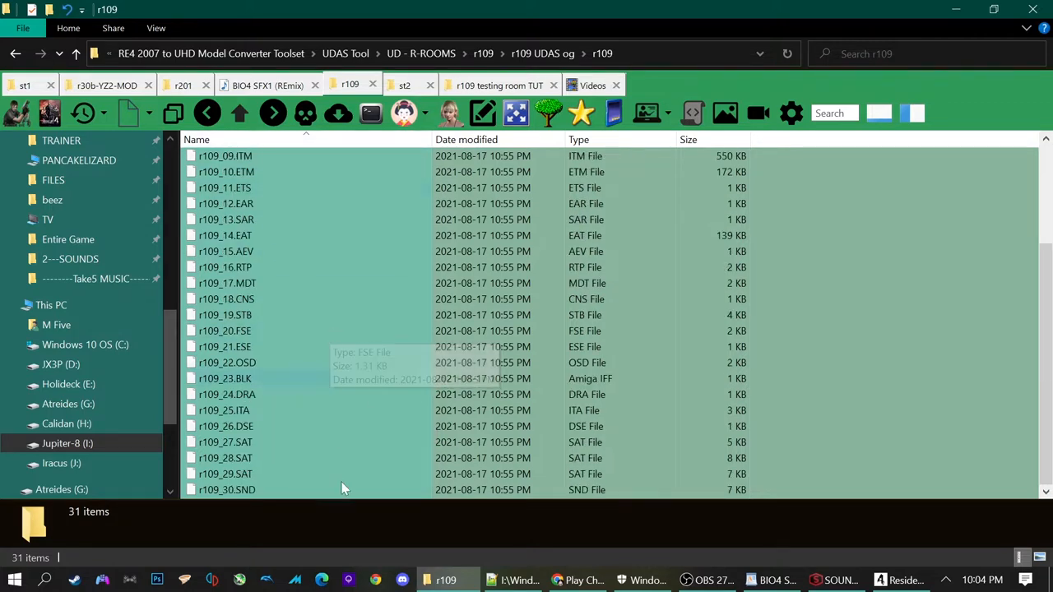
pyautogui.moveTo(609, 176)
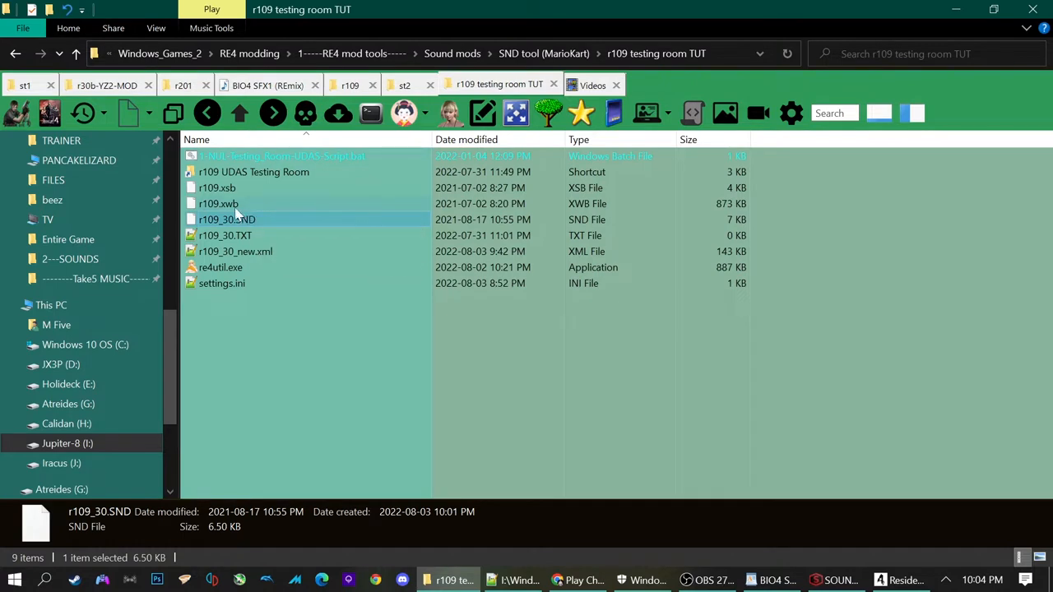
pyautogui.moveTo(217, 188)
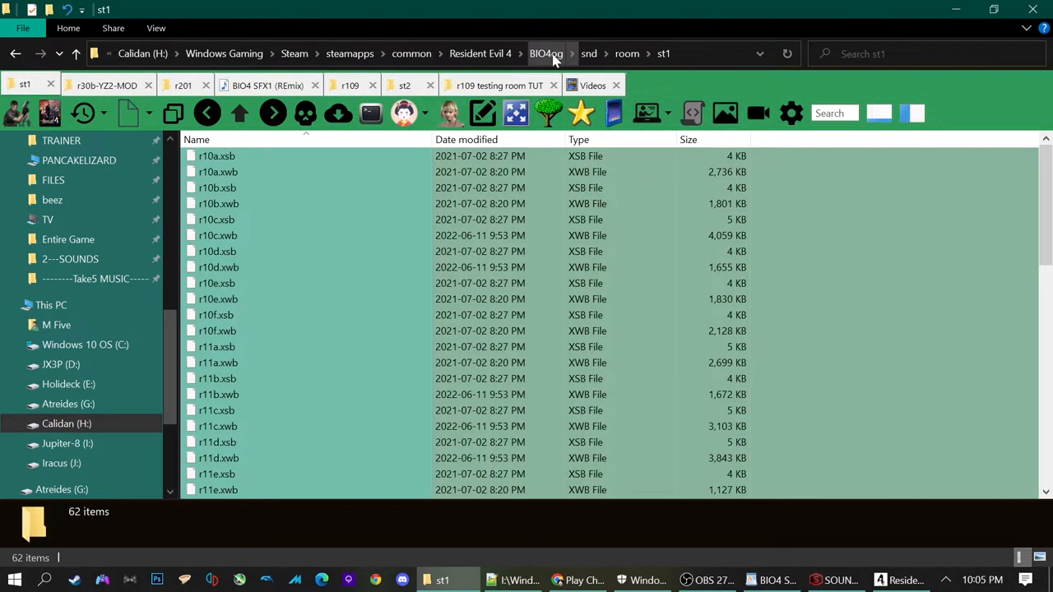
pyautogui.moveTo(626, 53)
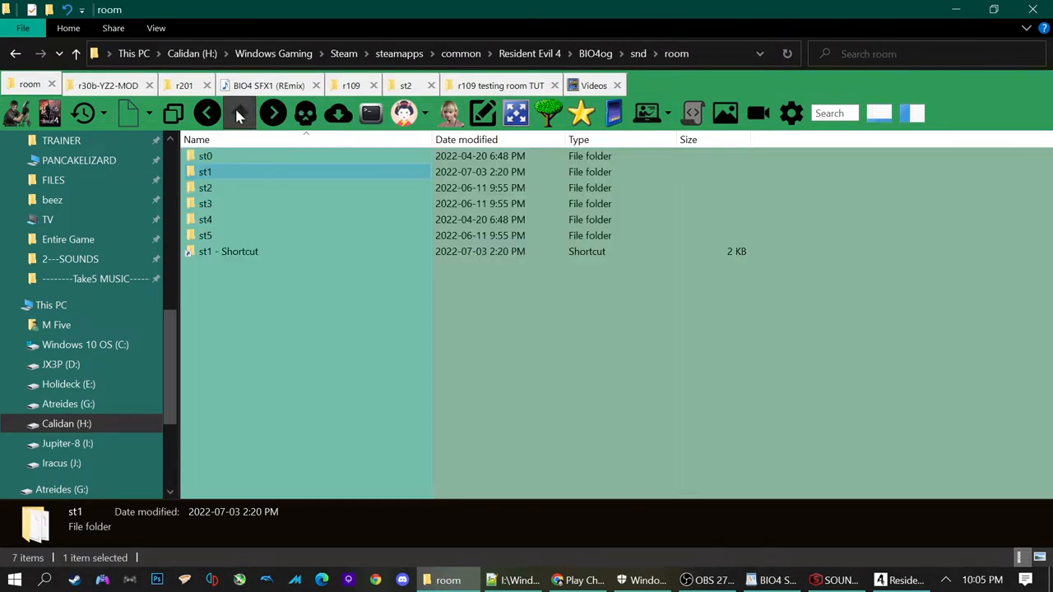
pyautogui.moveTo(227, 188)
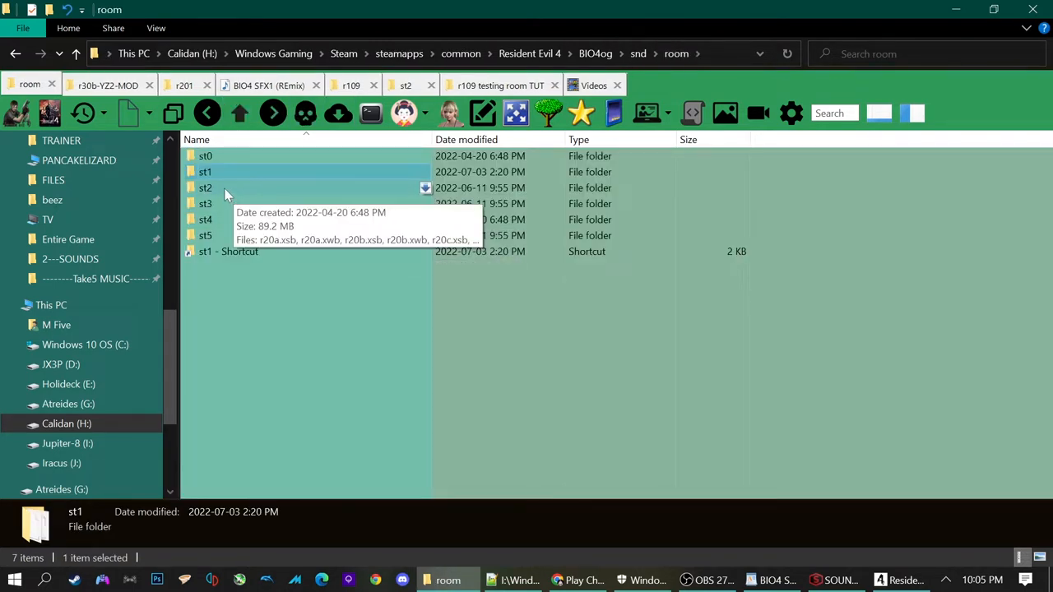
pyautogui.doubleClick(206, 187)
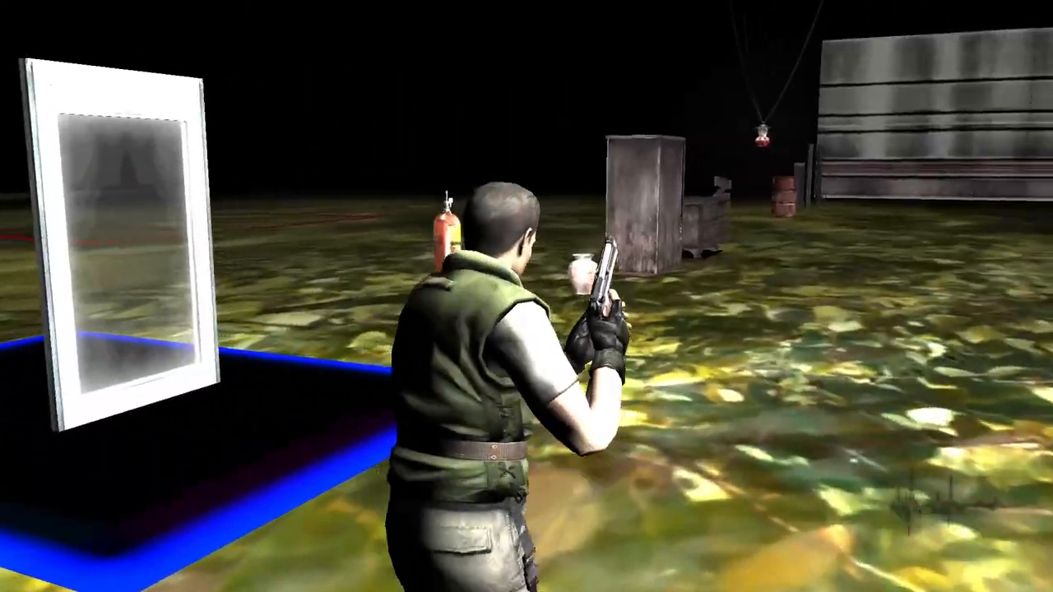
pyautogui.moveTo(526, 296)
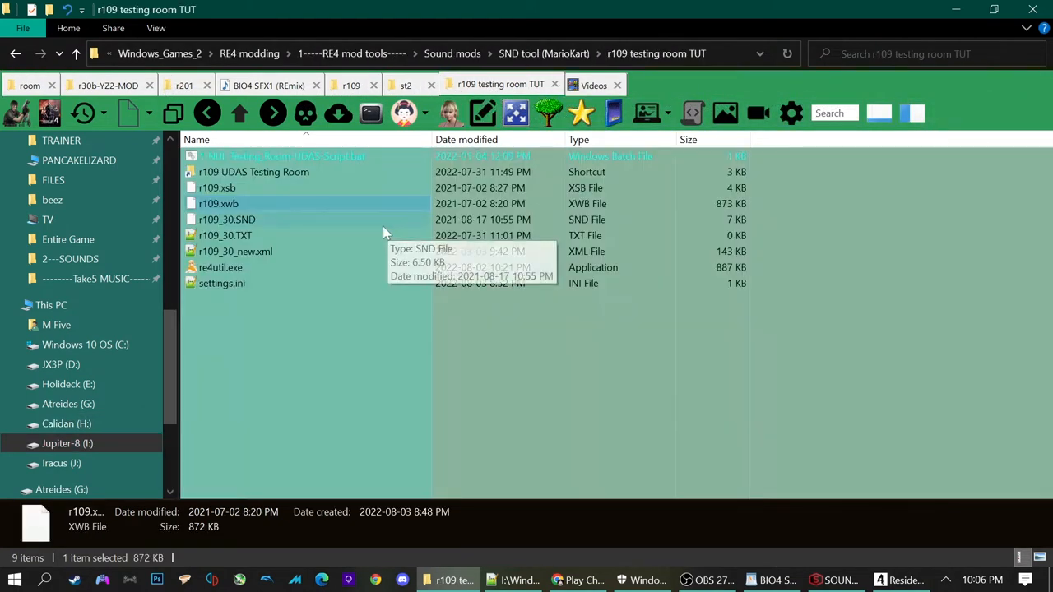
pyautogui.moveTo(222, 187)
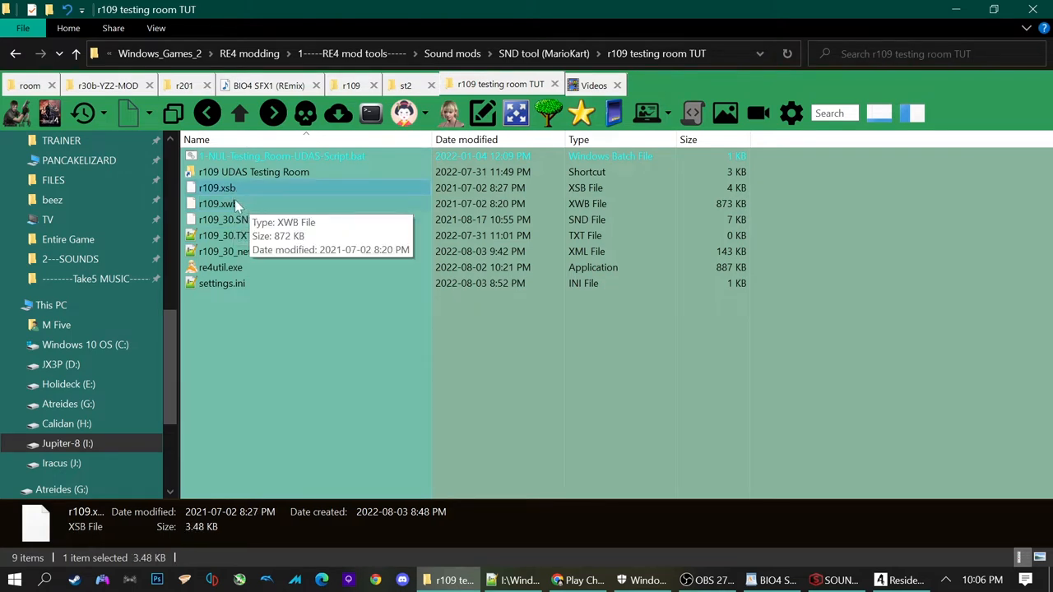
# Select r109.xwb for extraction, then select all nine extracted WAV files to open them.
pyautogui.click(217, 204)
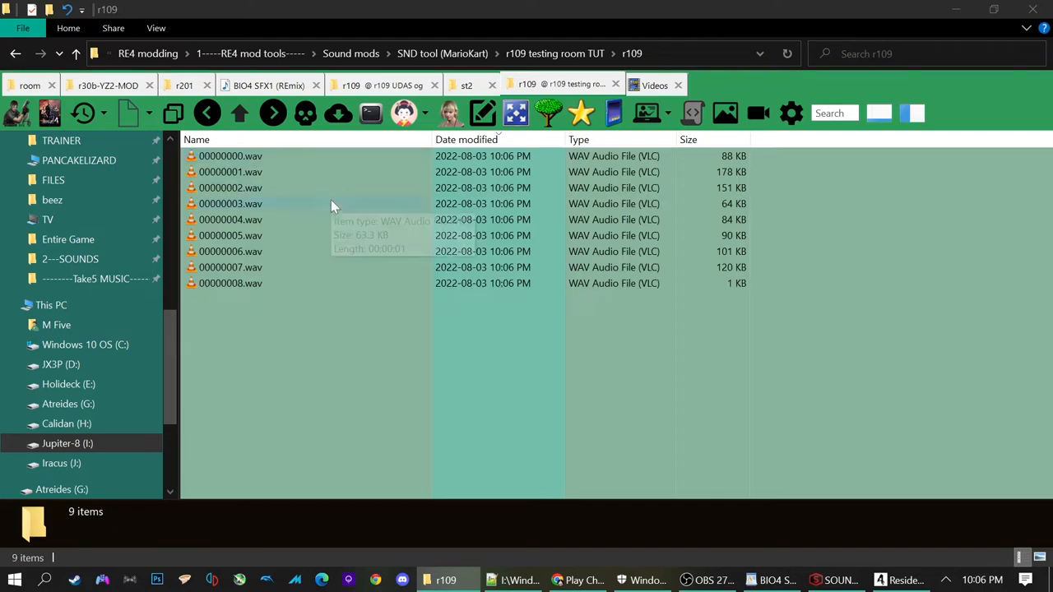
pyautogui.press('ctrl+a')
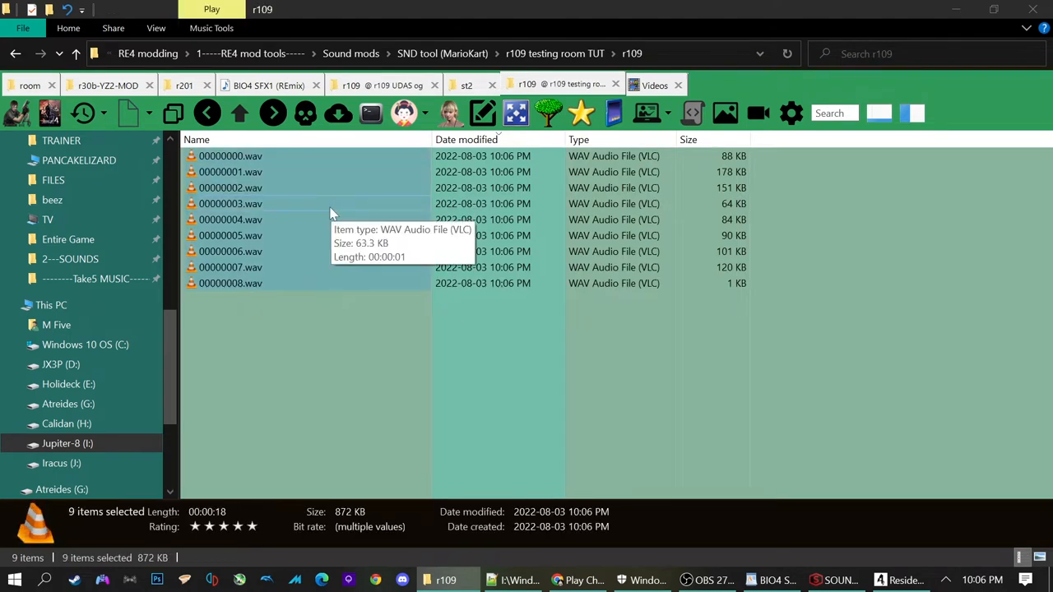
pyautogui.moveTo(217, 184)
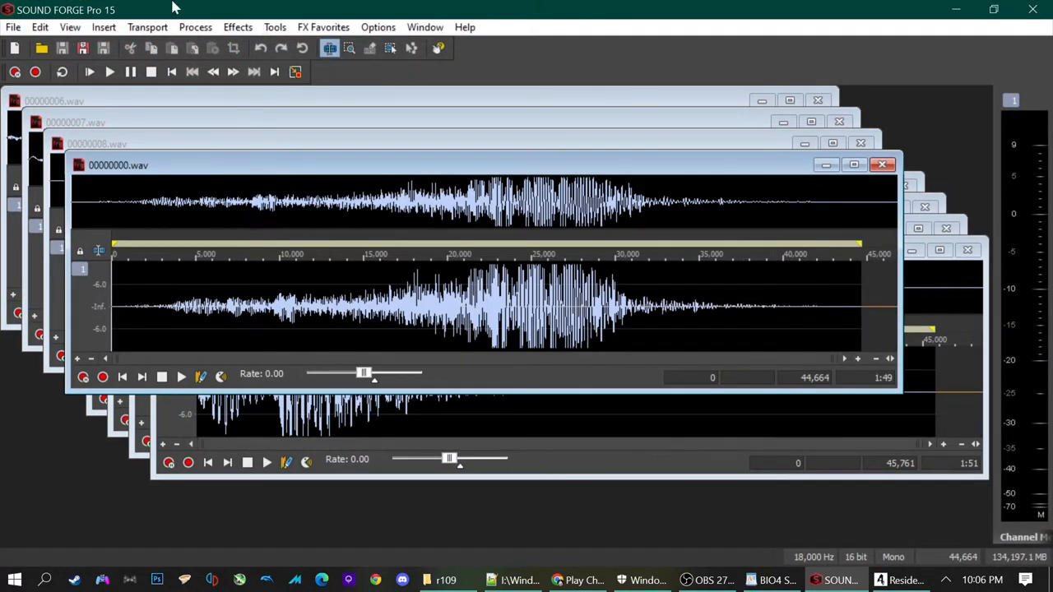
pyautogui.moveTo(370, 152)
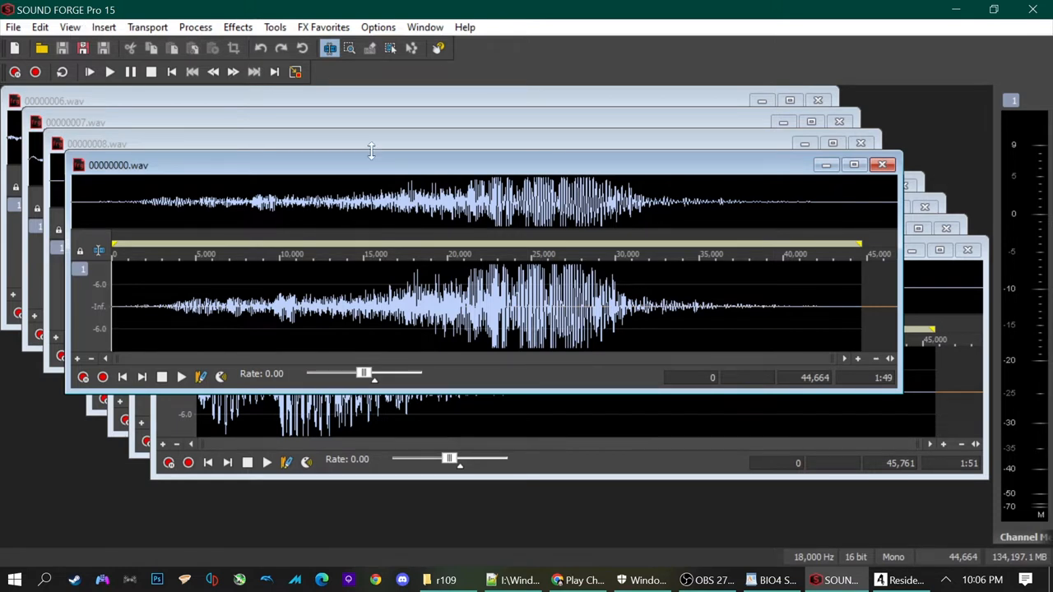
pyautogui.moveTo(562, 385)
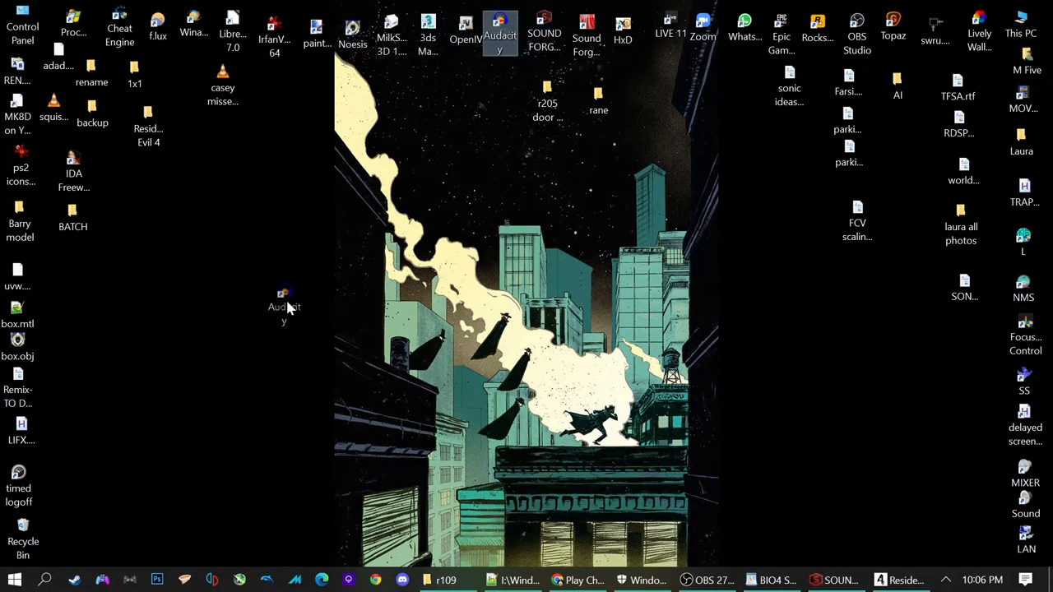
# Play the first extracted sound in SOUND FORGE and bring up its volume adjustment.
pyautogui.moveTo(500, 33); pyautogui.dragTo(279, 302)
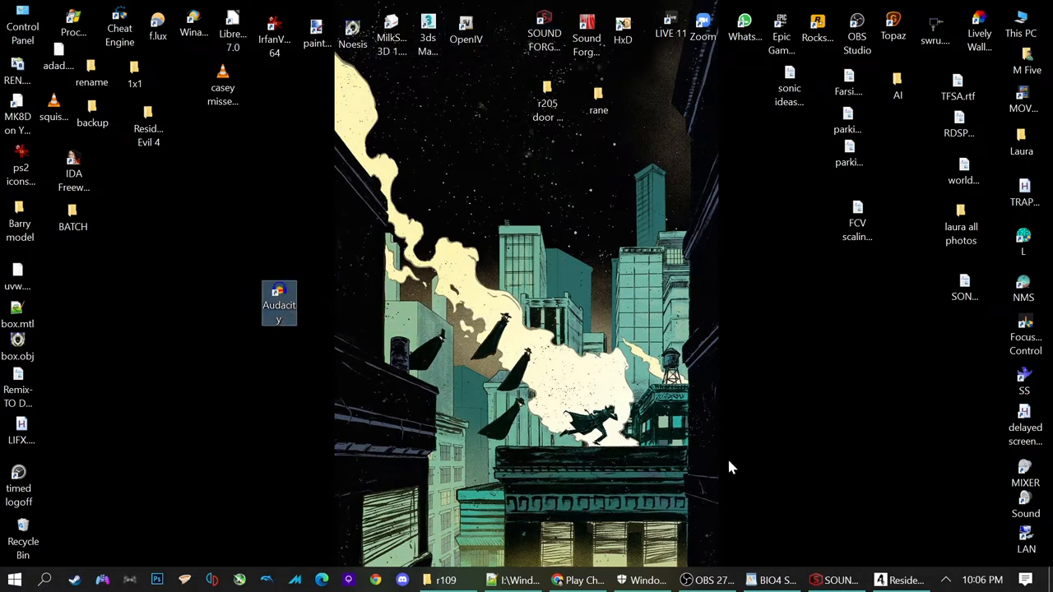
pyautogui.click(837, 579)
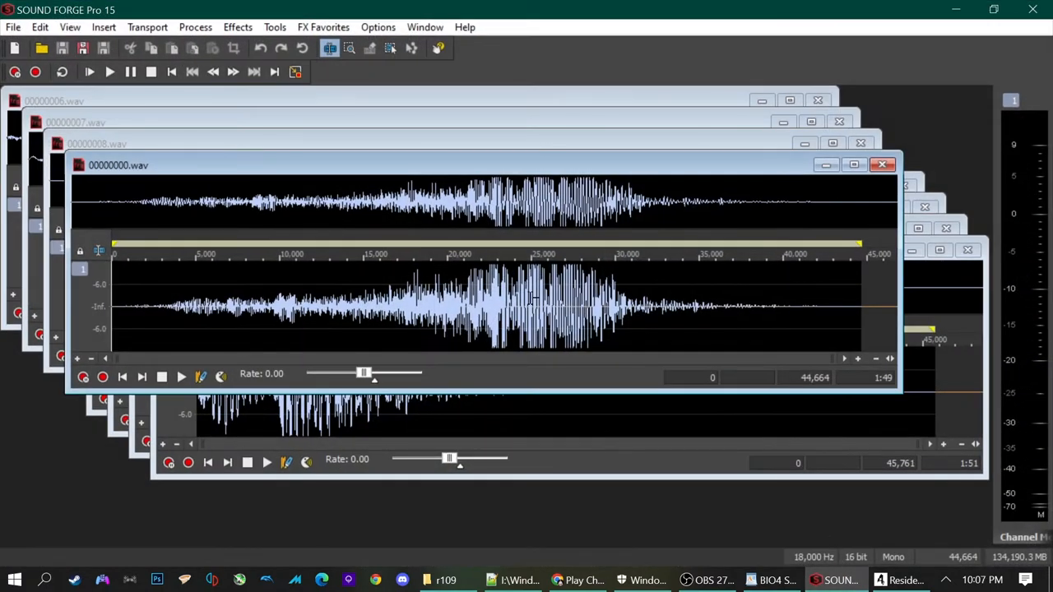
pyautogui.click(534, 304)
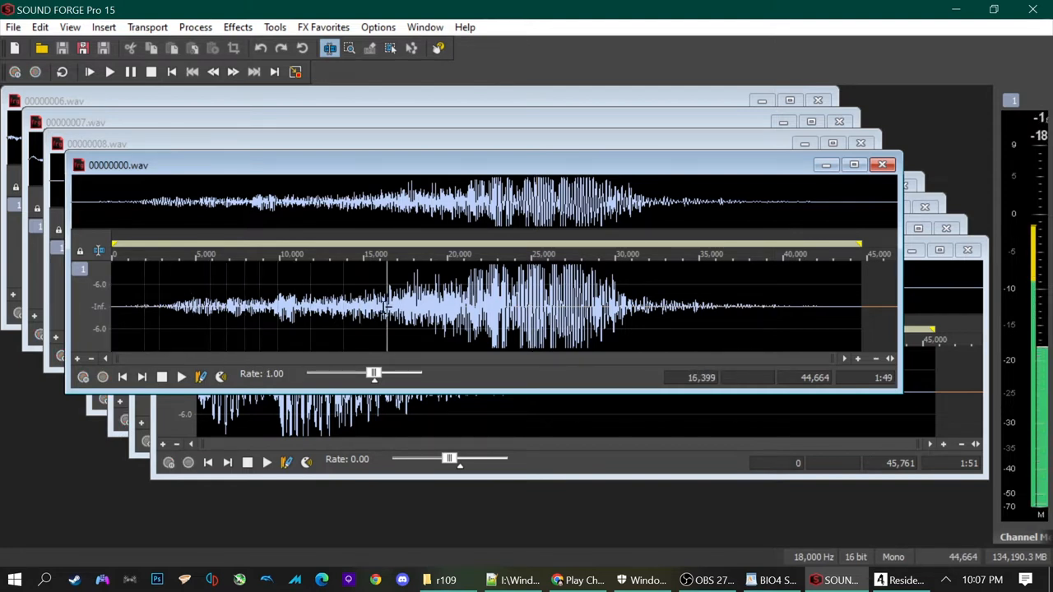
pyautogui.click(102, 376)
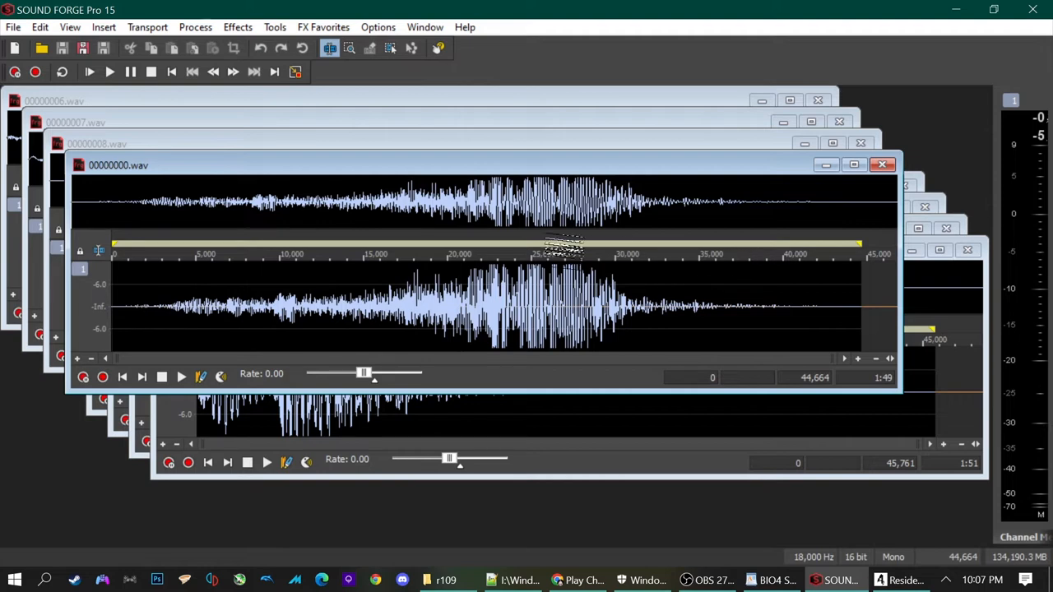
pyautogui.click(194, 27)
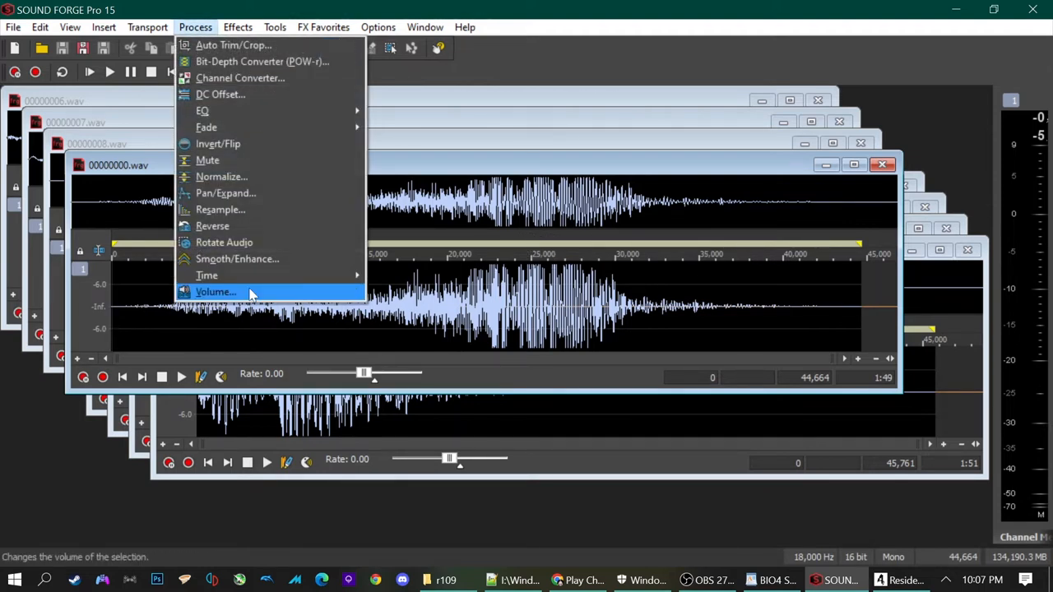
pyautogui.click(215, 292)
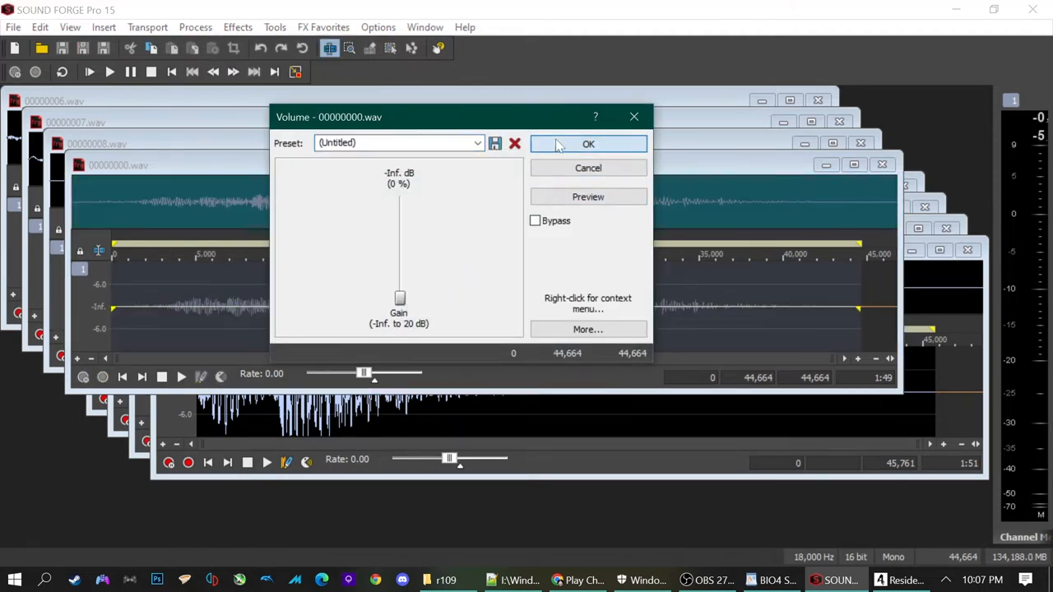
# Close the frontmost wav windows down through 00000006, 00000005 and 00000004.
pyautogui.click(589, 144)
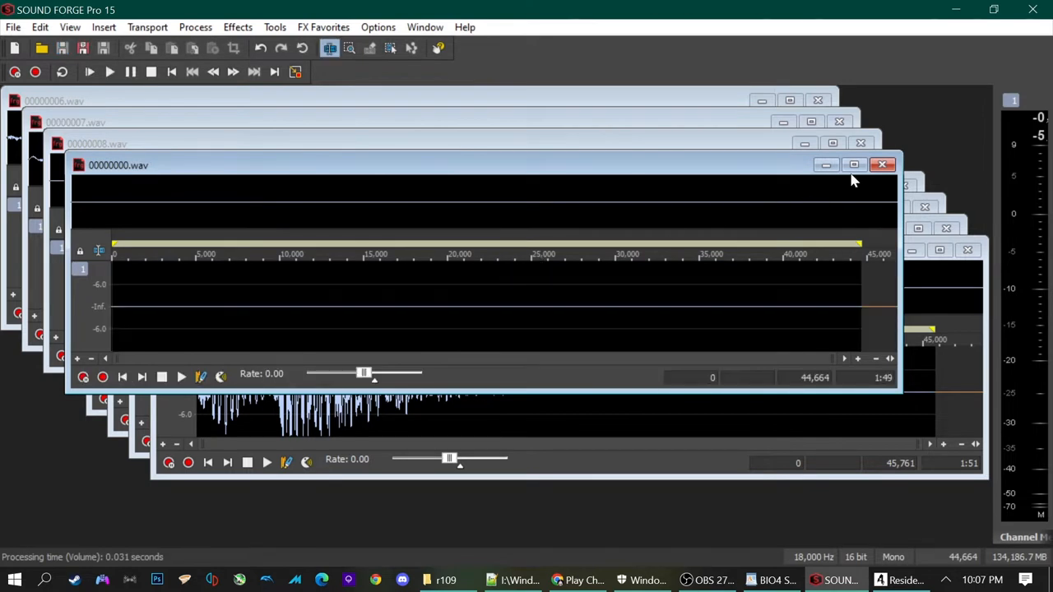
pyautogui.click(882, 165)
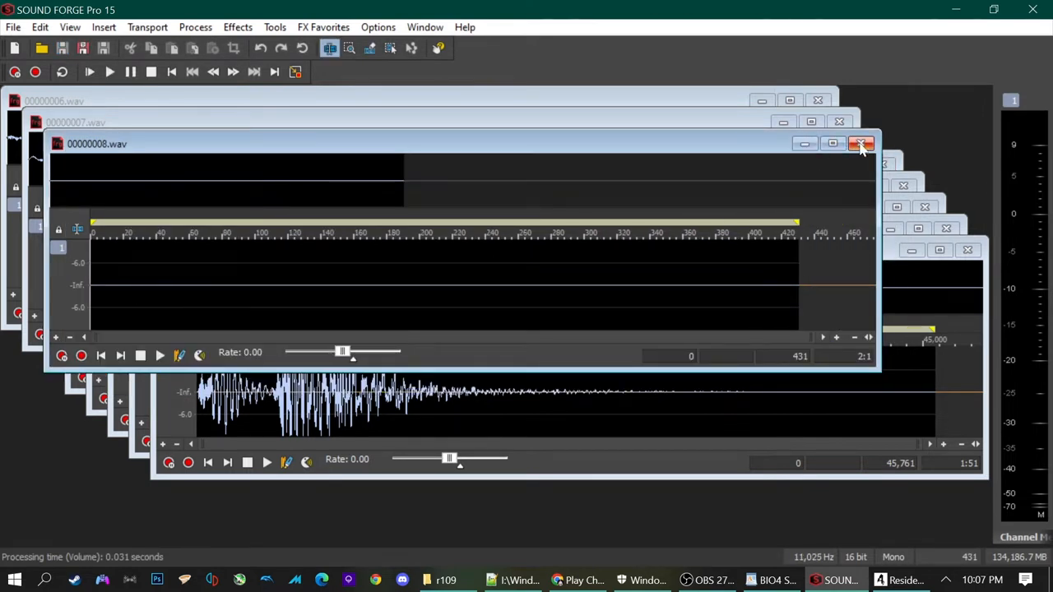
pyautogui.click(861, 144)
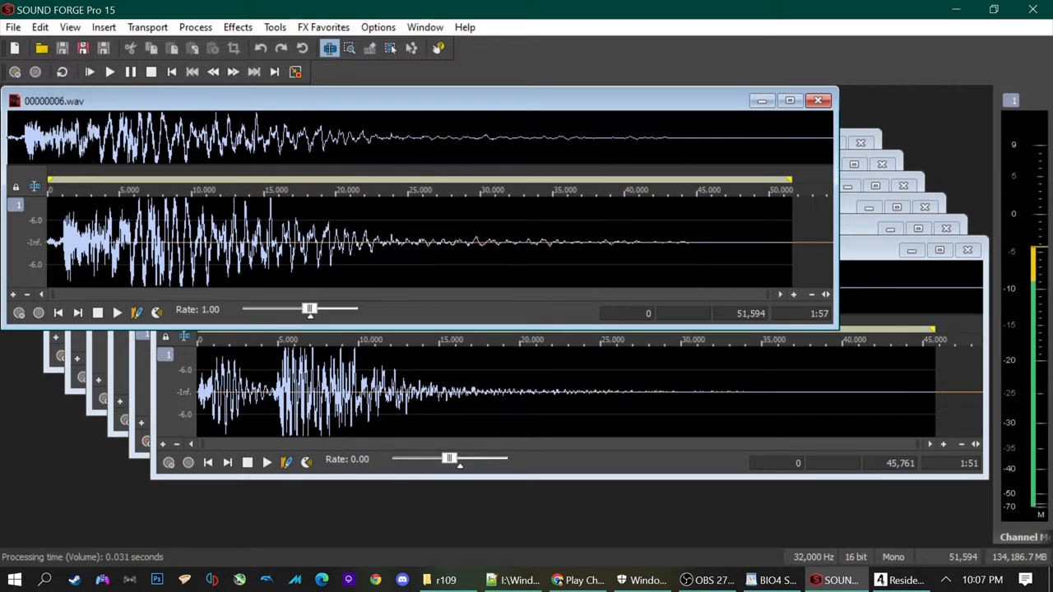
pyautogui.click(819, 101)
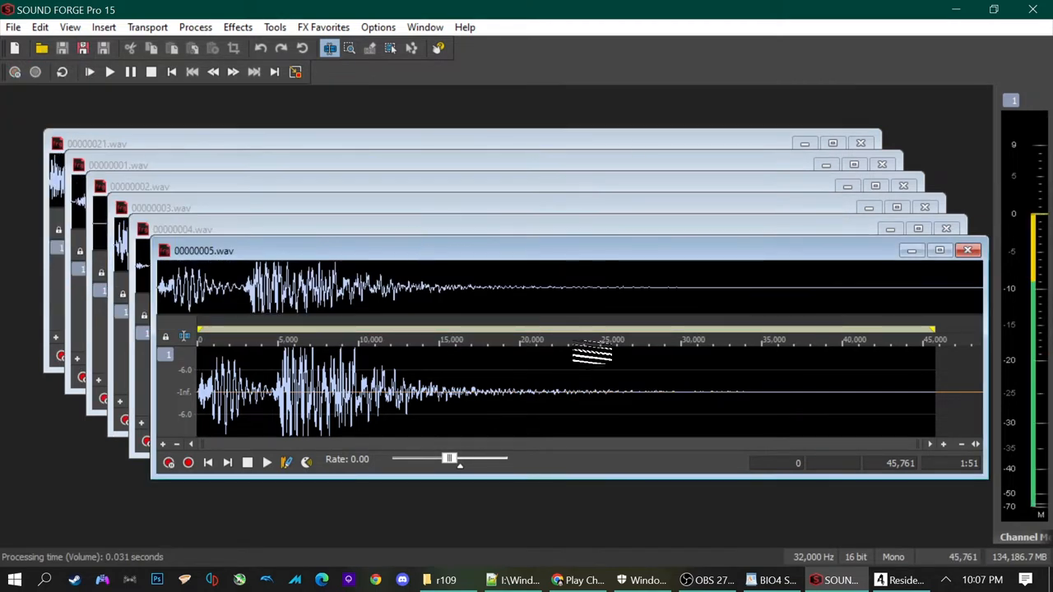
pyautogui.click(967, 250)
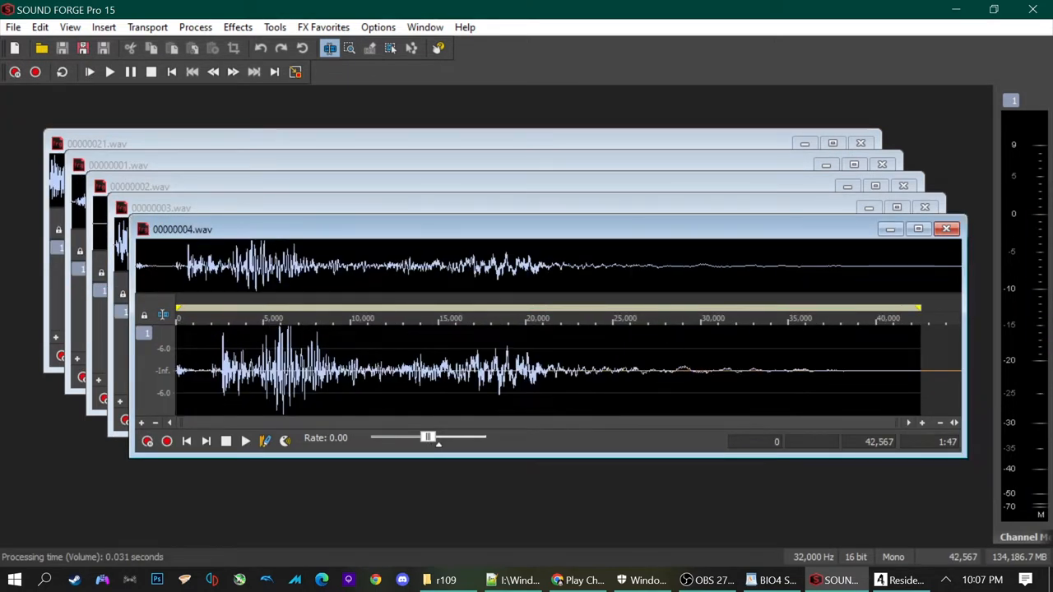
pyautogui.click(946, 229)
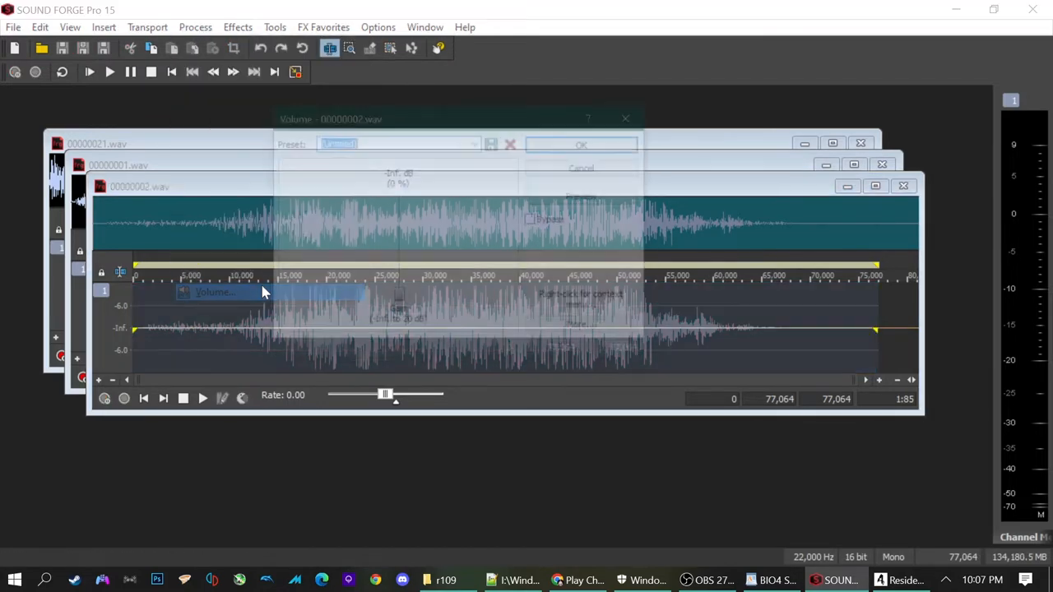
# Close the remaining wav windows 00000002 and 00000001 and hide 00000021, emptying the workspace.
pyautogui.click(580, 144)
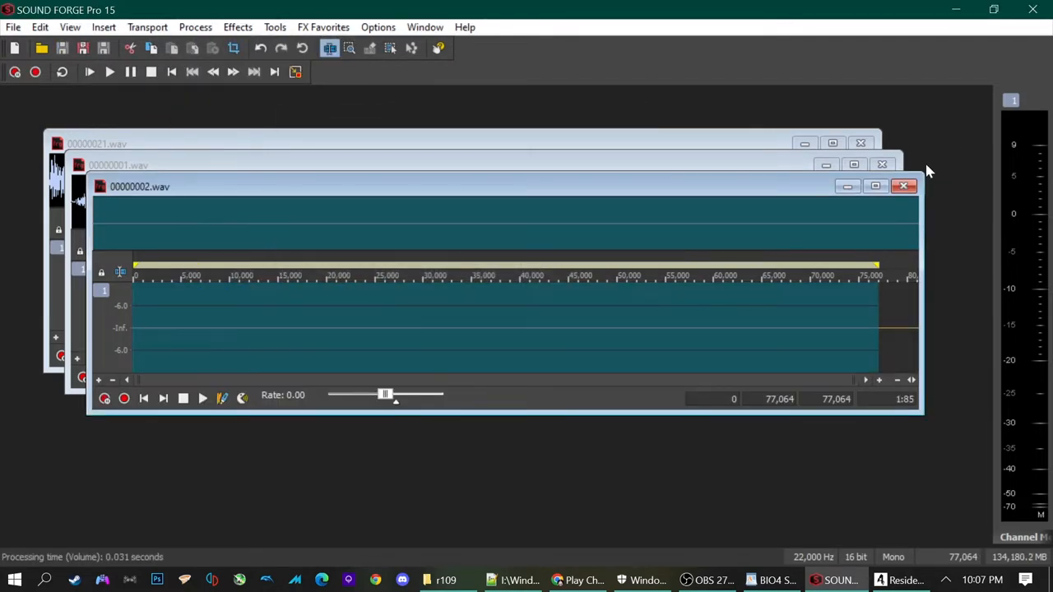
pyautogui.click(903, 186)
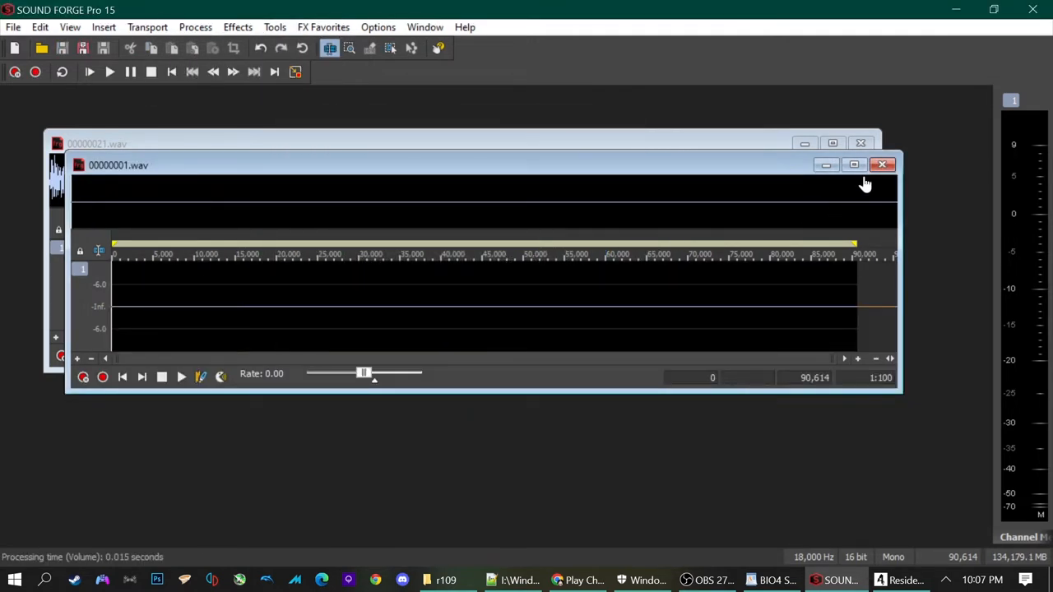
pyautogui.click(882, 165)
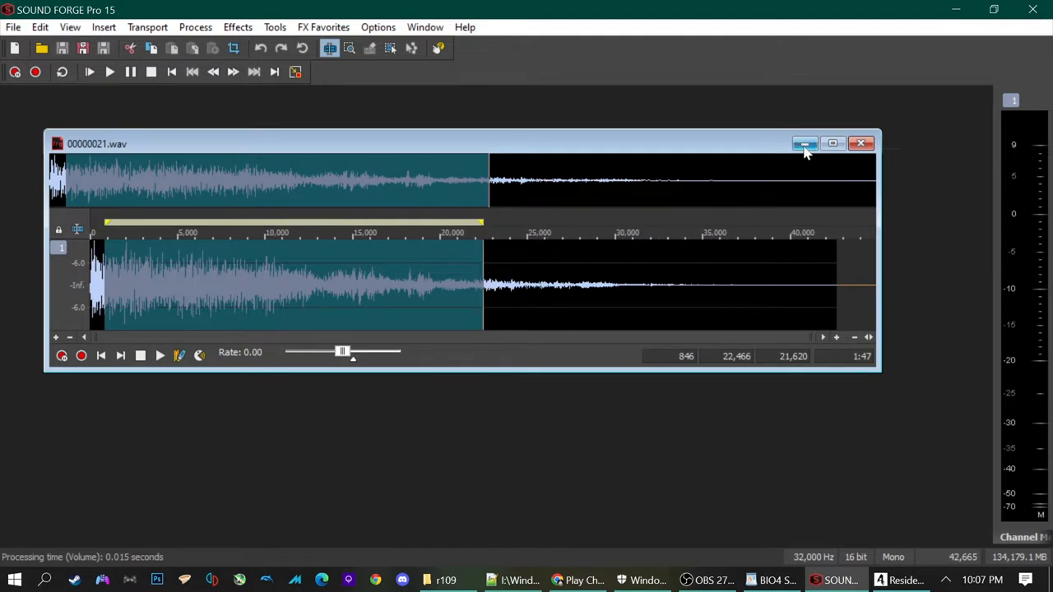
pyautogui.moveTo(805, 143)
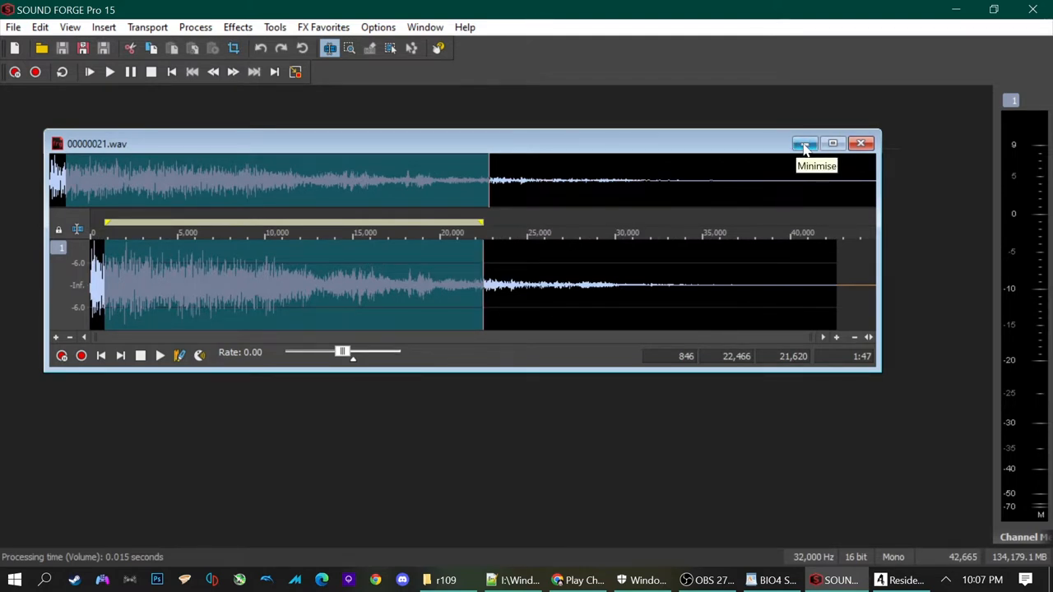
pyautogui.click(804, 144)
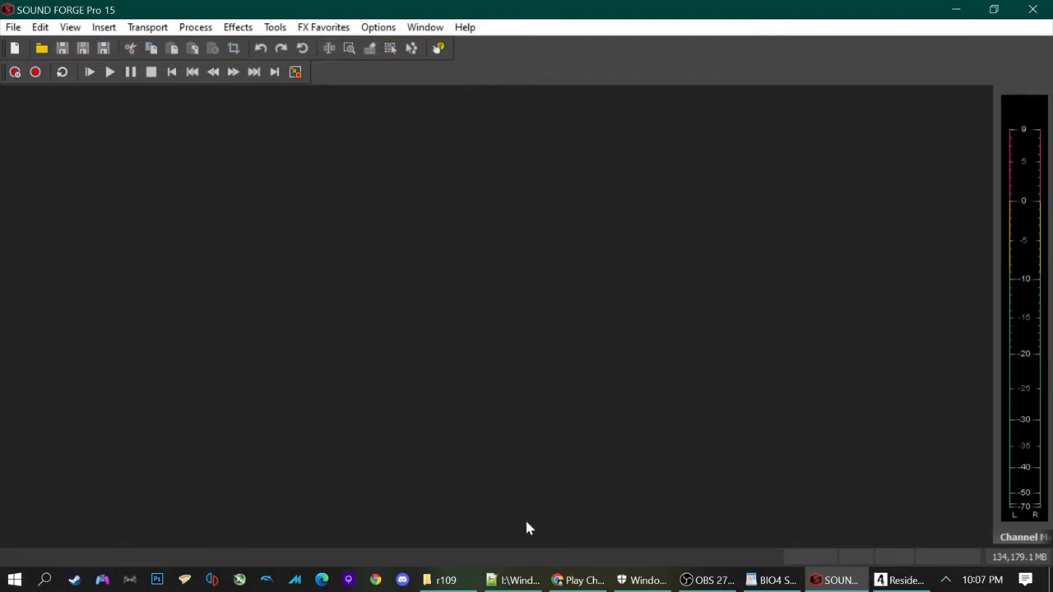
# Return to the r109 folder, order its wav files by modification time and select the re-saved ones.
pyautogui.click(447, 579)
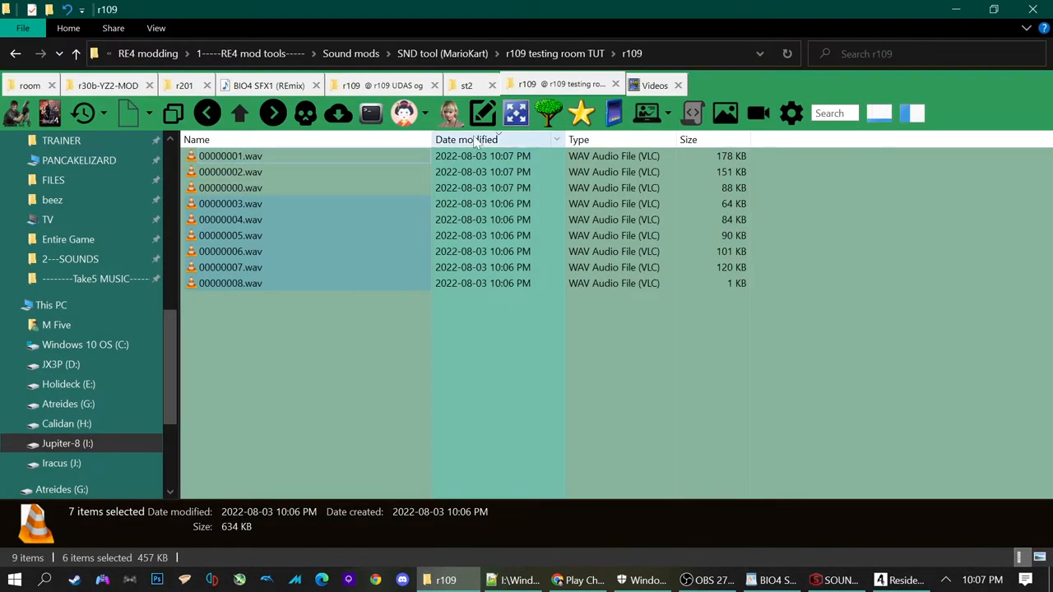
pyautogui.click(467, 138)
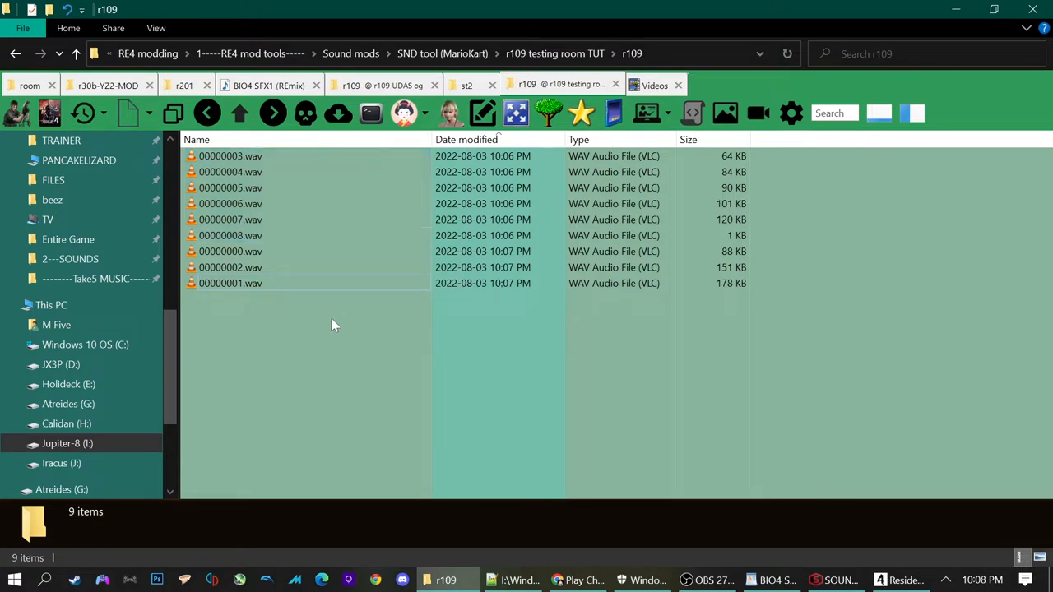
pyautogui.moveTo(275, 265)
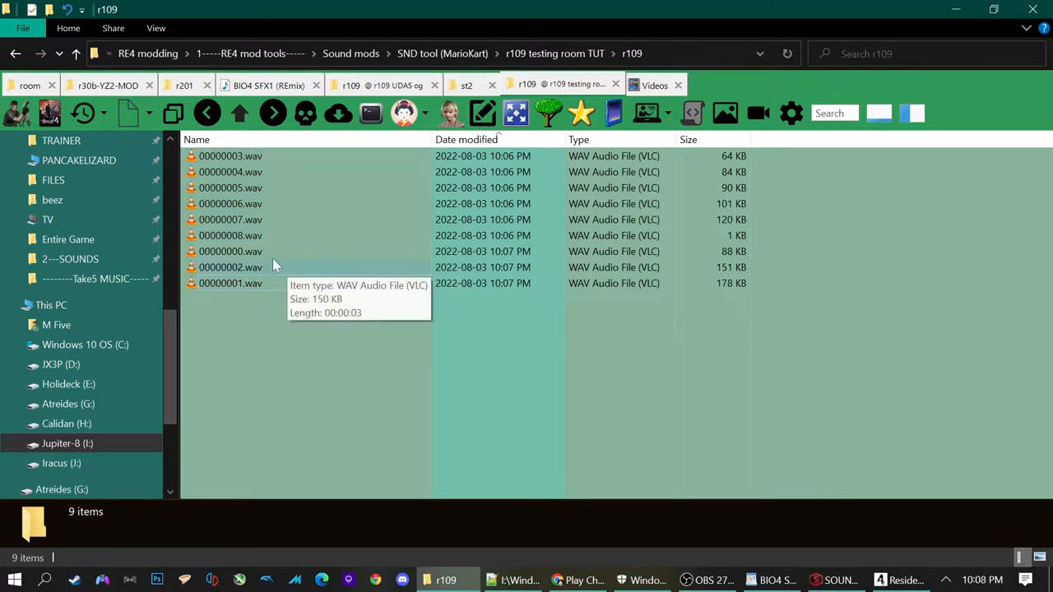
pyautogui.click(230, 283)
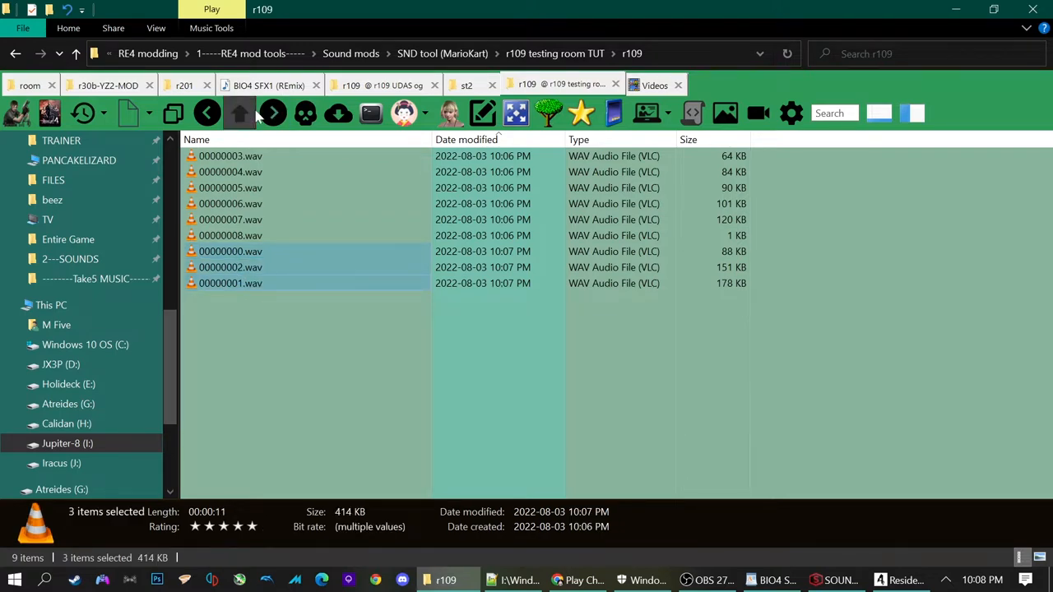
# Go up to the r109 testing room TUT folder, run the build batch and select the new r109.xap.
pyautogui.click(241, 112)
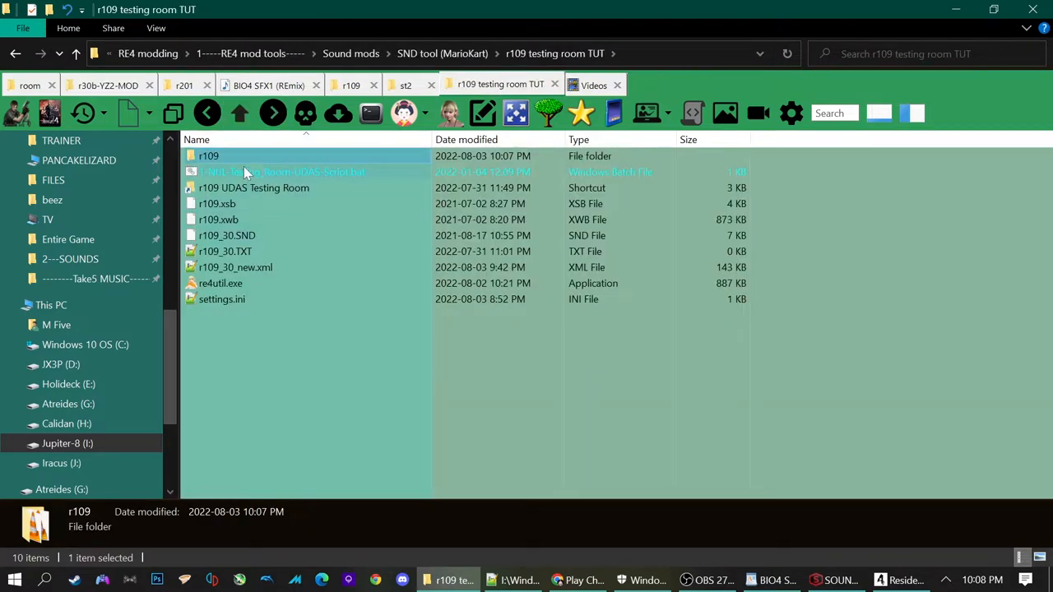
pyautogui.moveTo(253, 187)
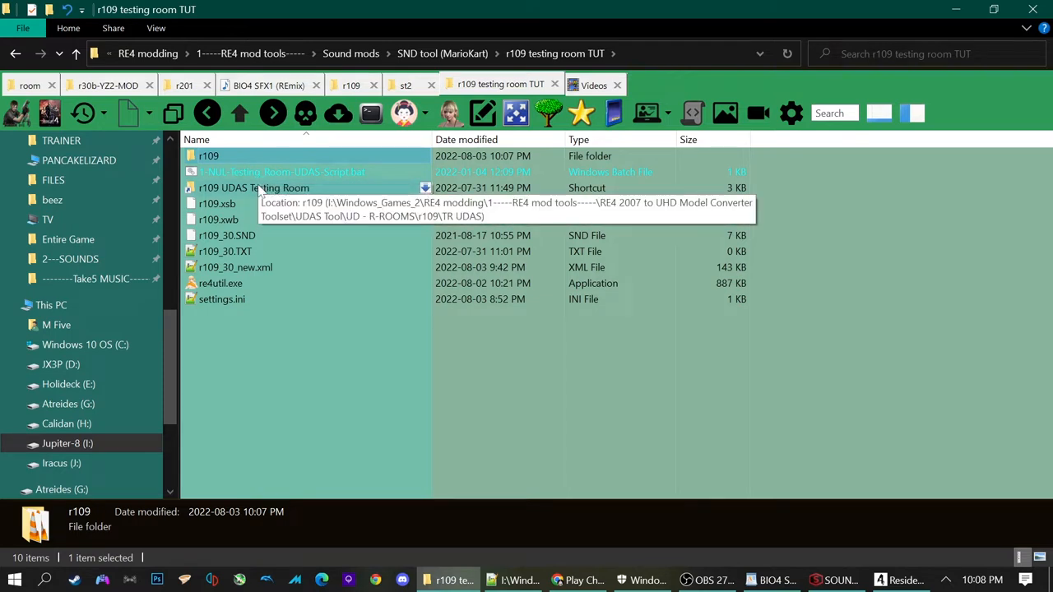
pyautogui.moveTo(293, 255)
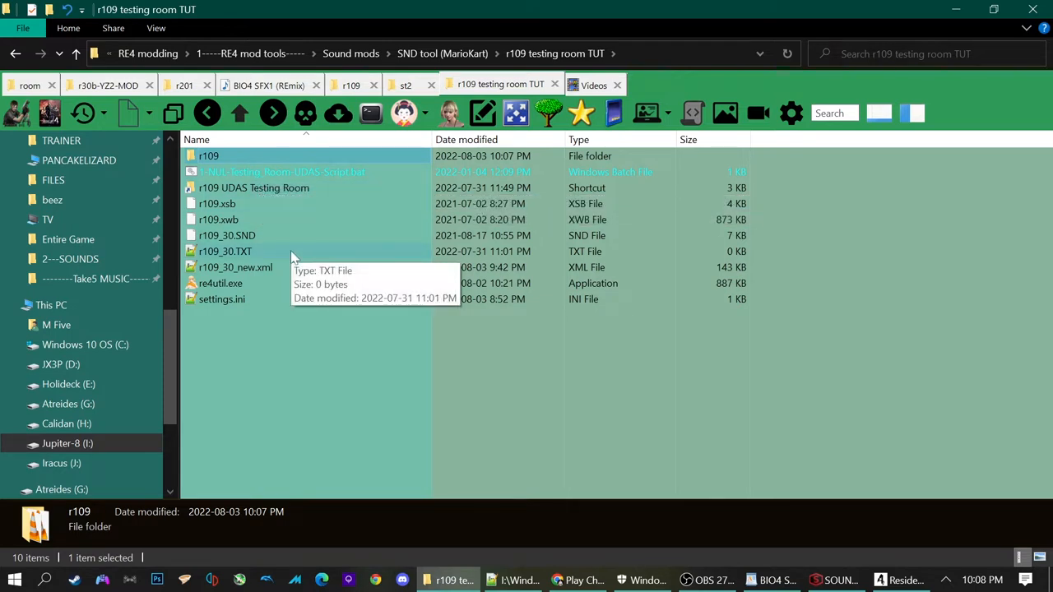
pyautogui.moveTo(222, 204)
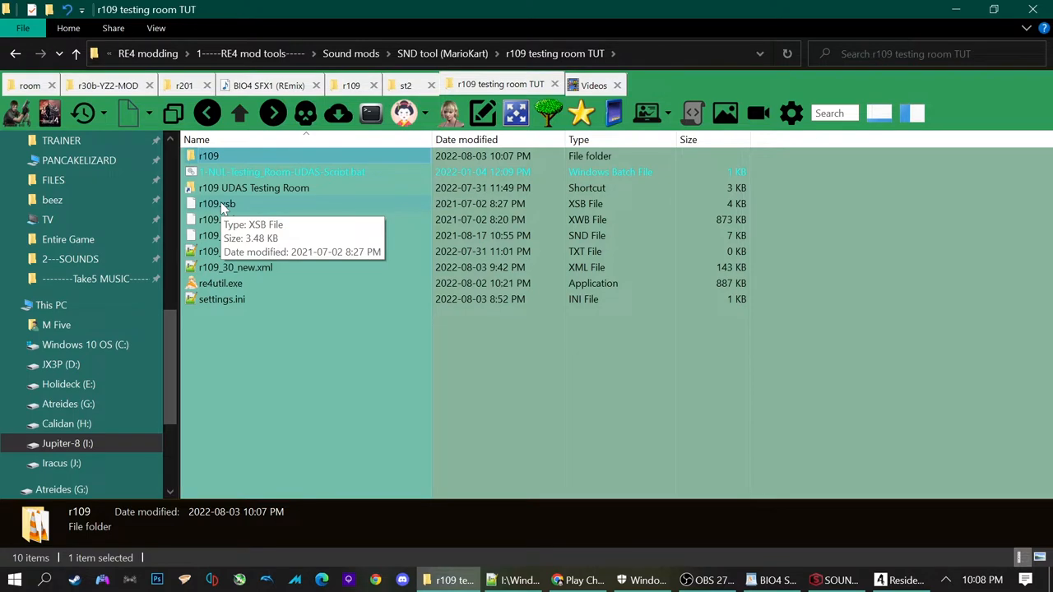
pyautogui.click(217, 203)
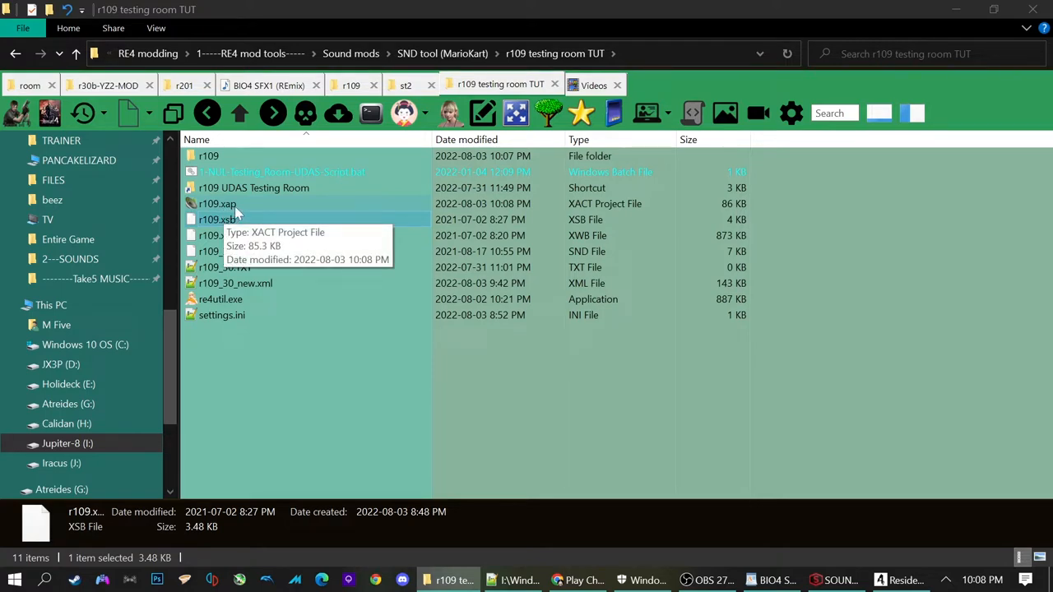
pyautogui.click(217, 204)
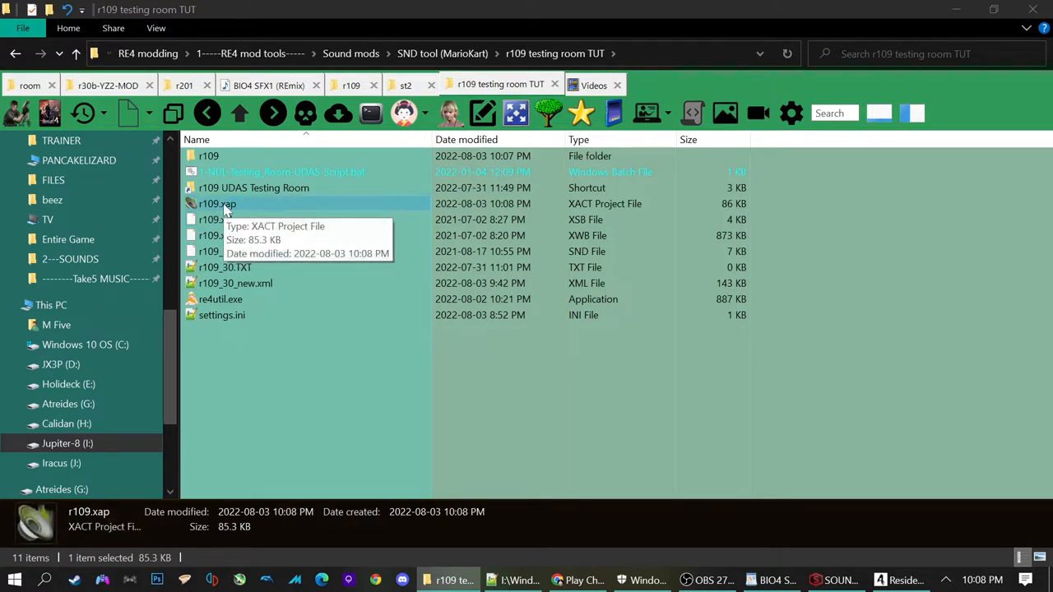
# Load r109.xap in XACT, view its nine-wave wave bank and place the sound bank view below it.
pyautogui.doubleClick(217, 204)
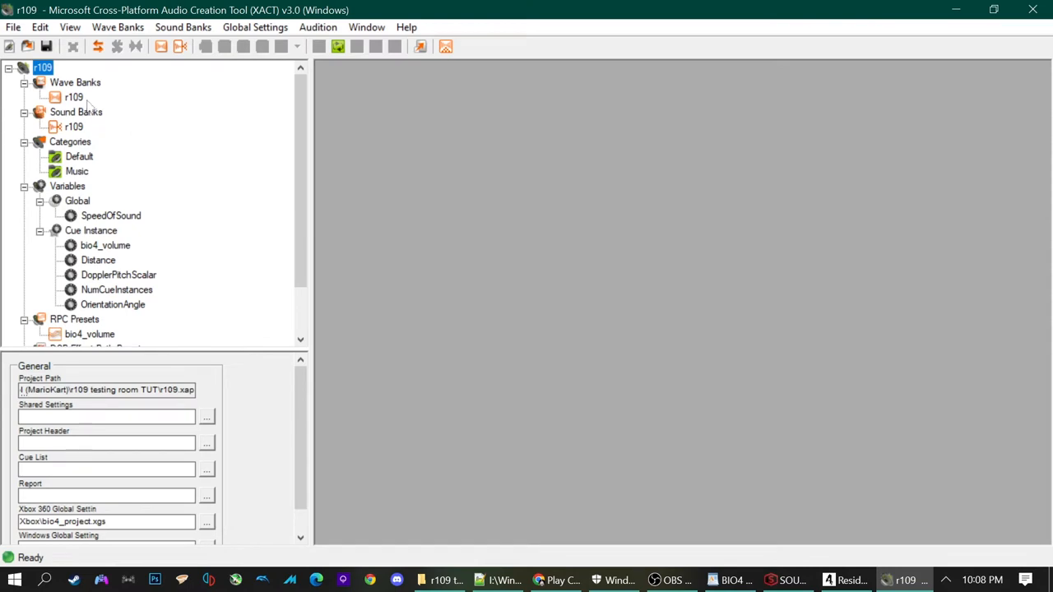
pyautogui.doubleClick(73, 97)
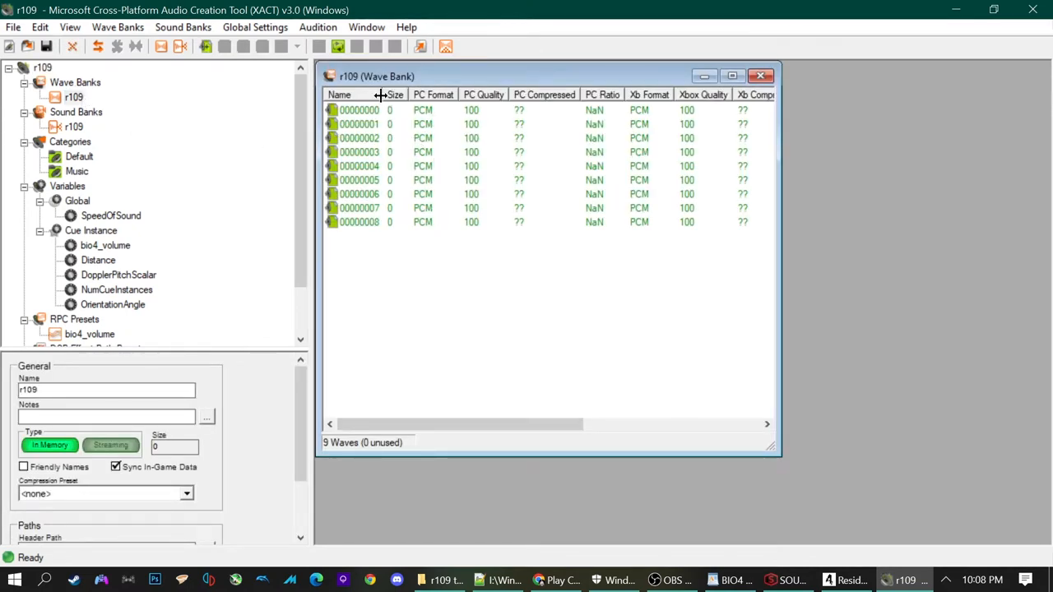
pyautogui.moveTo(380, 93); pyautogui.dragTo(431, 94)
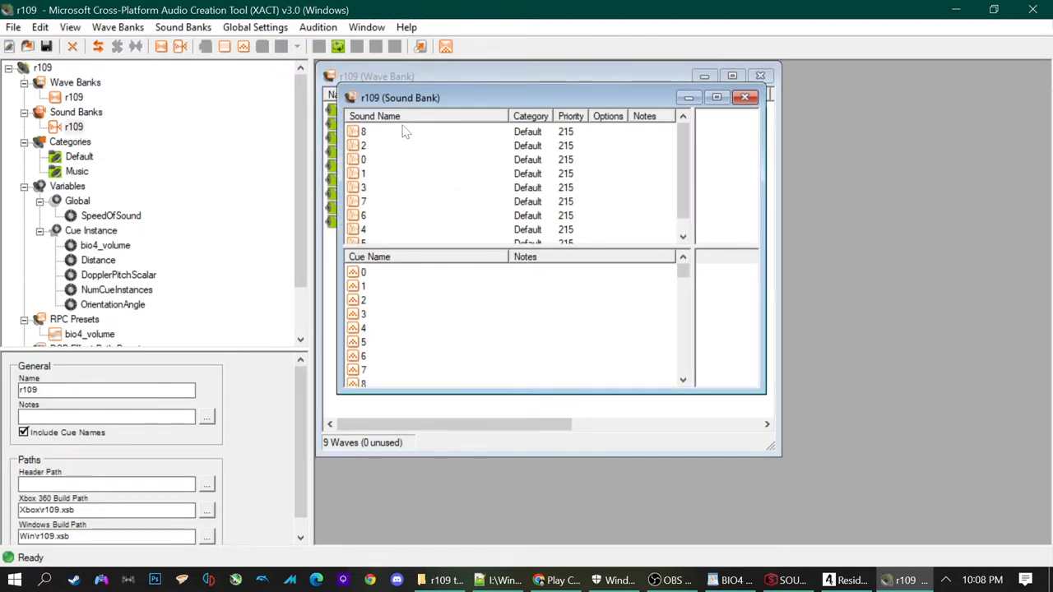
pyautogui.scroll(-3)
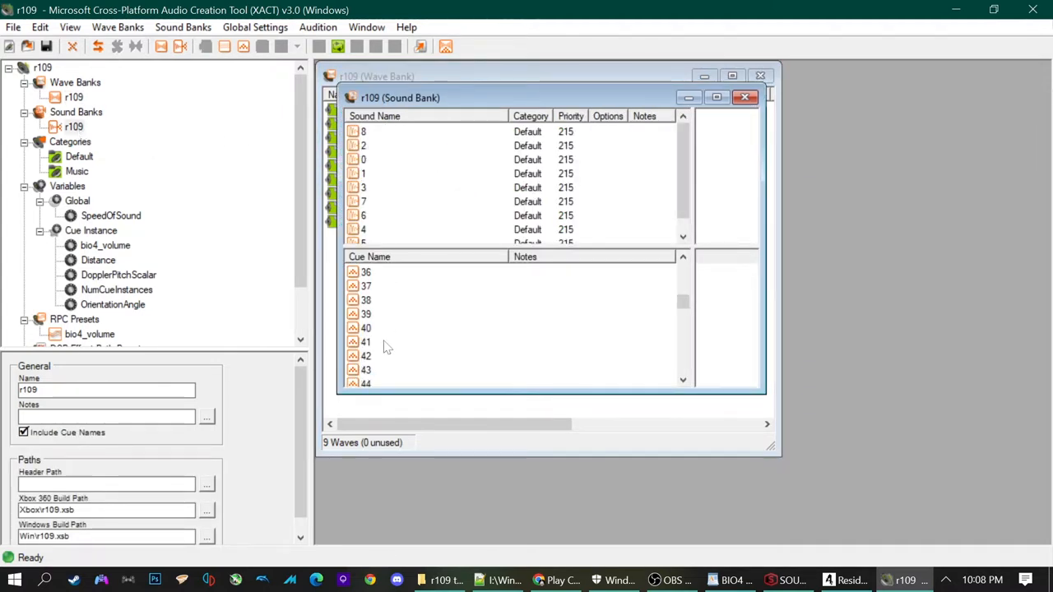
pyautogui.scroll(3)
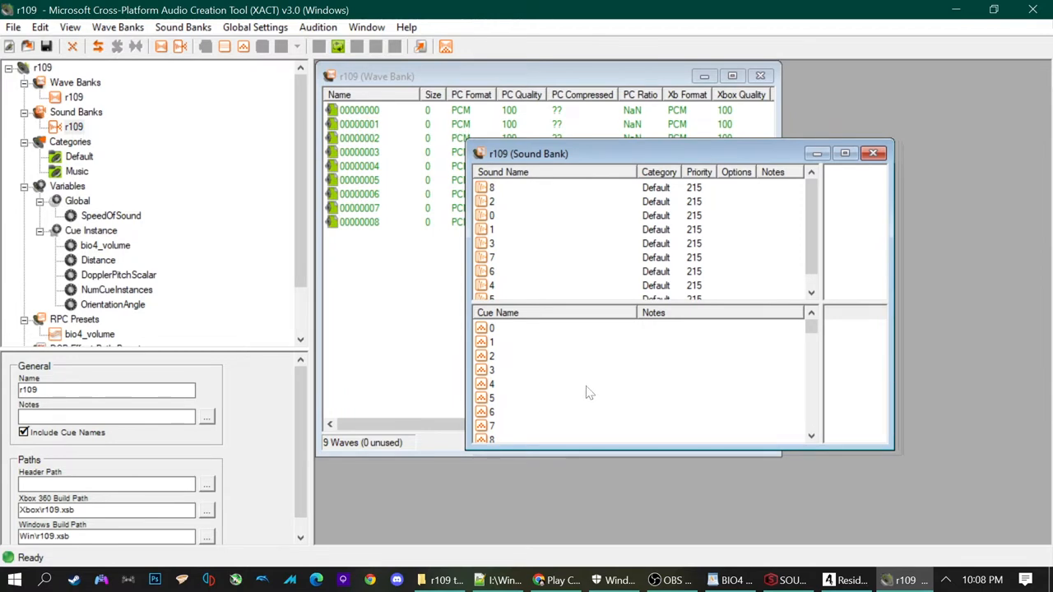
pyautogui.moveTo(533, 385)
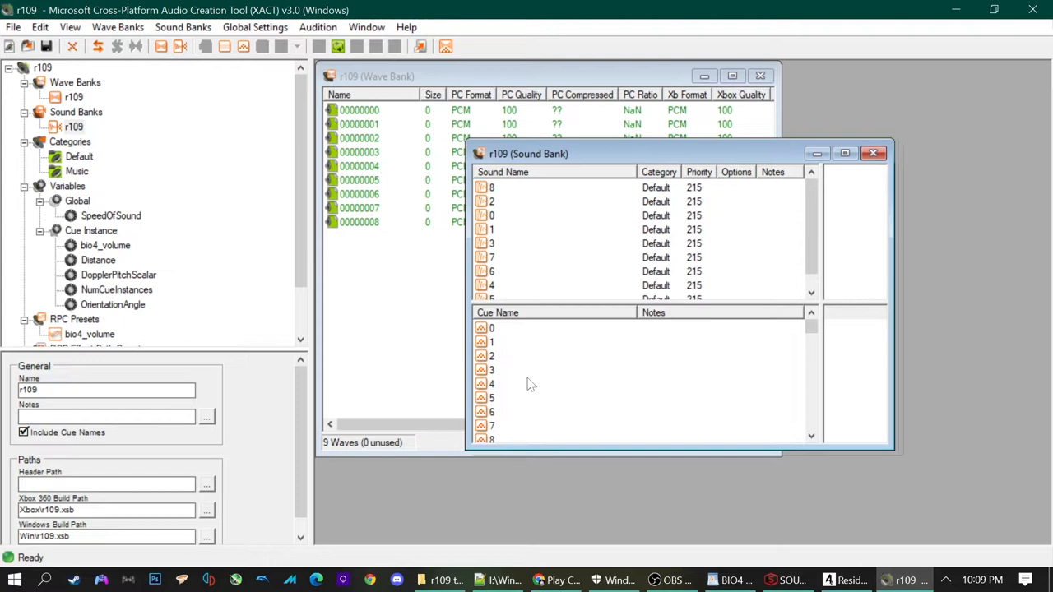
pyautogui.moveTo(553, 173)
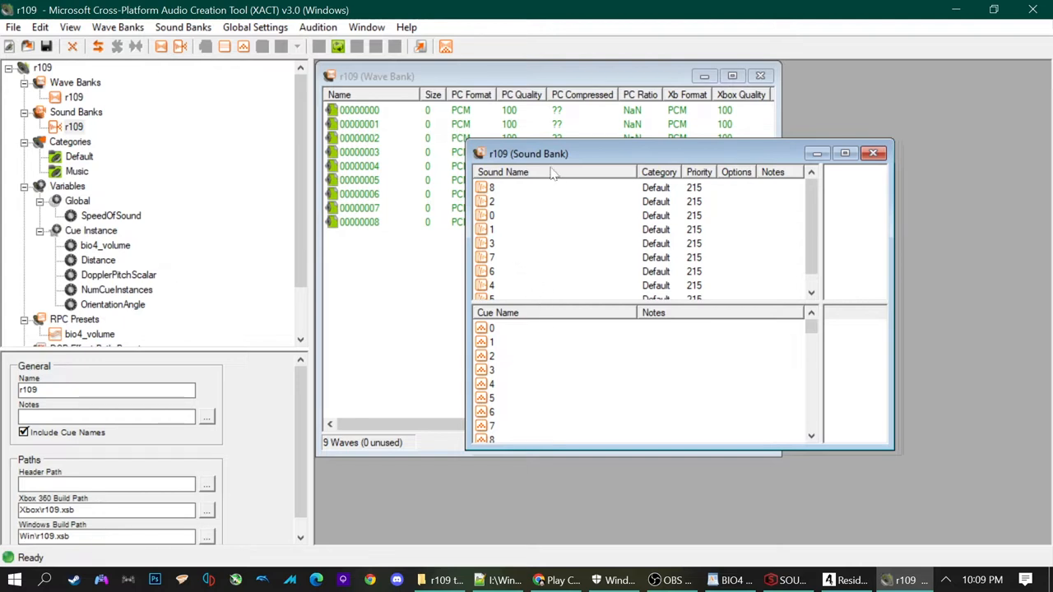
pyautogui.moveTo(528, 153); pyautogui.dragTo(486, 235)
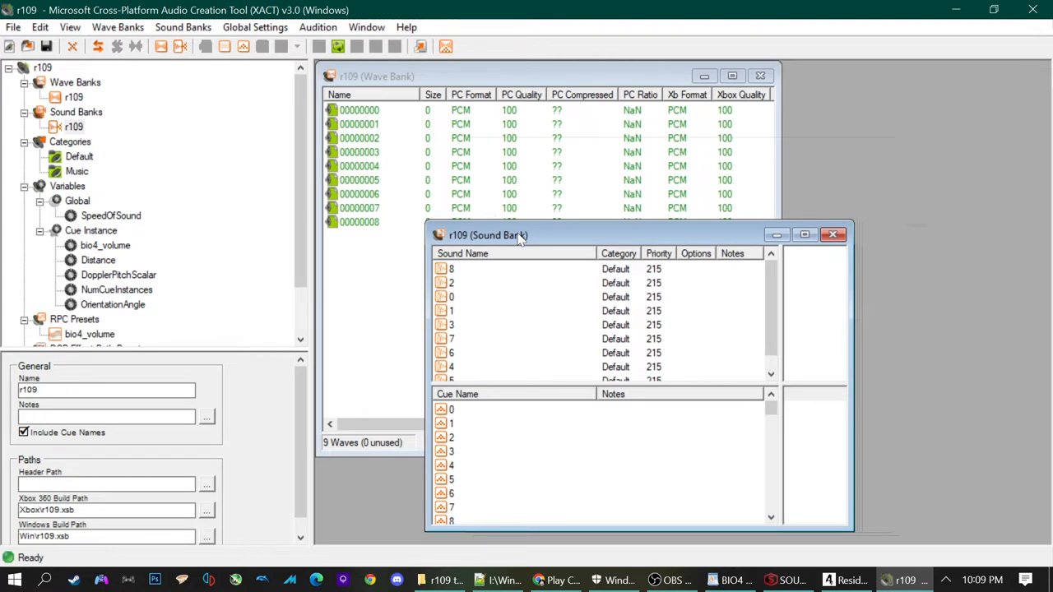
pyautogui.moveTo(395, 321)
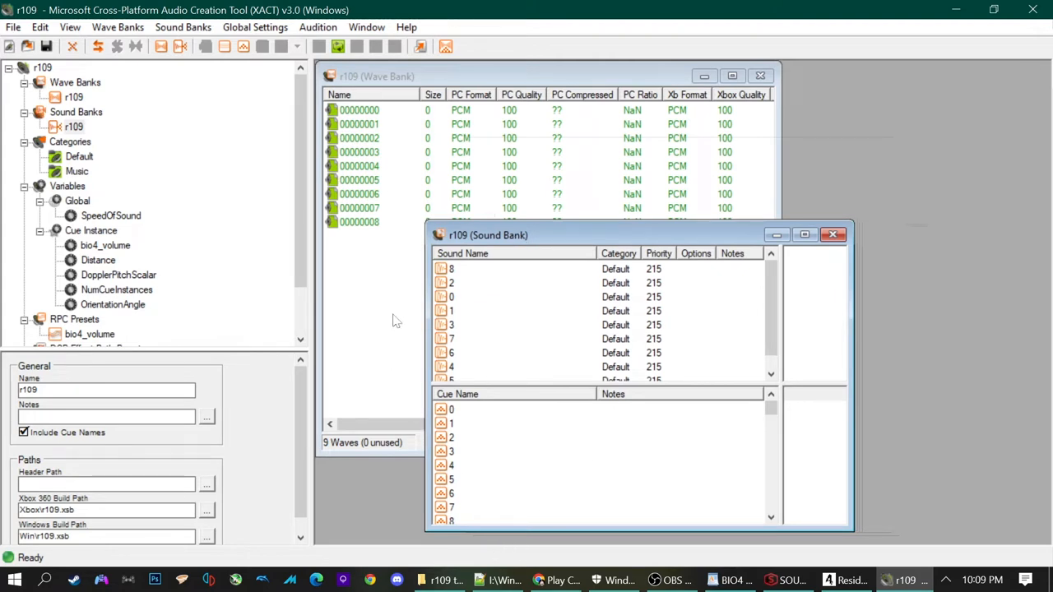
pyautogui.moveTo(371, 294)
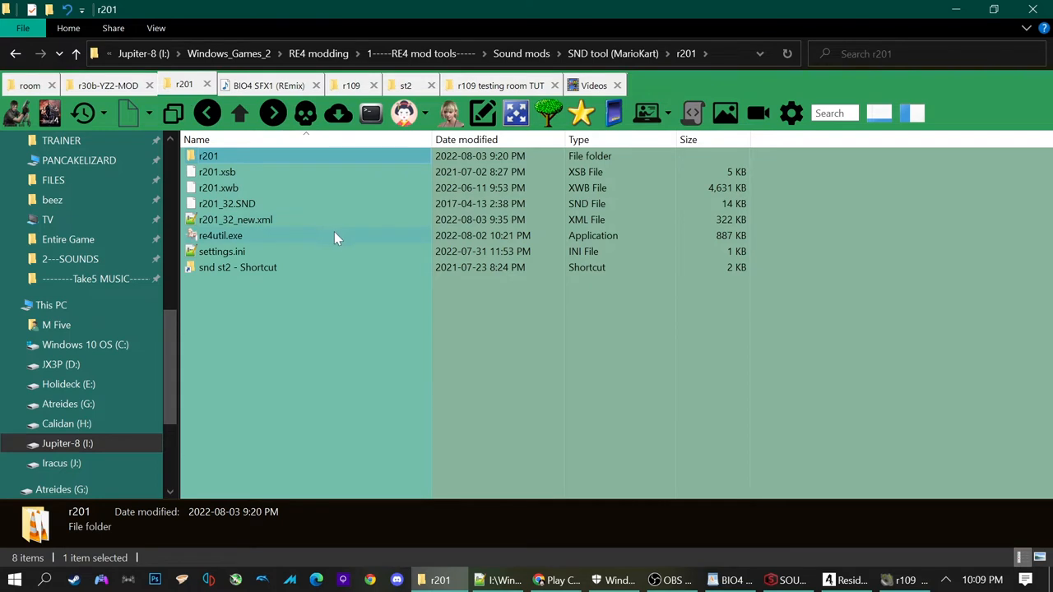
pyautogui.moveTo(233, 206)
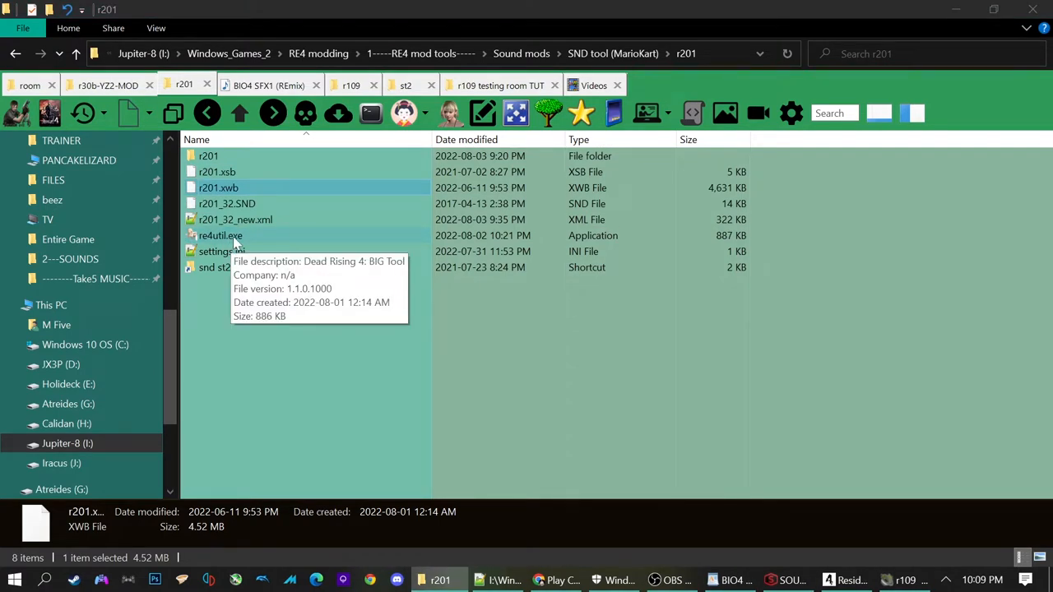
# Browse the r201 extracted waves, preview 00000021 in Sound Forge and copy it as the vase-break sound.
pyautogui.doubleClick(207, 154)
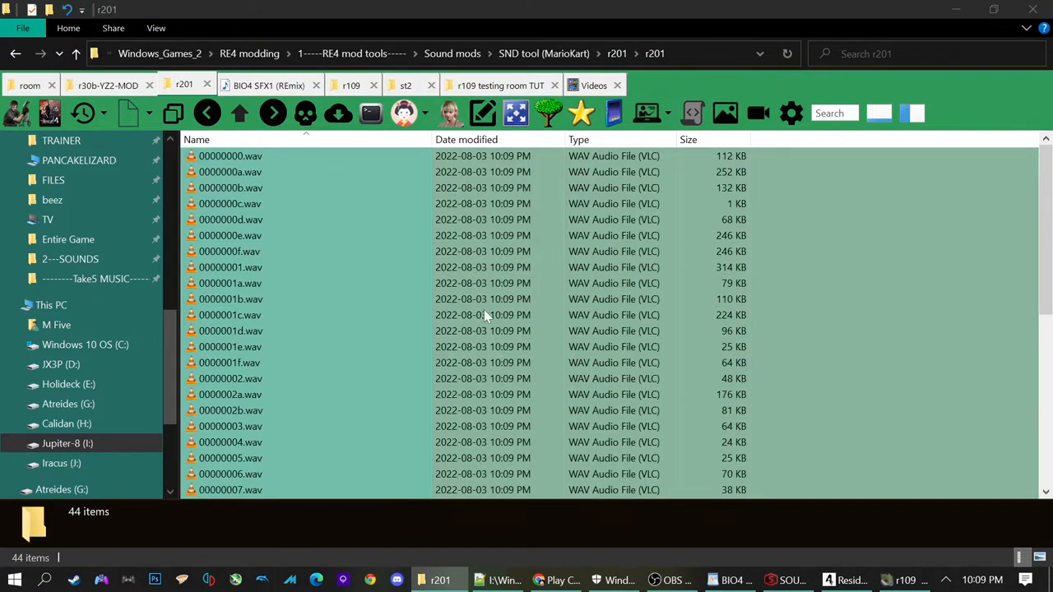
pyautogui.scroll(-3)
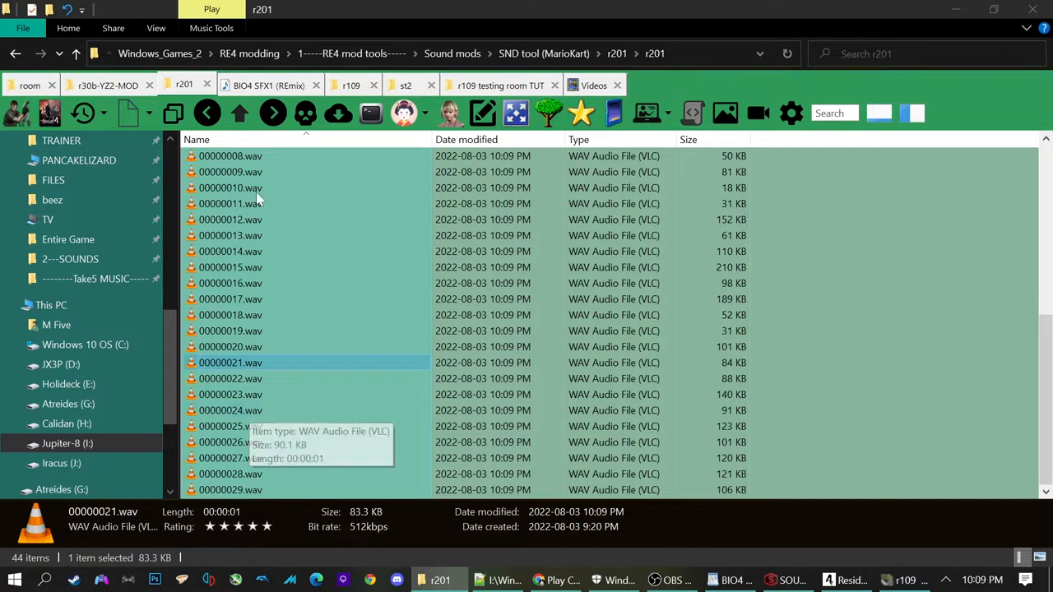
pyautogui.moveTo(556, 412)
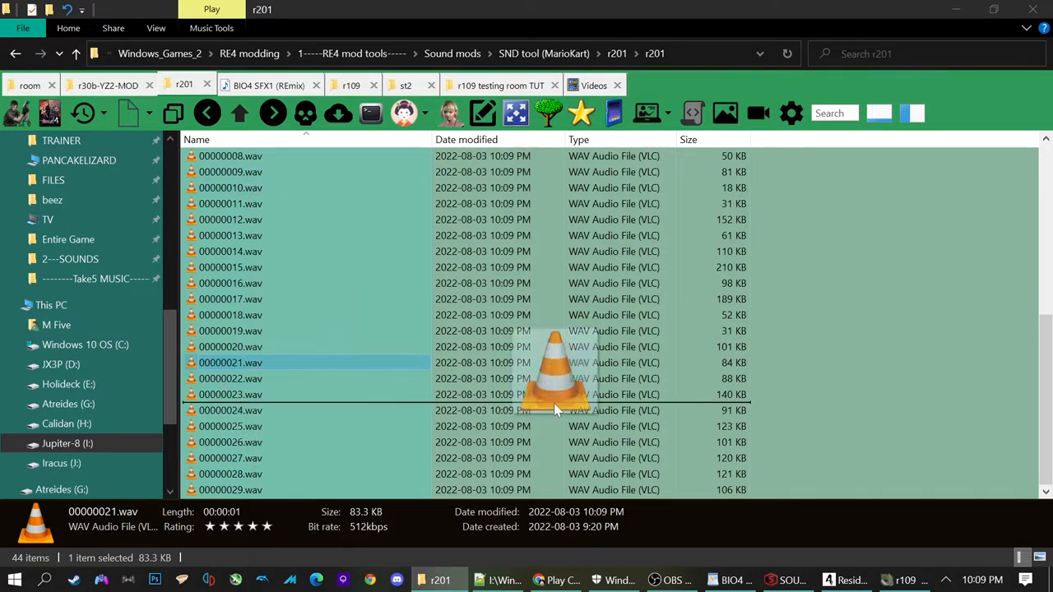
pyautogui.click(790, 579)
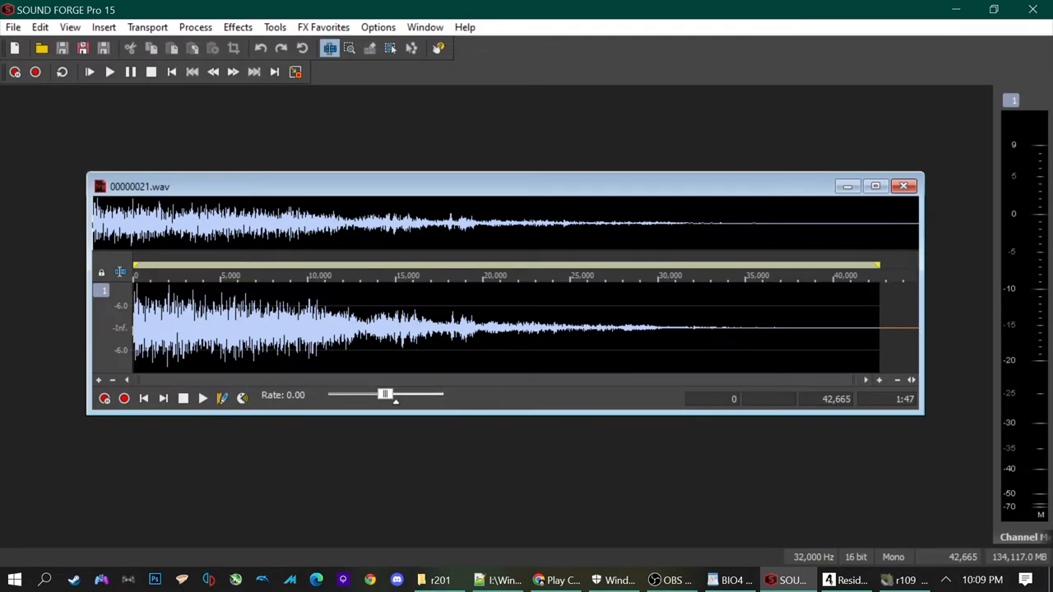
pyautogui.click(203, 398)
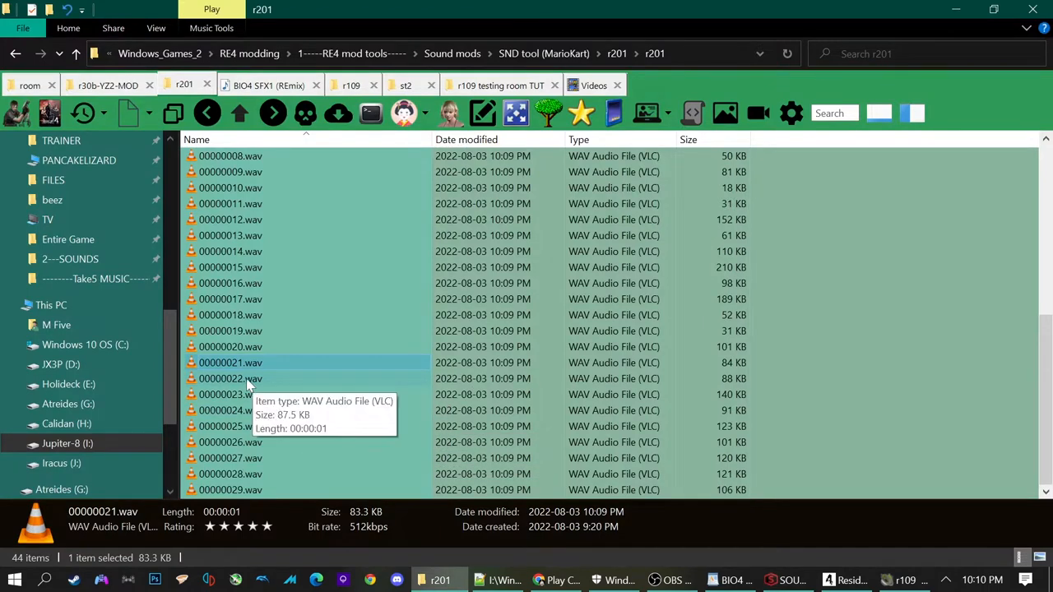
pyautogui.rightClick(231, 363)
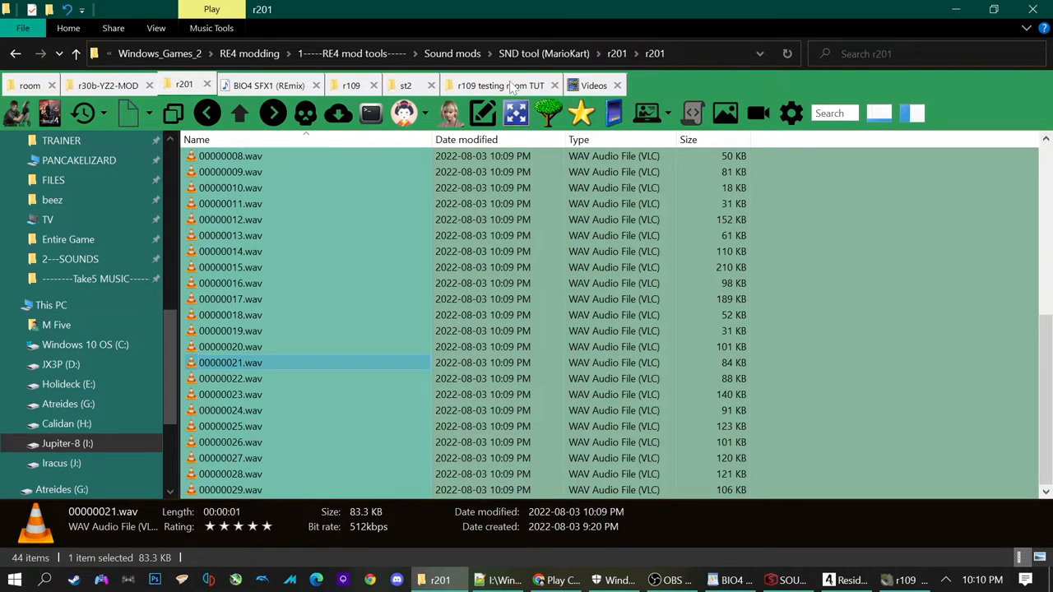
# Paste the wave into the r109 folder and rename 00000021.wav to 00000009.wav.
pyautogui.click(348, 86)
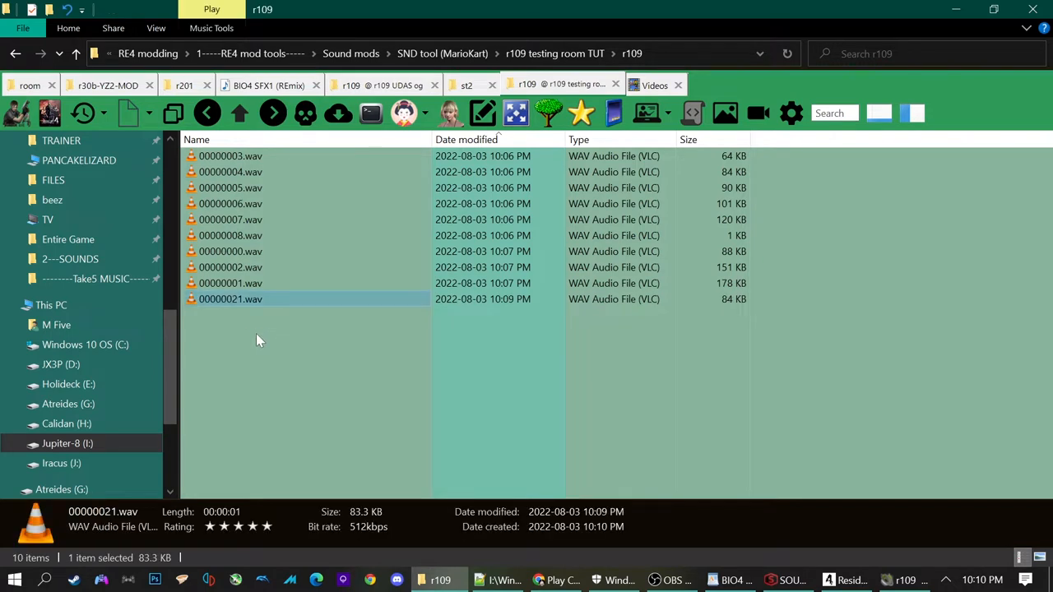
pyautogui.moveTo(240, 329)
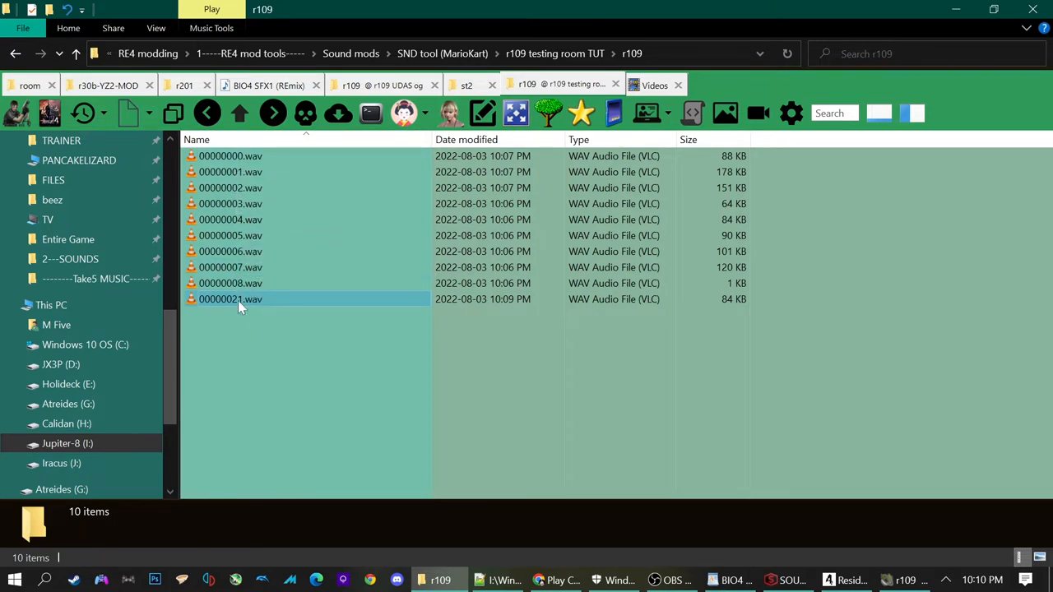
pyautogui.doubleClick(230, 300)
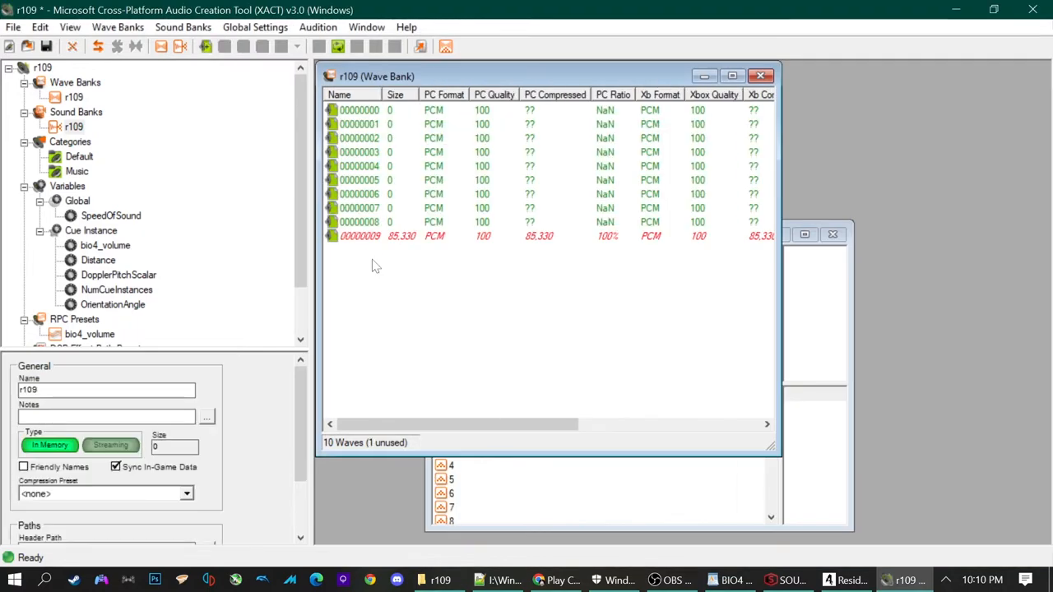
pyautogui.moveTo(304, 126)
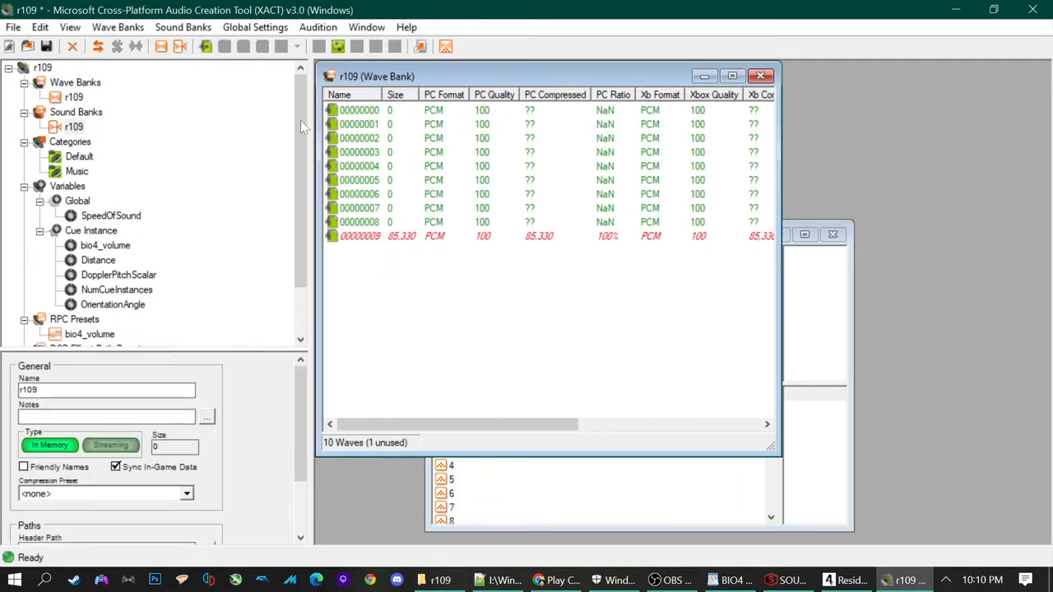
# Give wave 00000009 the note 'Vase Small (breaking)' in the r109 wave bank and reopen the sound bank.
pyautogui.click(359, 237)
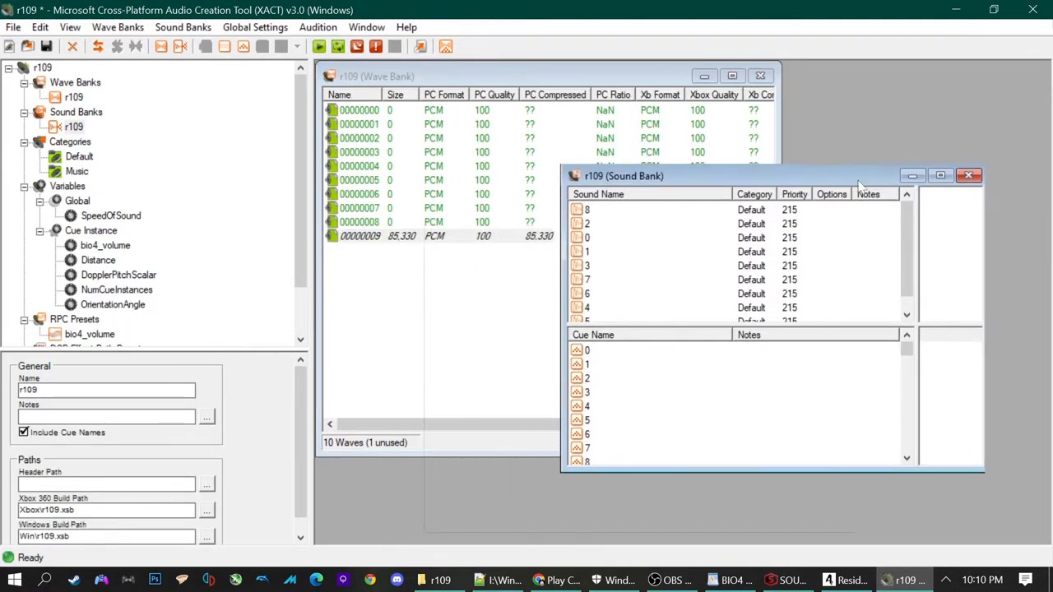
pyautogui.moveTo(624, 174); pyautogui.dragTo(612, 207)
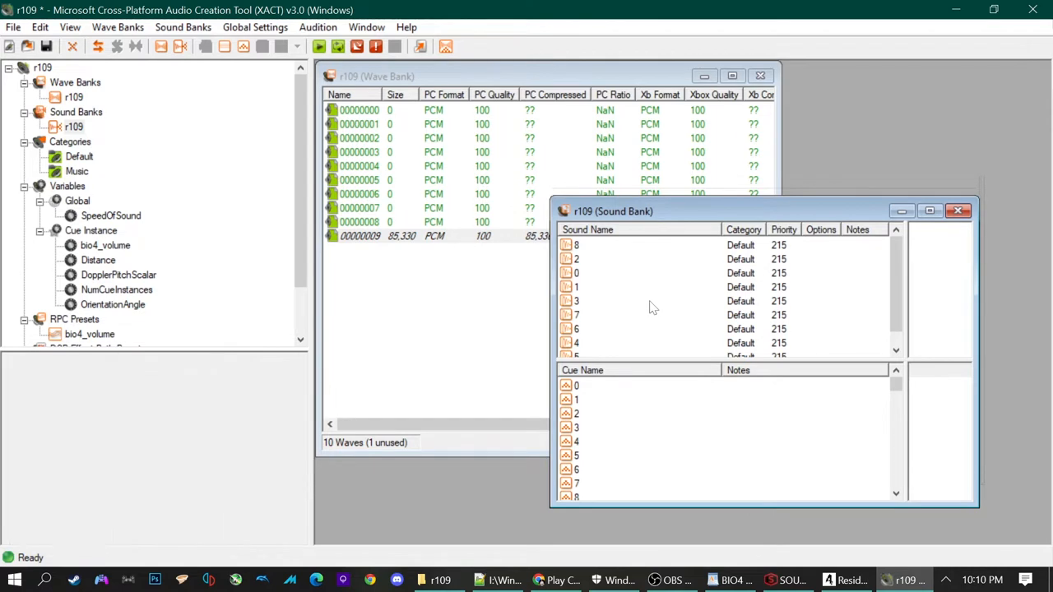
pyautogui.click(358, 237)
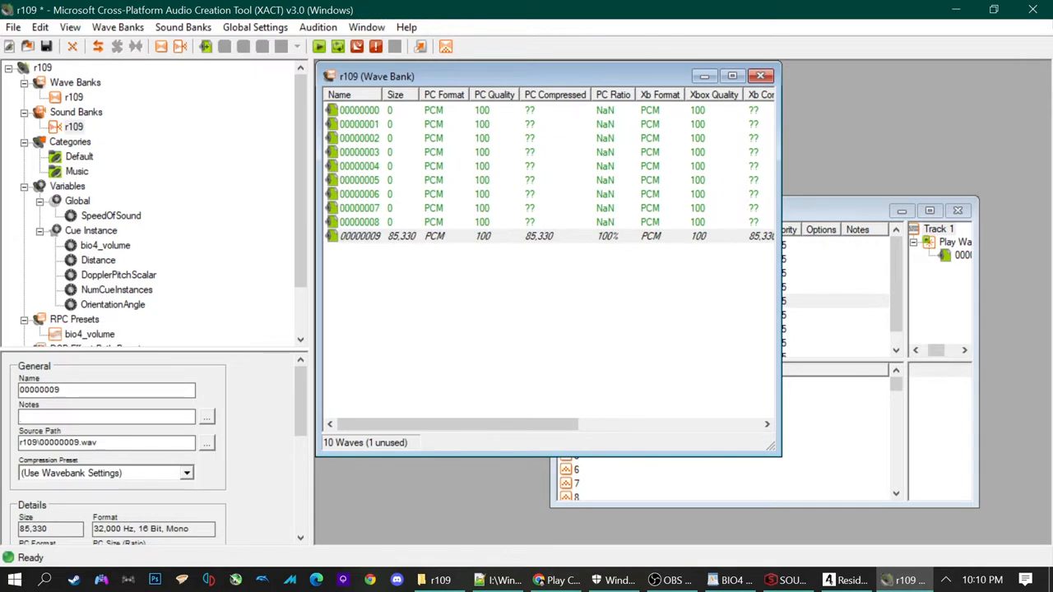
pyautogui.write('Vase Small')
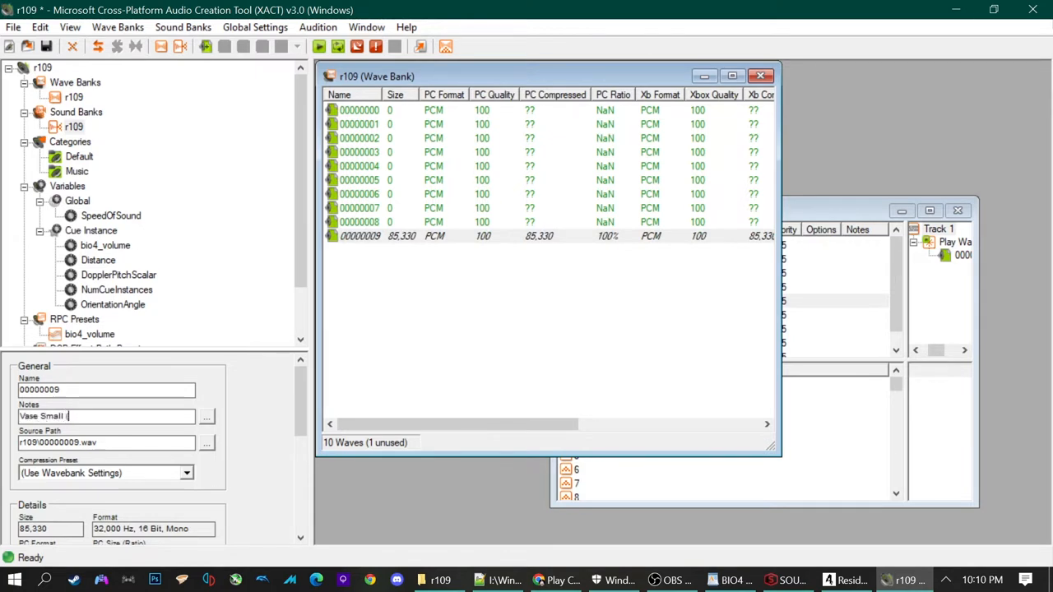
pyautogui.write('(breaking)')
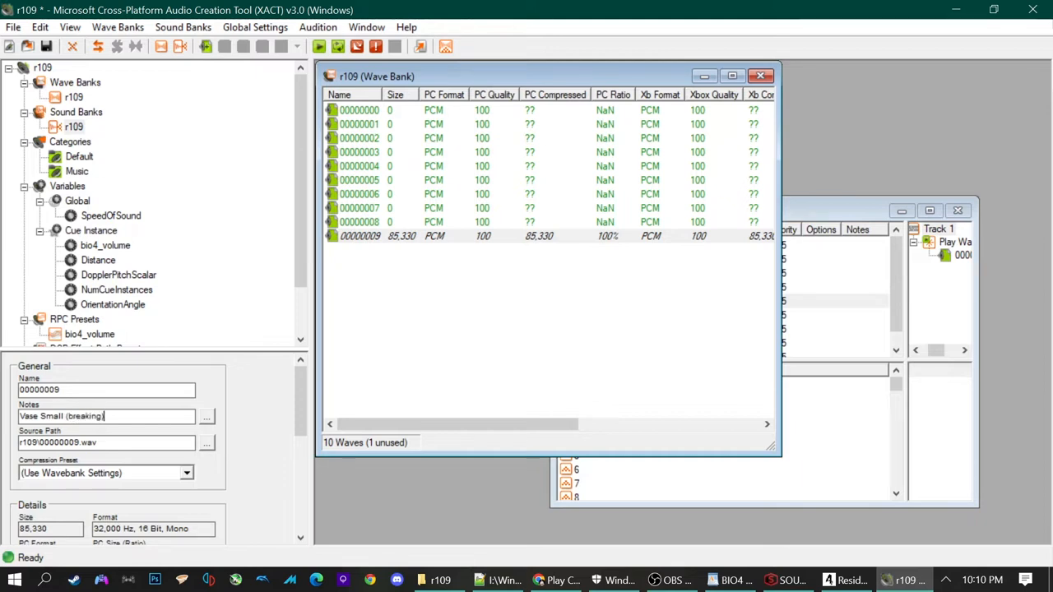
pyautogui.tripleClick(106, 414)
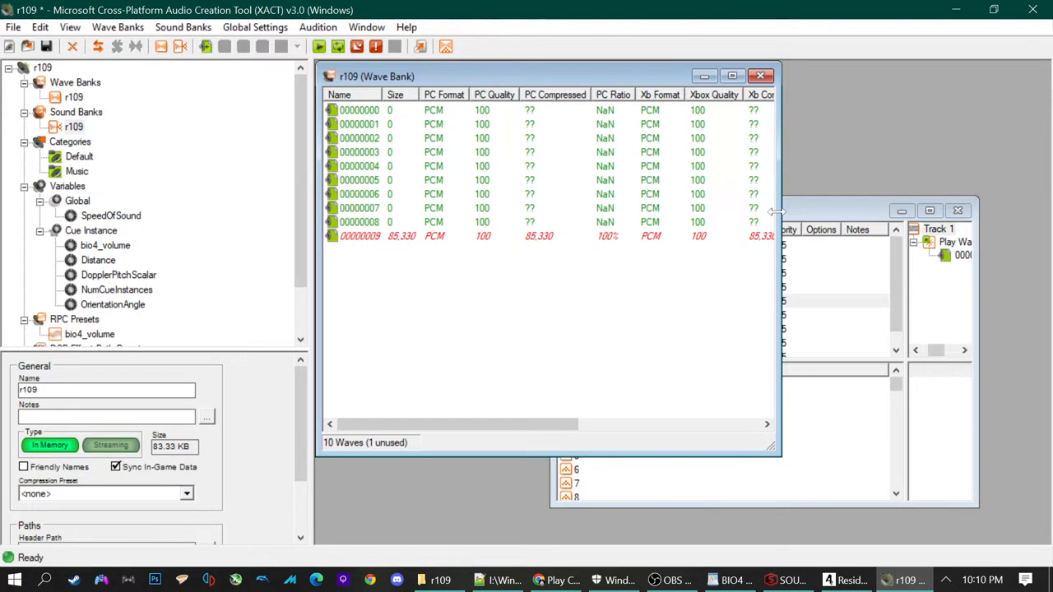
pyautogui.click(1000, 75)
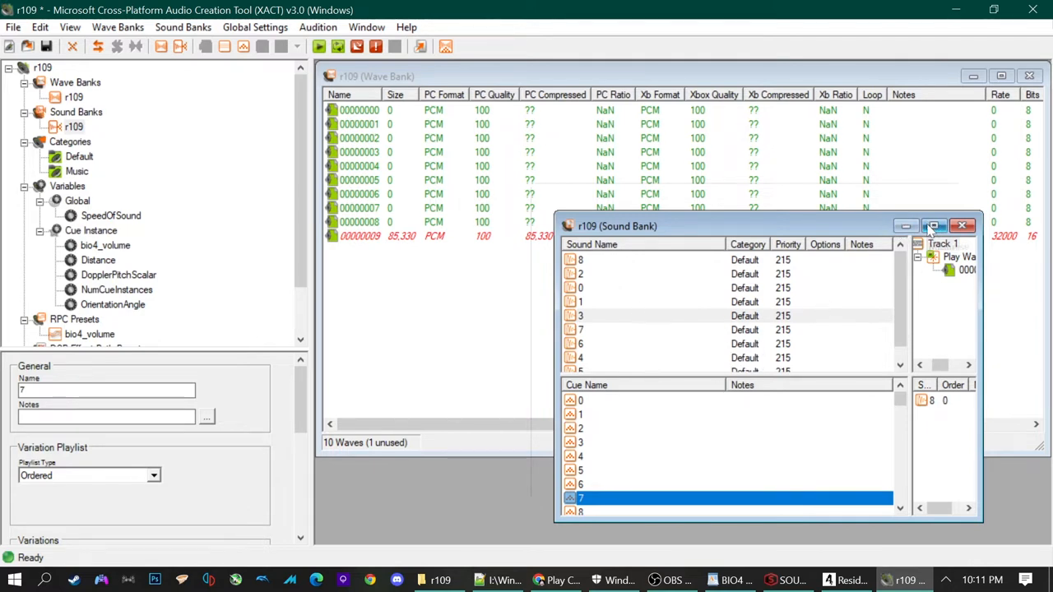
# Add wave 00000009 to the r109 sound bank as a new sound entry.
pyautogui.click(934, 225)
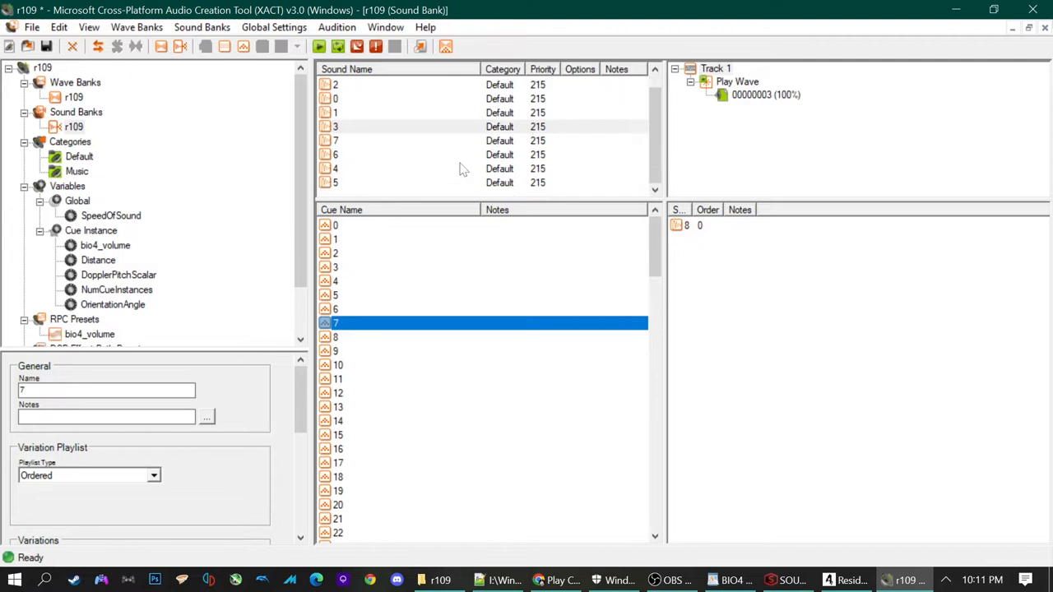
pyautogui.moveTo(366, 115)
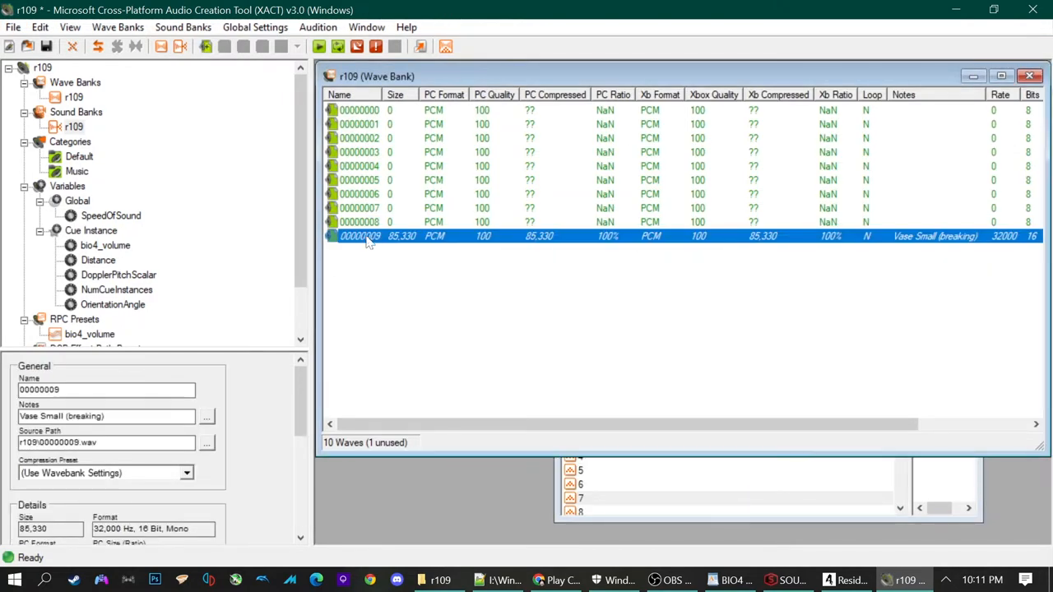
pyautogui.click(579, 484)
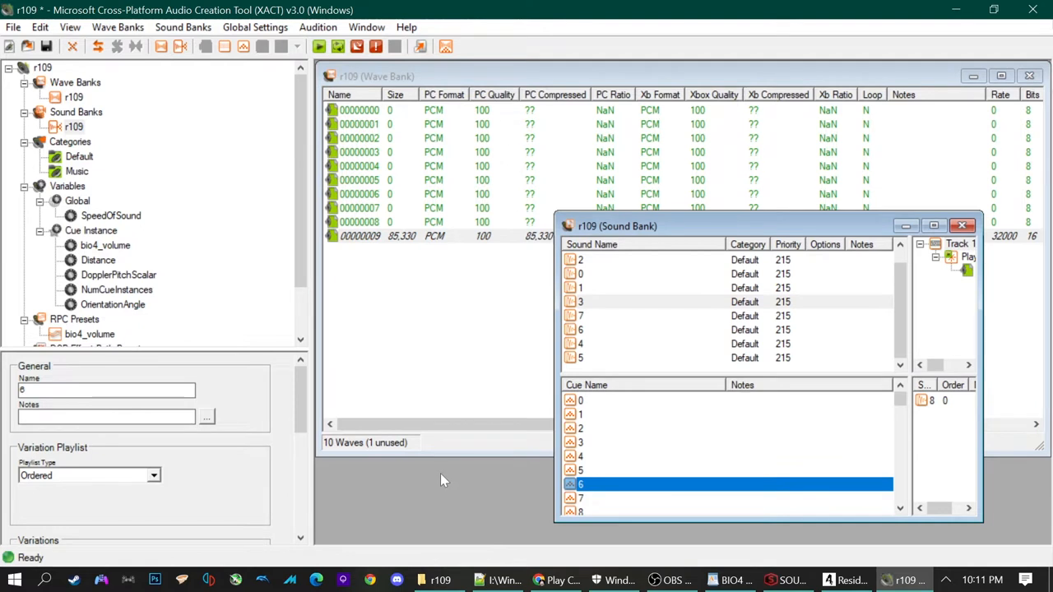
pyautogui.click(359, 236)
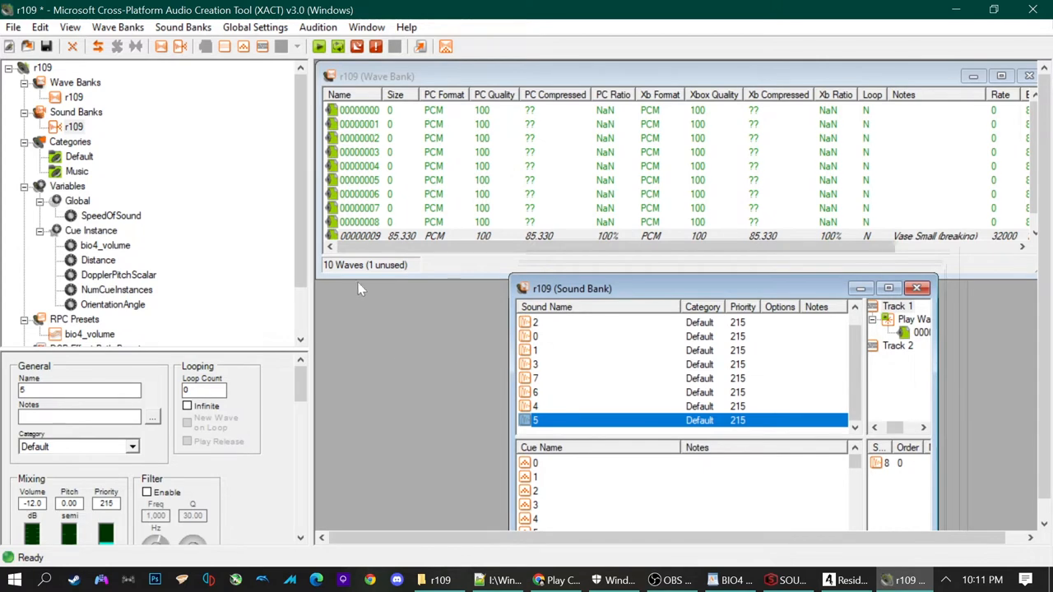
pyautogui.click(592, 404)
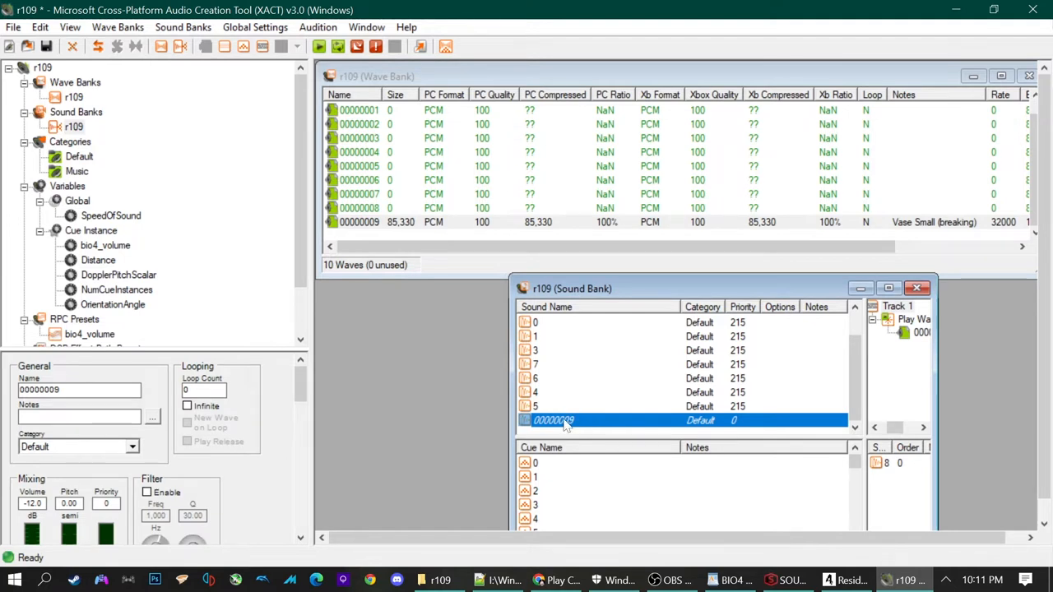
# Rename the new sound to 9 and select it to add its 'Vase Small (breaking)' note.
pyautogui.doubleClick(552, 421)
pyautogui.write('8')
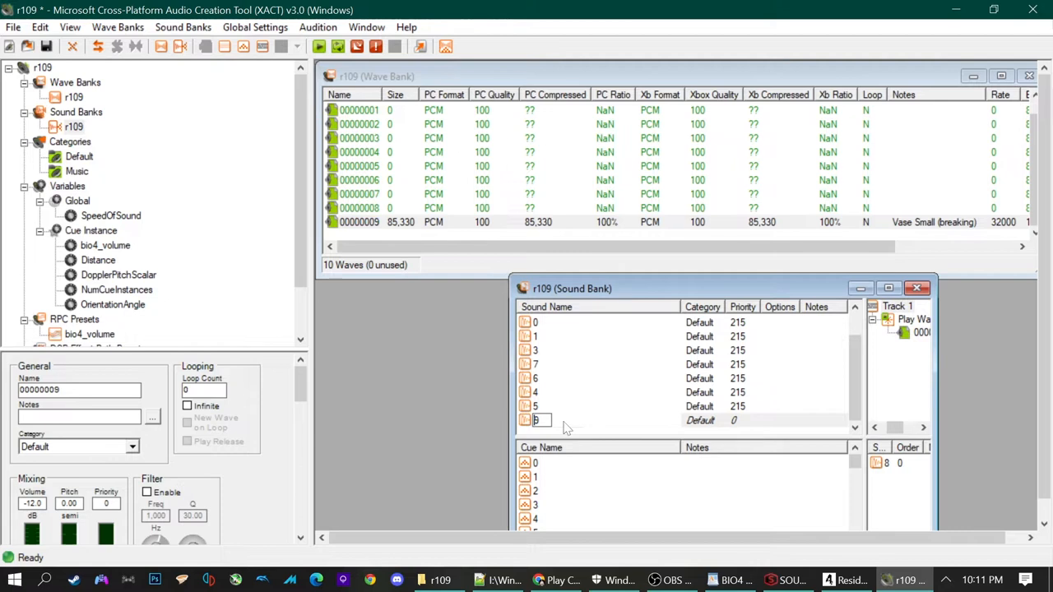
pyautogui.click(536, 420)
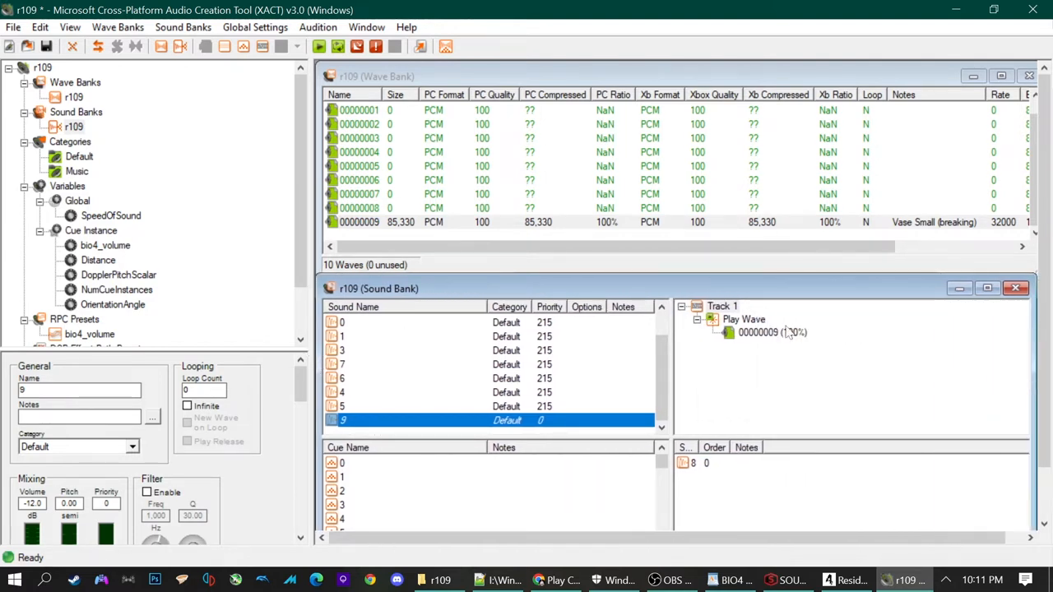
pyautogui.click(771, 332)
pyautogui.write('Vase Small (breaking)')
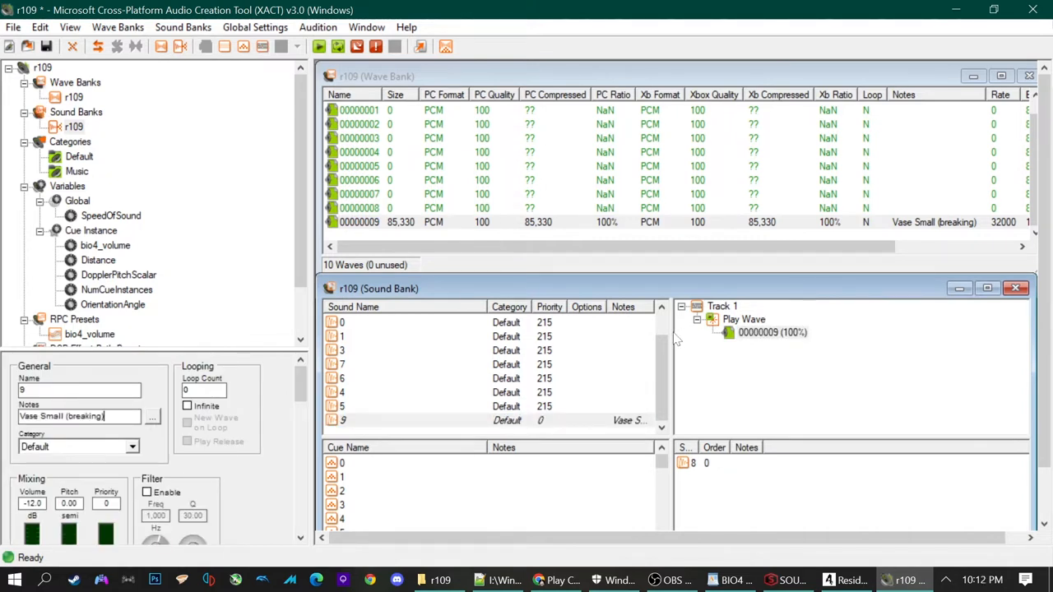
pyautogui.moveTo(627, 365)
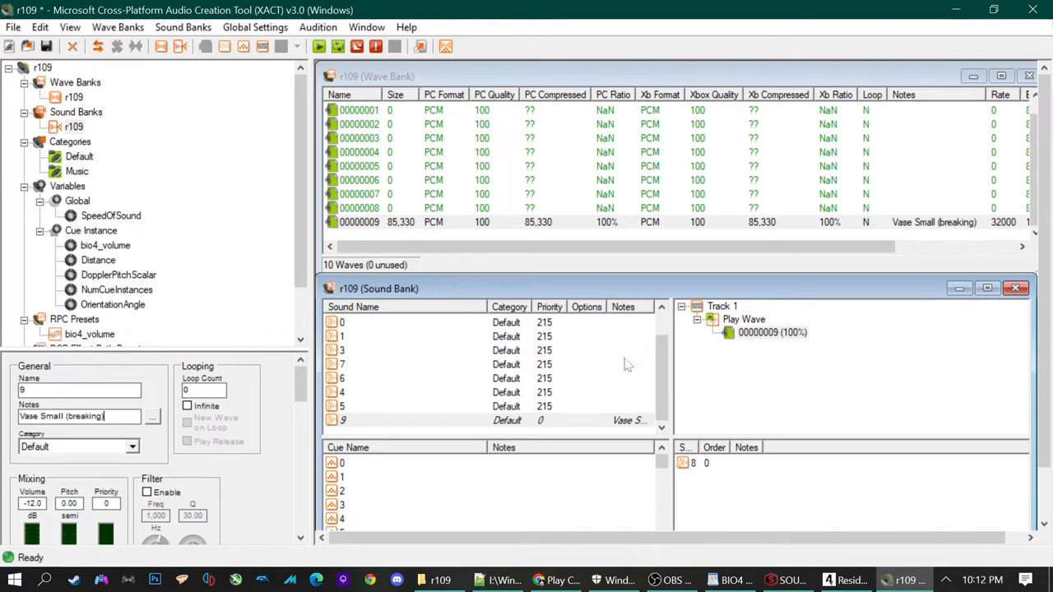
pyautogui.moveTo(679, 372)
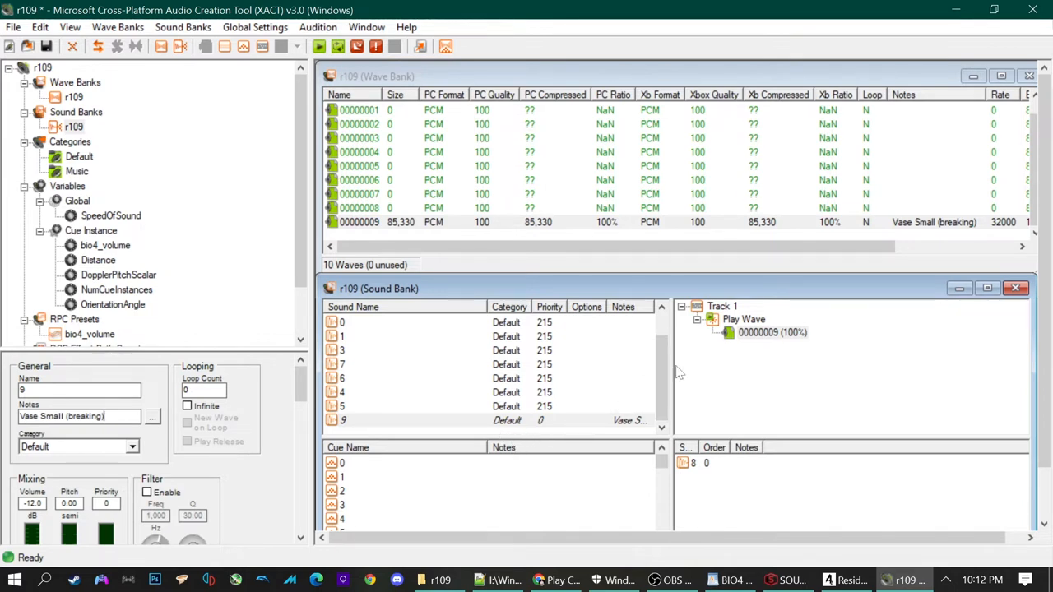
pyautogui.moveTo(529, 394)
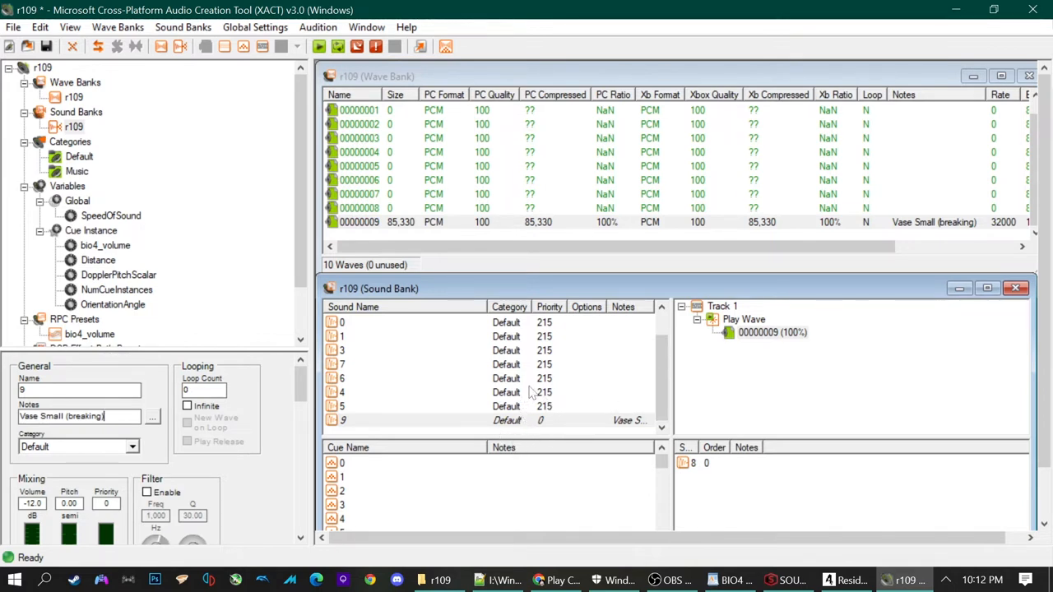
pyautogui.moveTo(929, 273)
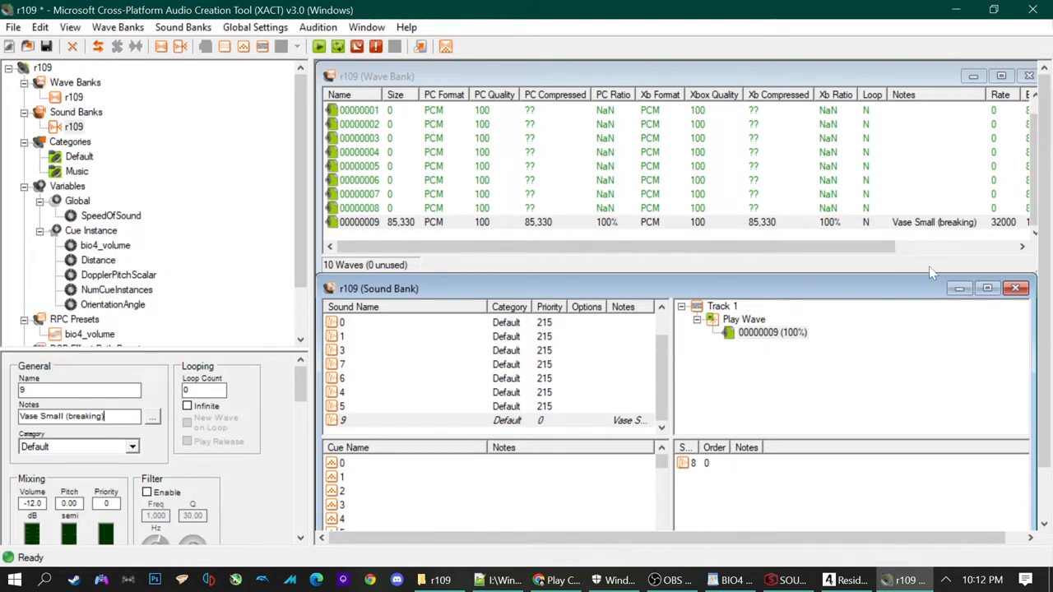
# Browse cues 12, 9, 2 and 11 in the enlarged r109 sound bank, leaving them unchanged.
pyautogui.click(987, 288)
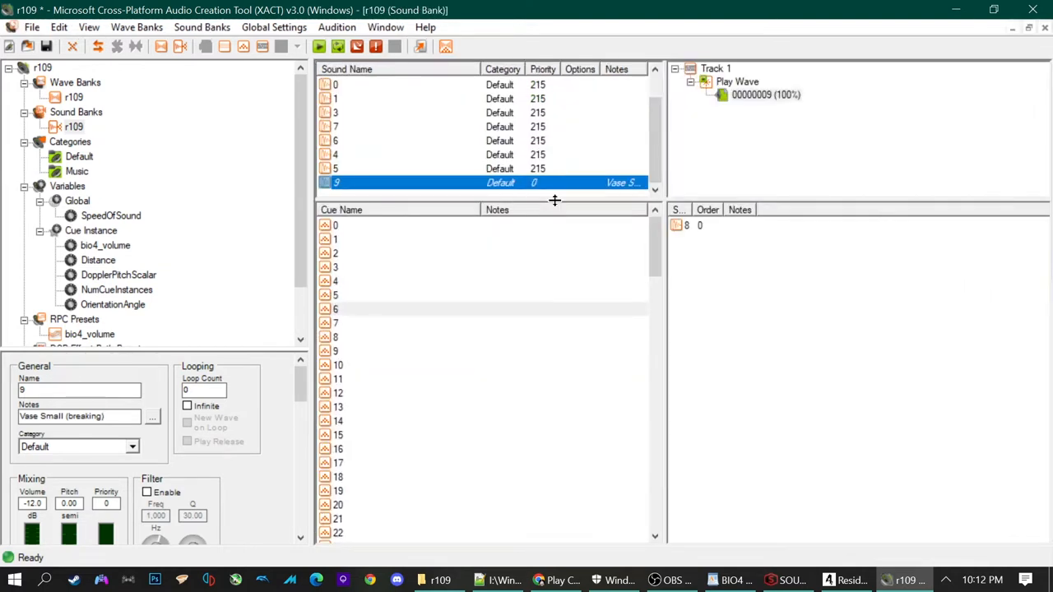
pyautogui.moveTo(371, 434)
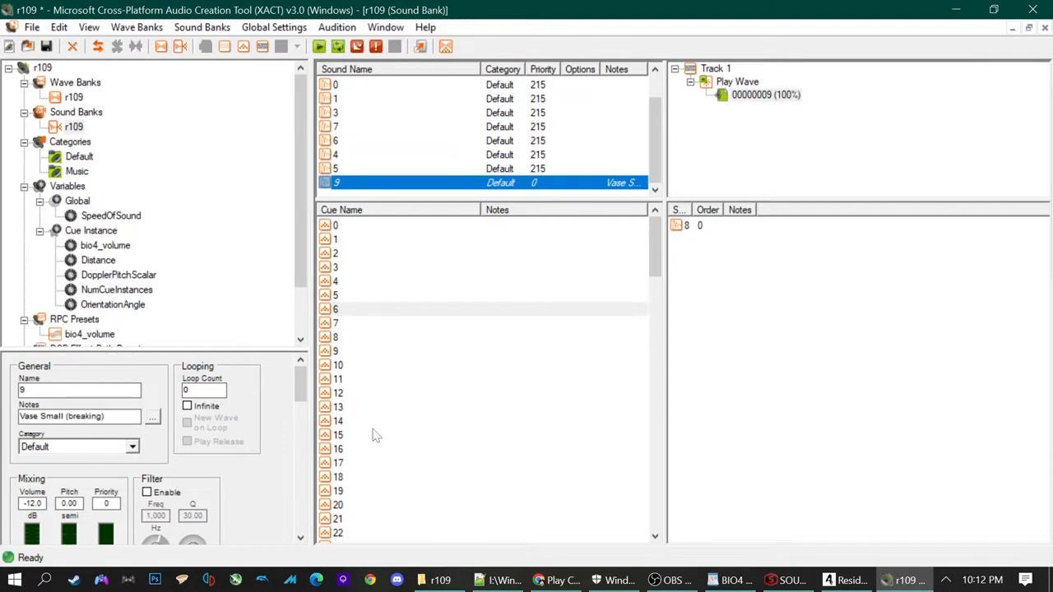
pyautogui.moveTo(352, 321)
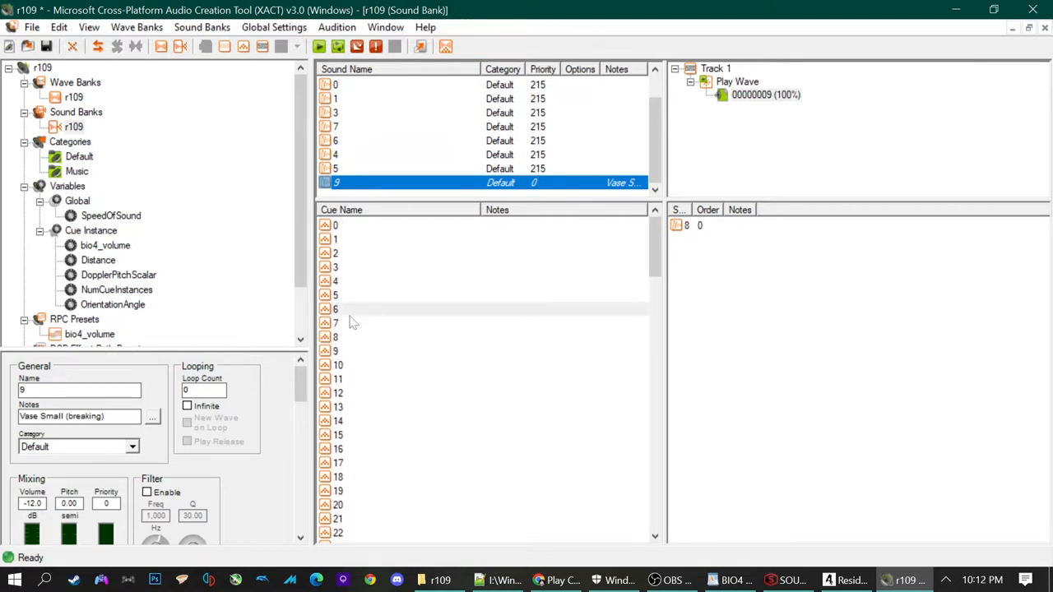
pyautogui.click(370, 391)
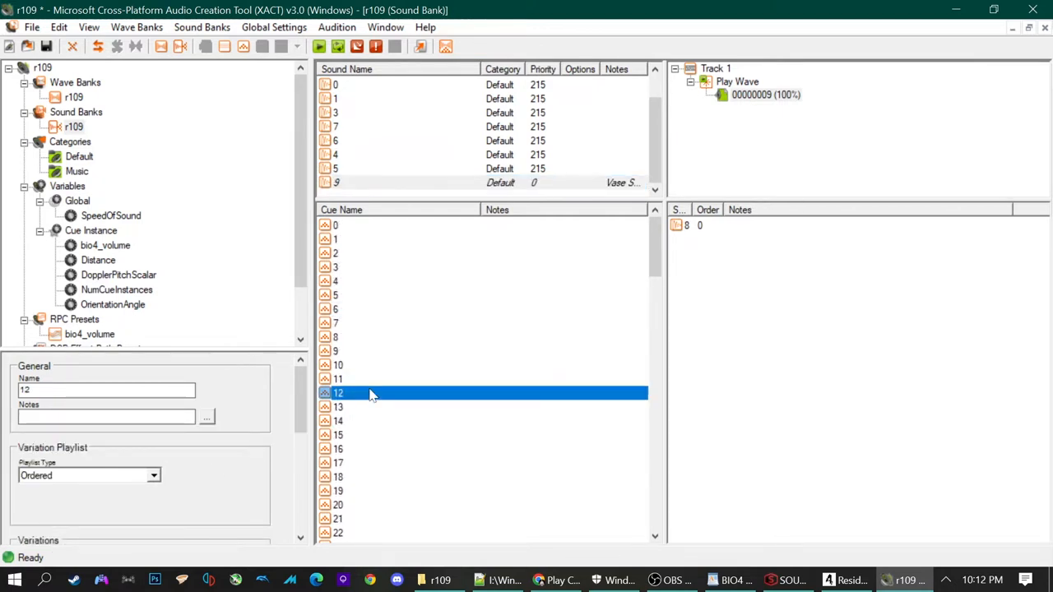
pyautogui.click(336, 350)
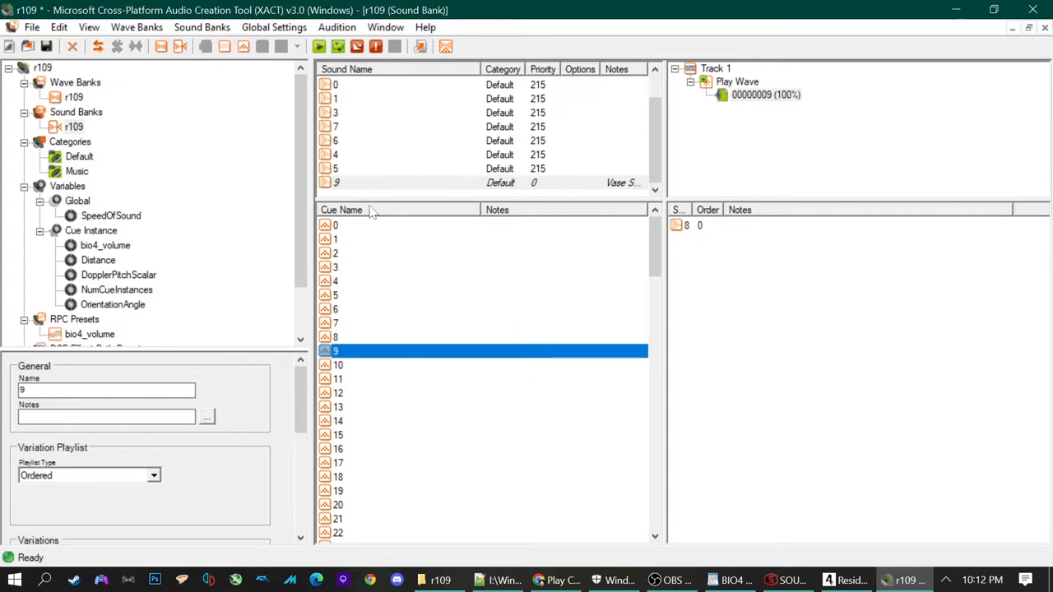
pyautogui.moveTo(419, 181)
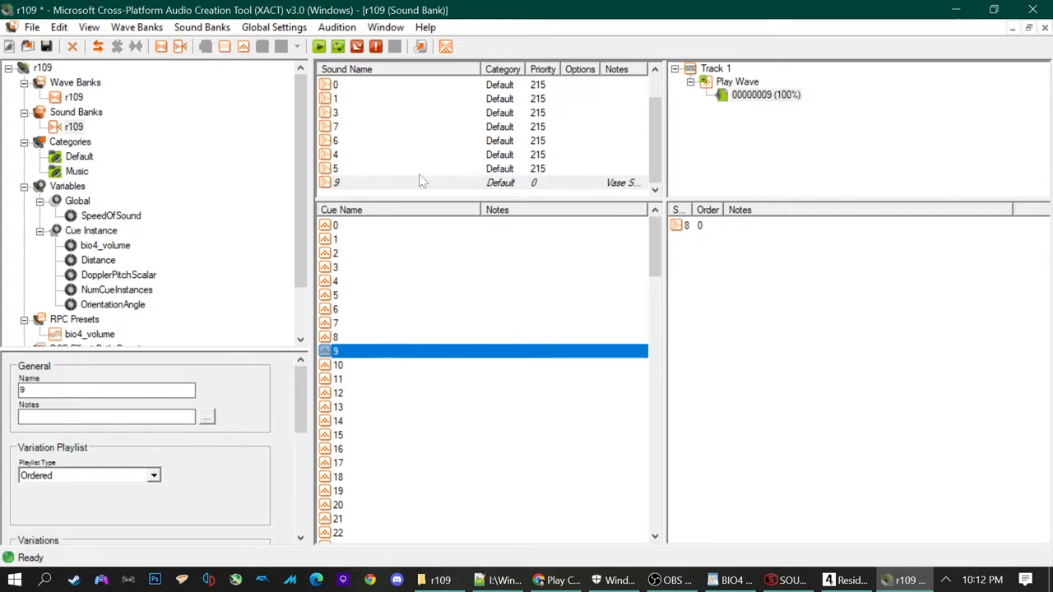
pyautogui.moveTo(458, 358)
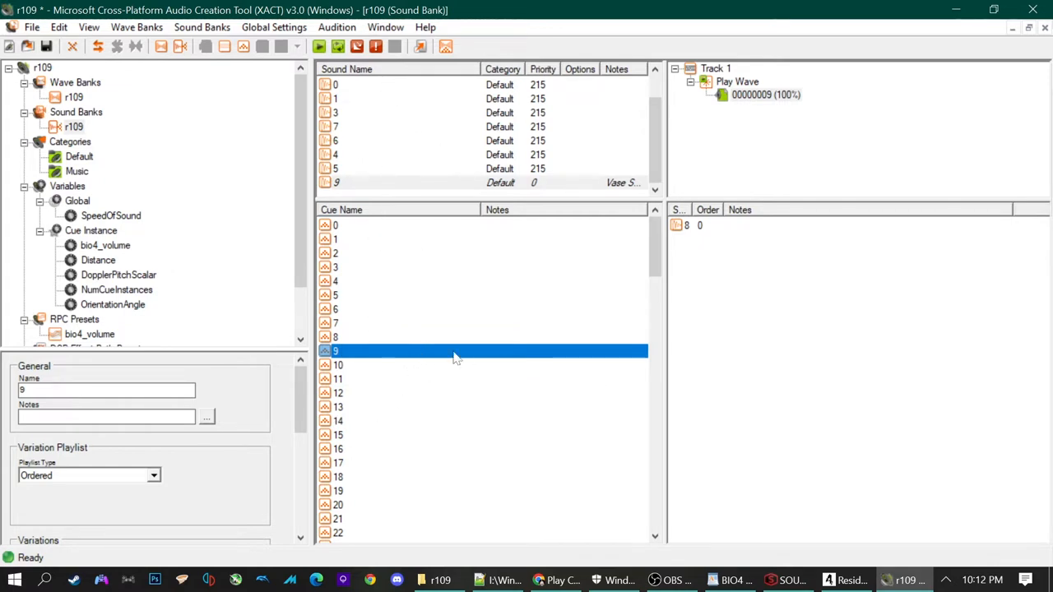
pyautogui.moveTo(612, 392)
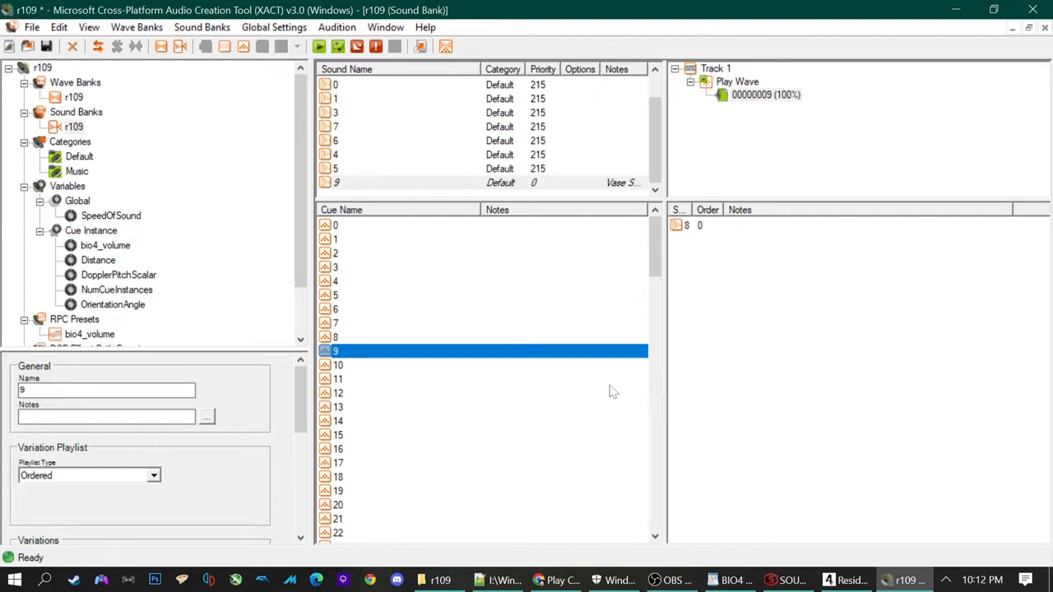
pyautogui.click(370, 254)
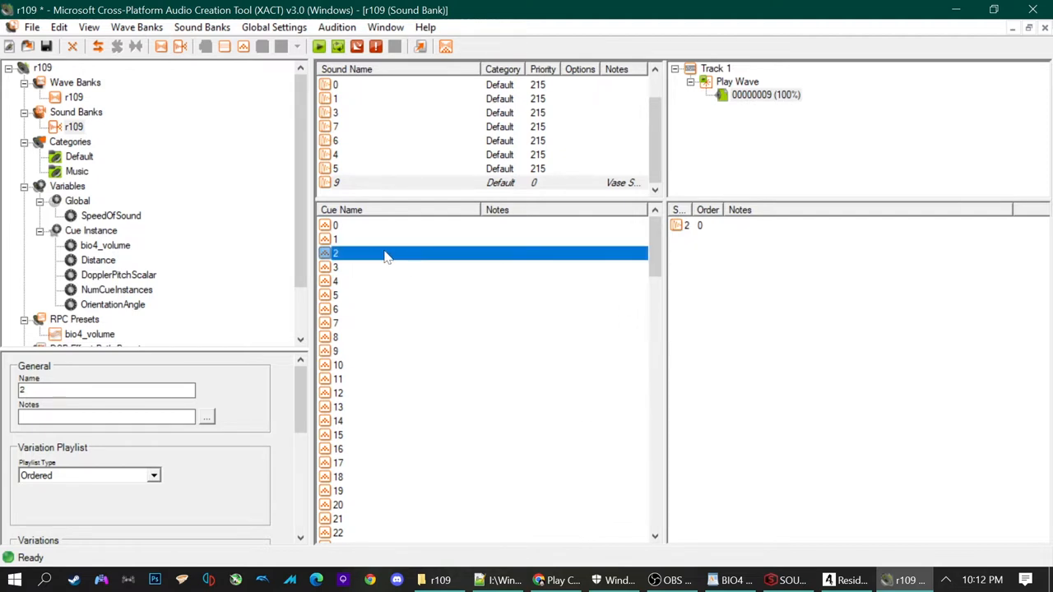
pyautogui.scroll(-3)
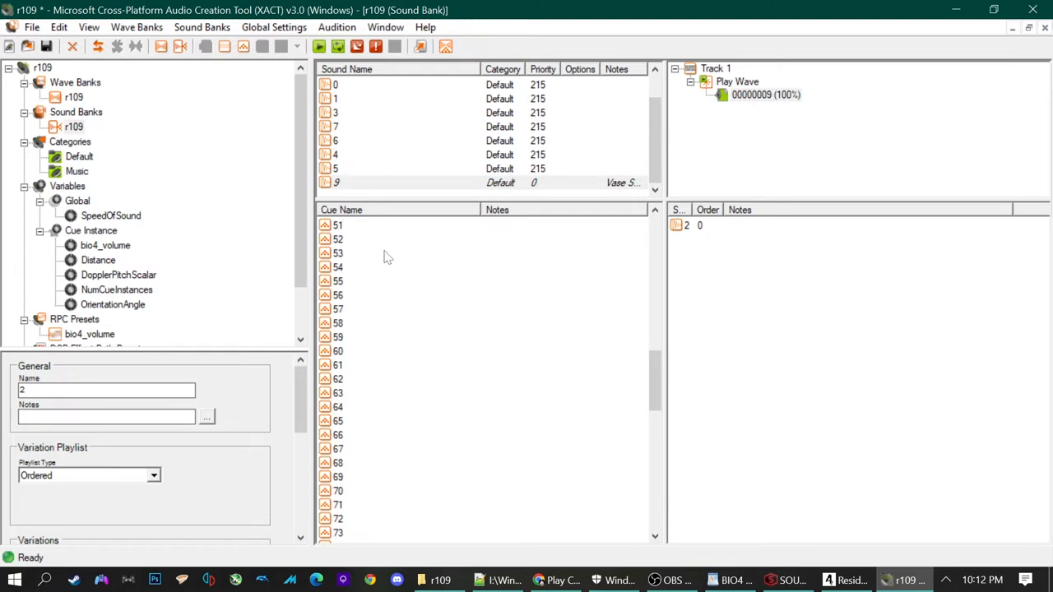
pyautogui.click(337, 253)
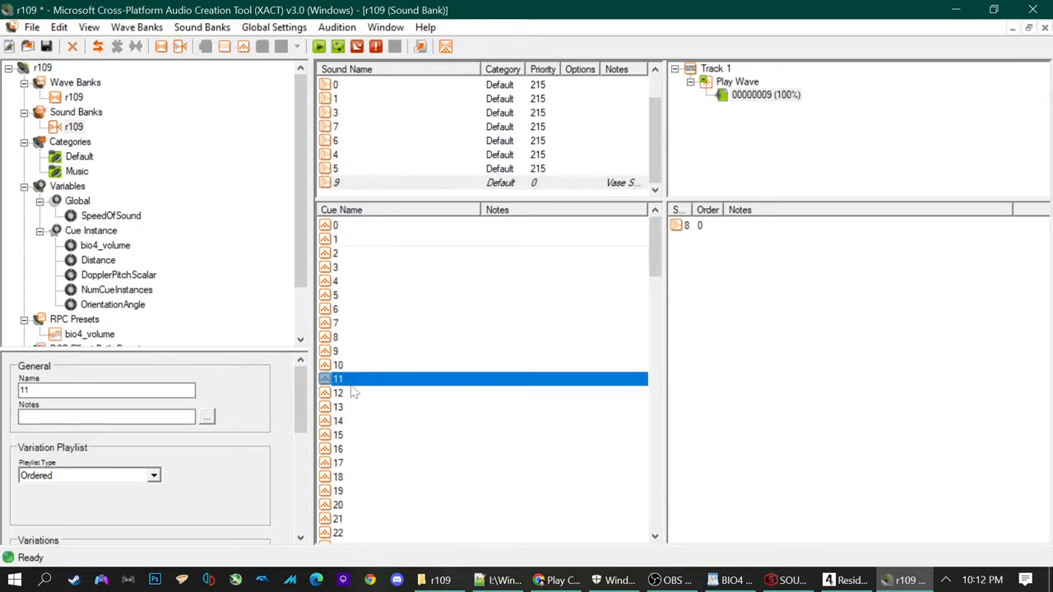
pyautogui.moveTo(497, 376)
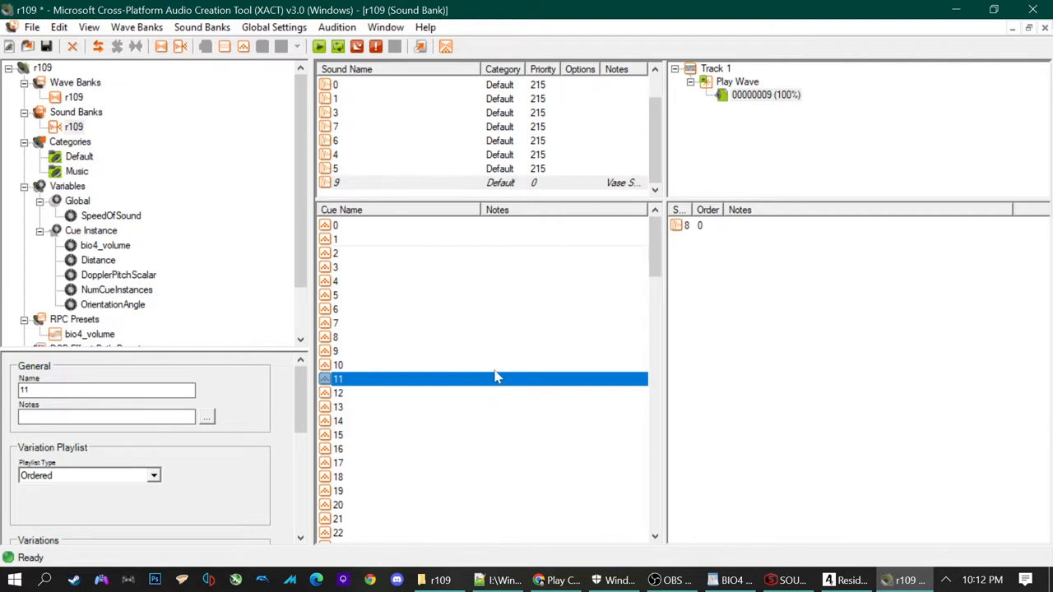
pyautogui.moveTo(480, 325)
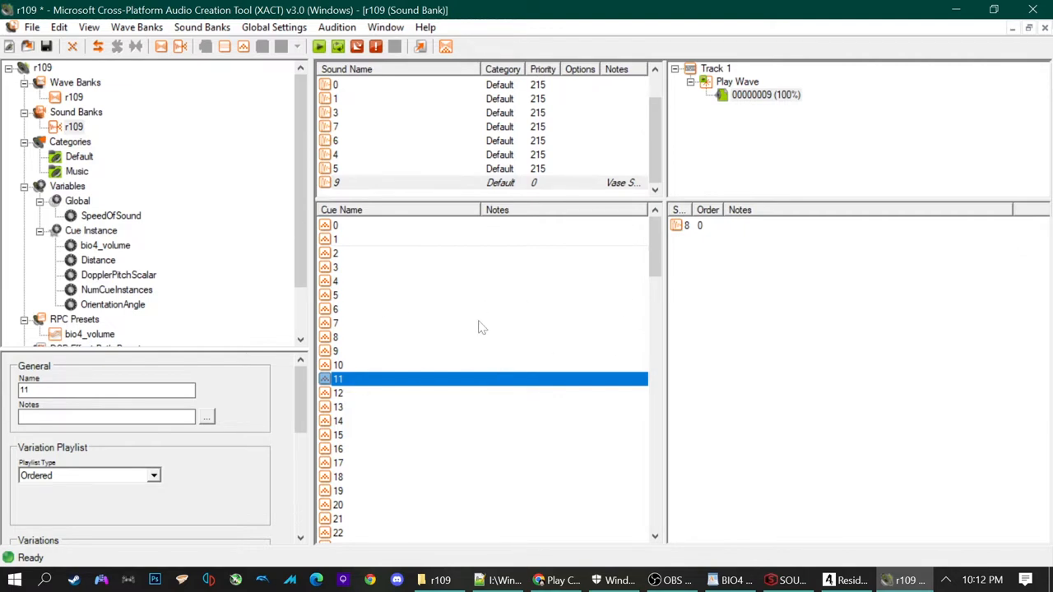
pyautogui.moveTo(507, 279)
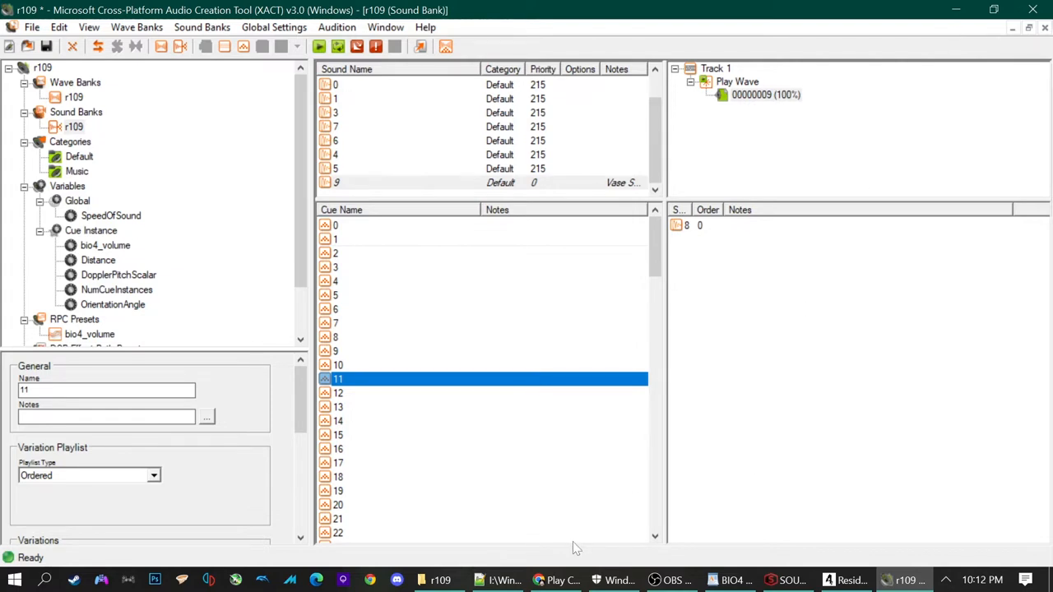
pyautogui.moveTo(398, 474)
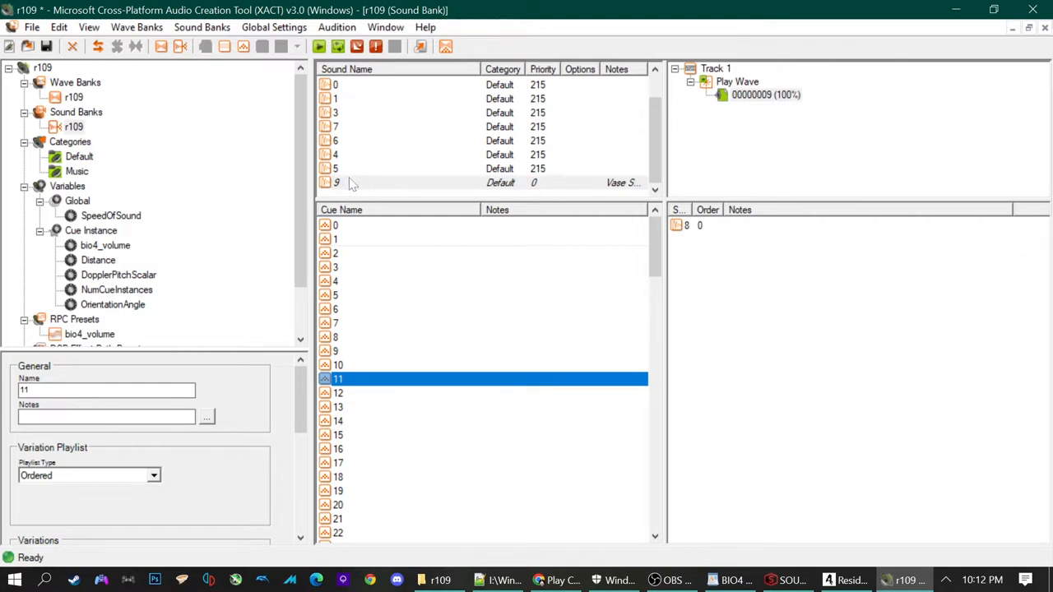
pyautogui.moveTo(354, 369)
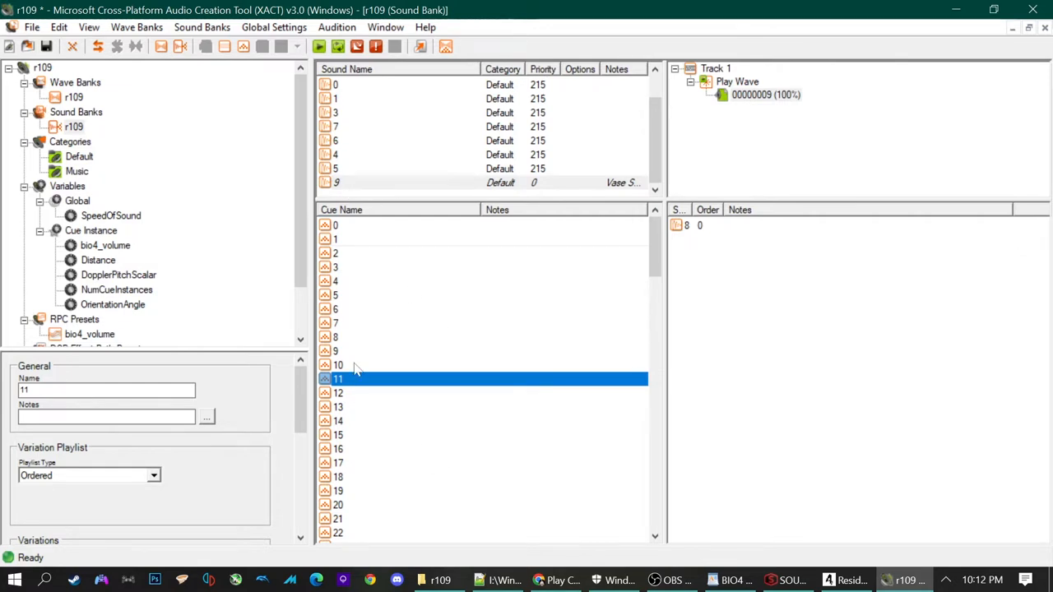
pyautogui.moveTo(842, 572)
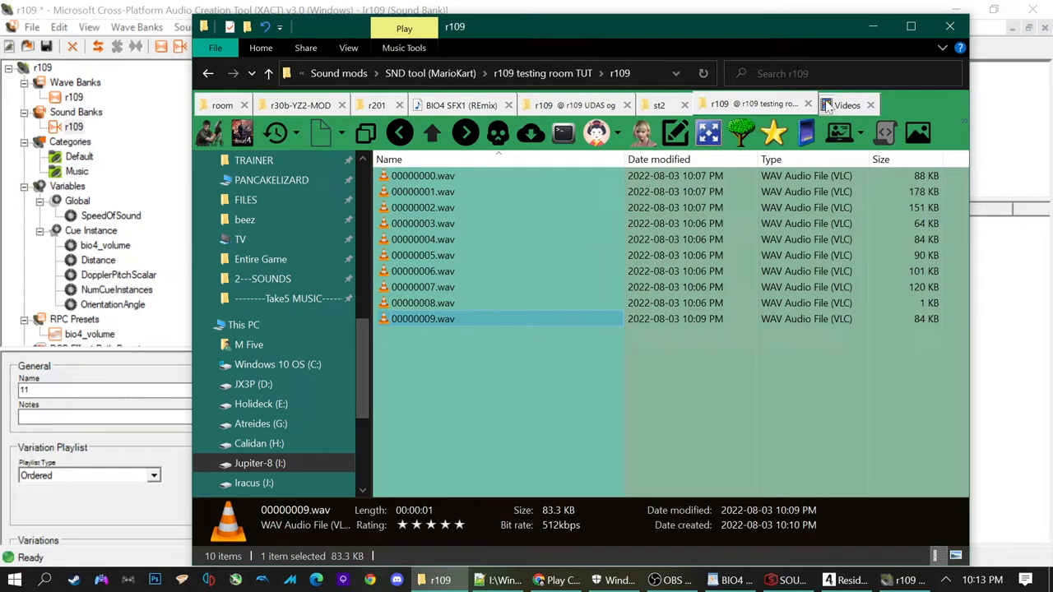
# Reach the SND tool's r201 folder and launch r201.xap into XACT.
pyautogui.click(657, 105)
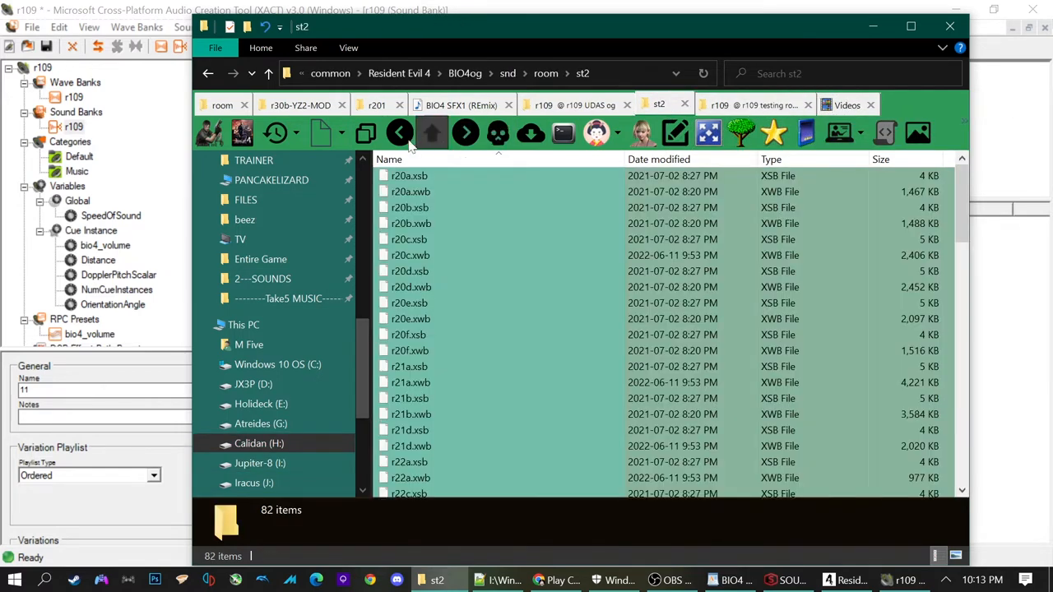
pyautogui.click(399, 132)
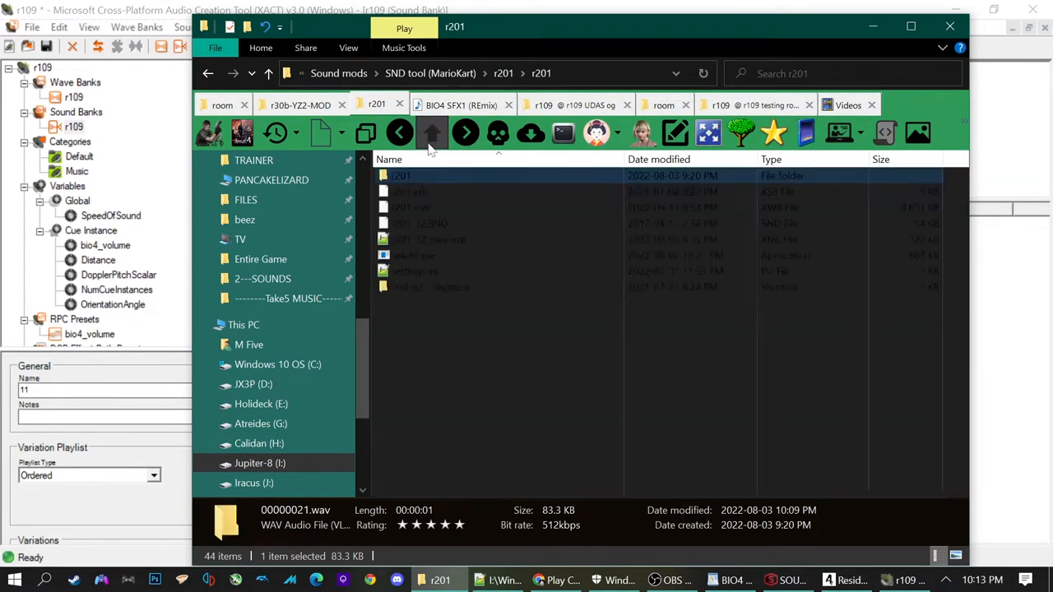
pyautogui.click(431, 132)
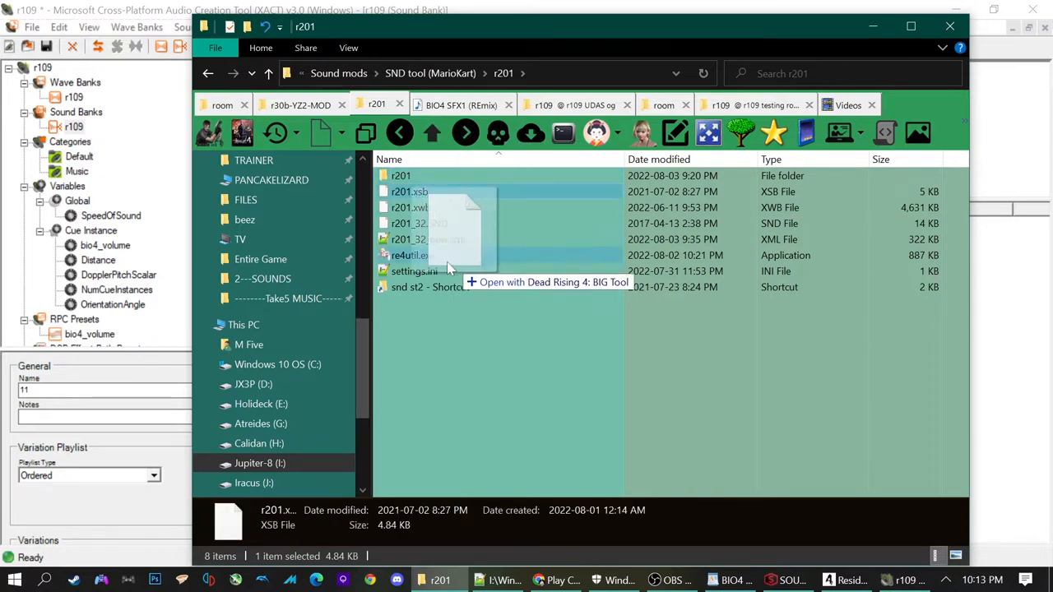
pyautogui.moveTo(413, 255)
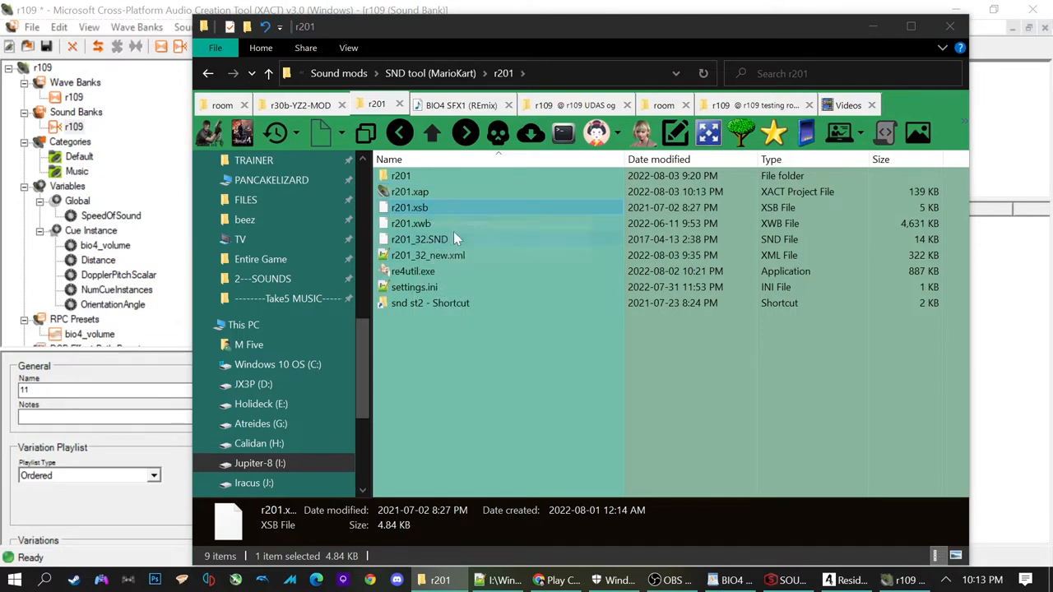
pyautogui.click(409, 190)
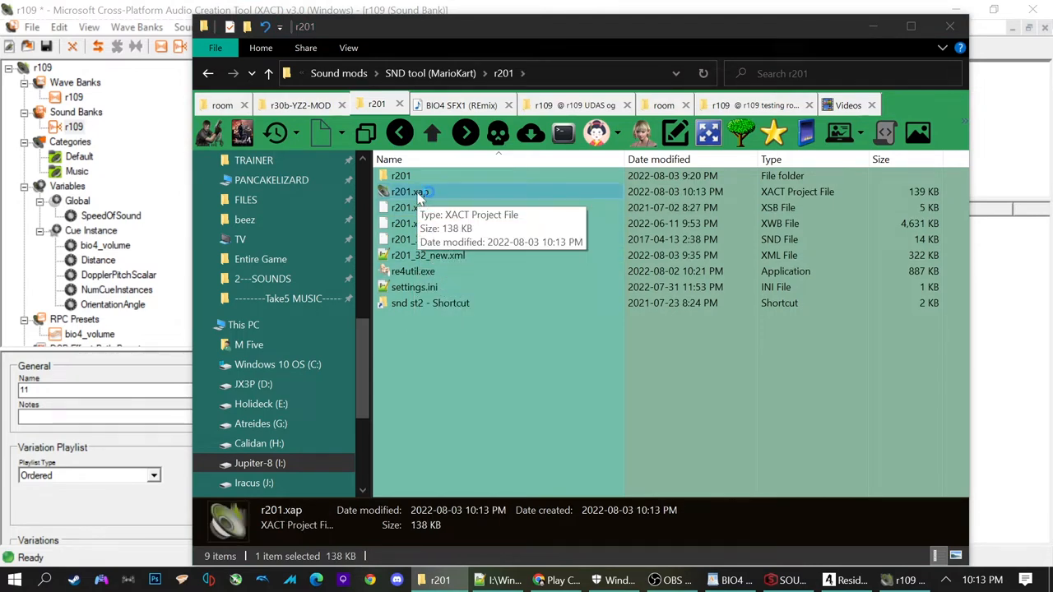
pyautogui.doubleClick(408, 191)
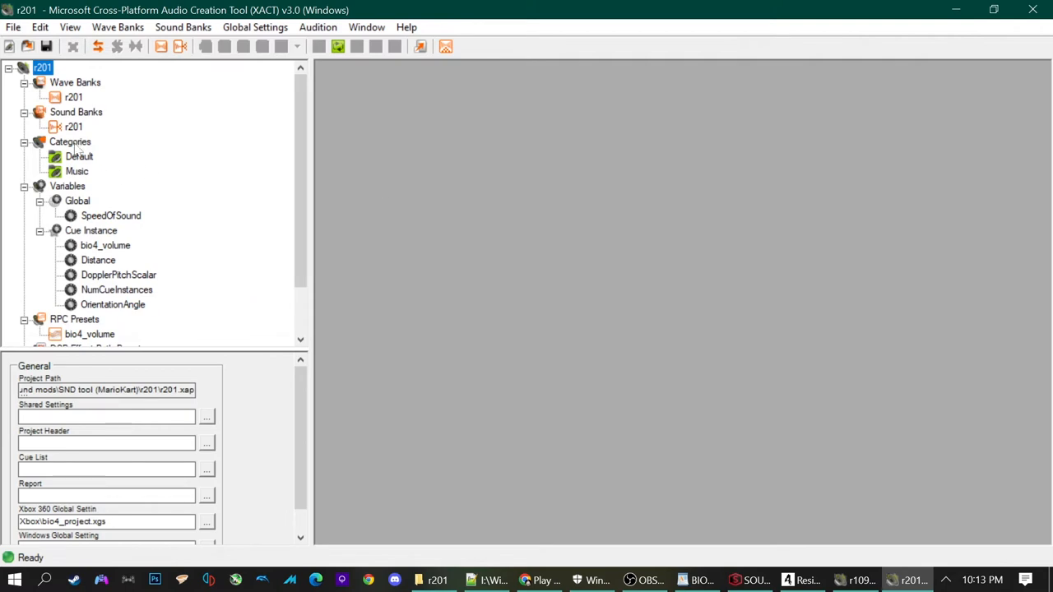
# Expand the r201 sound bank to full view and look over sounds 15, 11 and 8.
pyautogui.click(74, 126)
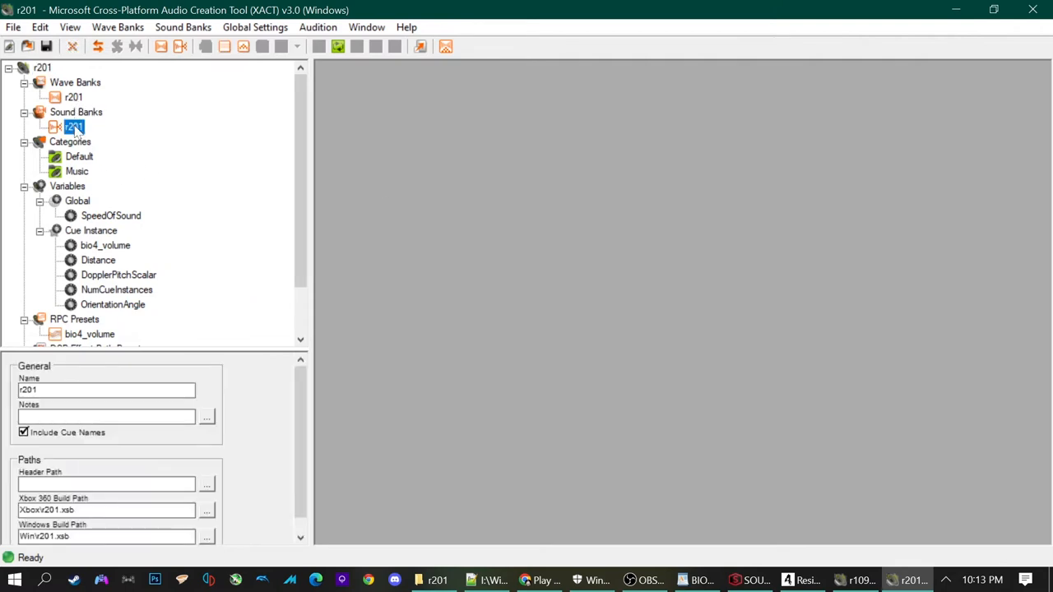
pyautogui.doubleClick(74, 127)
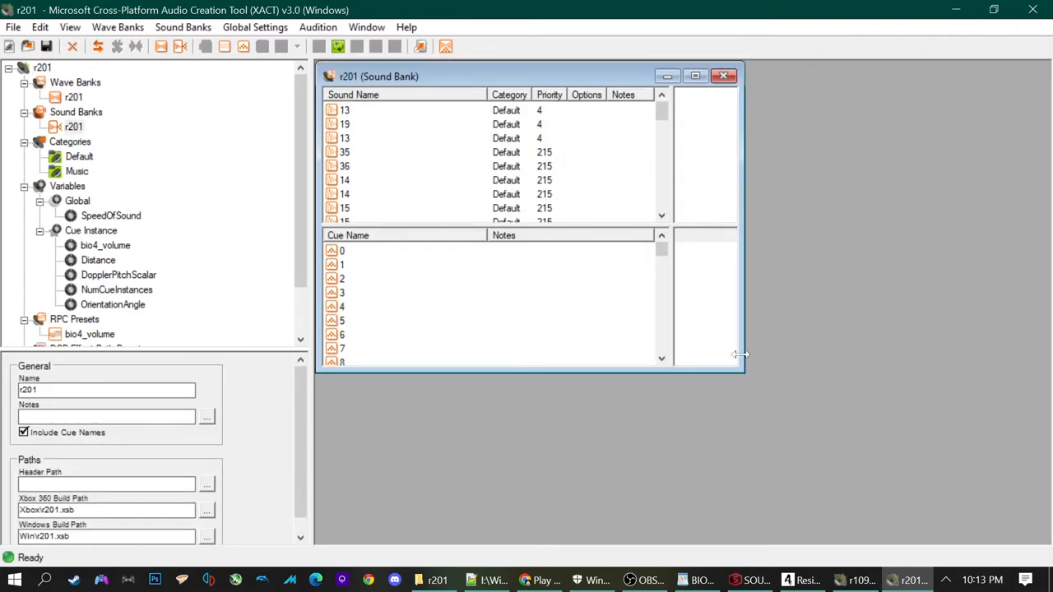
pyautogui.click(694, 76)
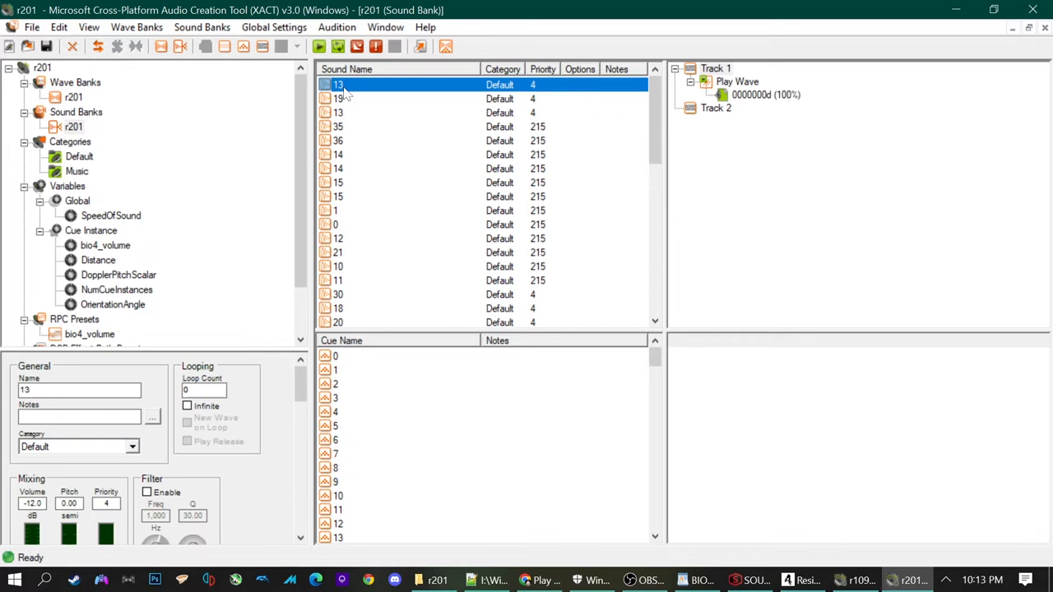
pyautogui.click(370, 155)
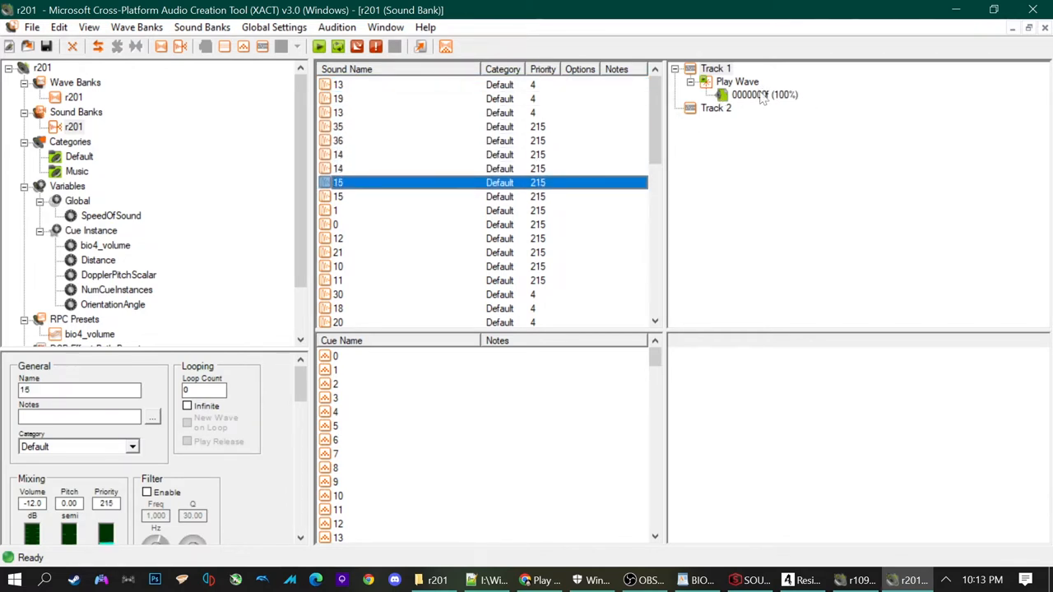
pyautogui.click(337, 211)
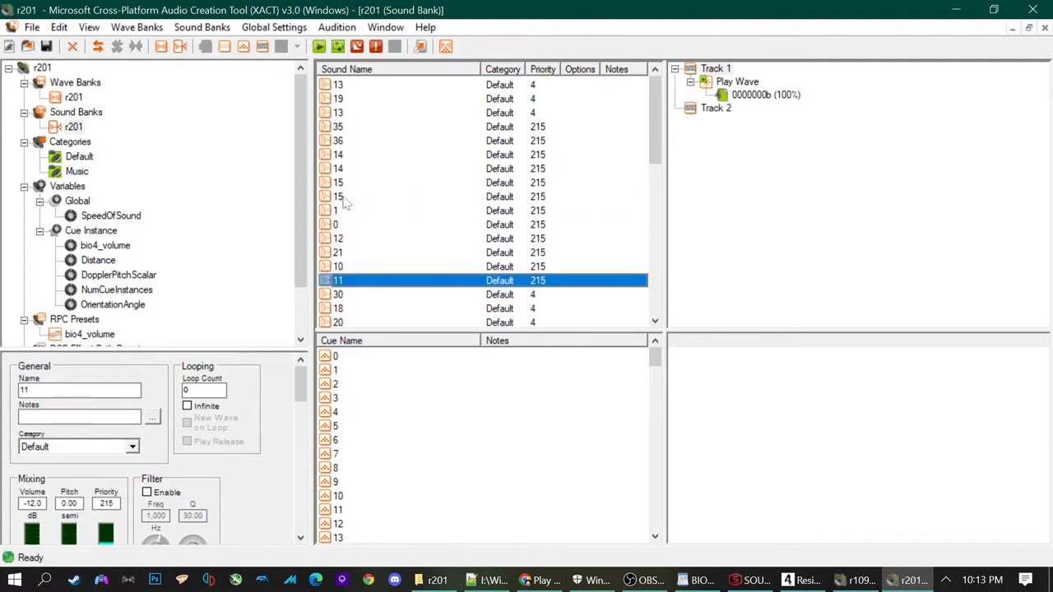
pyautogui.click(337, 308)
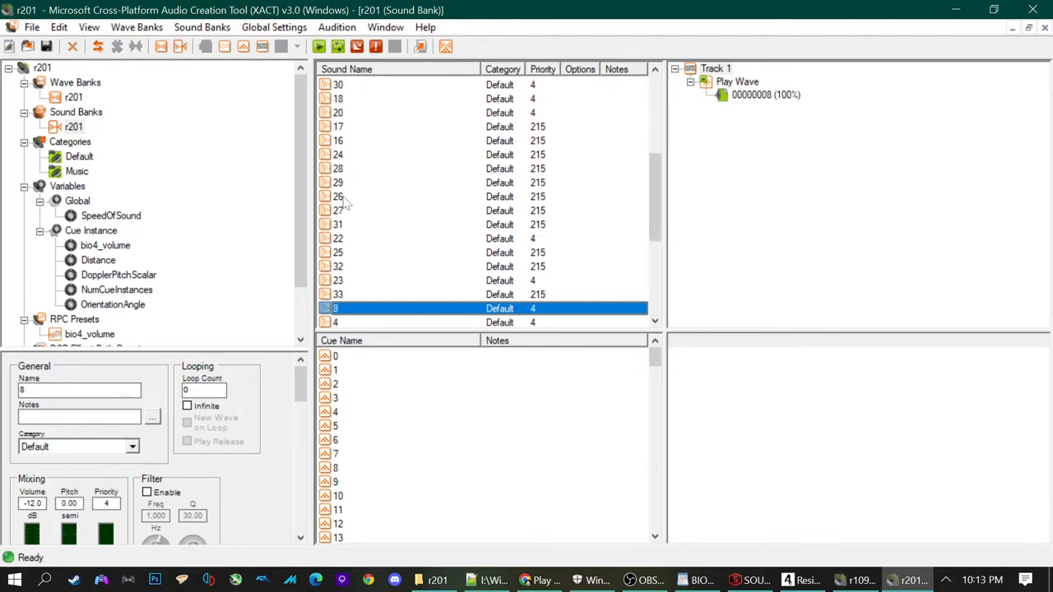
# Check sound 33 playing wave 00000021 at priority 215, and which sound cue 1 plays.
pyautogui.click(337, 293)
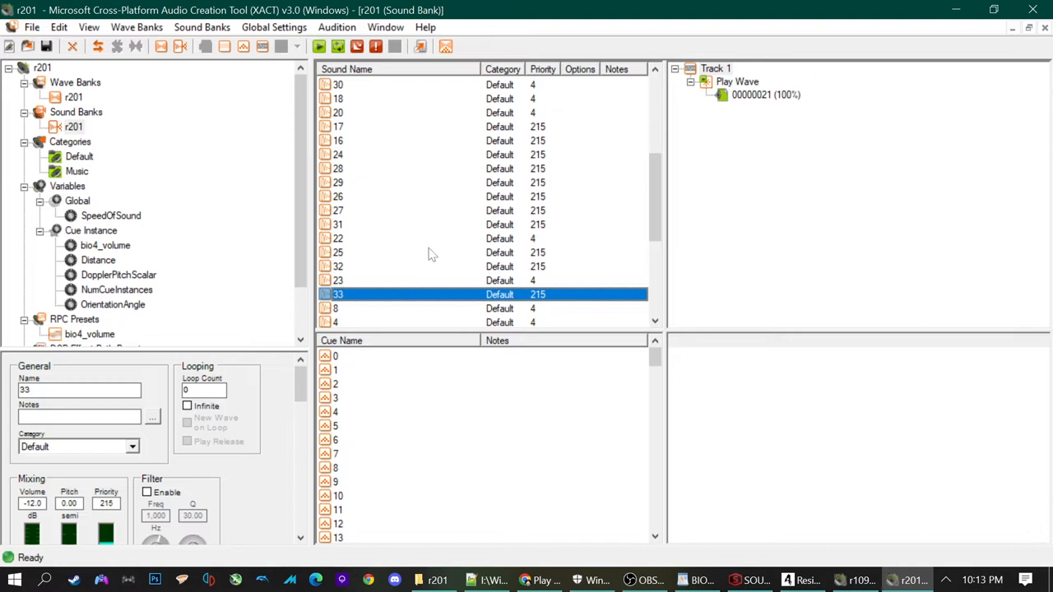
pyautogui.moveTo(337, 303)
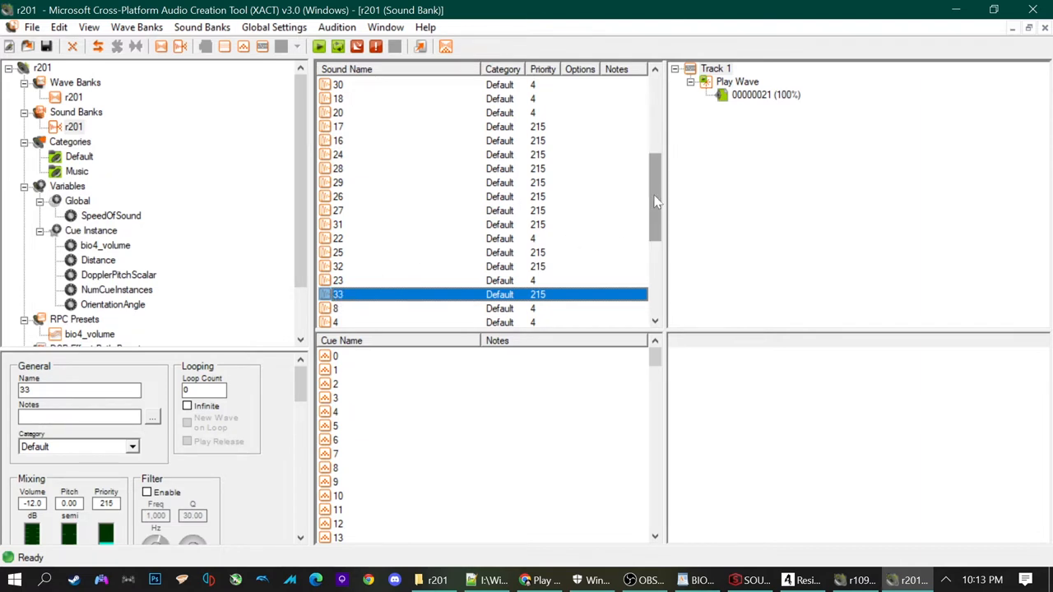
pyautogui.scroll(-3)
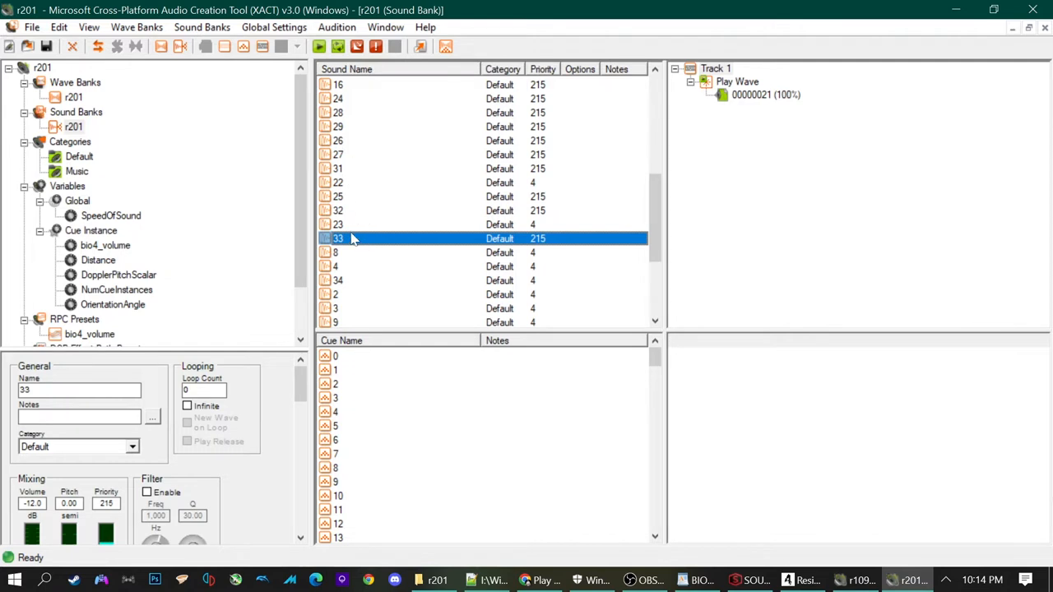
pyautogui.moveTo(346, 244)
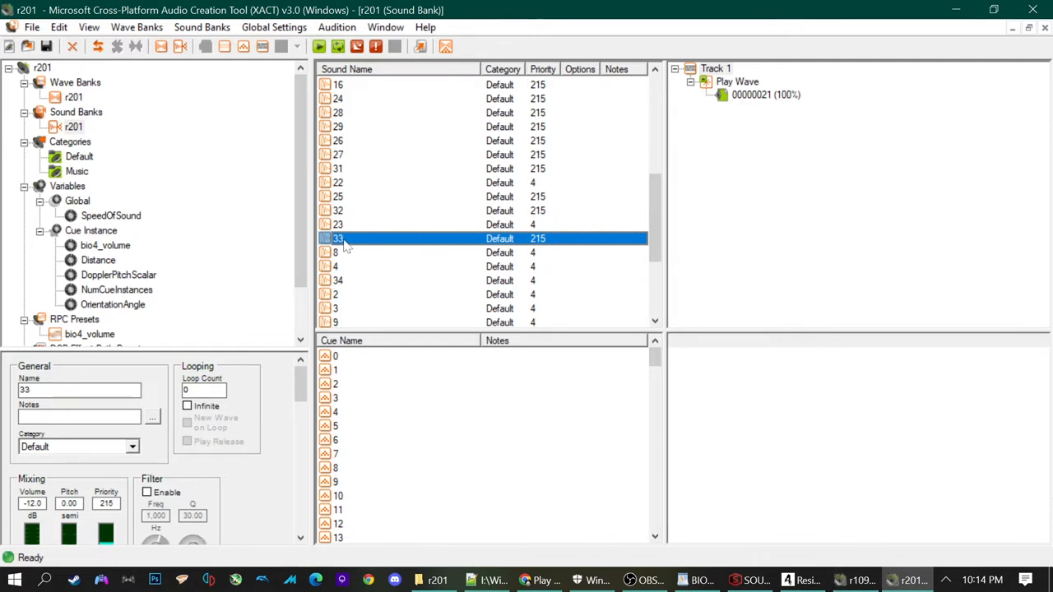
pyautogui.moveTo(775, 99)
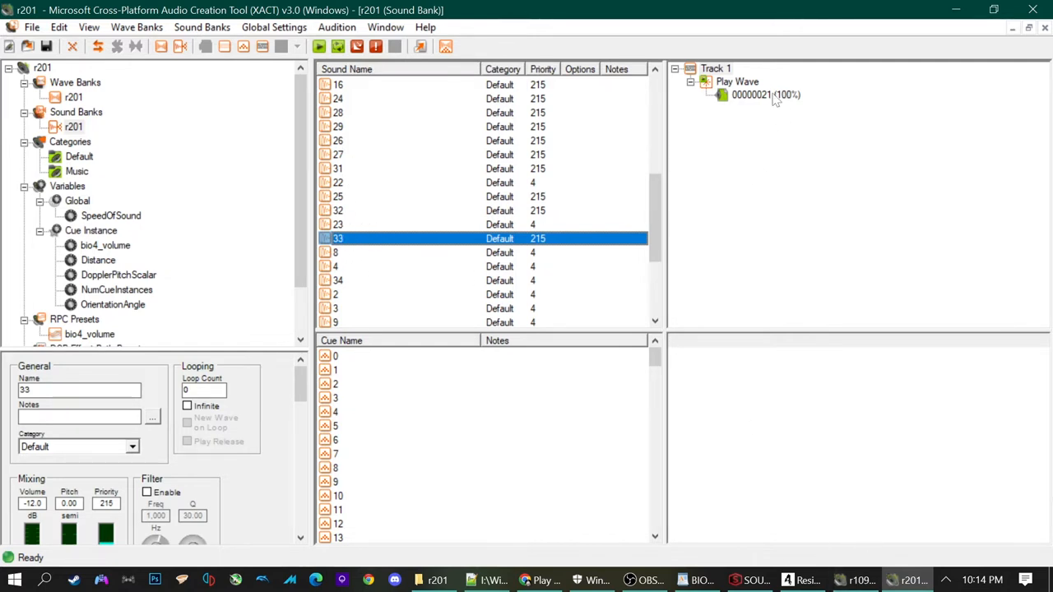
pyautogui.moveTo(357, 371)
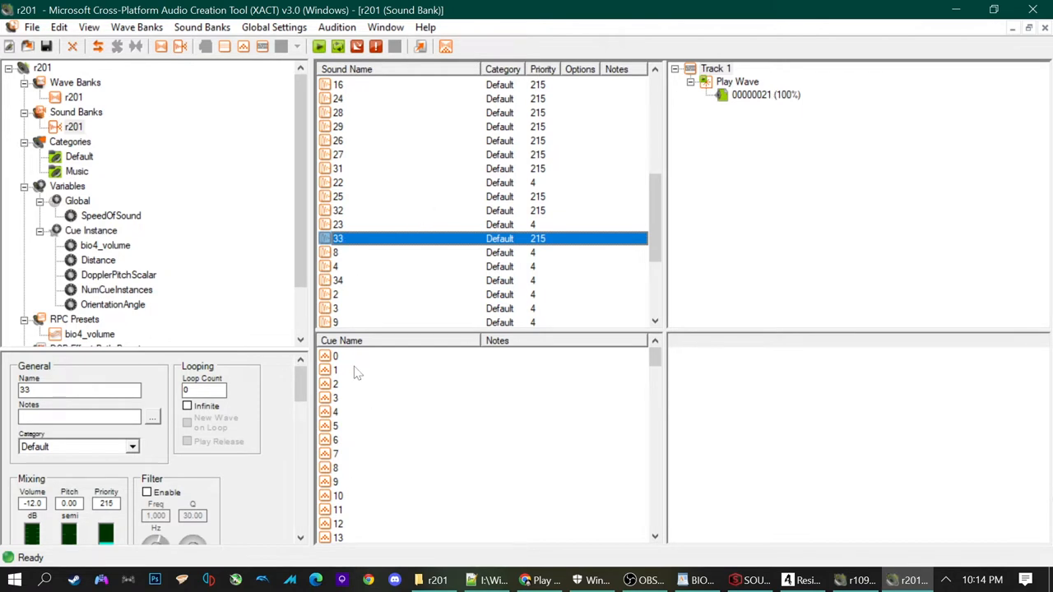
pyautogui.click(335, 369)
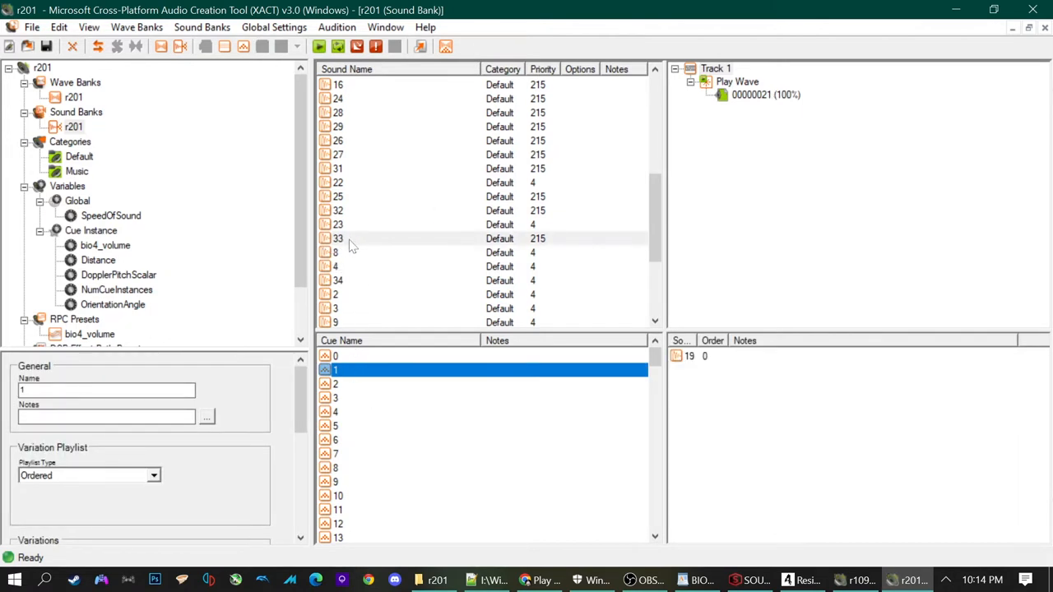
pyautogui.click(337, 239)
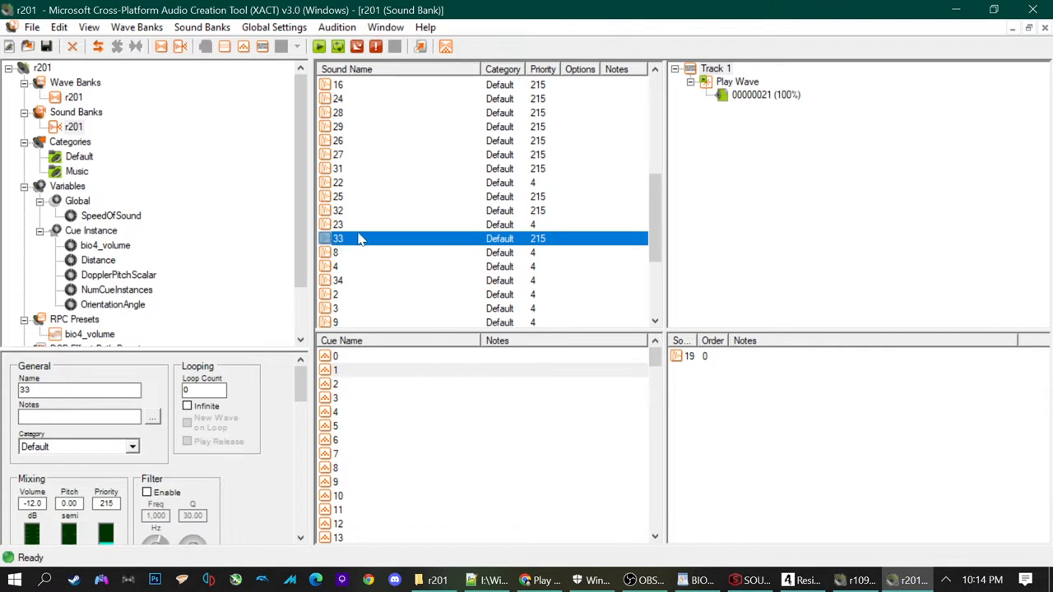
pyautogui.moveTo(760, 99)
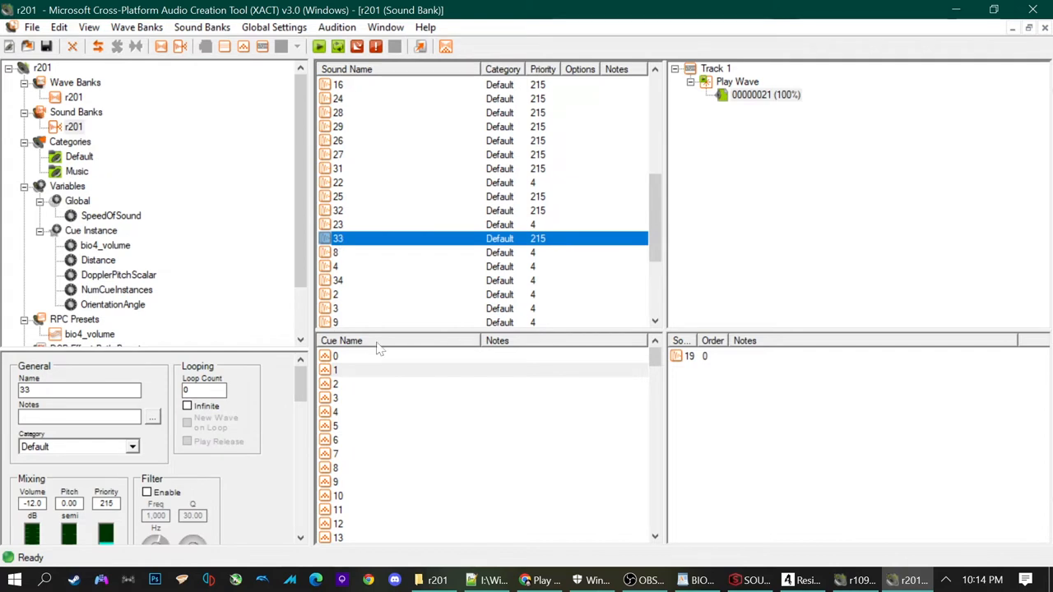
pyautogui.moveTo(717, 112)
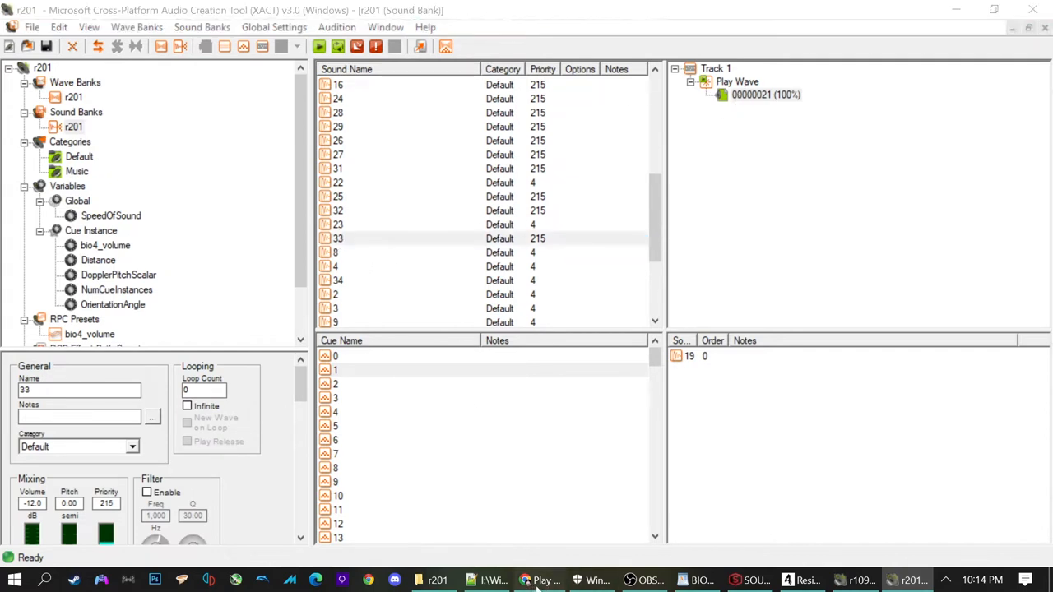
pyautogui.click(540, 579)
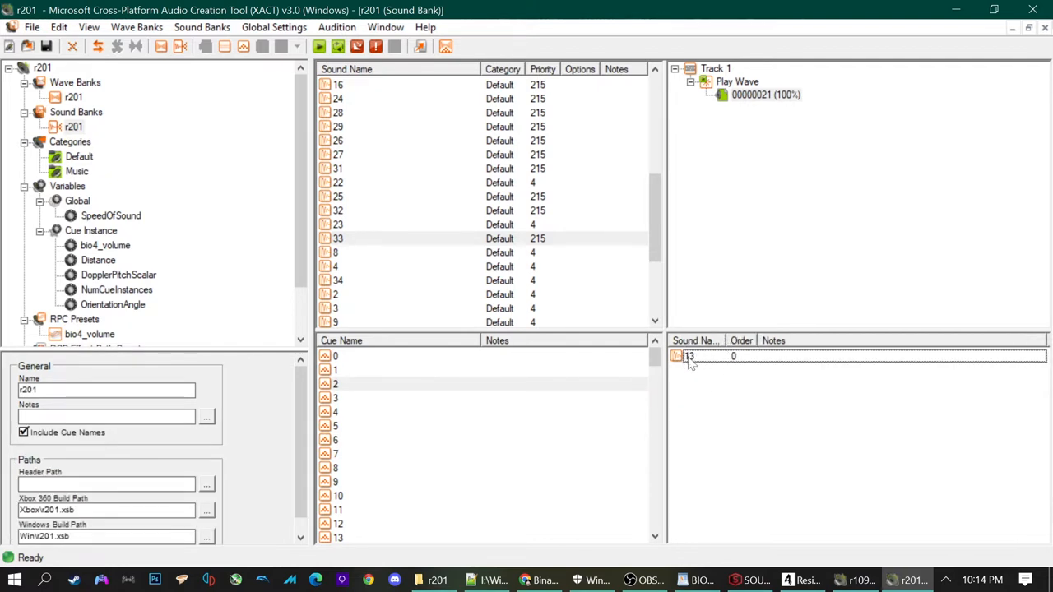
pyautogui.click(336, 425)
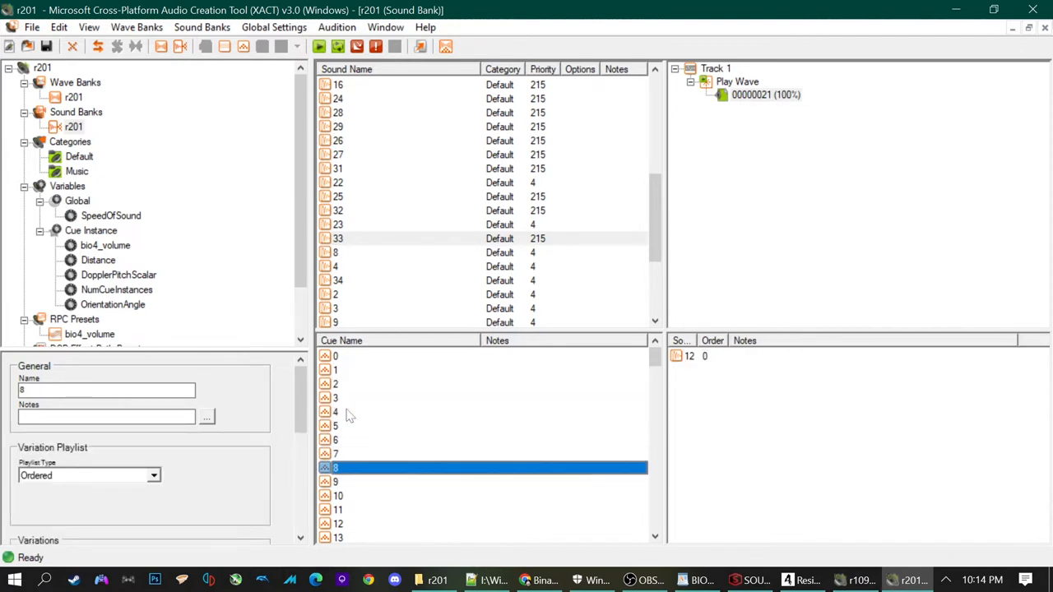
pyautogui.click(339, 510)
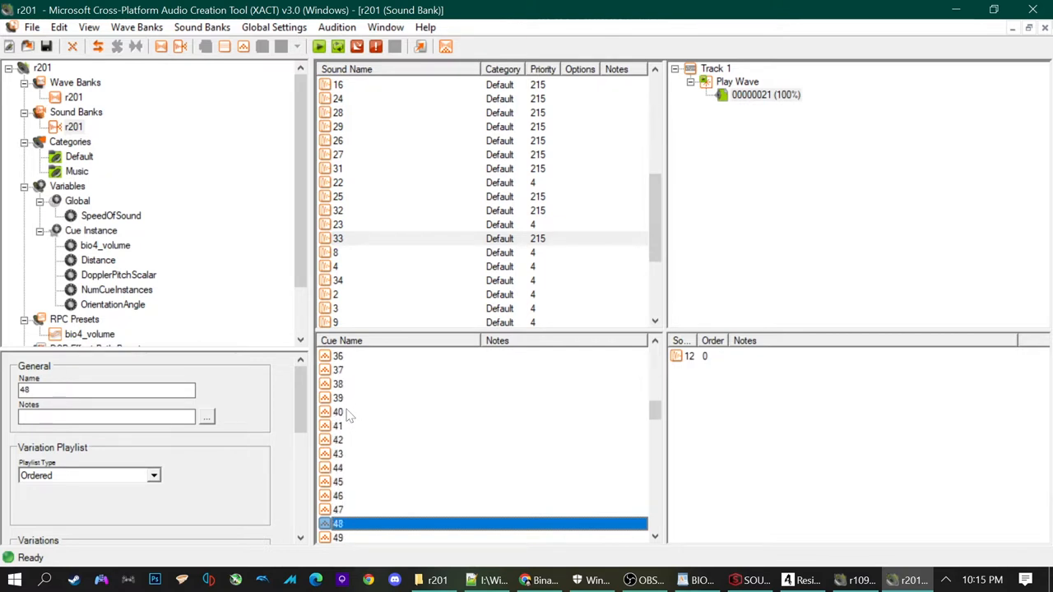
pyautogui.scroll(-3)
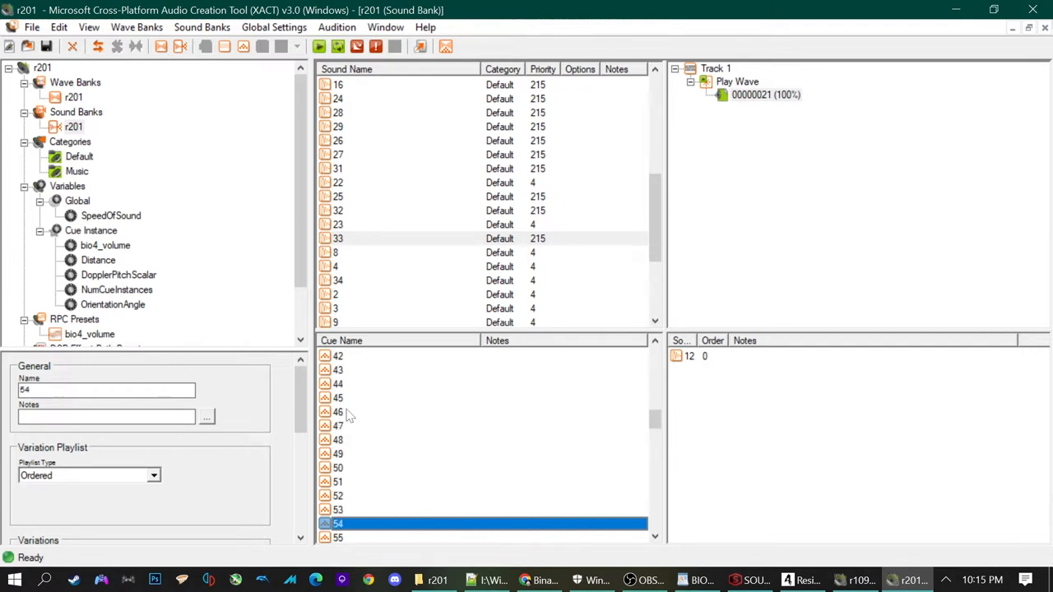
pyautogui.scroll(-3)
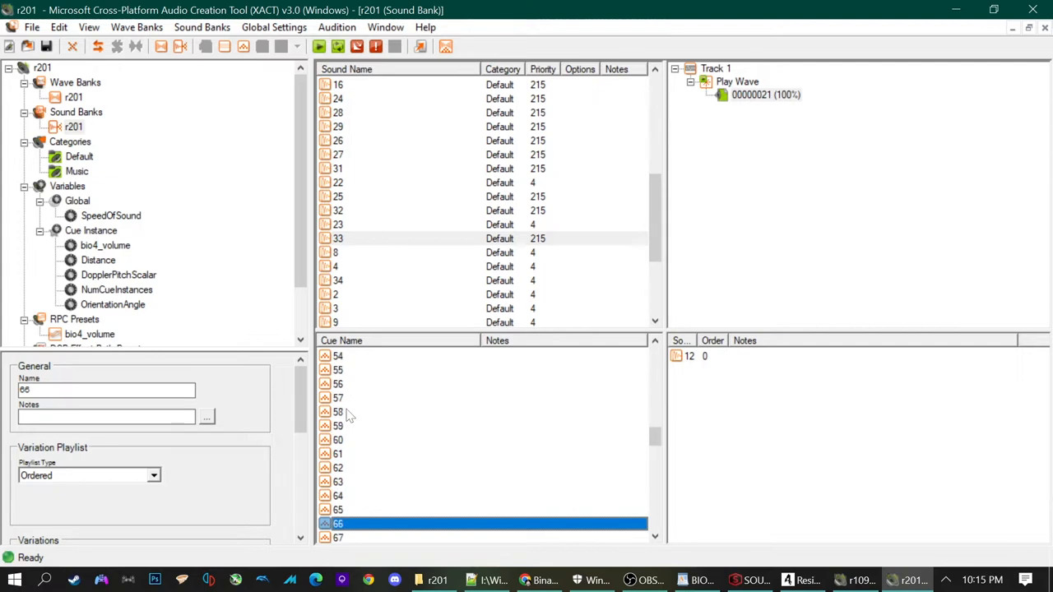
pyautogui.scroll(-3)
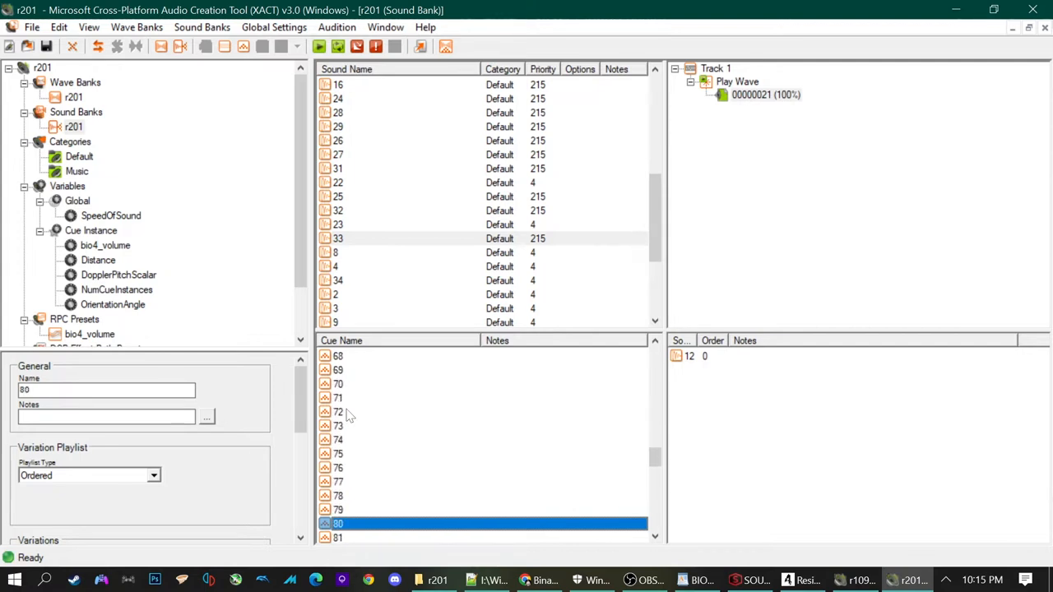
pyautogui.scroll(-3)
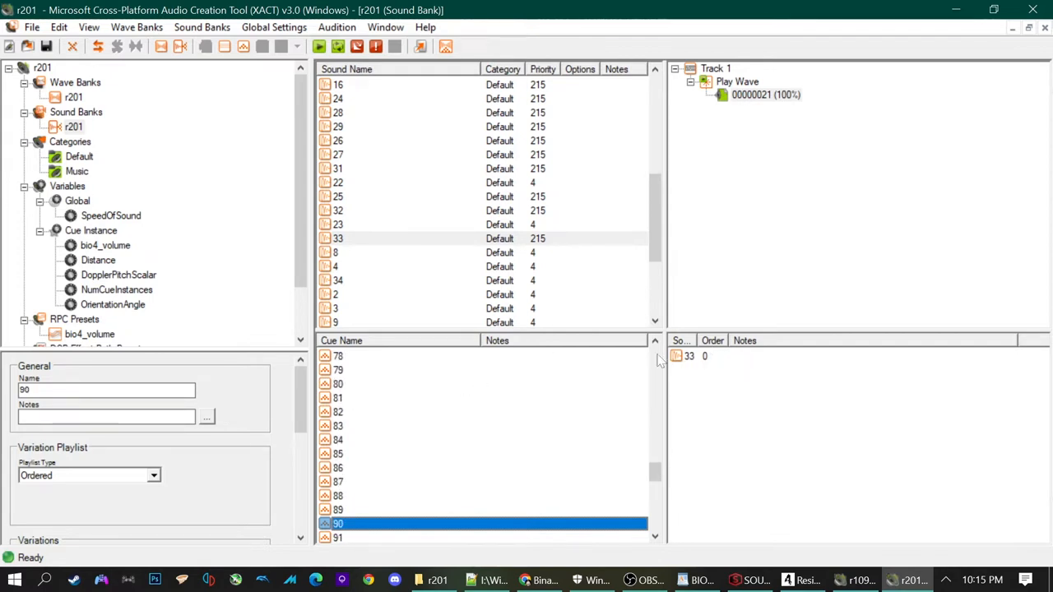
pyautogui.moveTo(387, 355)
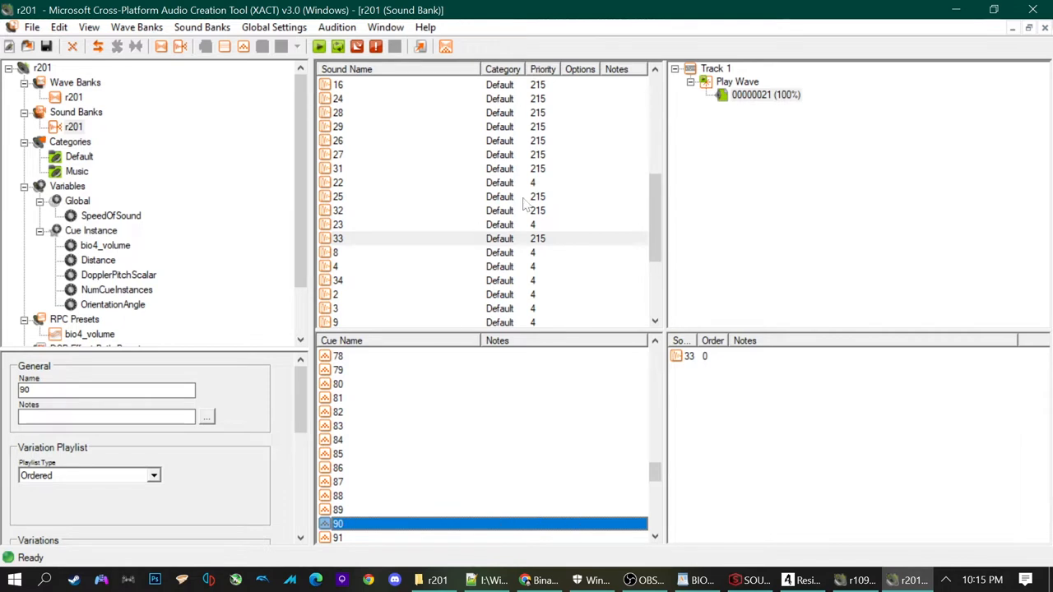
pyautogui.moveTo(352, 526)
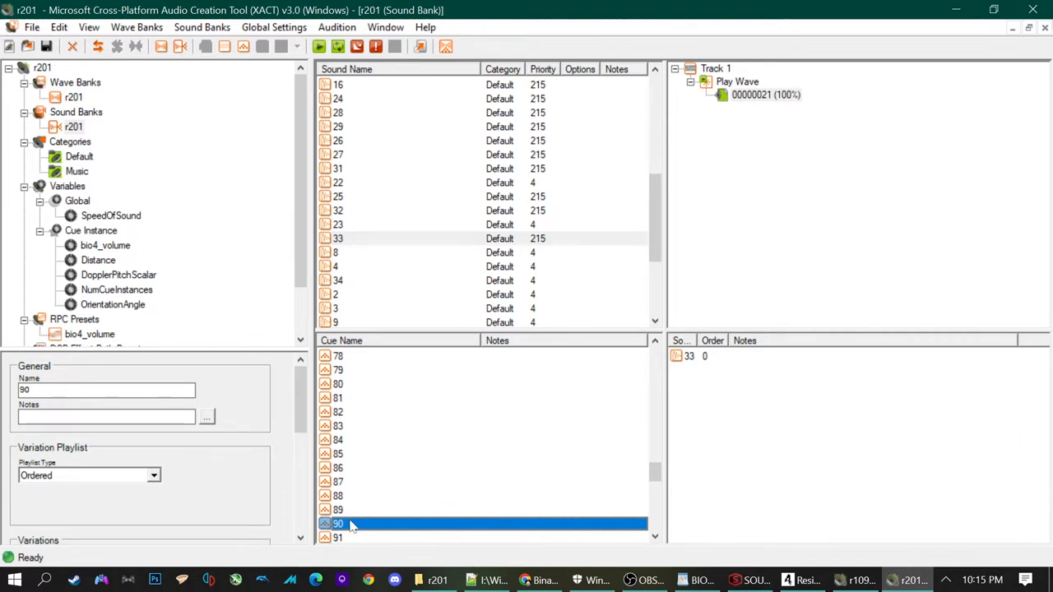
pyautogui.moveTo(765, 96)
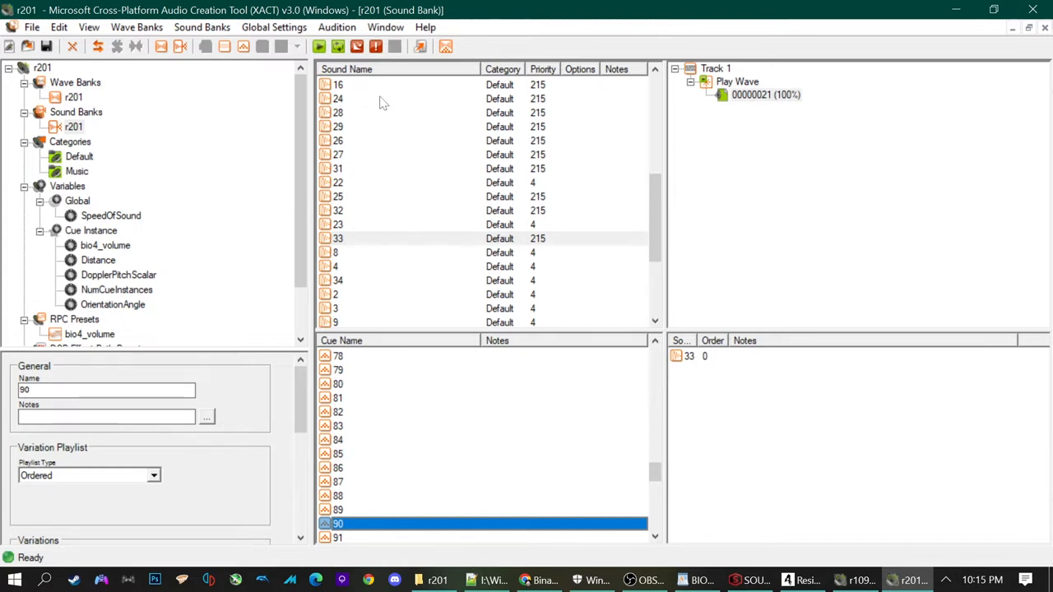
pyautogui.moveTo(368, 75)
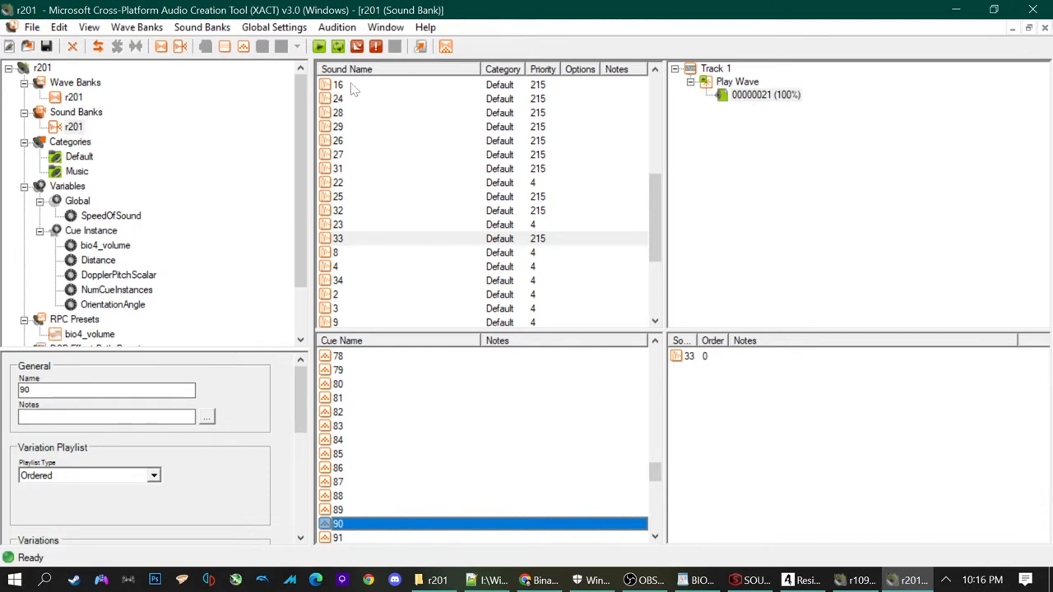
pyautogui.moveTo(342, 239)
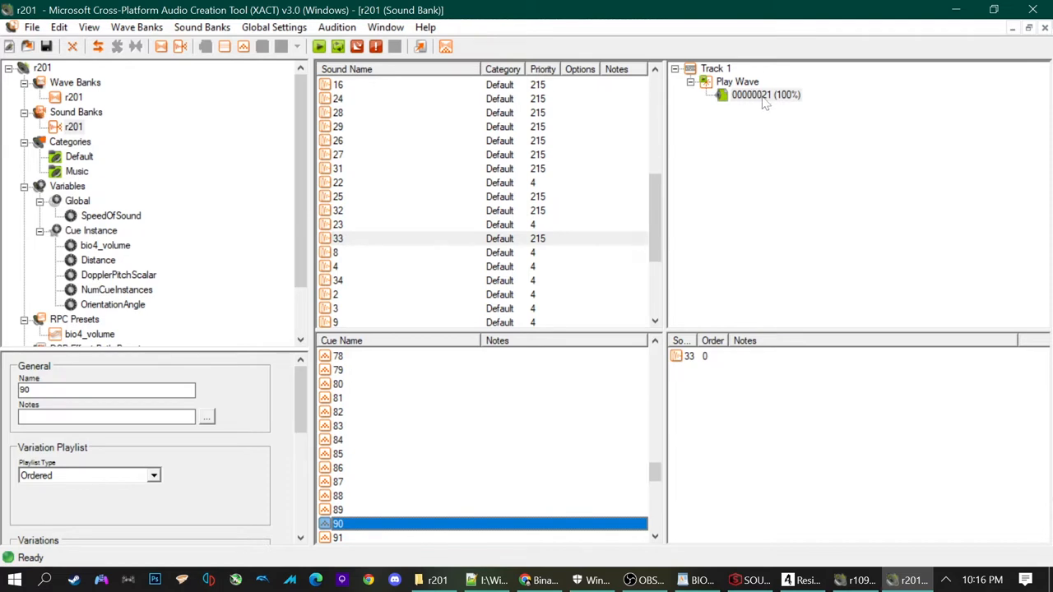
pyautogui.moveTo(349, 523)
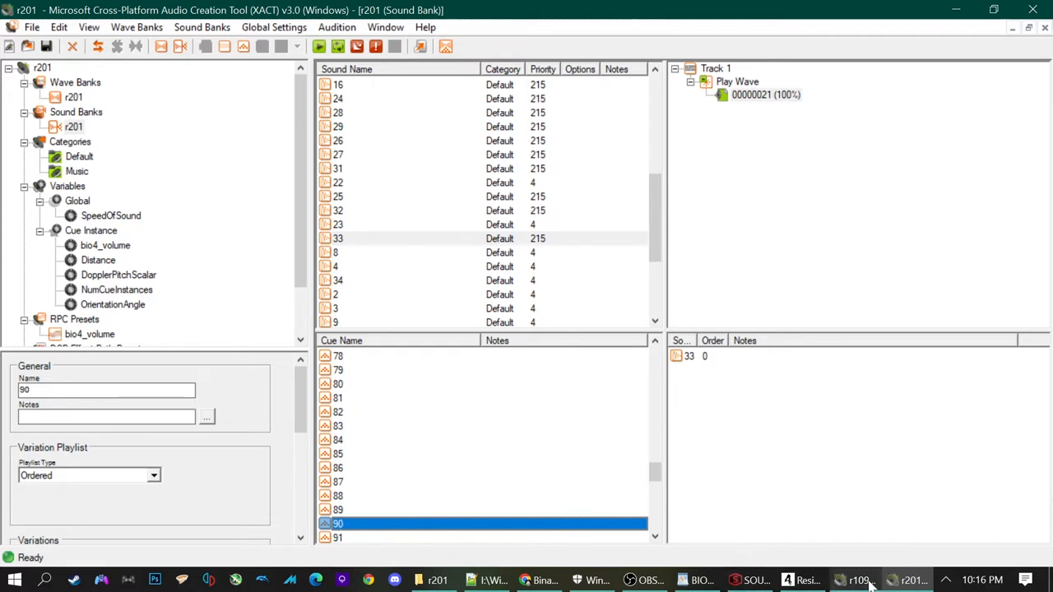
# In the r109 project, detach sound 8 from cue 90 so it keeps only Vase Small (breaking).
pyautogui.click(856, 579)
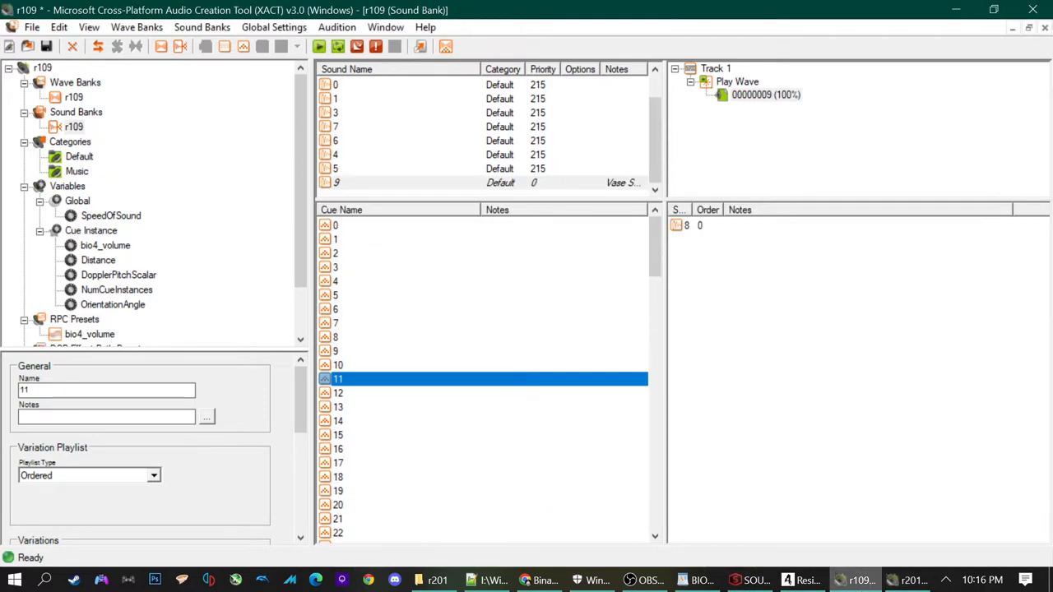
pyautogui.moveTo(458, 158)
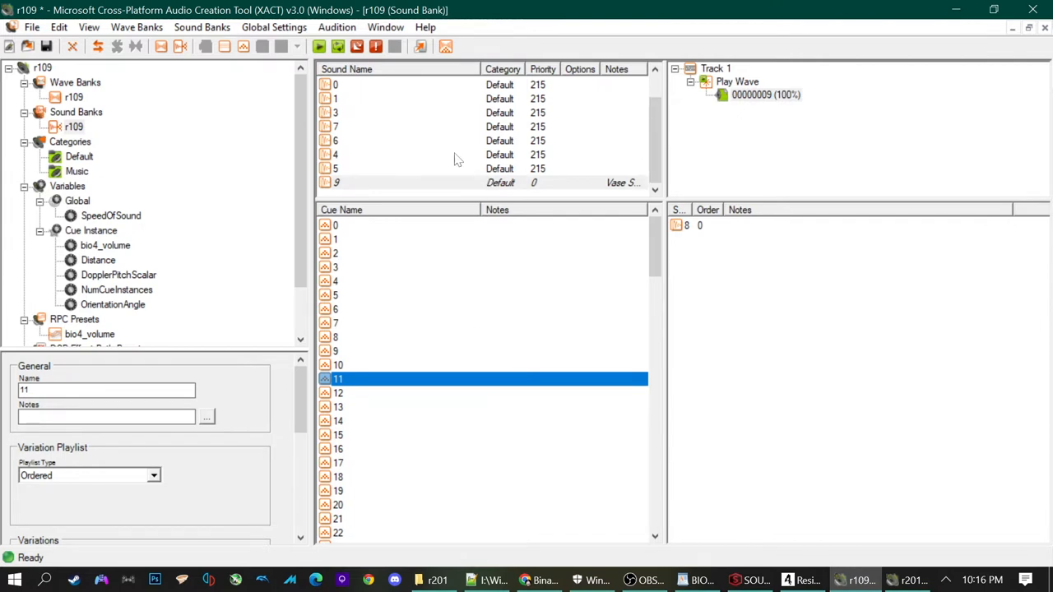
pyautogui.moveTo(757, 99)
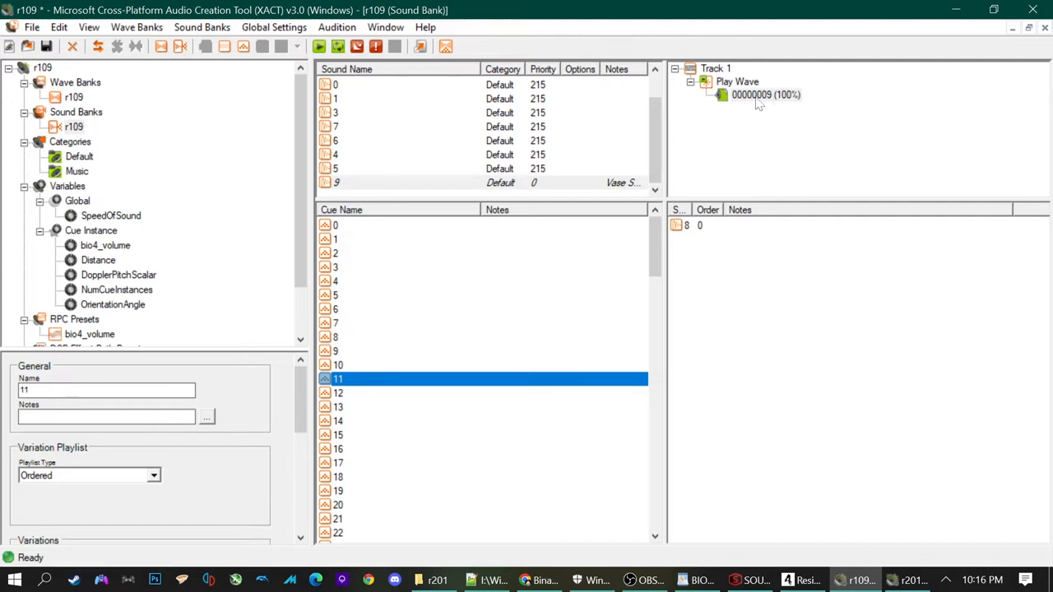
pyautogui.moveTo(473, 150)
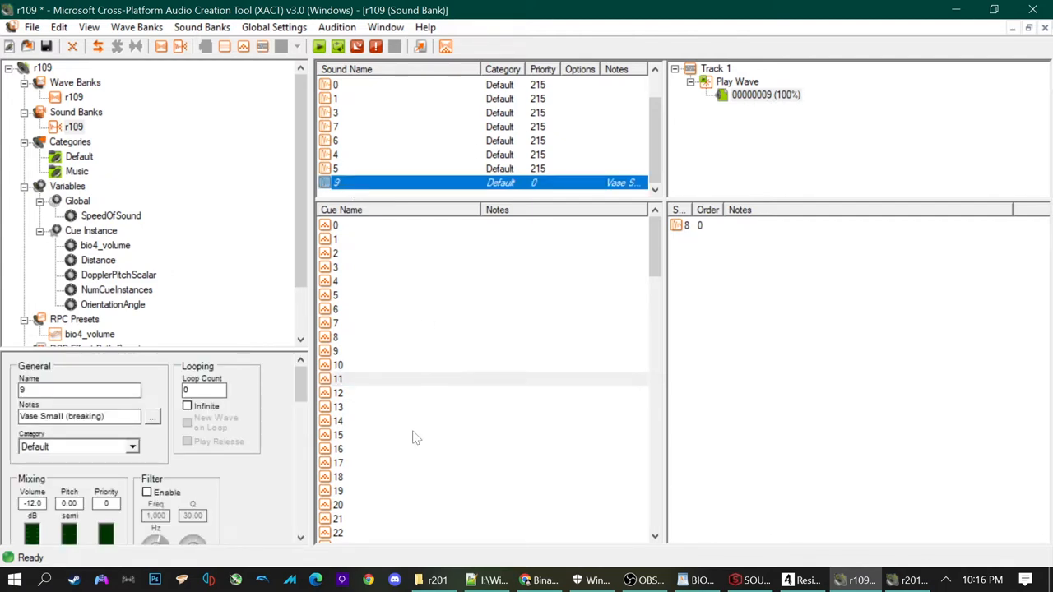
pyautogui.scroll(-3)
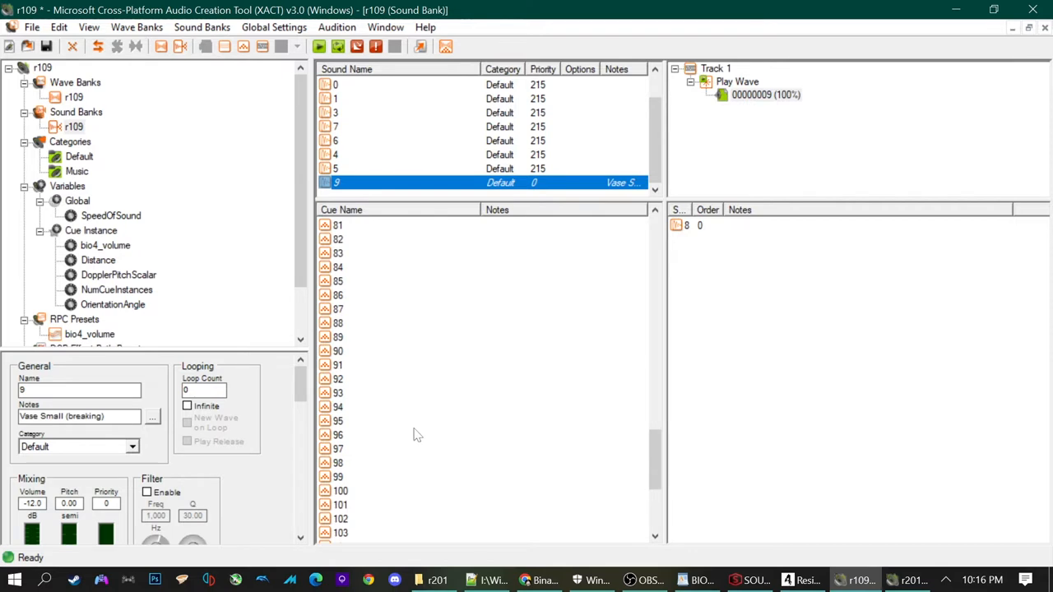
pyautogui.moveTo(368, 136)
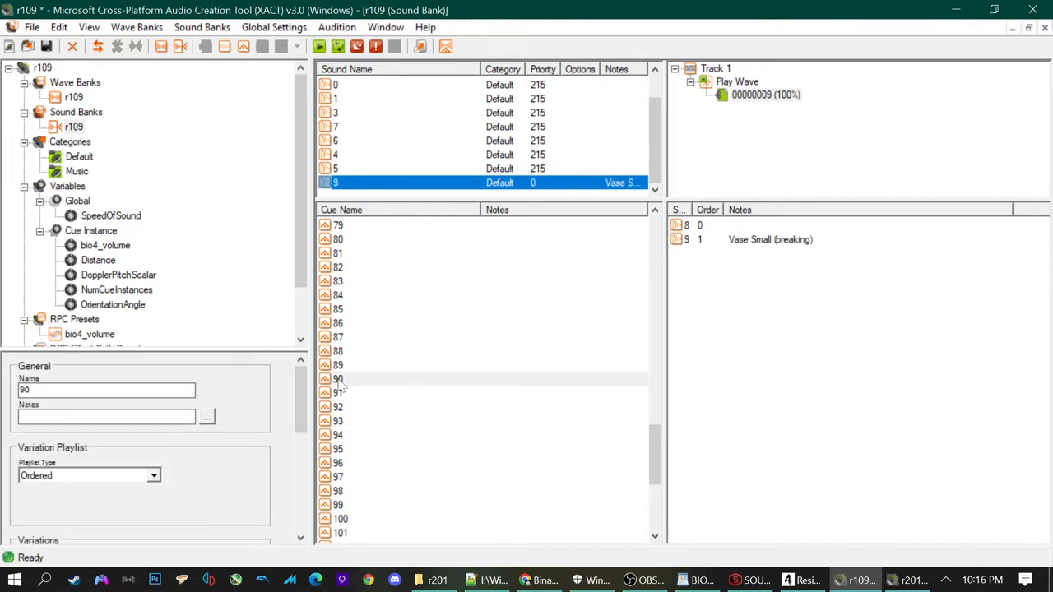
pyautogui.moveTo(682, 234)
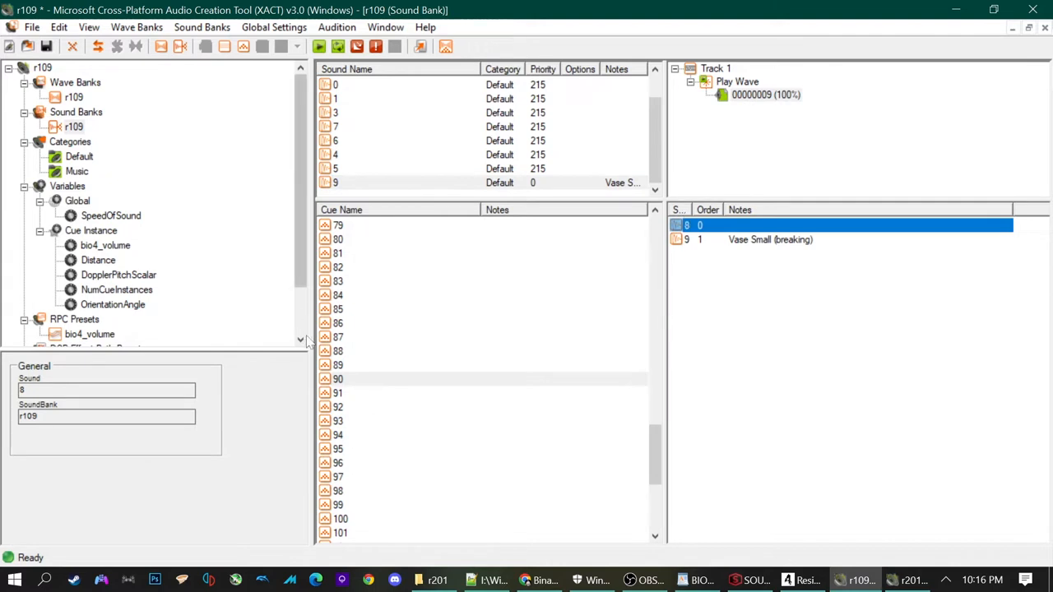
pyautogui.click(339, 323)
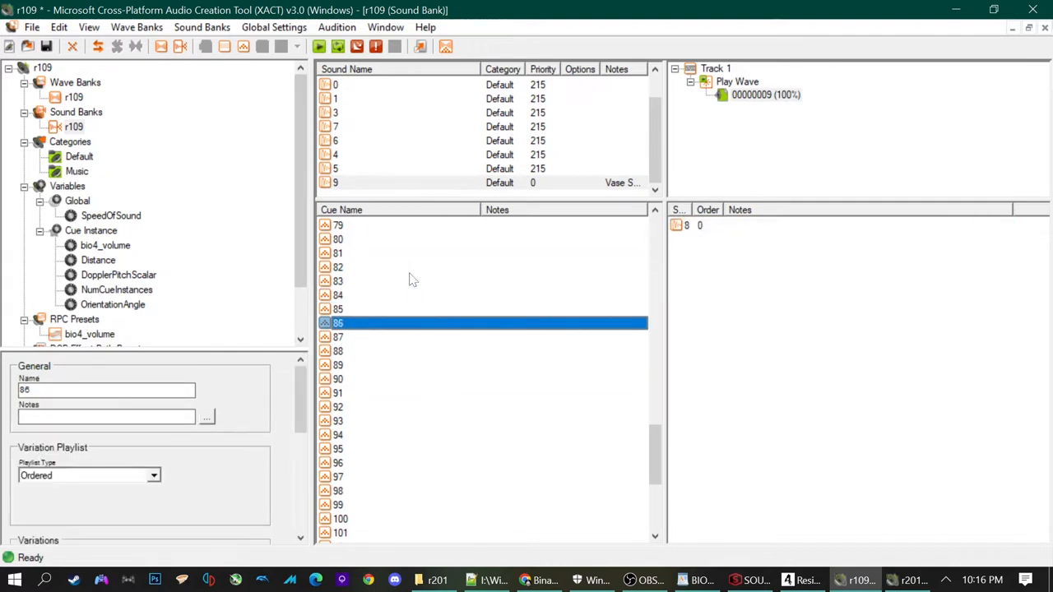
pyautogui.click(338, 378)
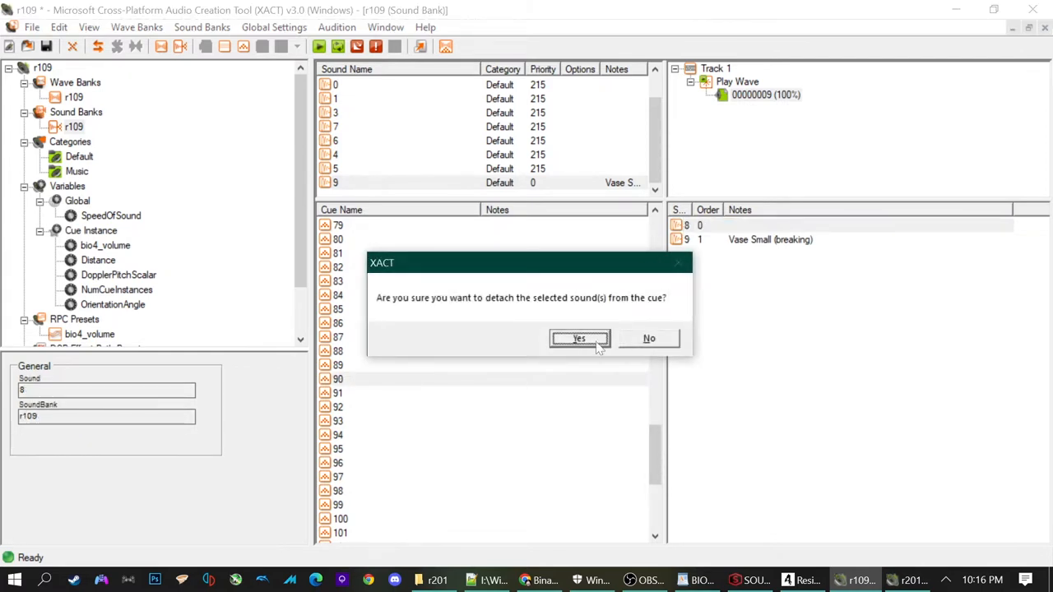
pyautogui.click(579, 339)
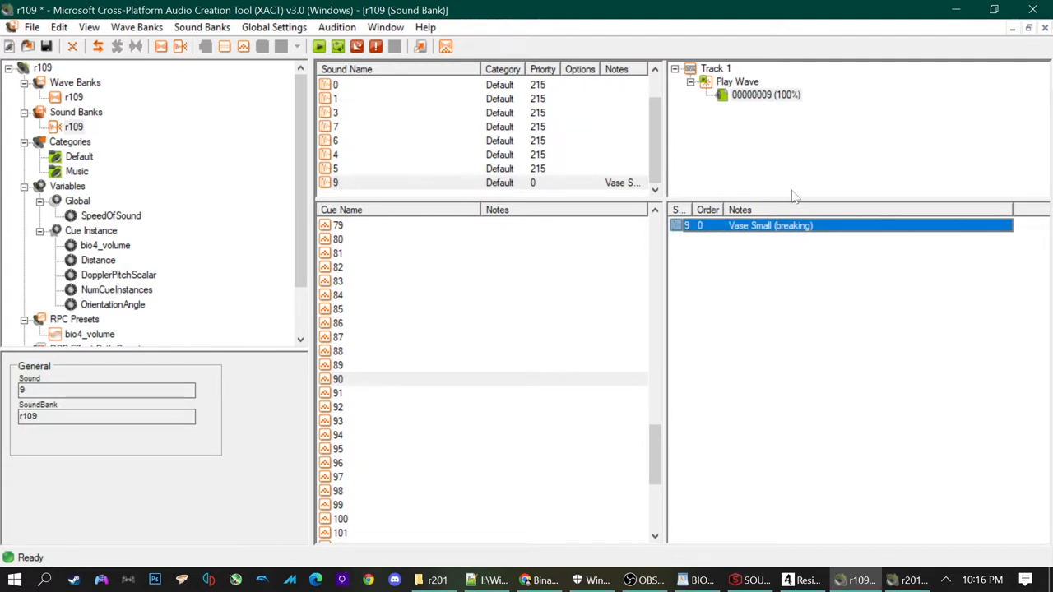
pyautogui.moveTo(336, 392)
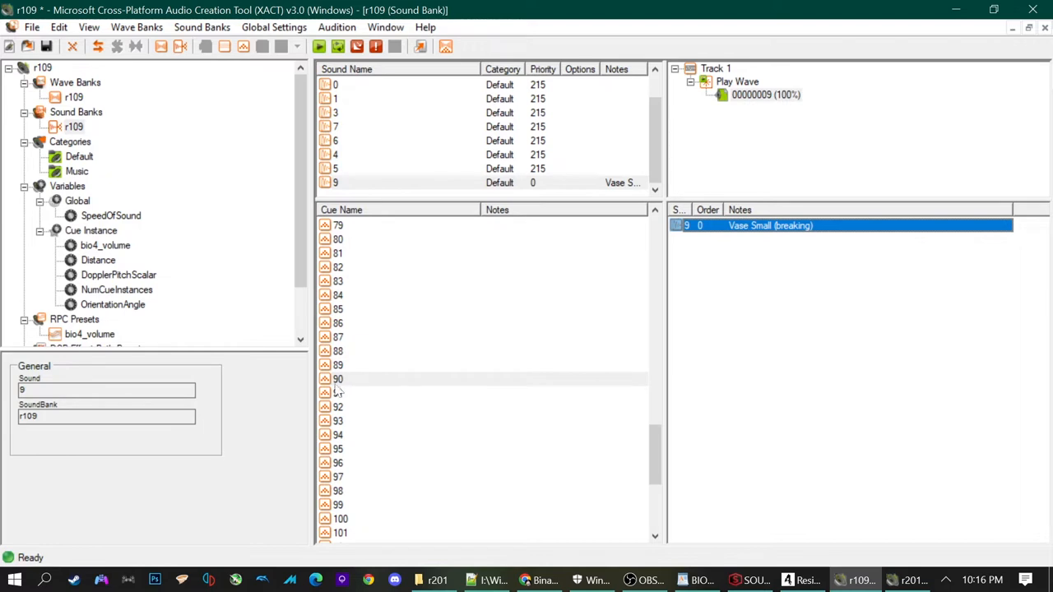
pyautogui.moveTo(447, 46)
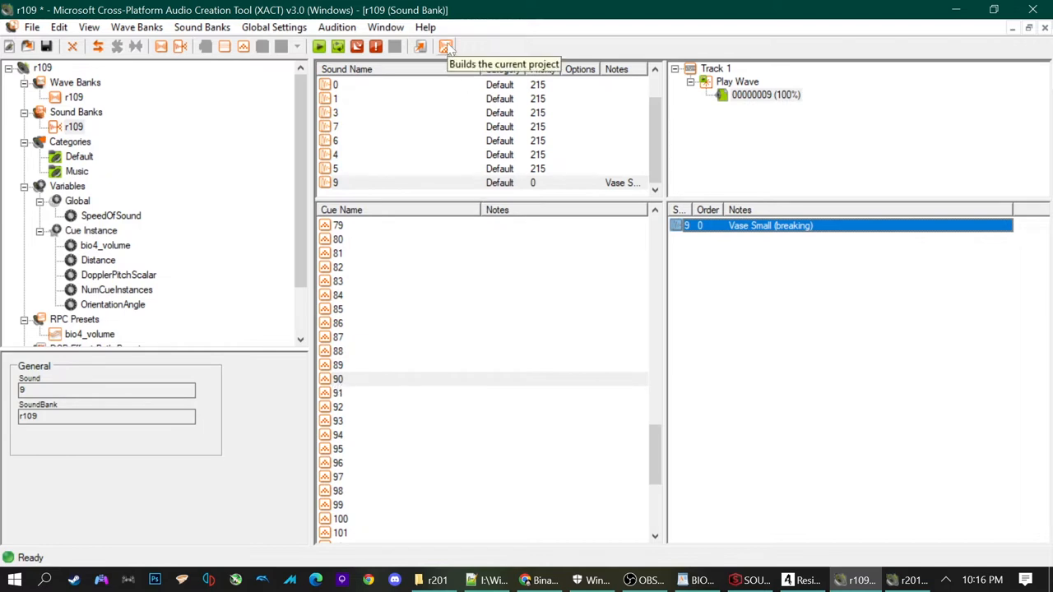
# Build the r109 XACT project with the current settings.
pyautogui.click(446, 46)
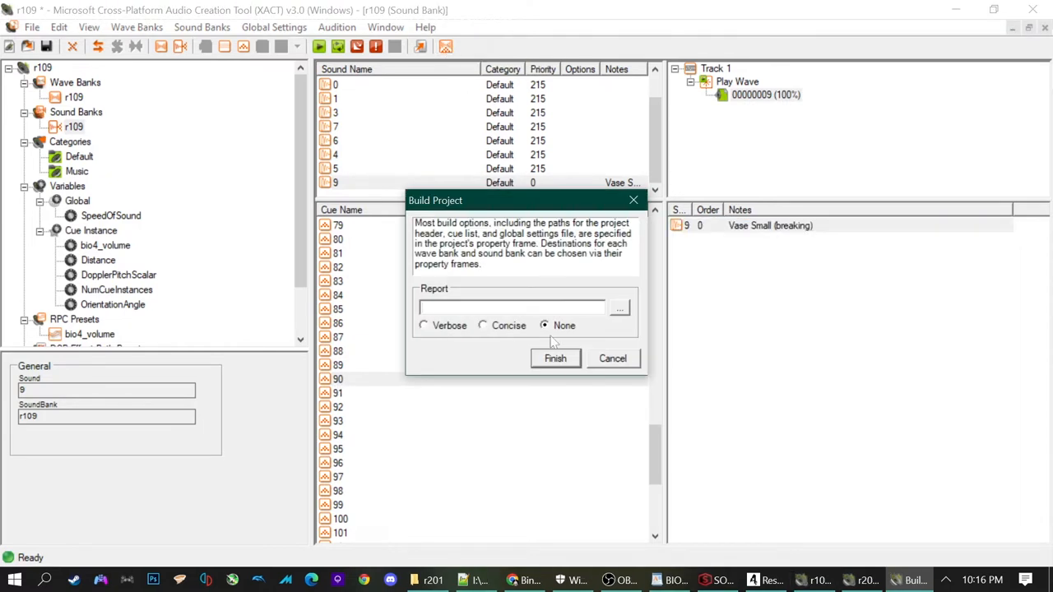
pyautogui.click(555, 359)
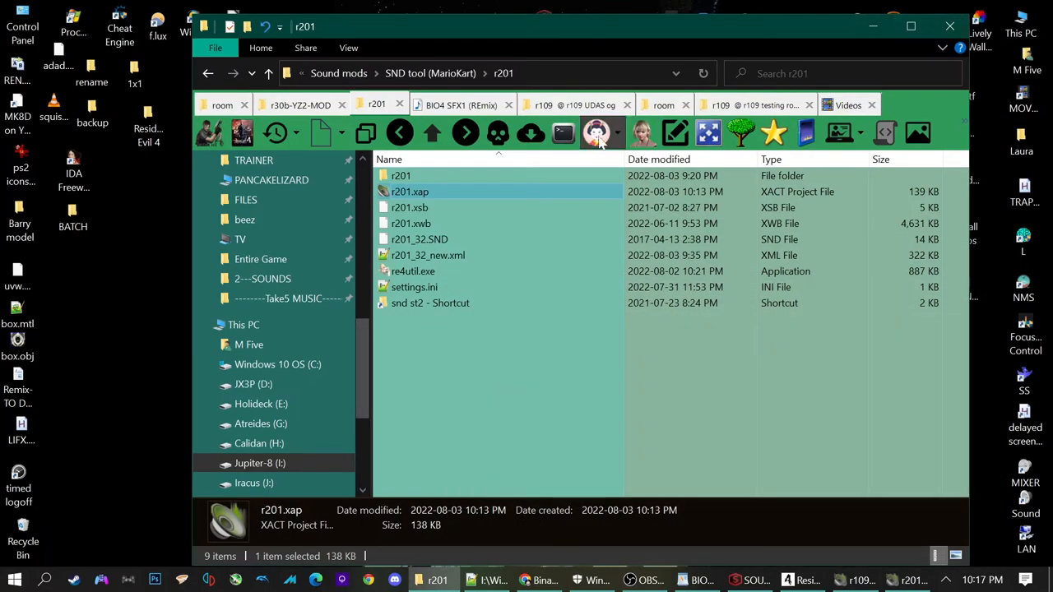
# Check the testing folder's Win output, then pick the st1 shortcut in the game's room folder.
pyautogui.click(720, 105)
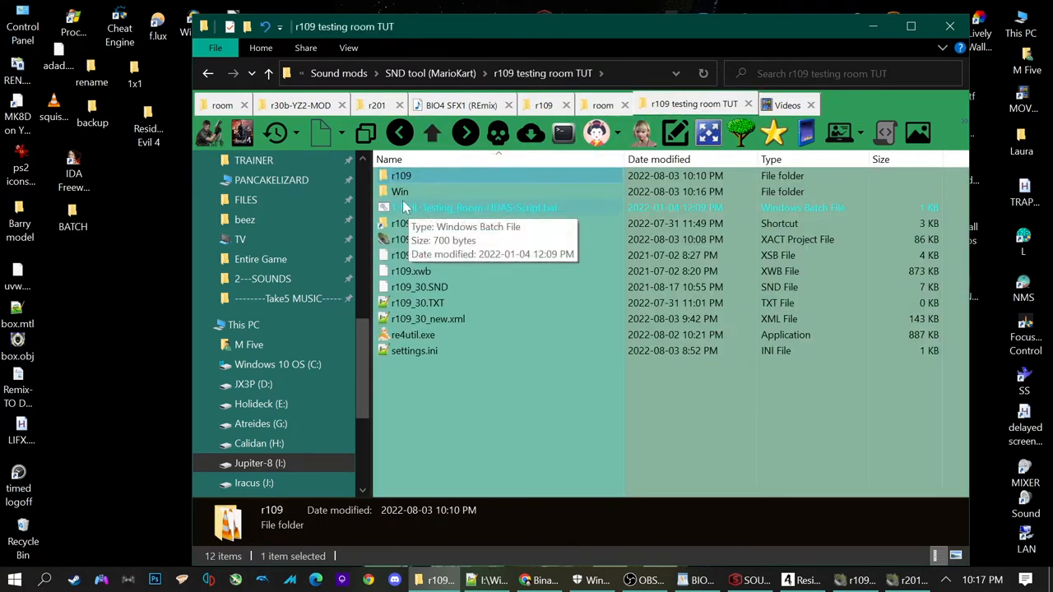
pyautogui.doubleClick(401, 191)
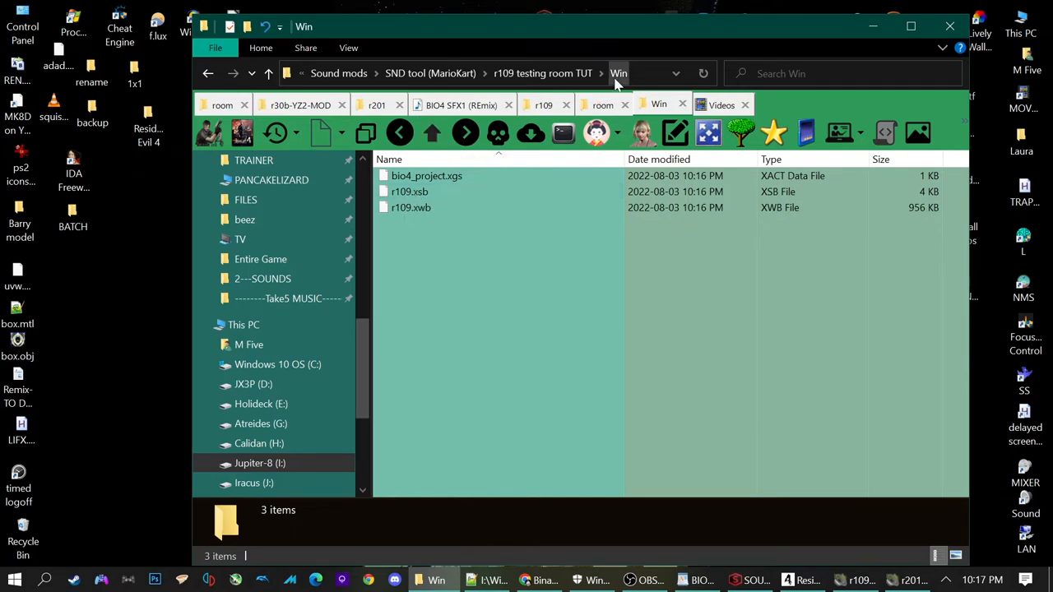
pyautogui.click(408, 190)
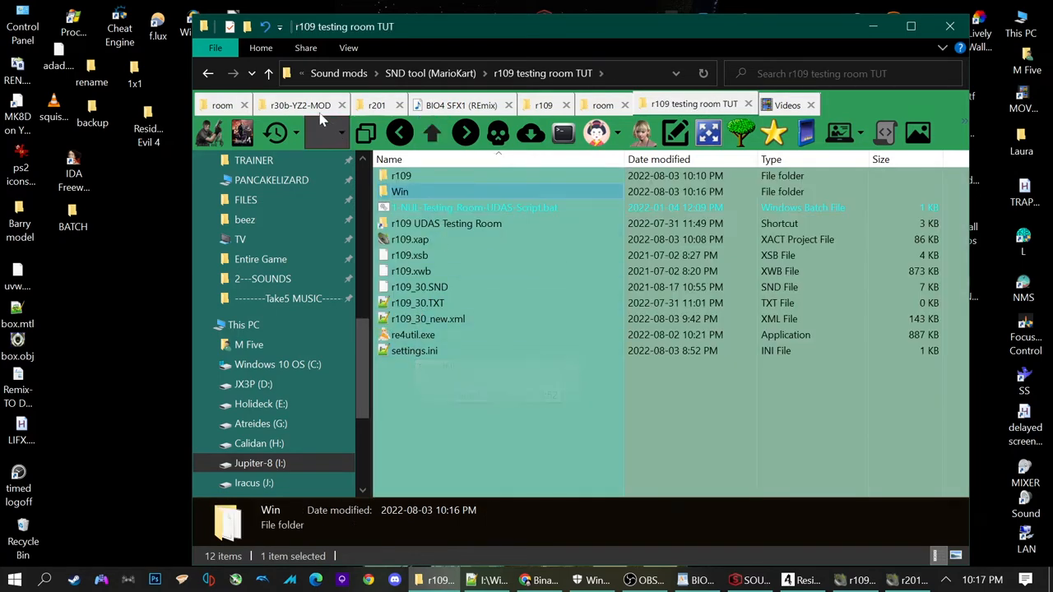
pyautogui.click(222, 105)
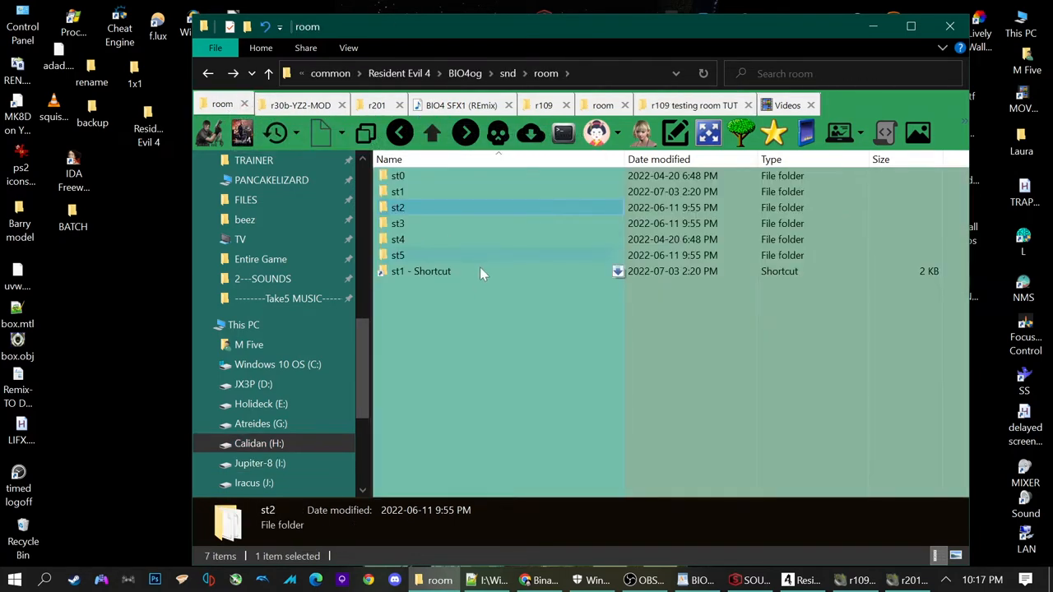
pyautogui.click(421, 270)
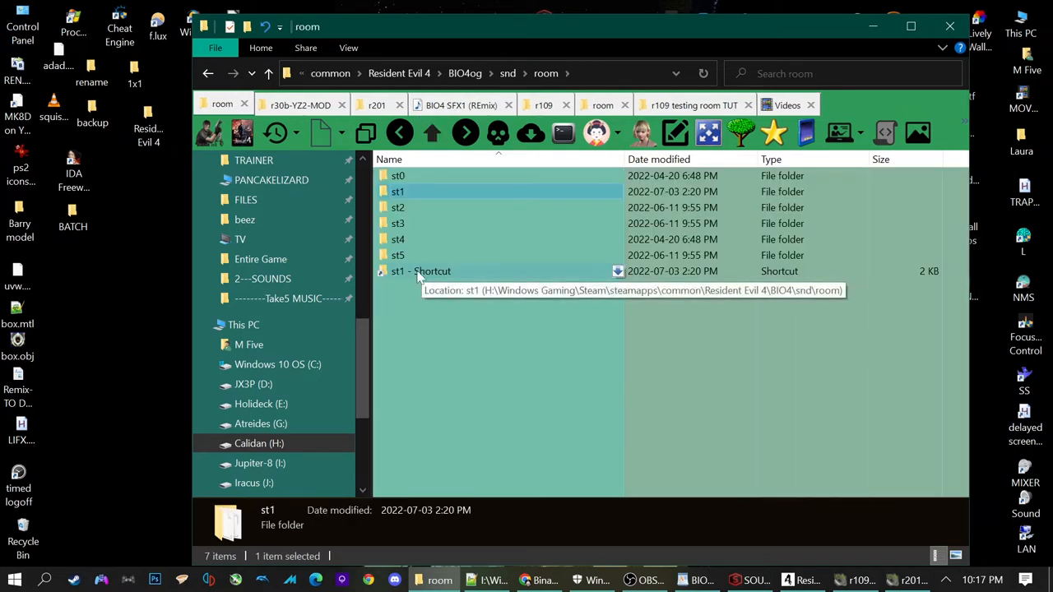
pyautogui.click(421, 270)
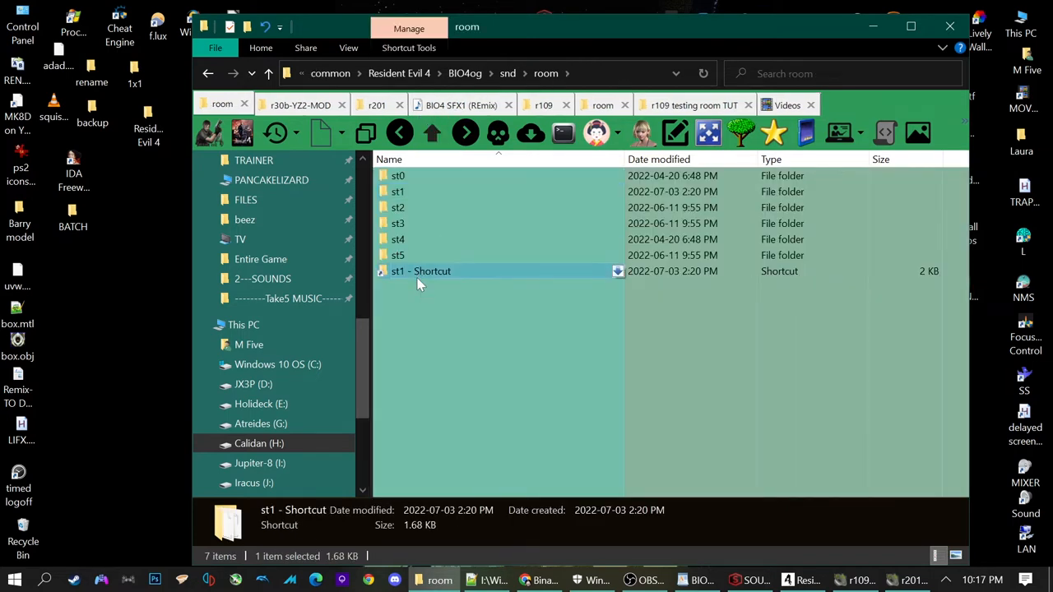
pyautogui.moveTo(695, 105)
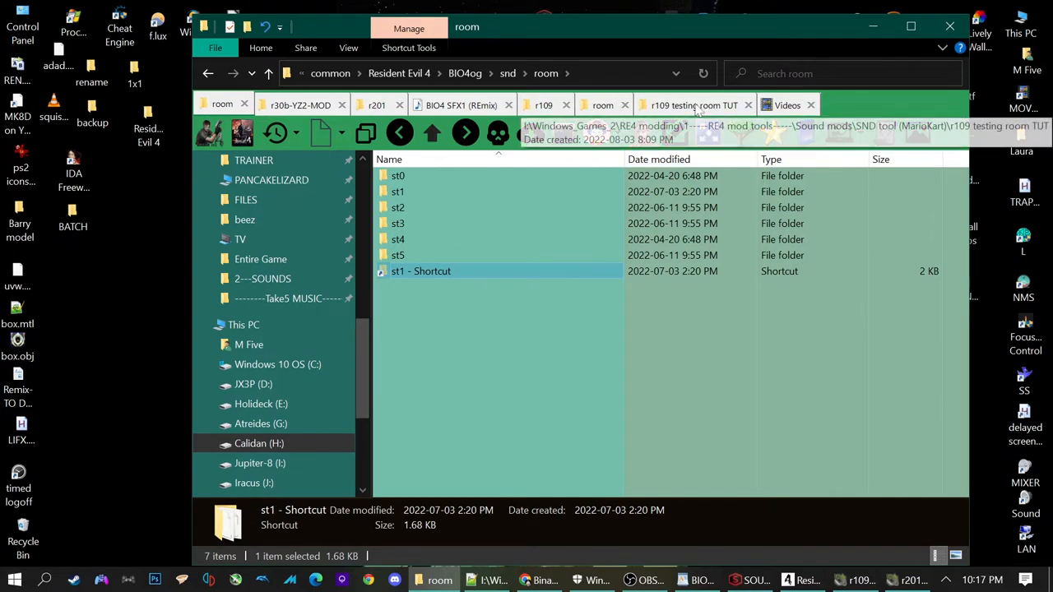
# Copy the built r109.xsb and r109.xwb from Win onto the st1 shortcut.
pyautogui.click(694, 105)
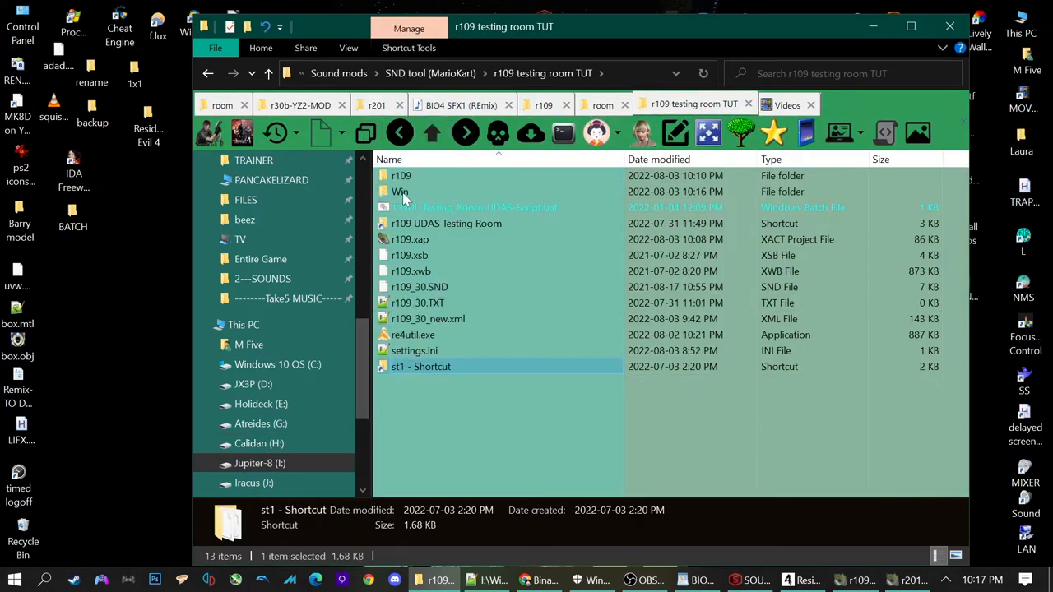
pyautogui.doubleClick(400, 191)
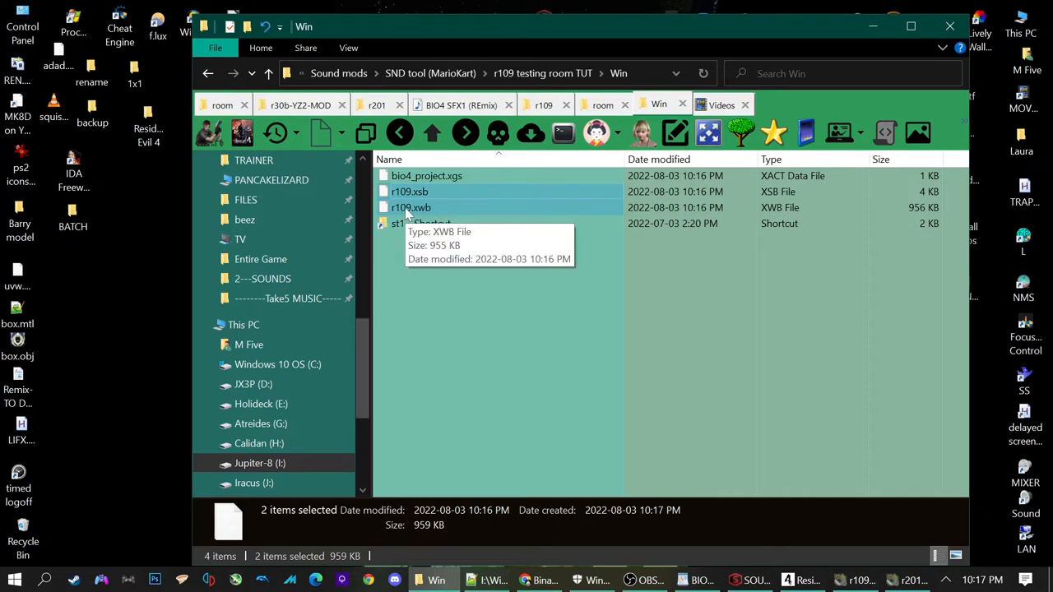
pyautogui.moveTo(409, 198); pyautogui.dragTo(421, 224)
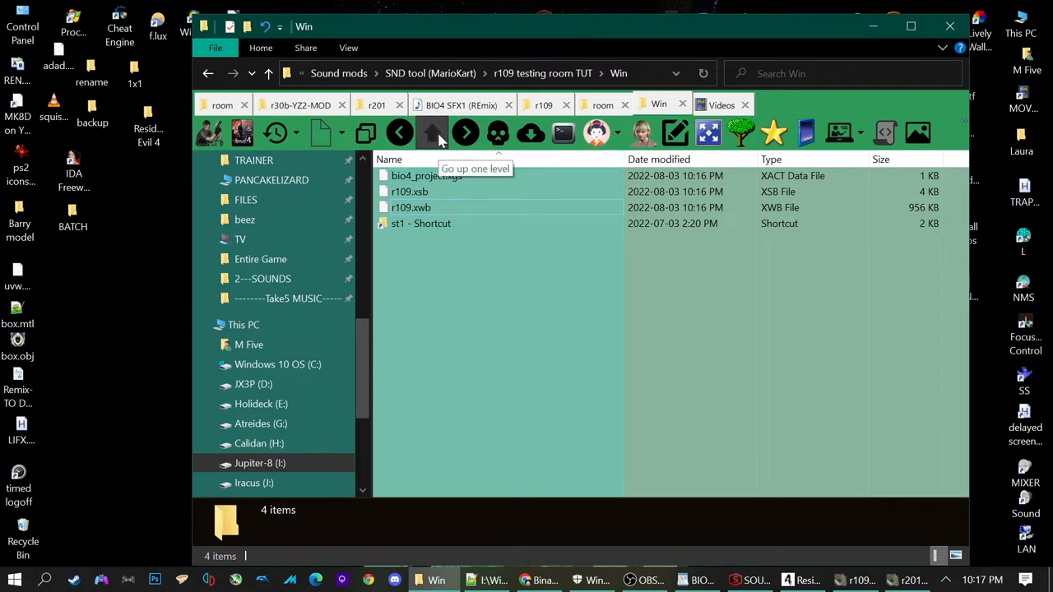
pyautogui.click(431, 132)
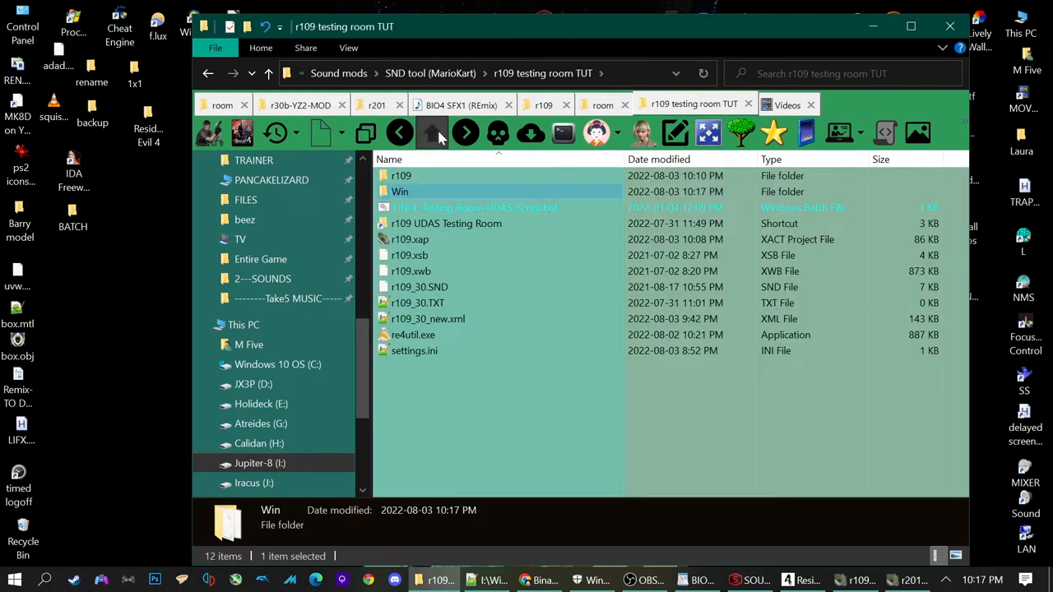
# Check r109_30.SND and select the newly written r109_30_new.xml for Notepad++.
pyautogui.click(418, 286)
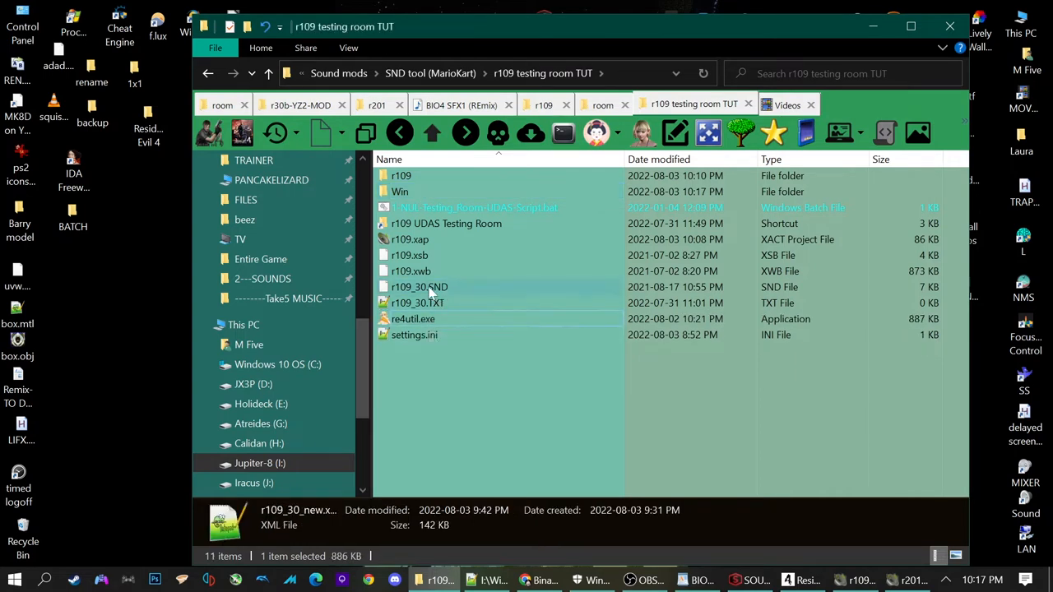
pyautogui.click(420, 286)
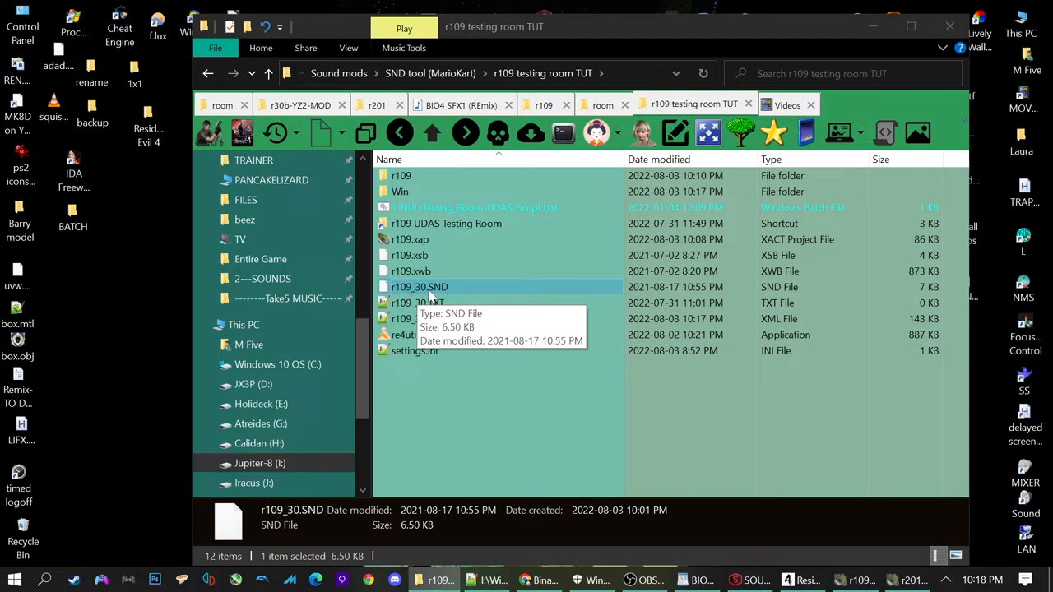
pyautogui.moveTo(480, 307)
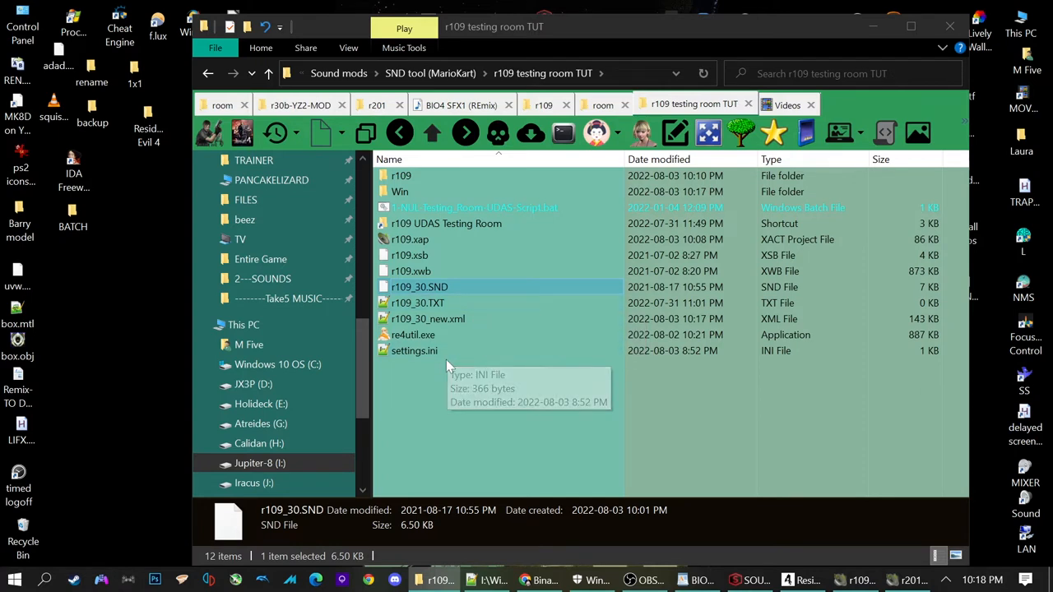
pyautogui.moveTo(436, 340)
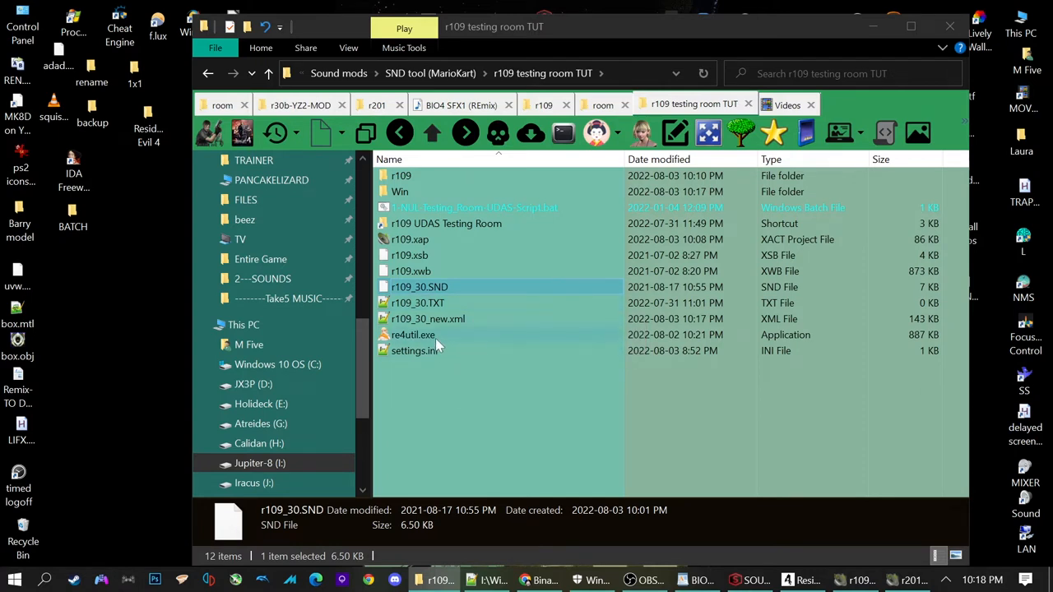
pyautogui.moveTo(428, 320)
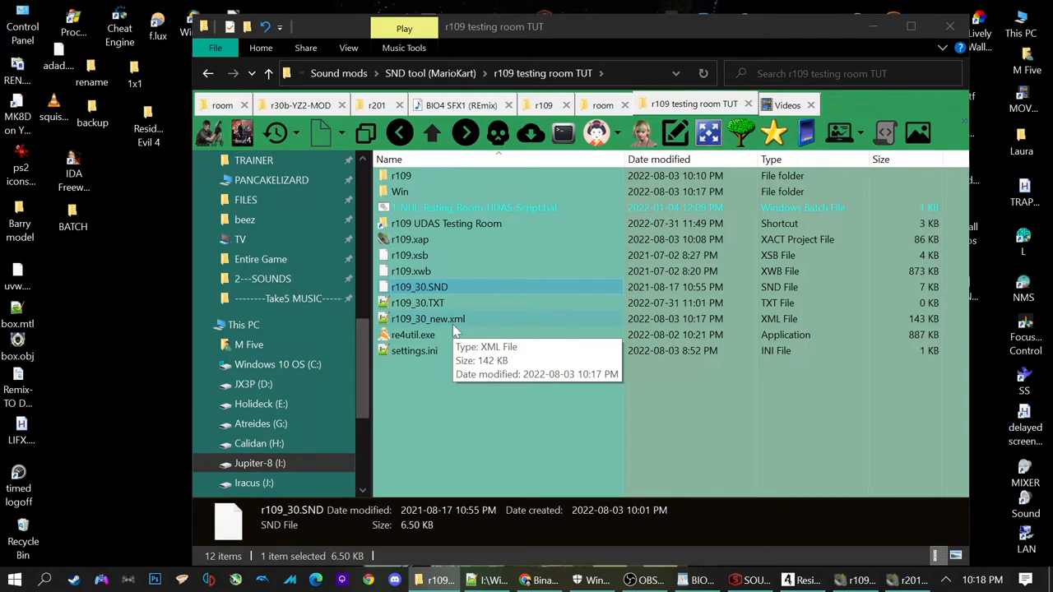
pyautogui.click(428, 320)
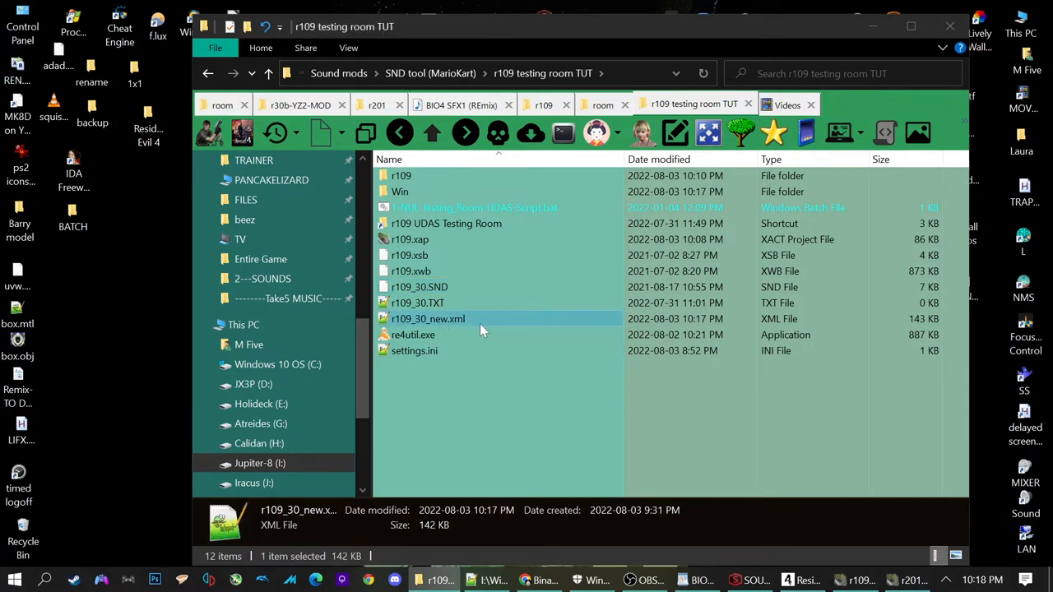
pyautogui.moveTo(428, 319)
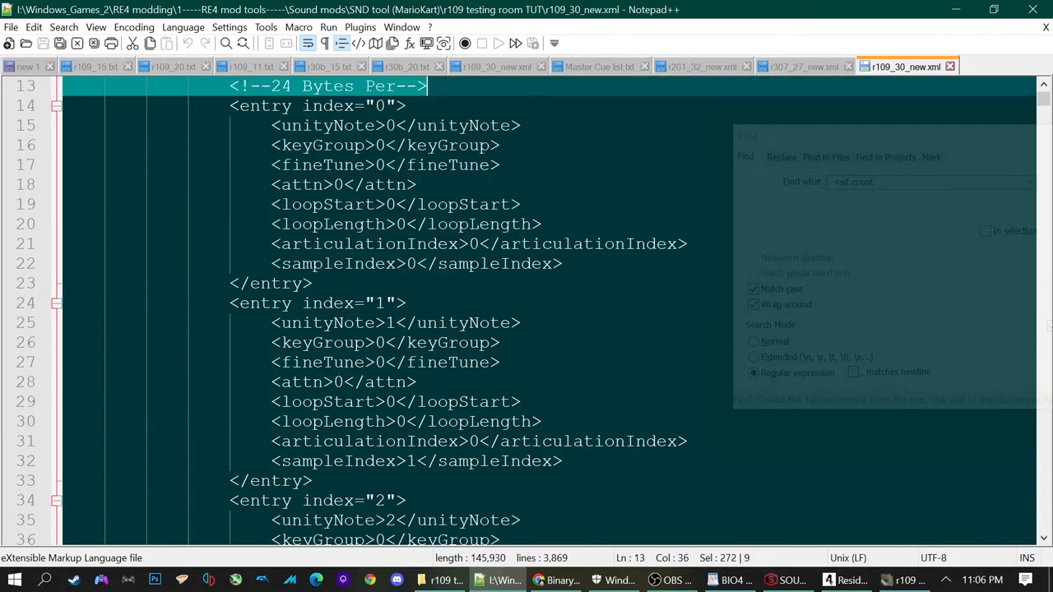
# Scroll to the top of r109_30_new.xml showing its snd header and block1 entries.
pyautogui.scroll(3)
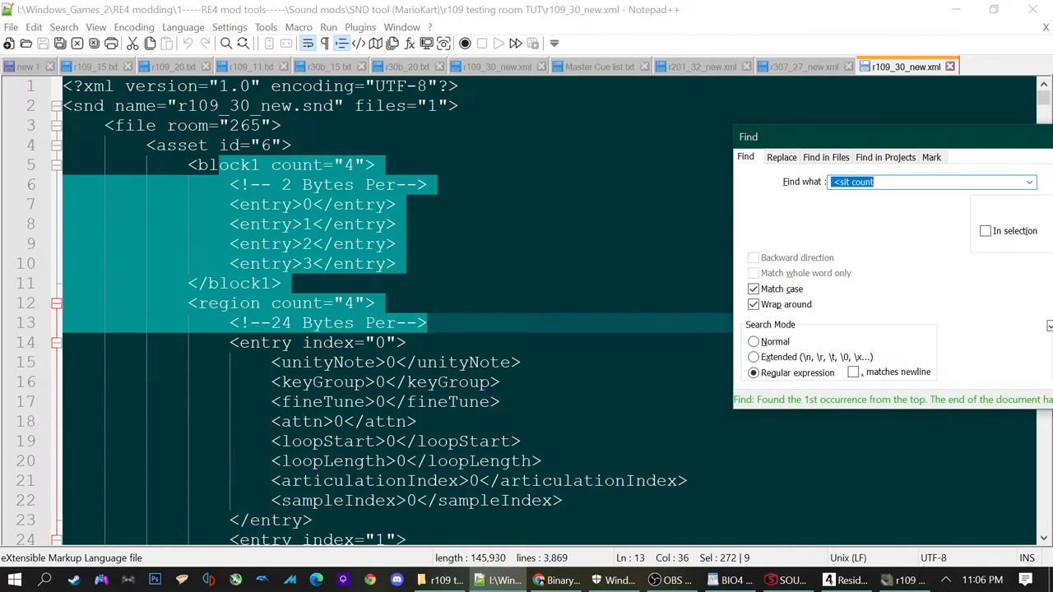
pyautogui.moveTo(895, 140)
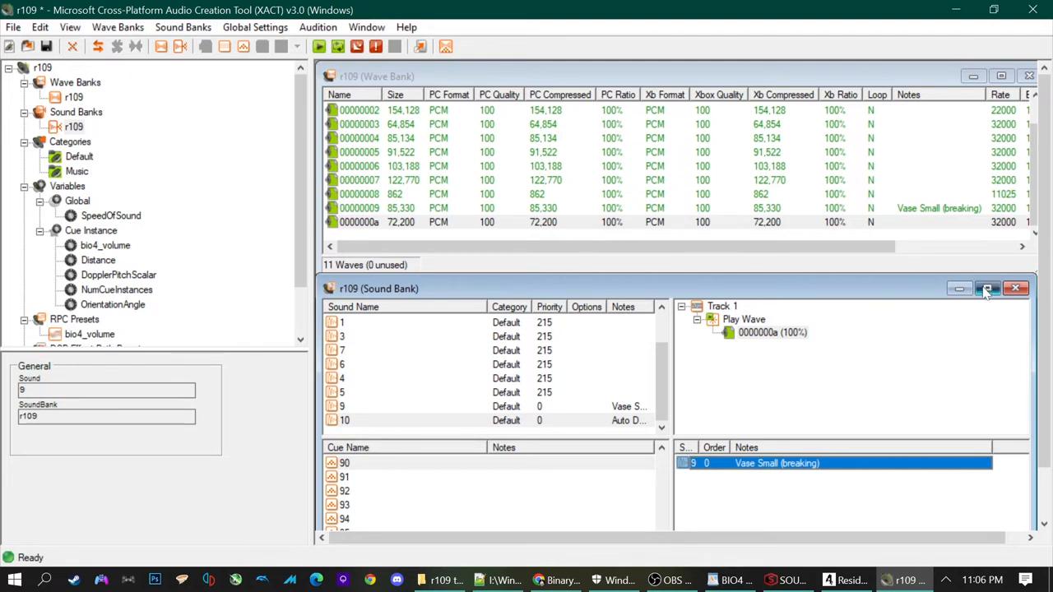
# Review the Auto Door cue 15 and cue 90's Small Vase Breaking note, then return to the XML.
pyautogui.click(987, 288)
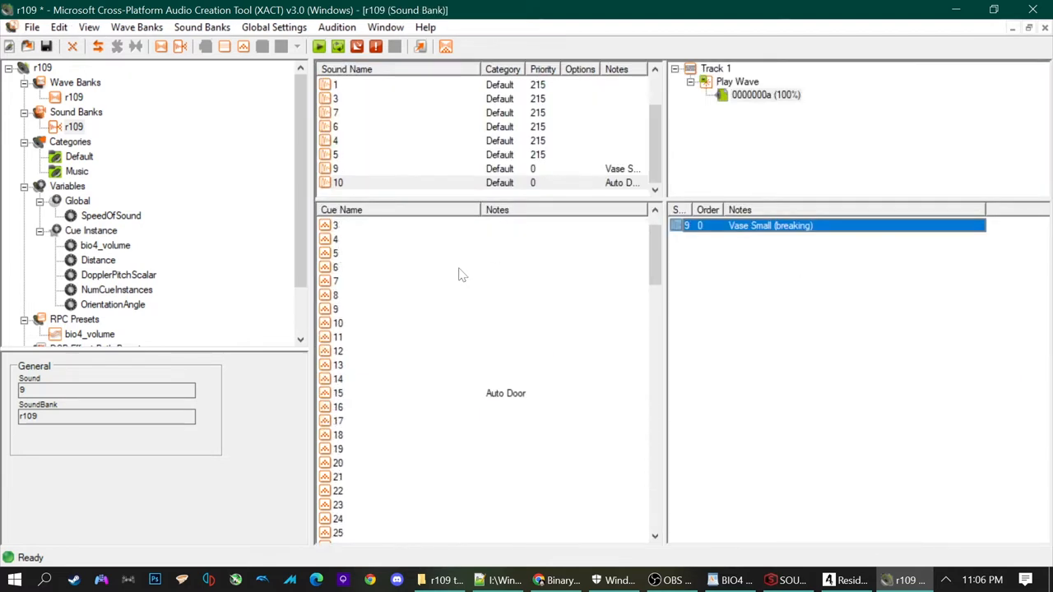
pyautogui.scroll(3)
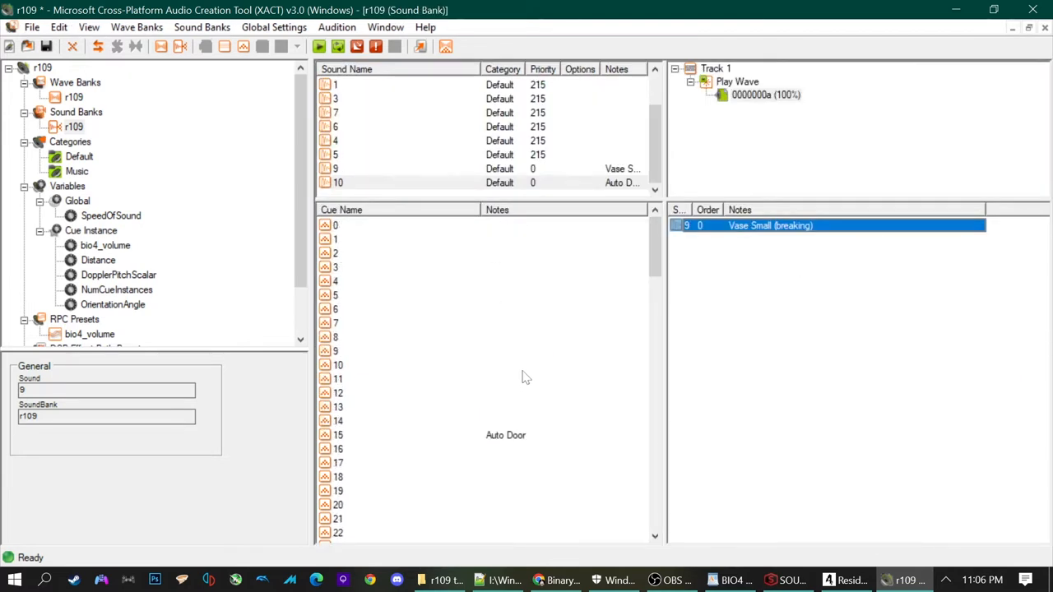
pyautogui.click(505, 435)
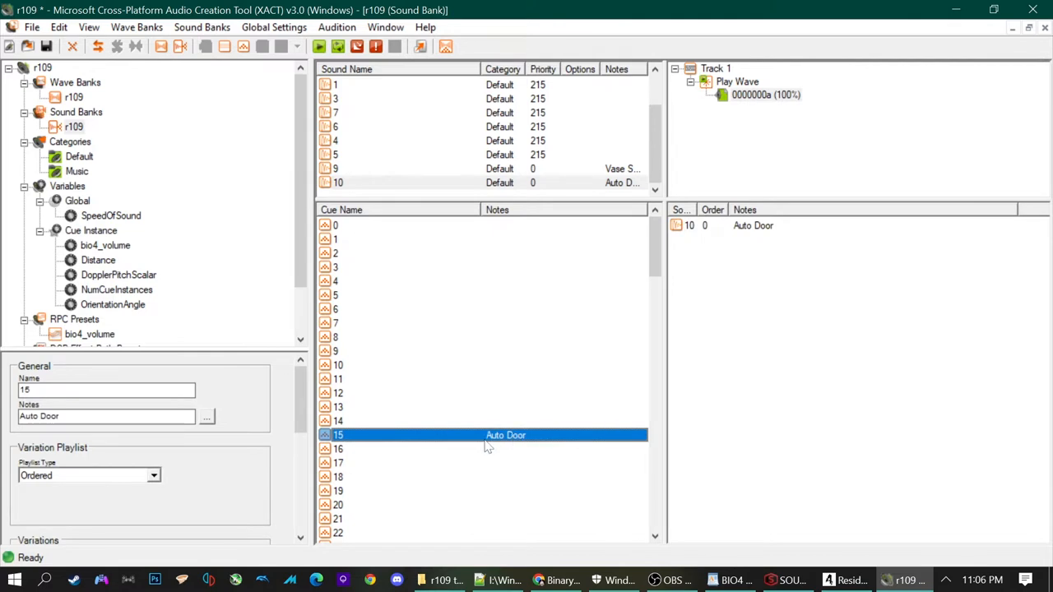
pyautogui.moveTo(391, 302)
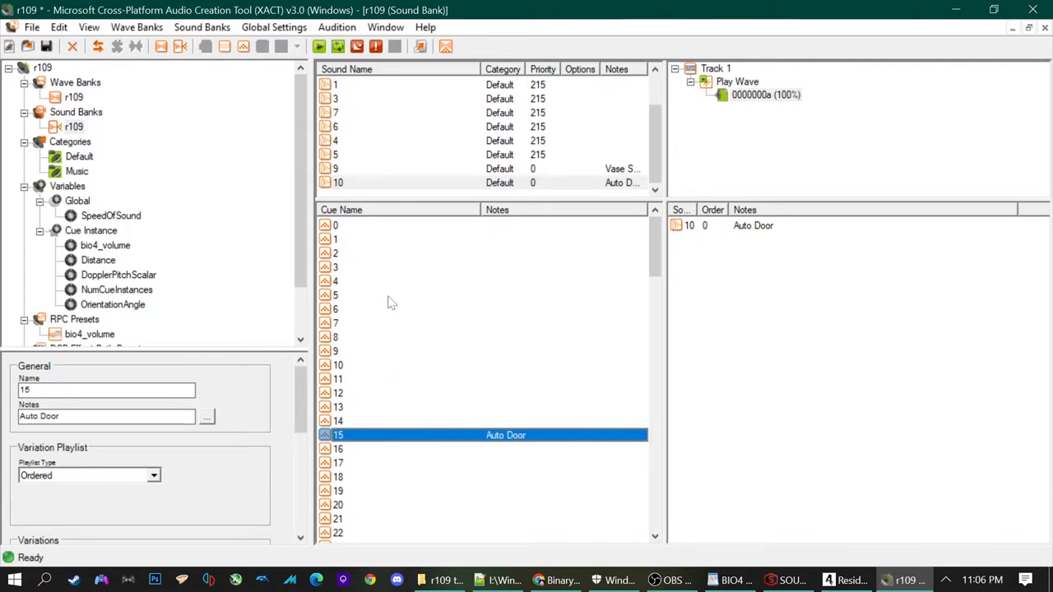
pyautogui.scroll(-3)
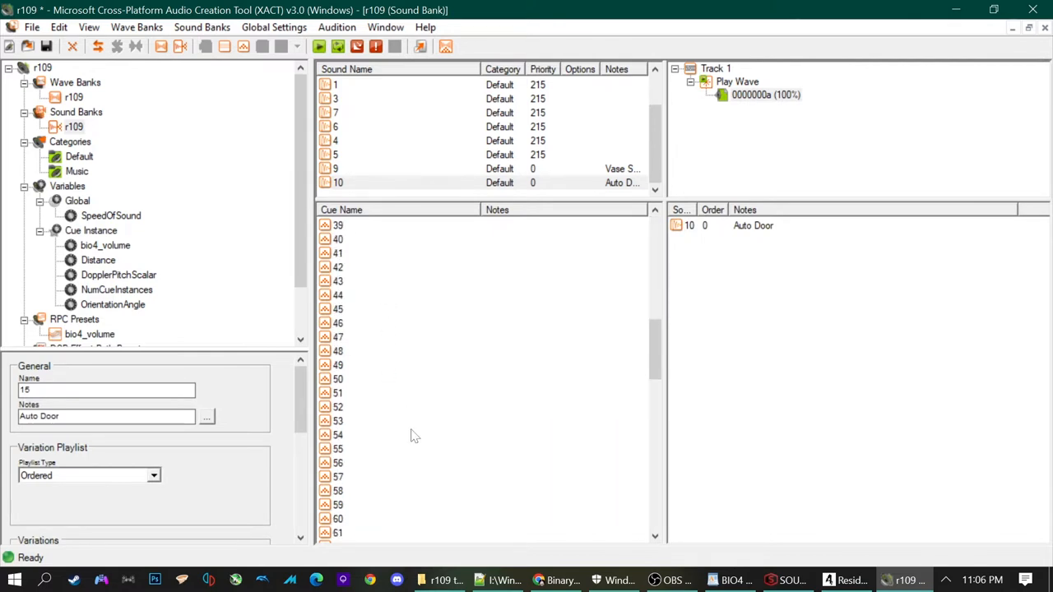
pyautogui.scroll(-3)
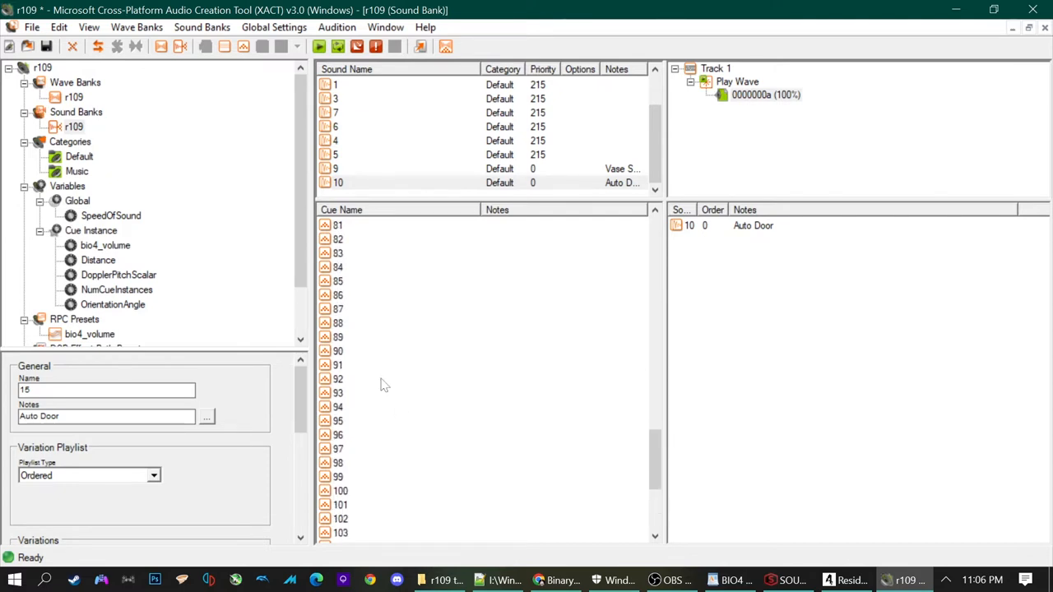
pyautogui.click(337, 352)
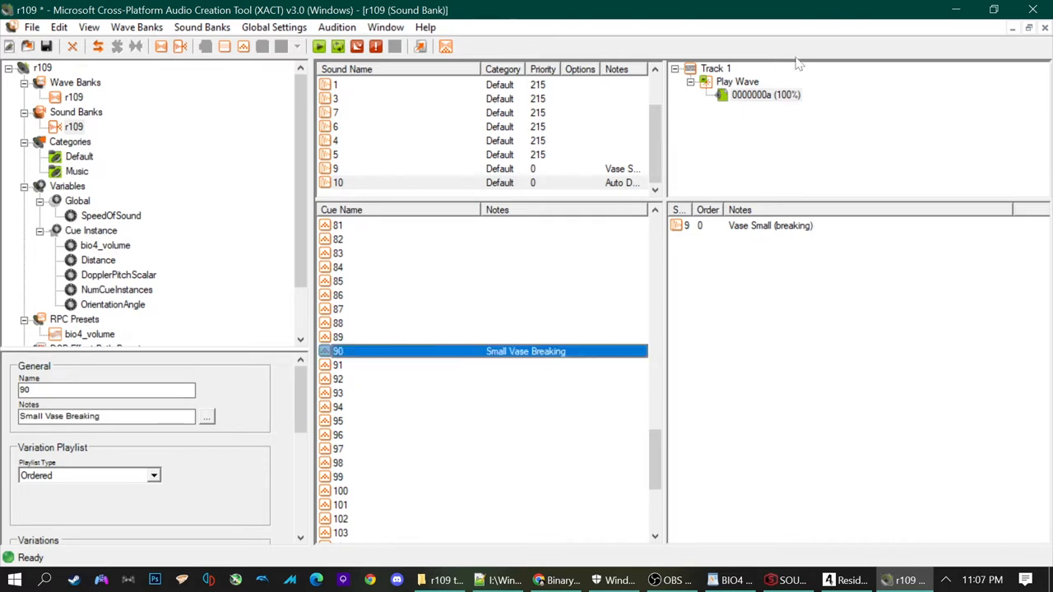
pyautogui.click(500, 579)
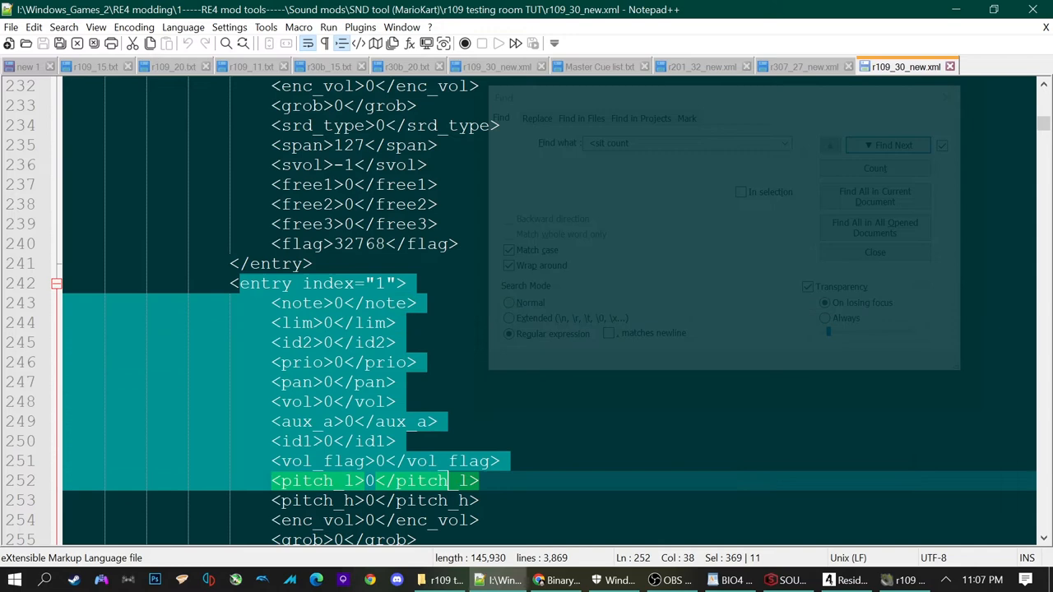
# Locate the sit count of 118 in r201_32_new.xml via the <sit count search.
pyautogui.scroll(3)
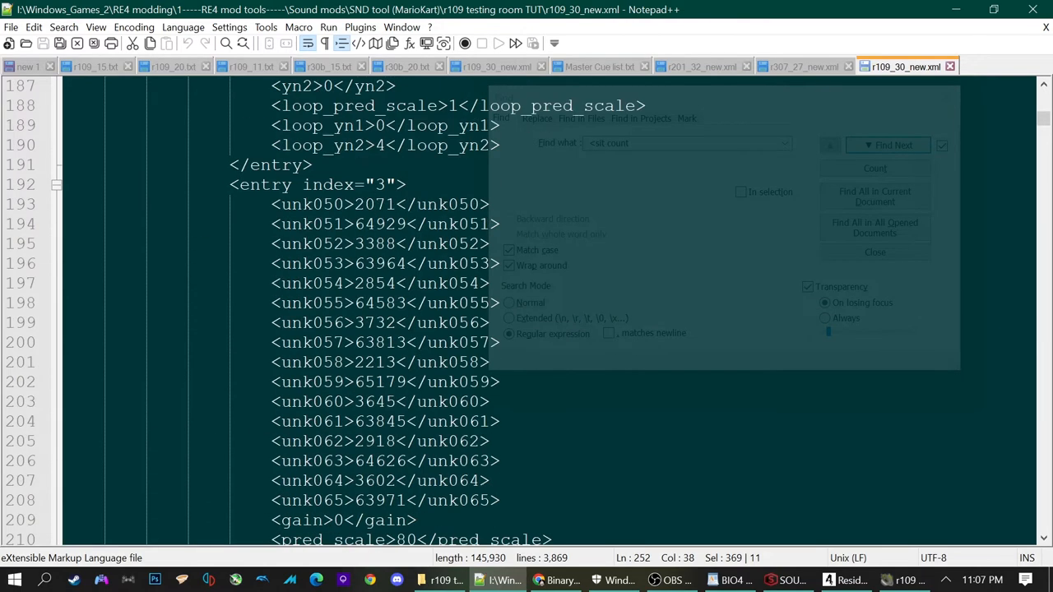
pyautogui.scroll(-3)
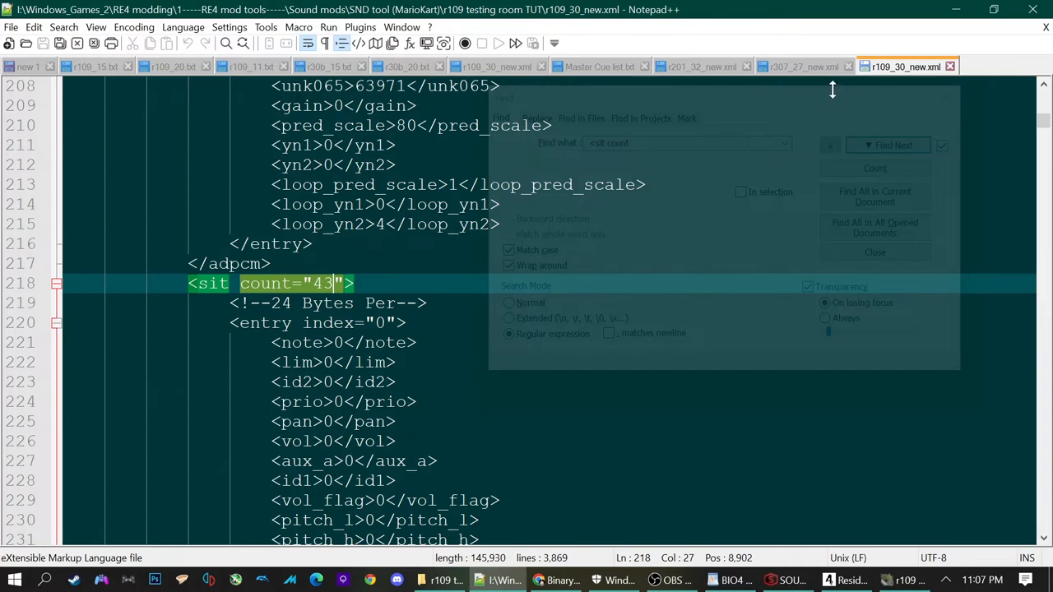
pyautogui.click(699, 66)
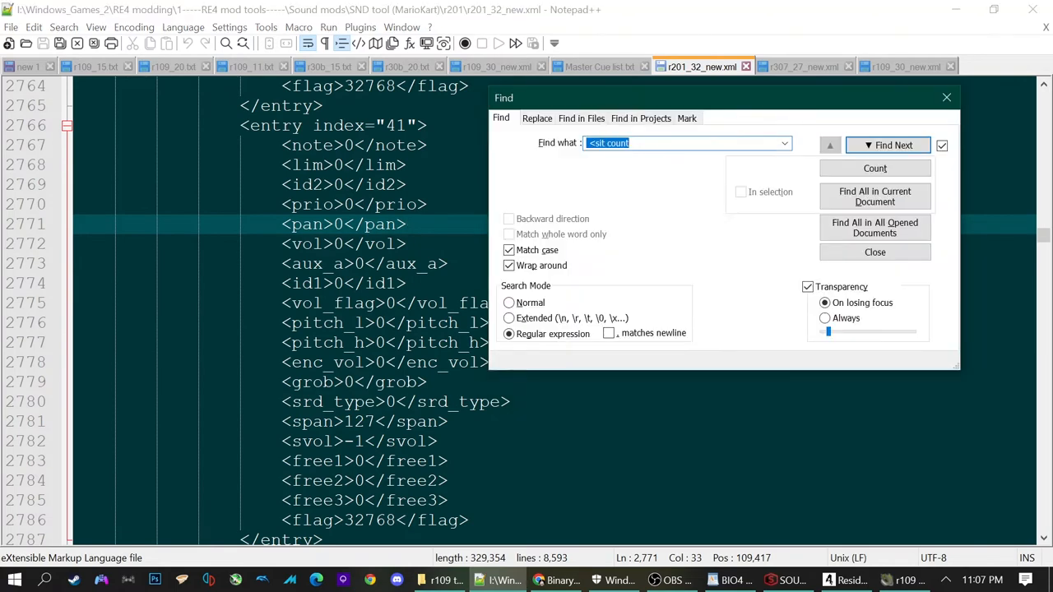
pyautogui.click(892, 144)
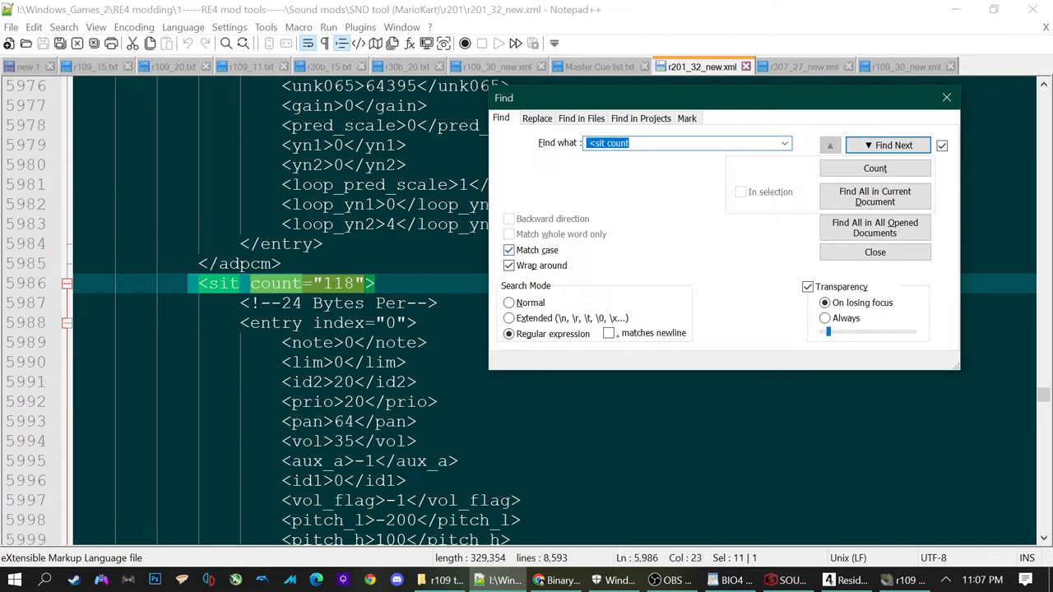
pyautogui.click(892, 145)
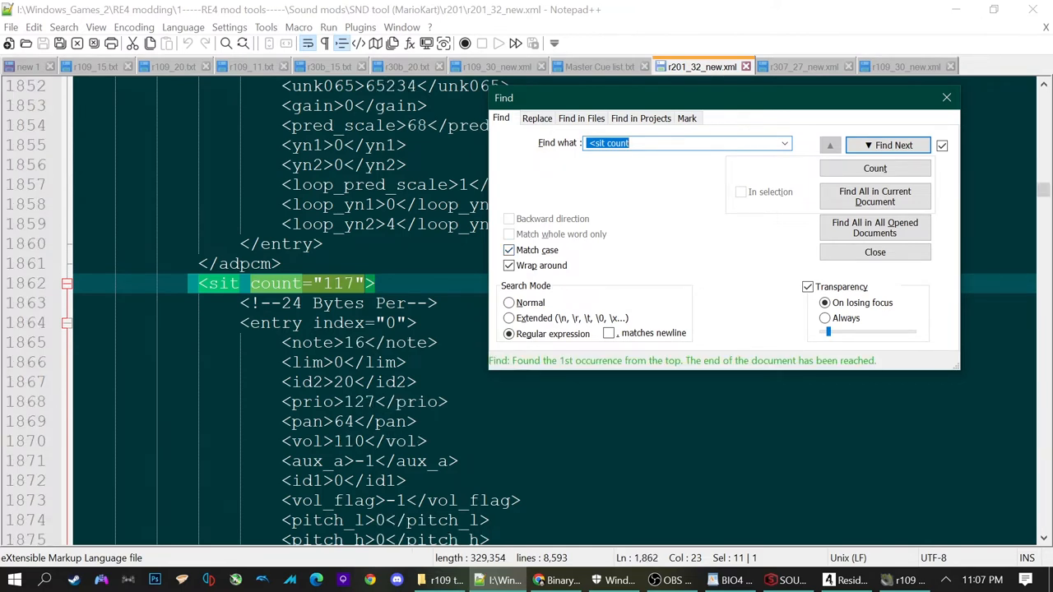
pyautogui.click(892, 145)
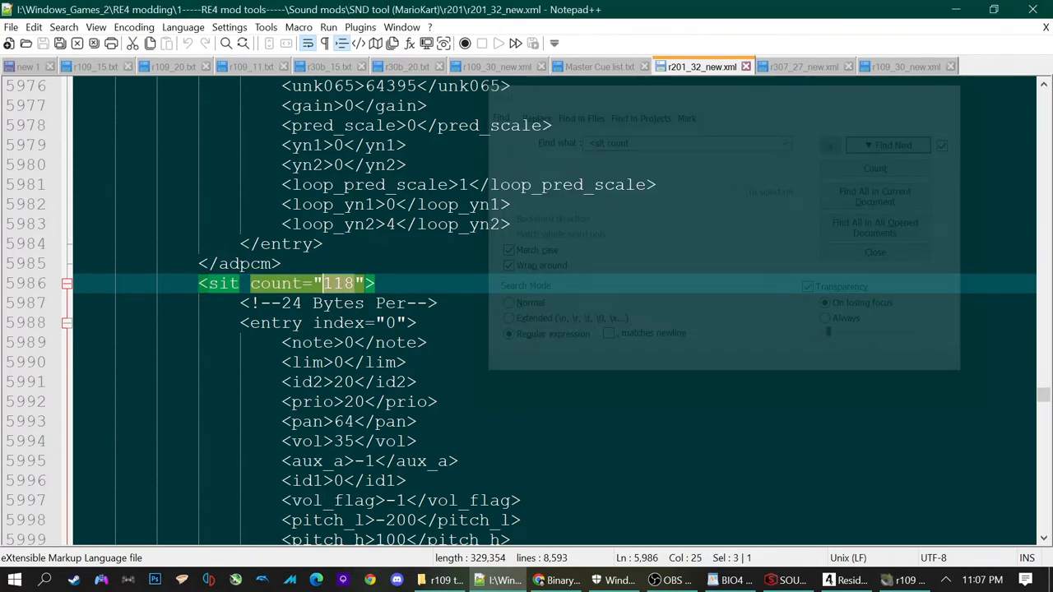
pyautogui.moveTo(803, 66)
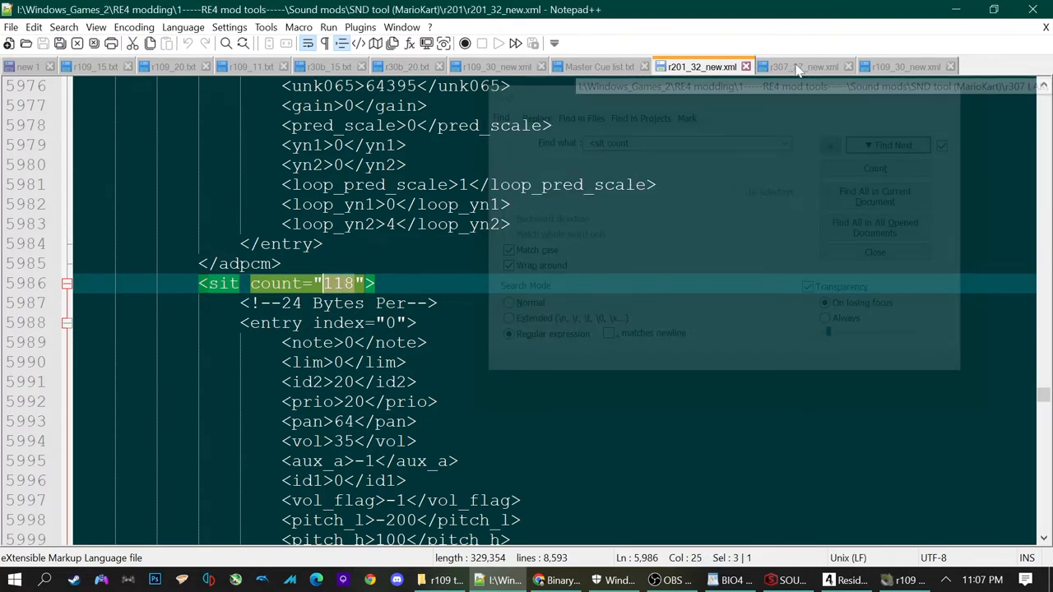
# Find the first sit count in r109_30_new.xml and make it read 118 instead of 43.
pyautogui.click(905, 65)
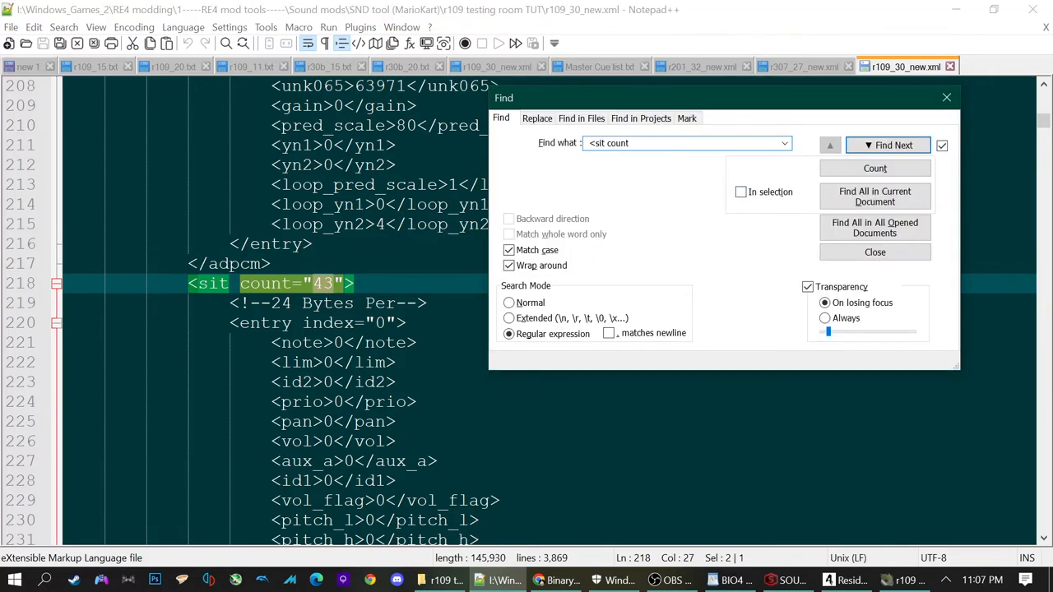
pyautogui.click(891, 144)
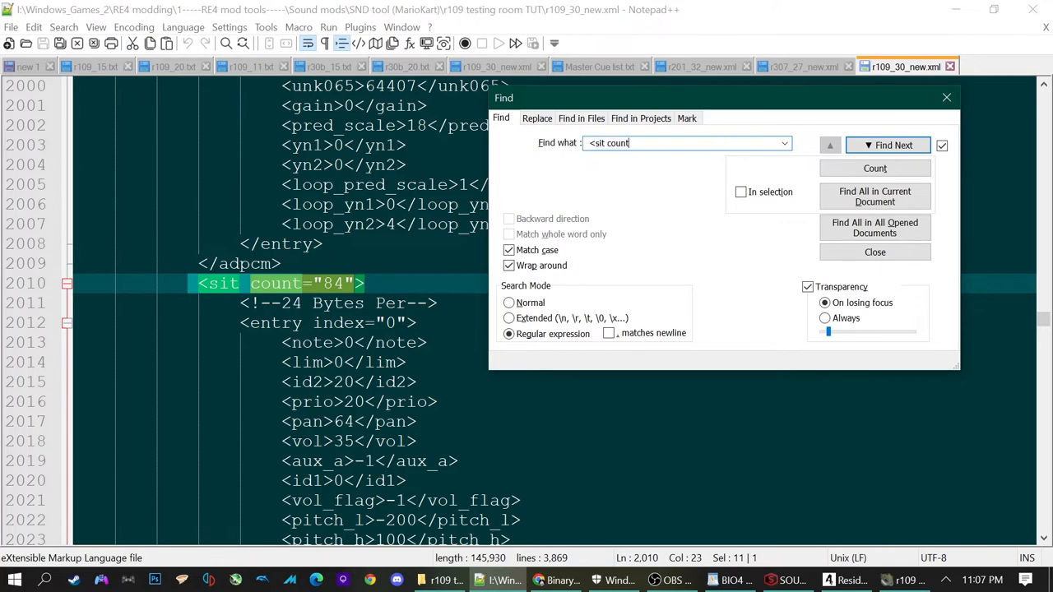
pyautogui.click(892, 145)
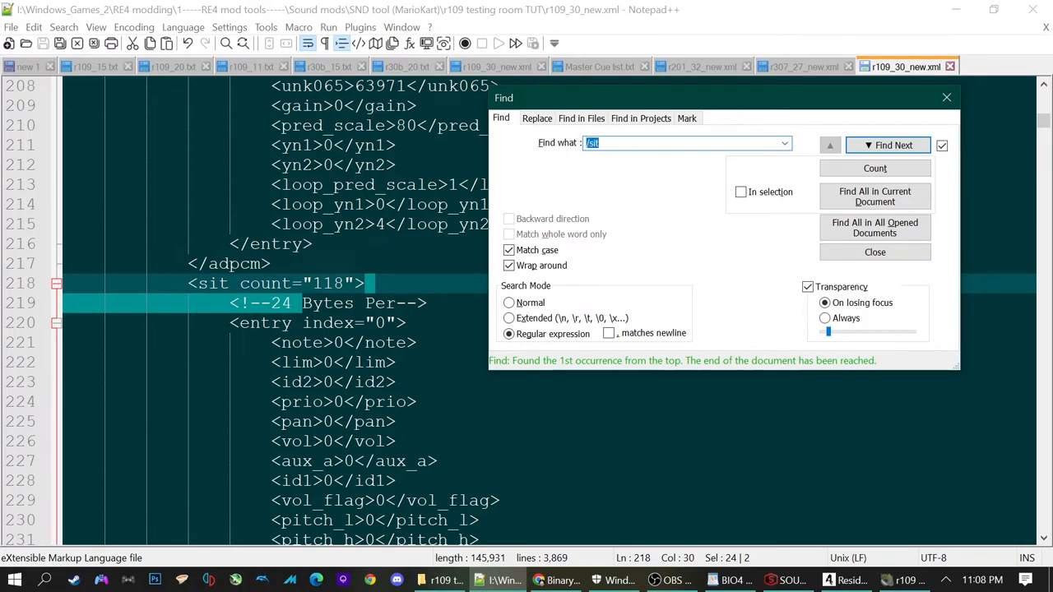
# Jump to r109's entry index 42, then relocate the sit block start in r201_32_new.xml.
pyautogui.click(892, 144)
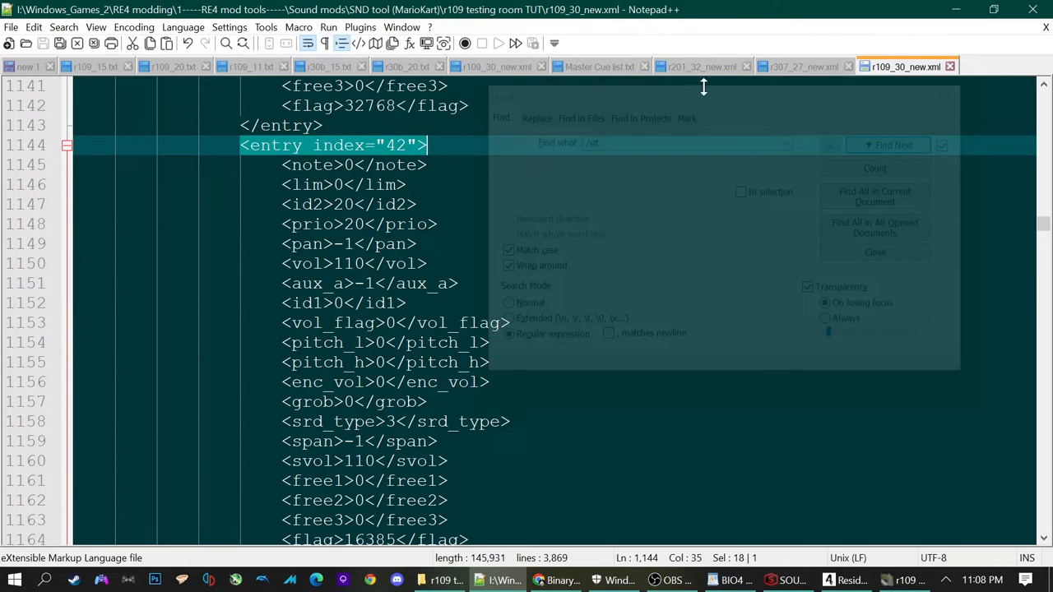
pyautogui.click(701, 66)
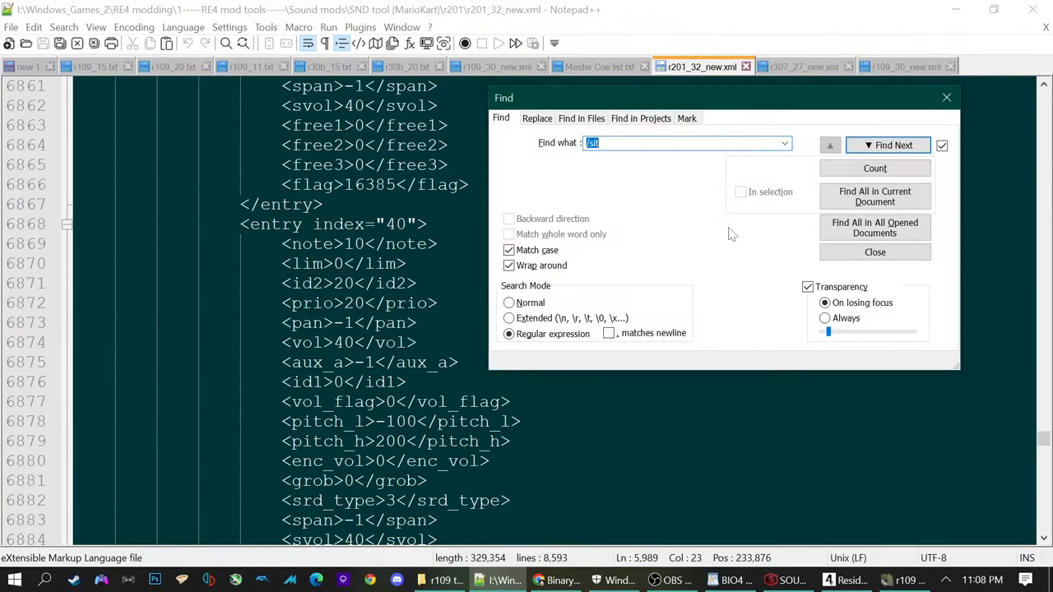
pyautogui.click(892, 144)
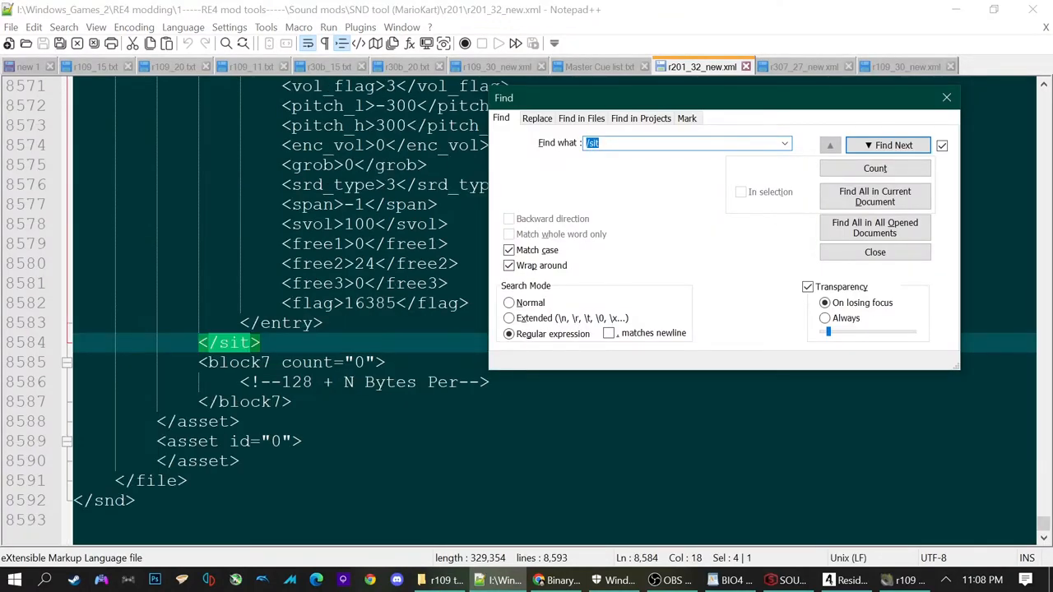
pyautogui.write('<sit count')
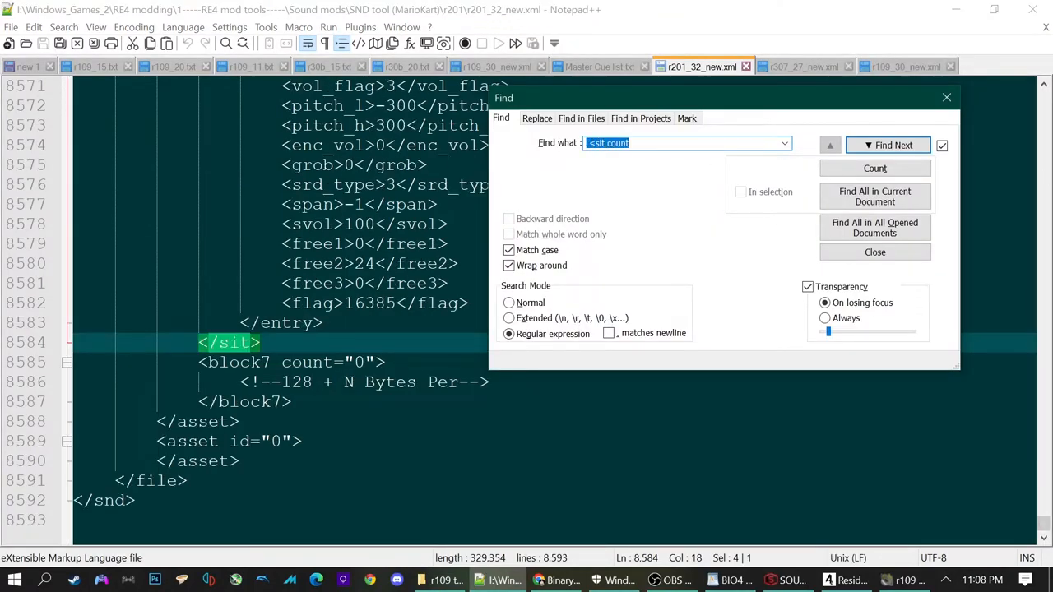
pyautogui.click(891, 144)
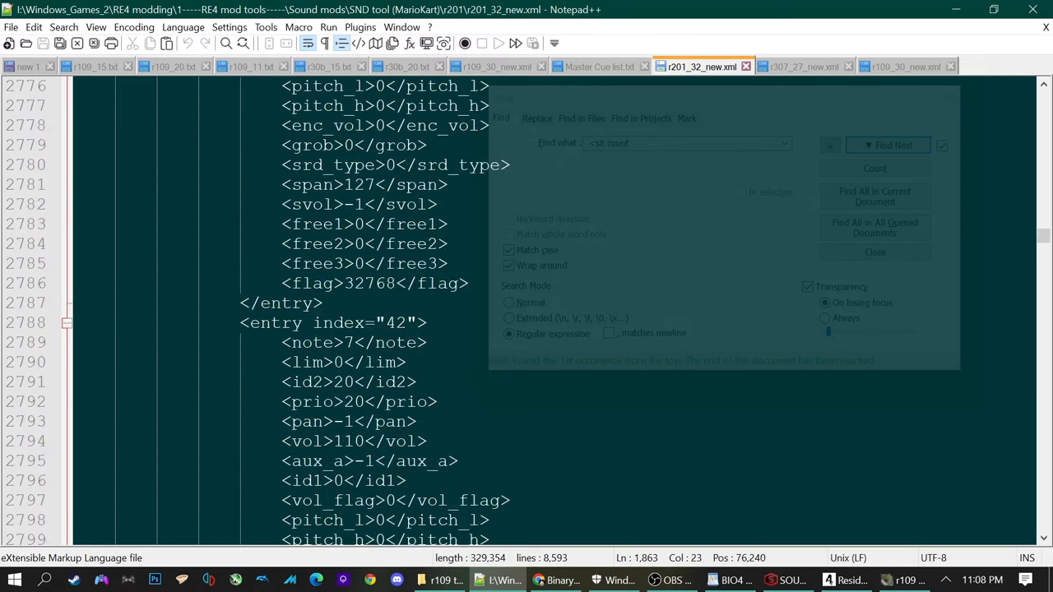
pyautogui.scroll(-3)
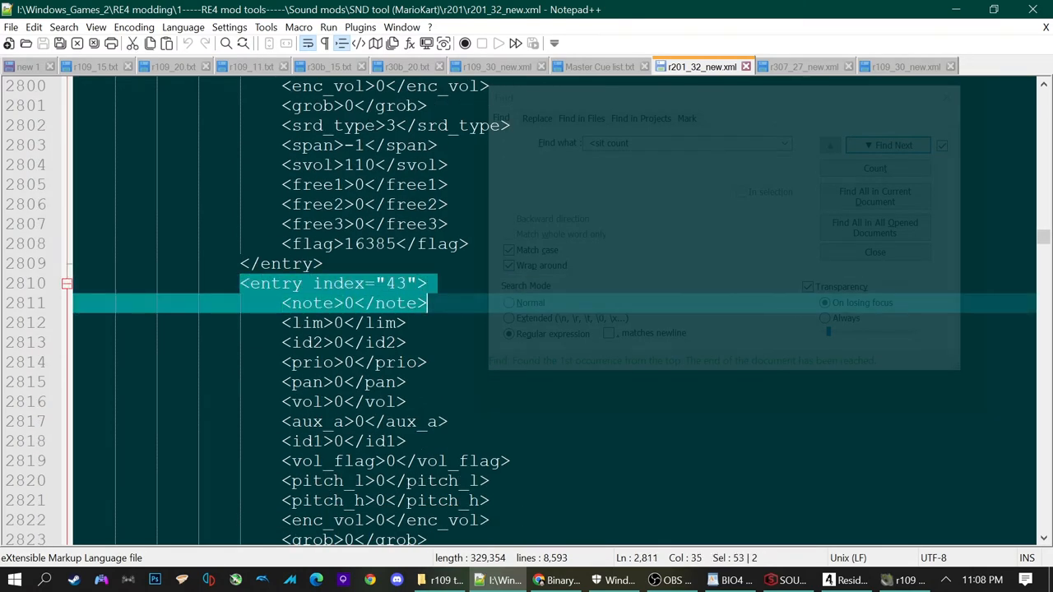
# Select r201's sit entries from index 43 down to the last entry before </sit>.
pyautogui.click(892, 145)
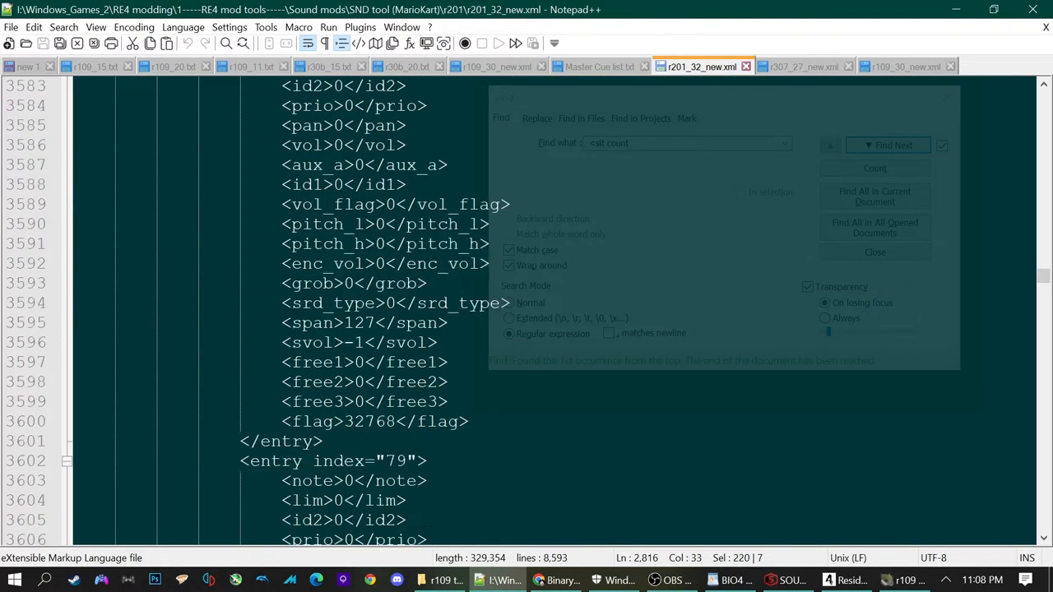
pyautogui.scroll(-3)
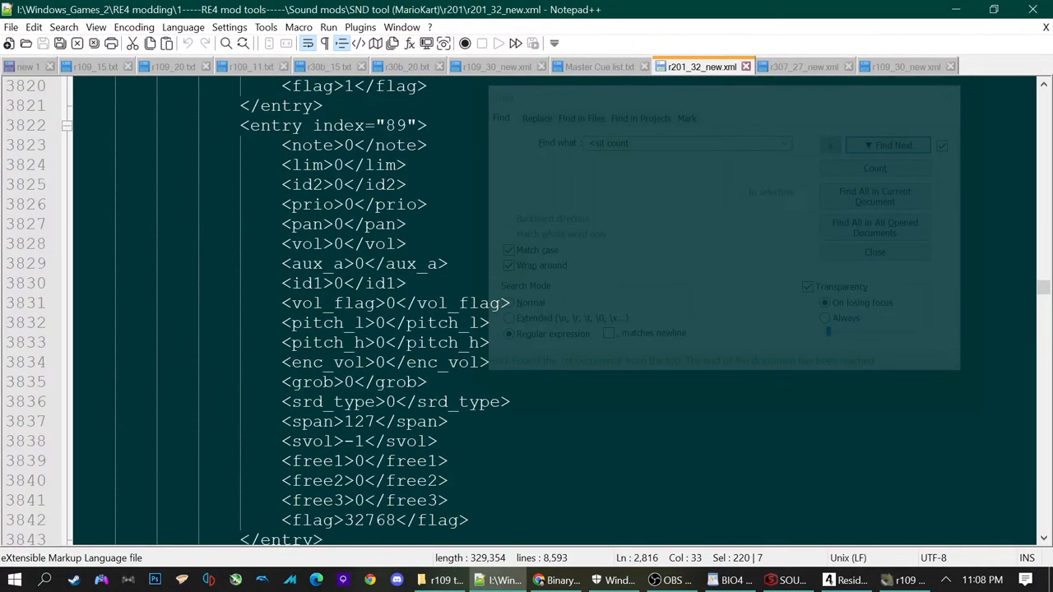
pyautogui.click(888, 145)
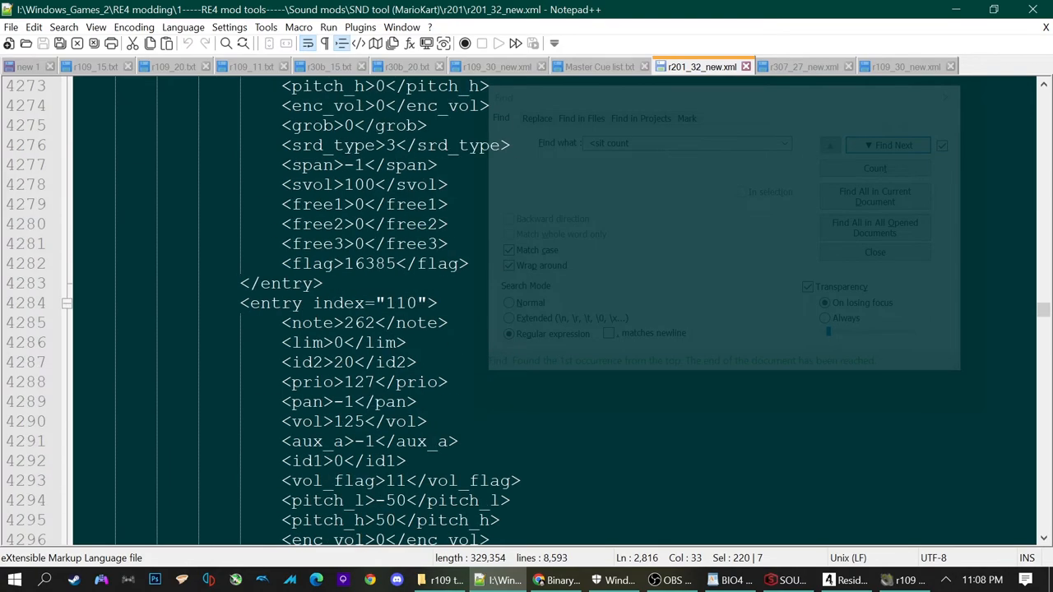
pyautogui.scroll(-3)
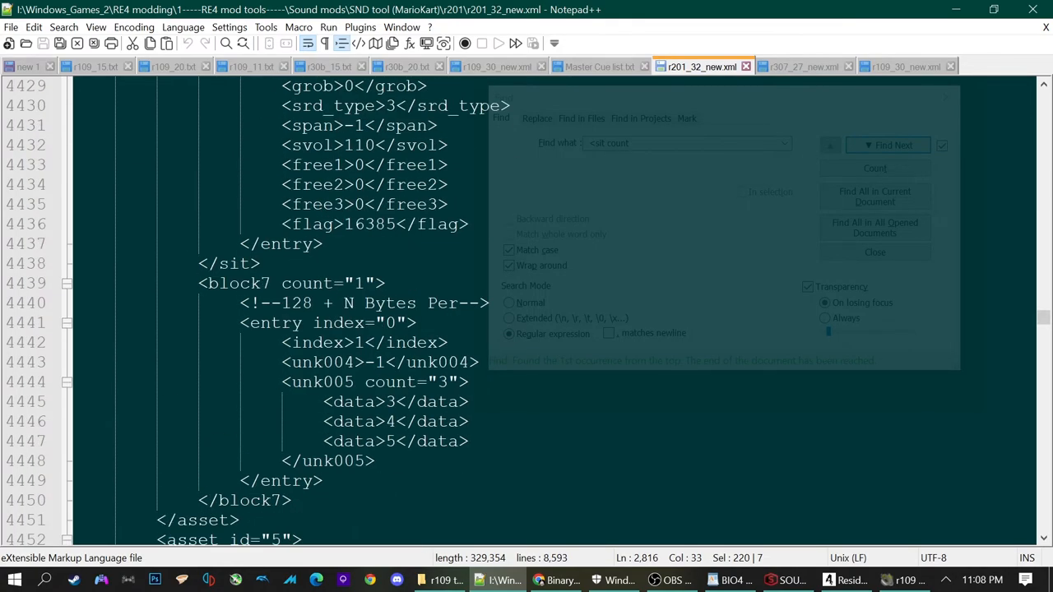
pyautogui.scroll(3)
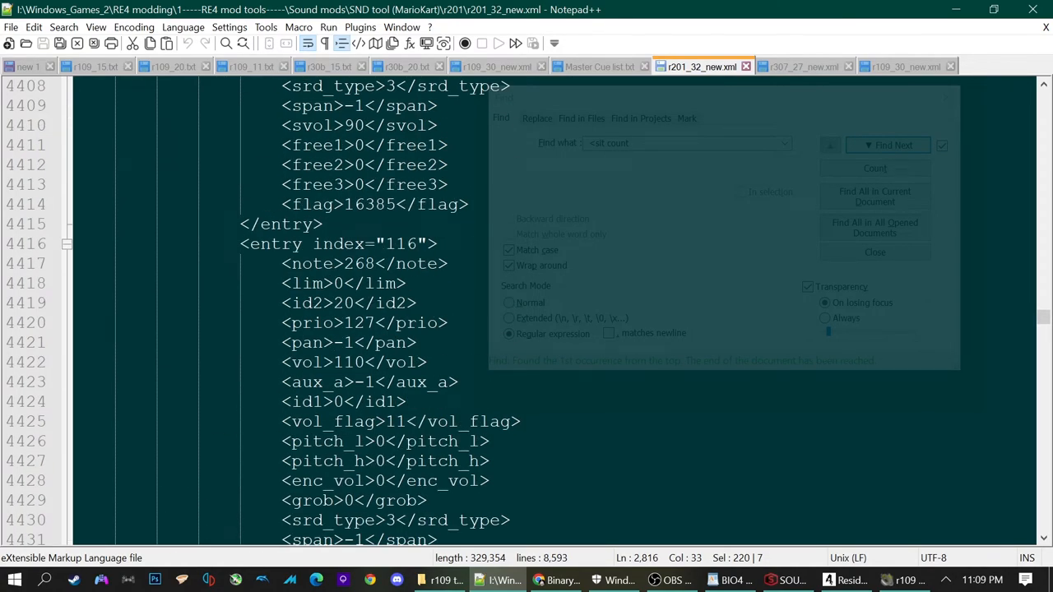
pyautogui.scroll(-3)
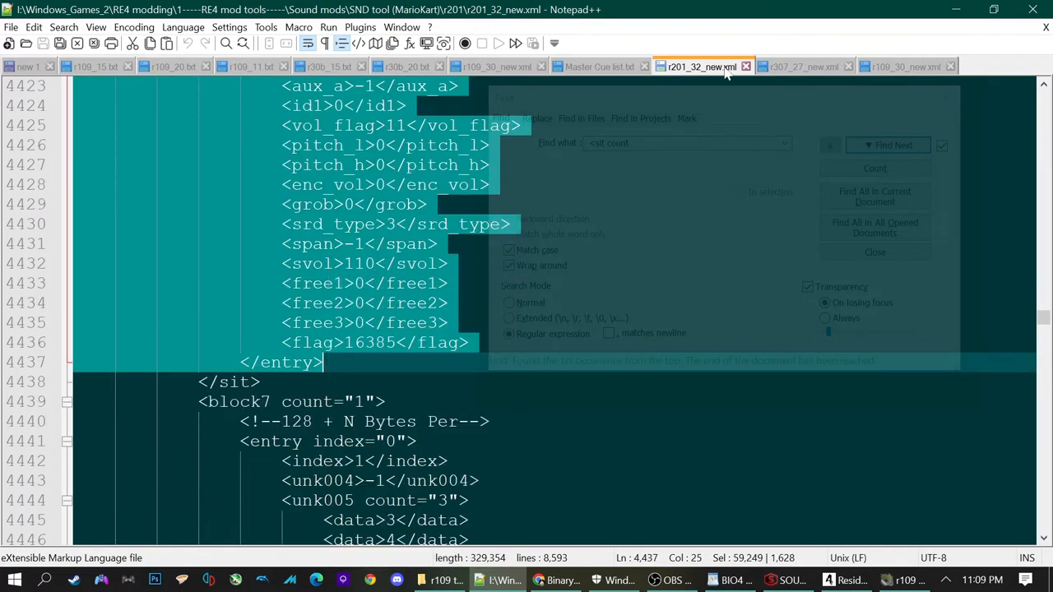
pyautogui.click(906, 66)
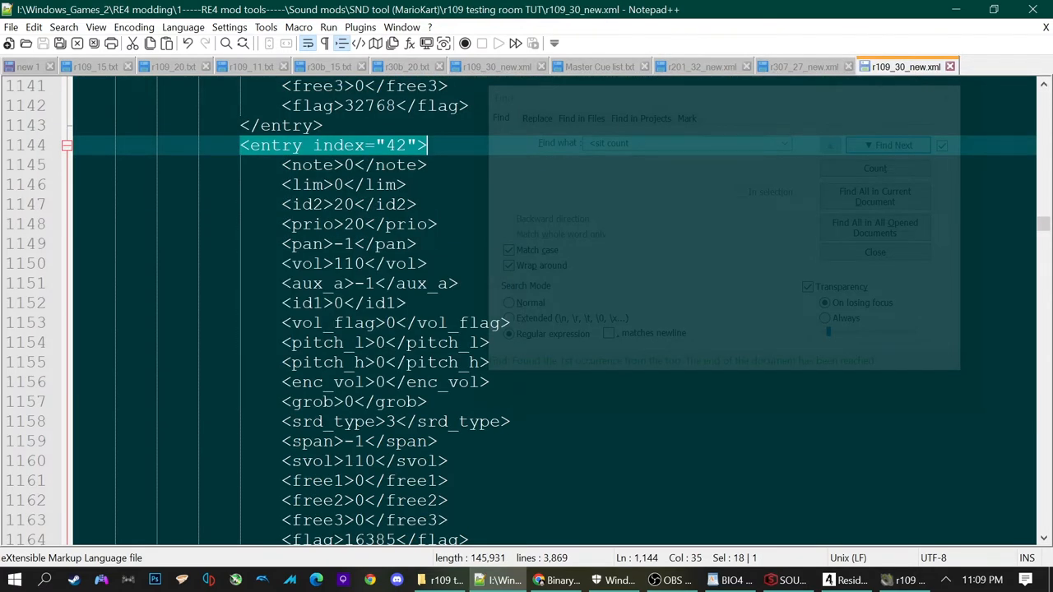
pyautogui.scroll(-3)
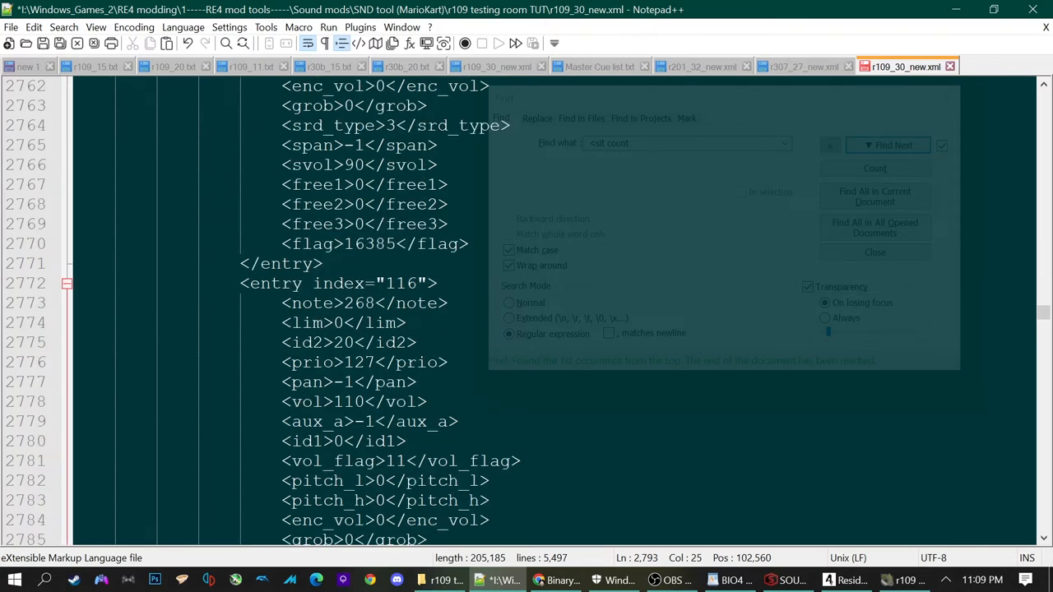
pyautogui.scroll(3)
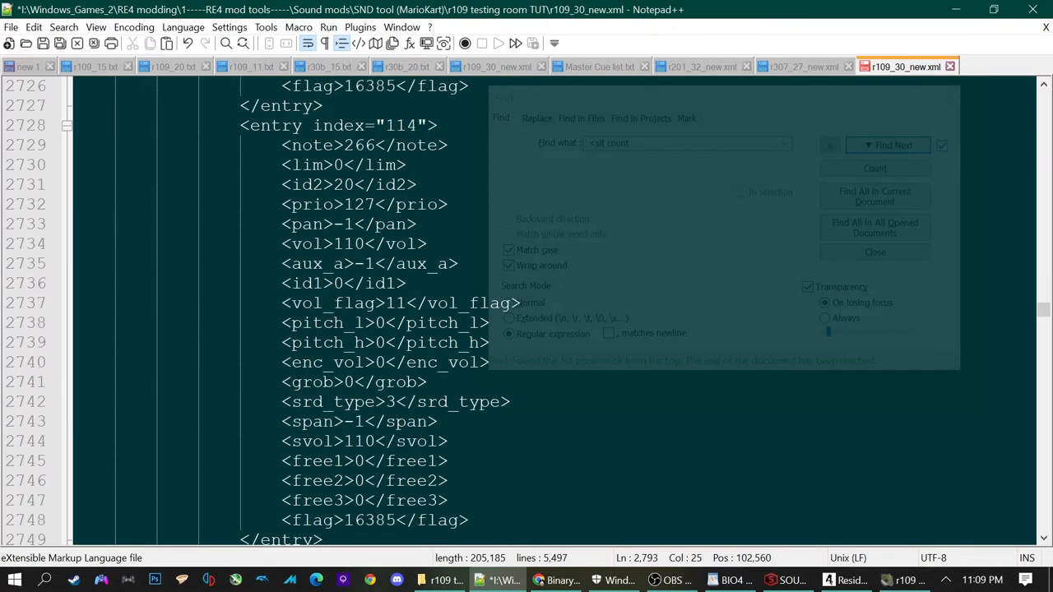
pyautogui.scroll(3)
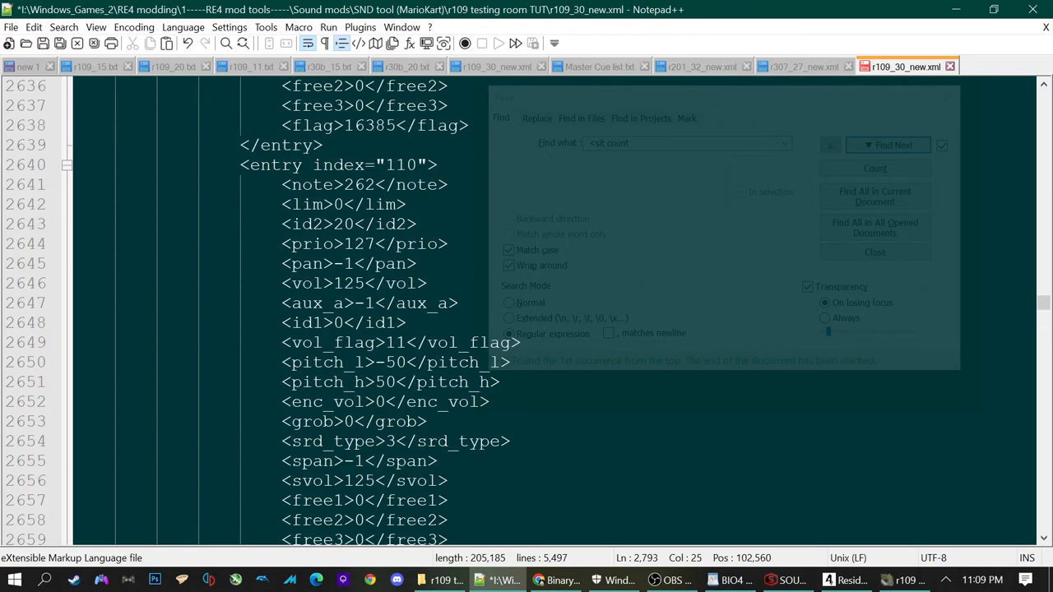
pyautogui.scroll(3)
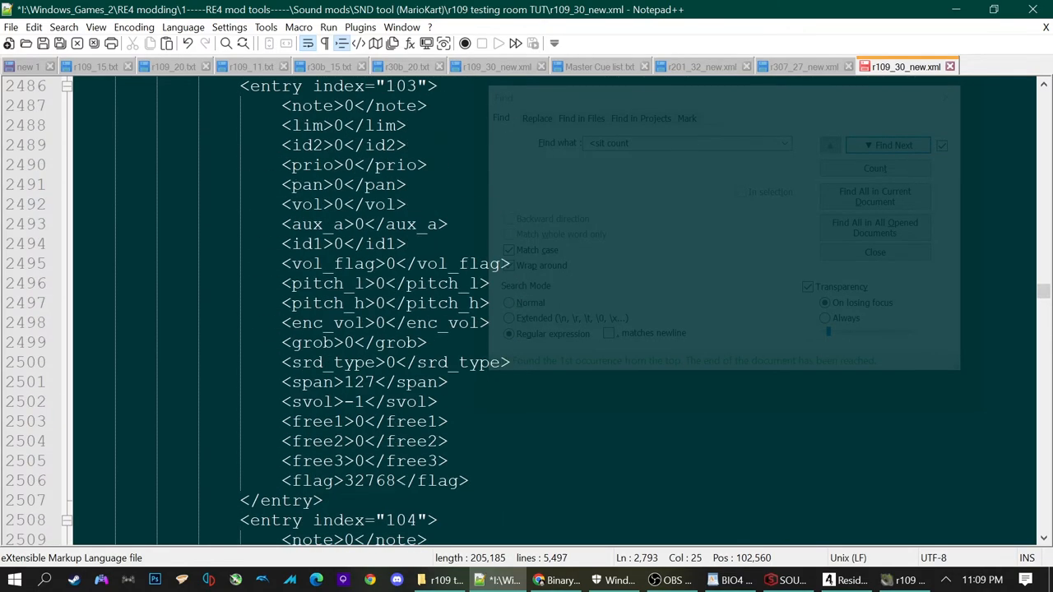
pyautogui.scroll(3)
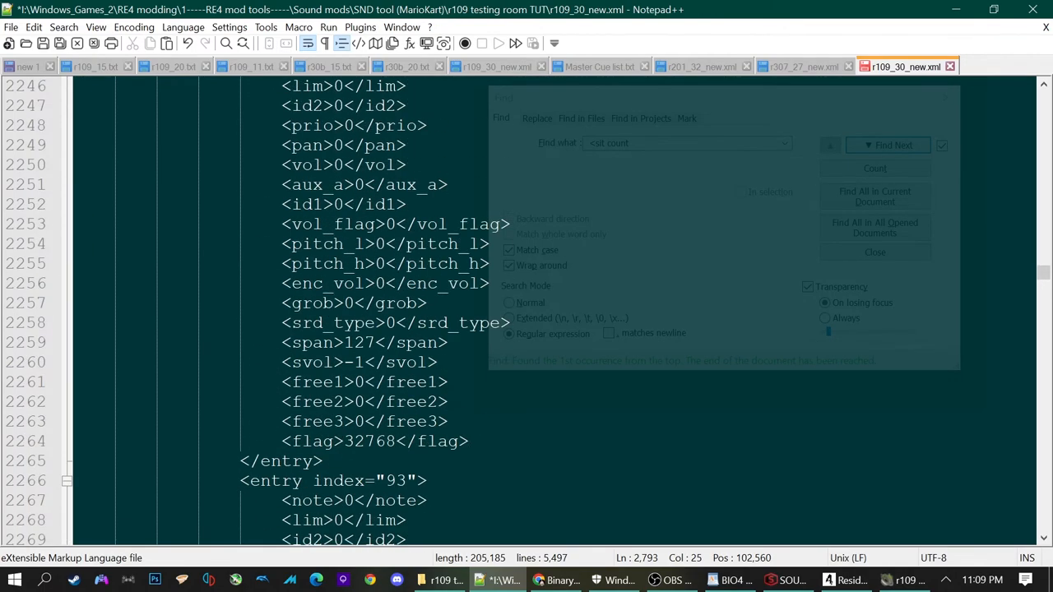
pyautogui.scroll(3)
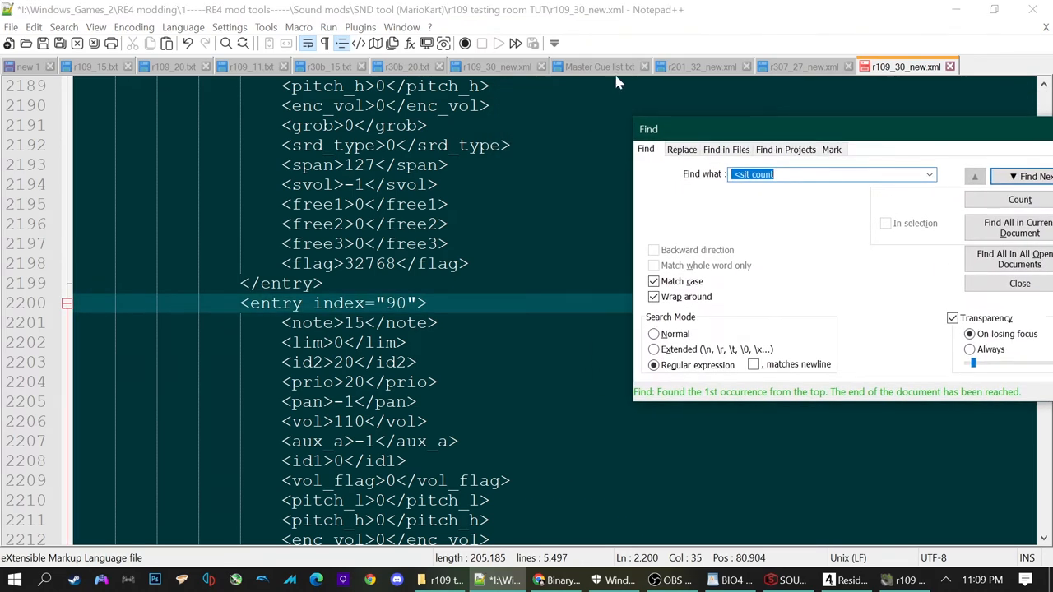
# Copy entry 90 from r109_30_new.xml into the Master Cue list, comparing it against the r201 XML.
pyautogui.click(598, 66)
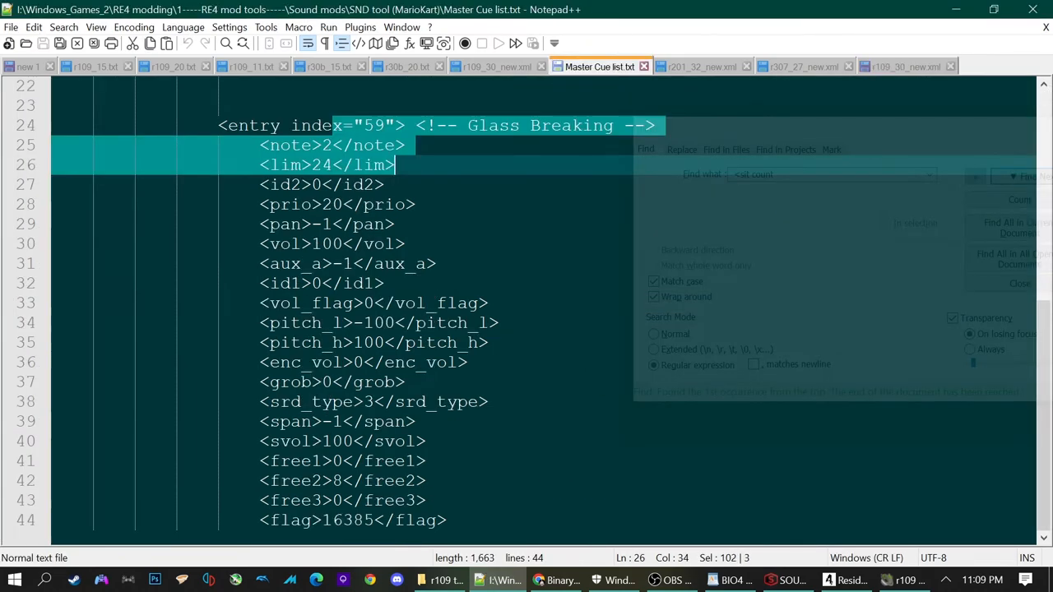
pyautogui.click(361, 145)
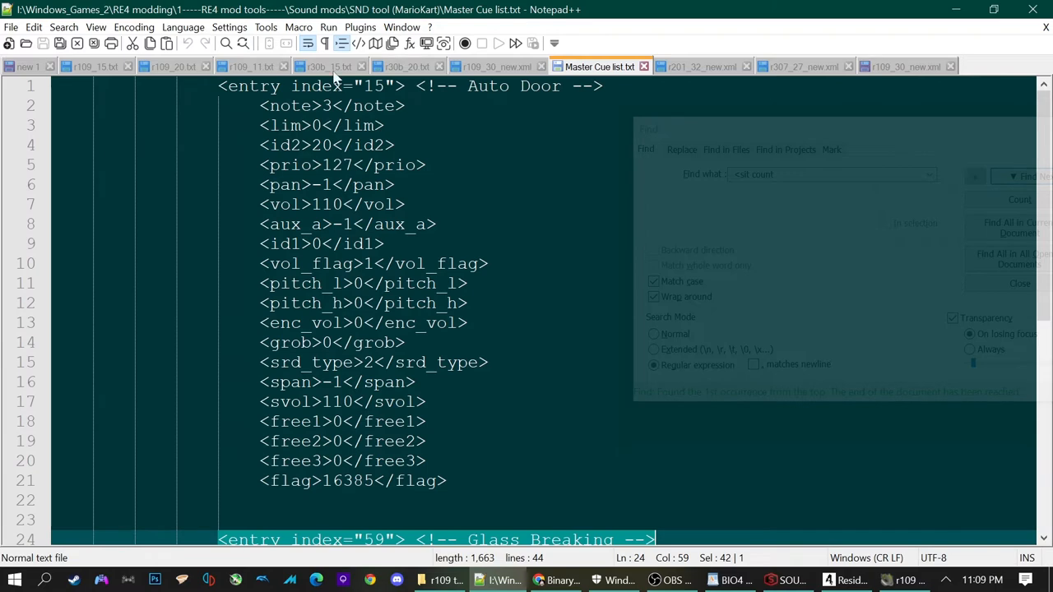
pyautogui.scroll(-3)
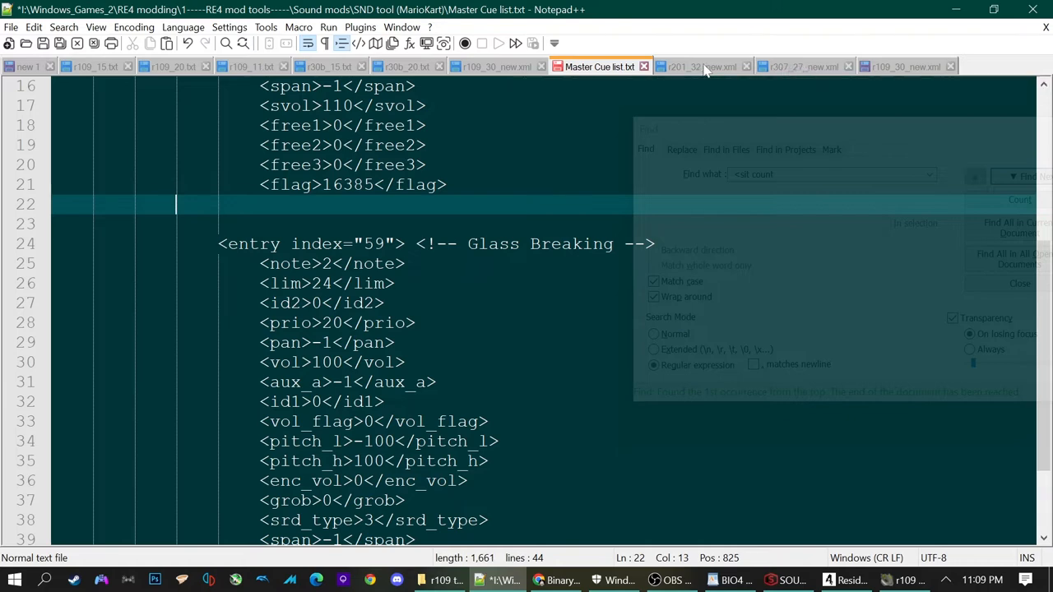
pyautogui.click(699, 66)
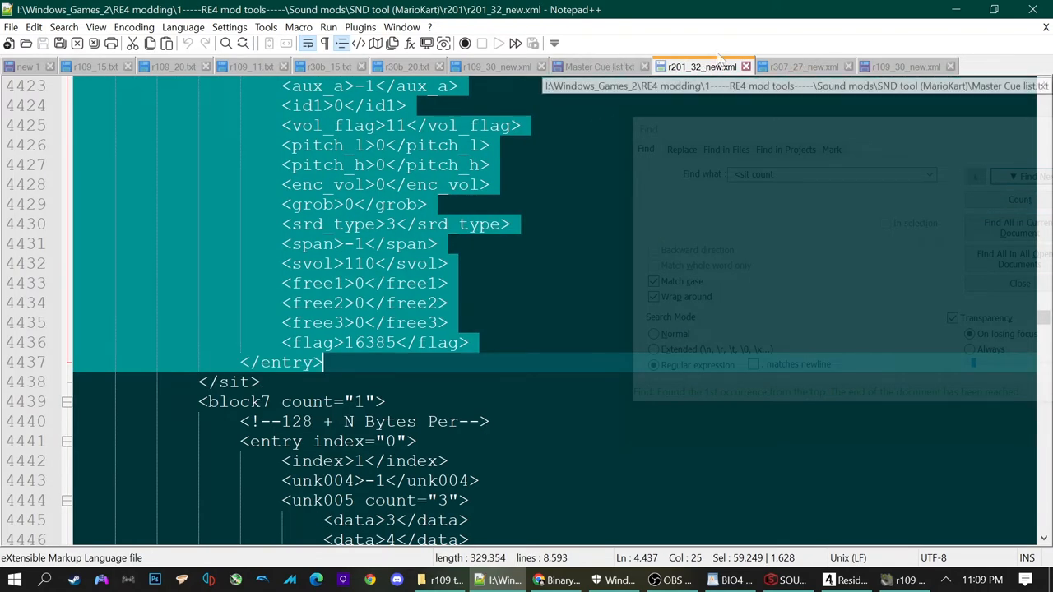
pyautogui.click(905, 66)
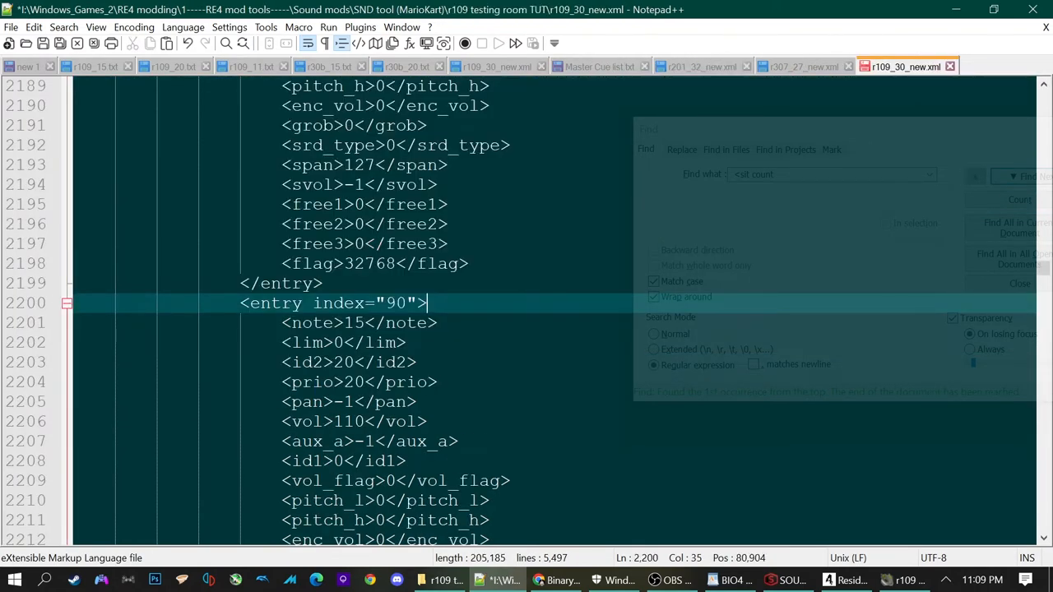
pyautogui.scroll(-3)
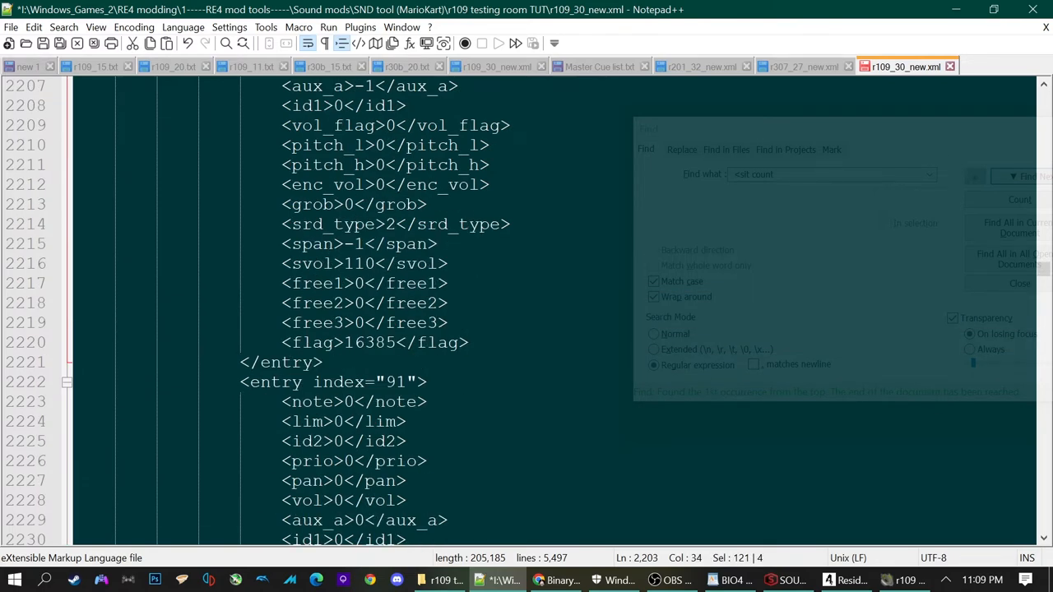
pyautogui.click(599, 65)
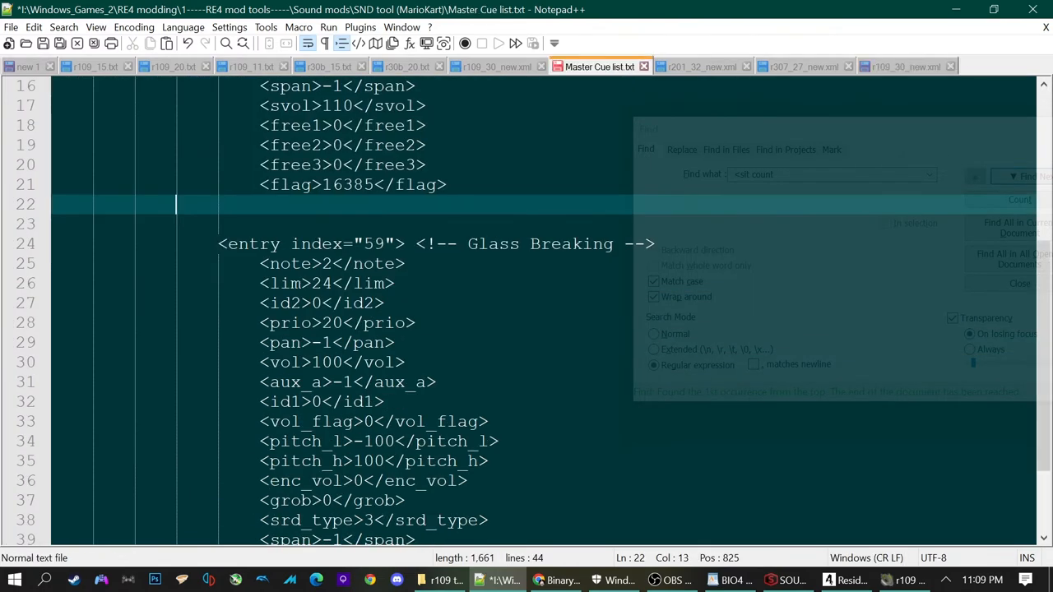
pyautogui.scroll(-3)
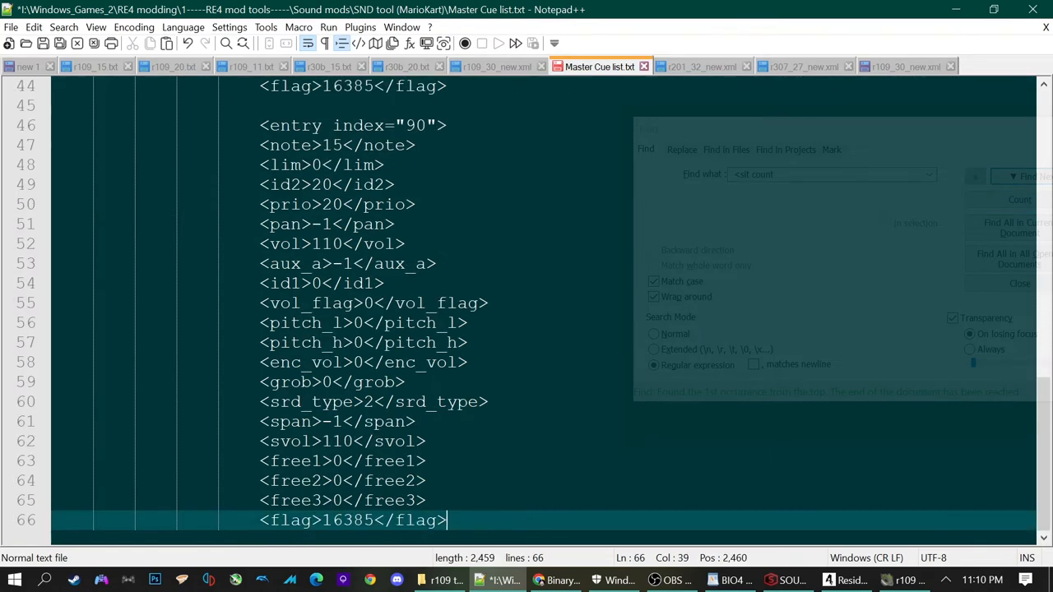
pyautogui.scroll(3)
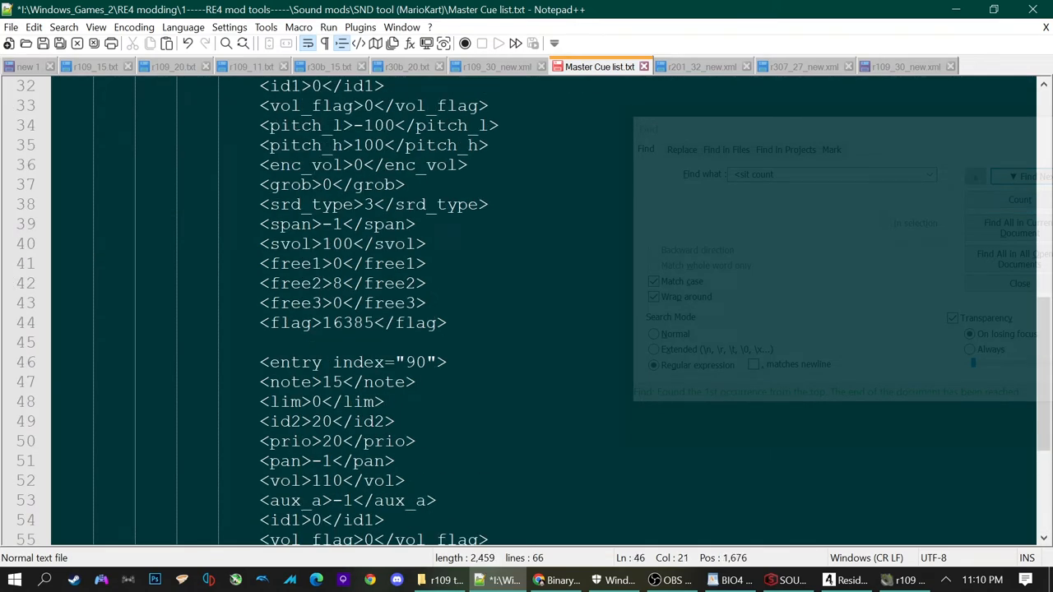
pyautogui.scroll(3)
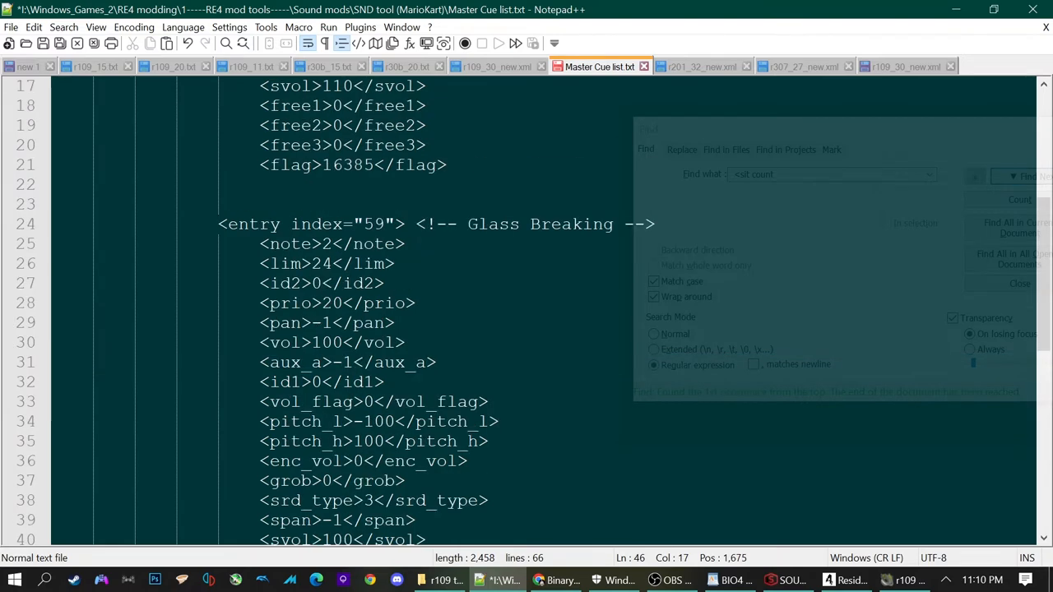
pyautogui.scroll(-3)
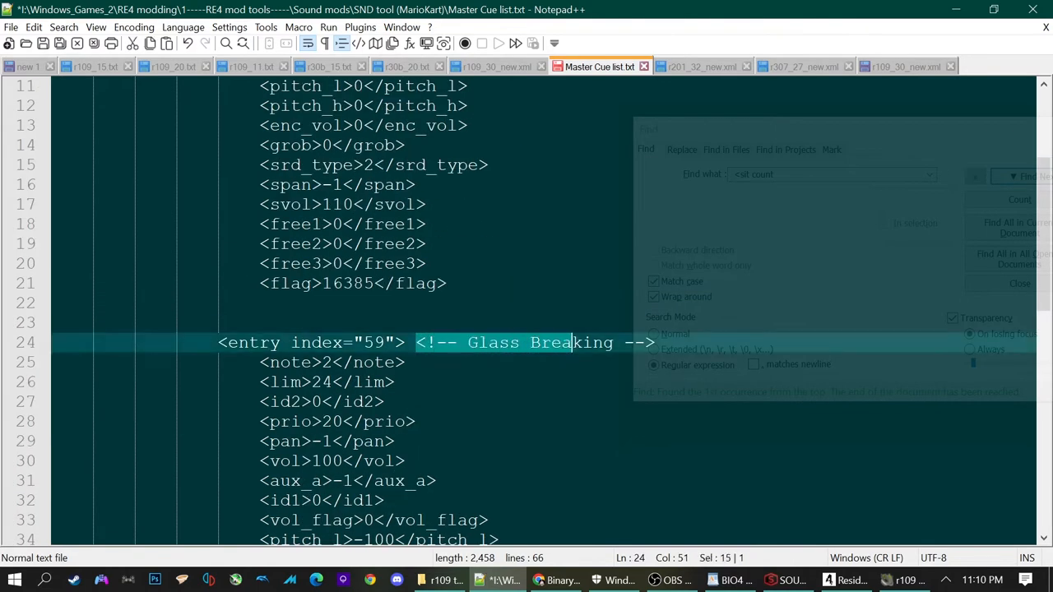
pyautogui.scroll(-3)
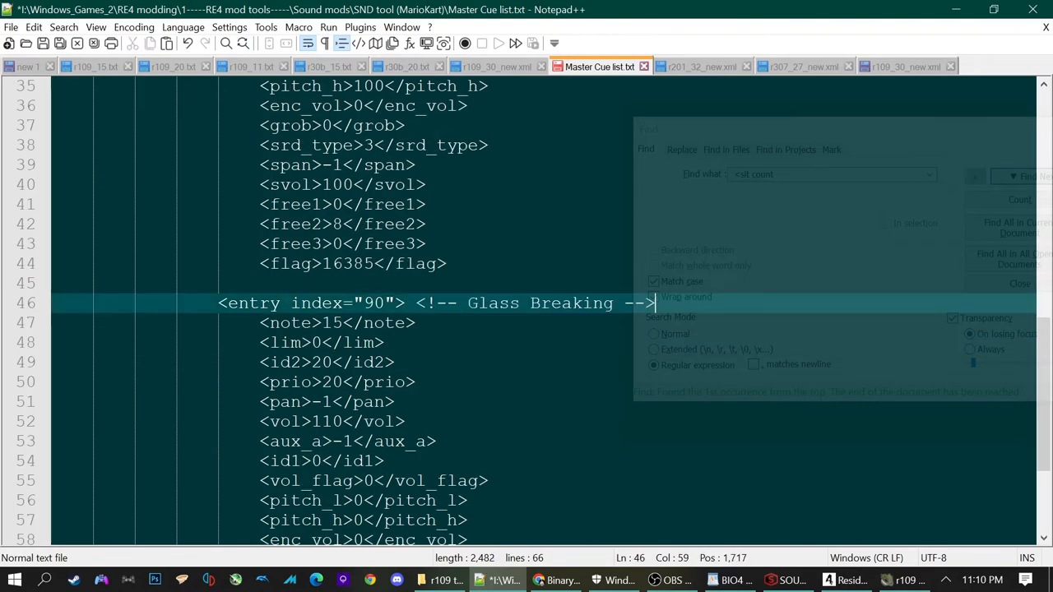
# Retype the pasted Glass Breaking comment as Vase Breaking and check it against XACT cue 90.
pyautogui.doubleClick(539, 302)
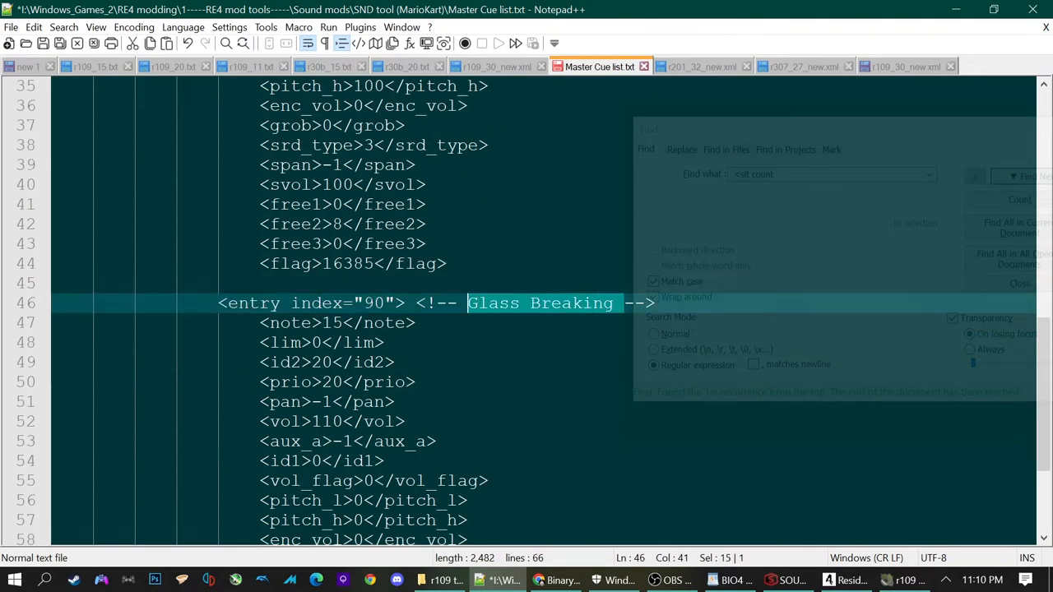
pyautogui.write('V')
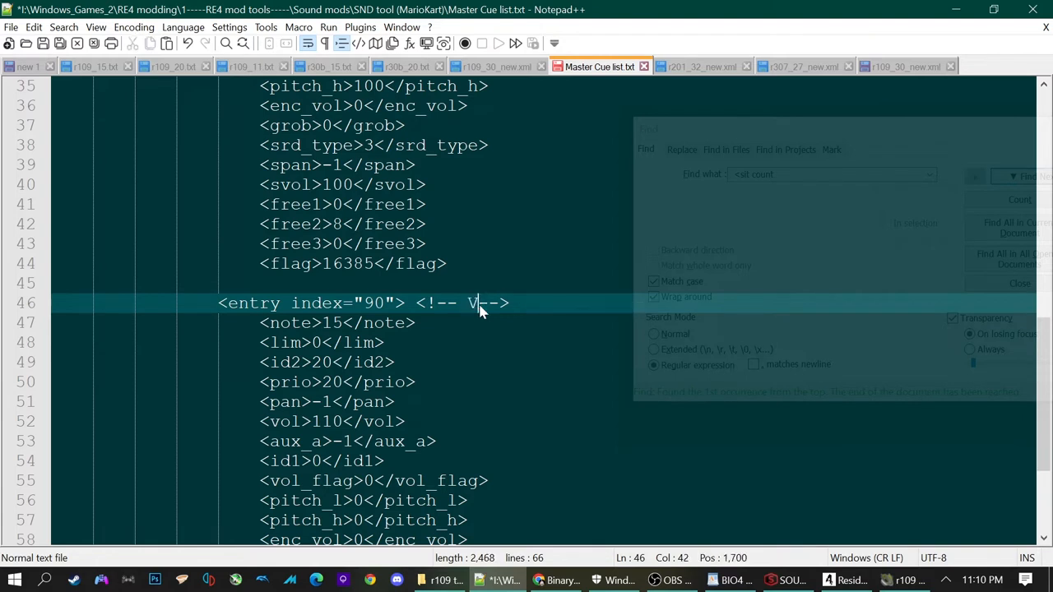
pyautogui.write('ase B')
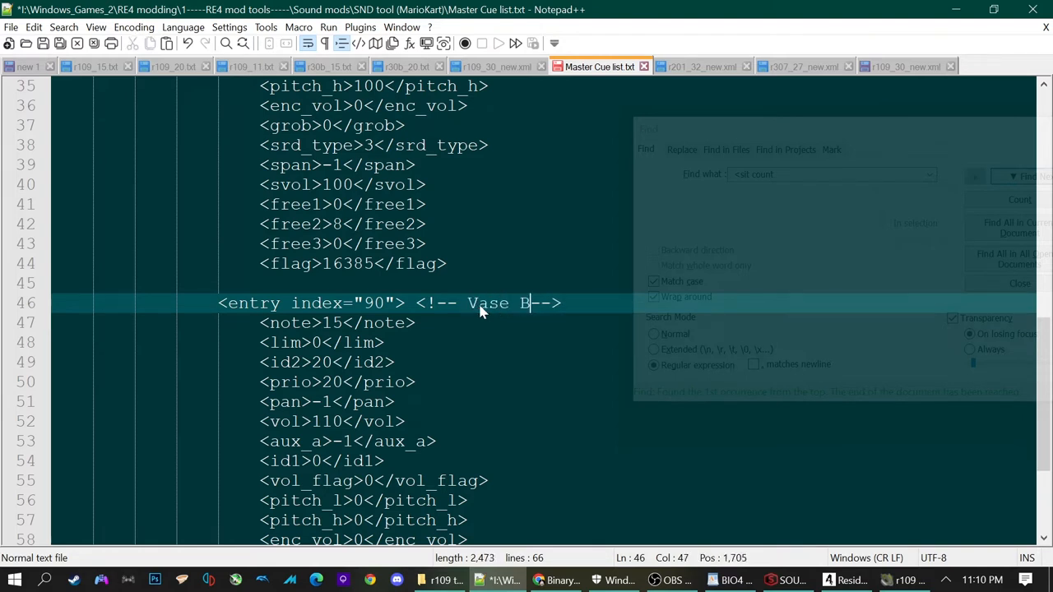
pyautogui.write('reaking')
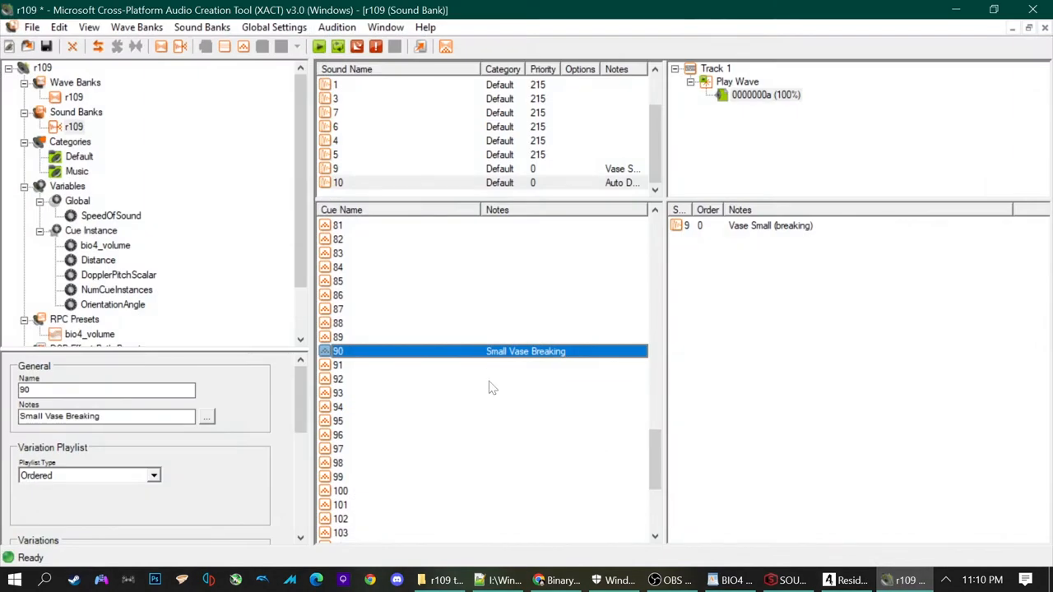
pyautogui.moveTo(439, 392)
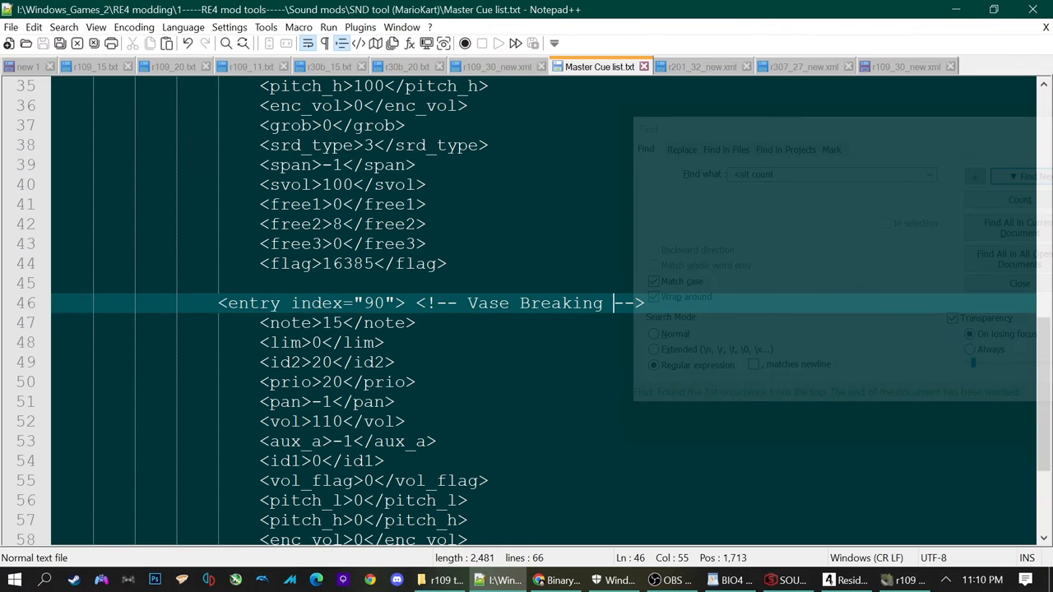
pyautogui.click(905, 579)
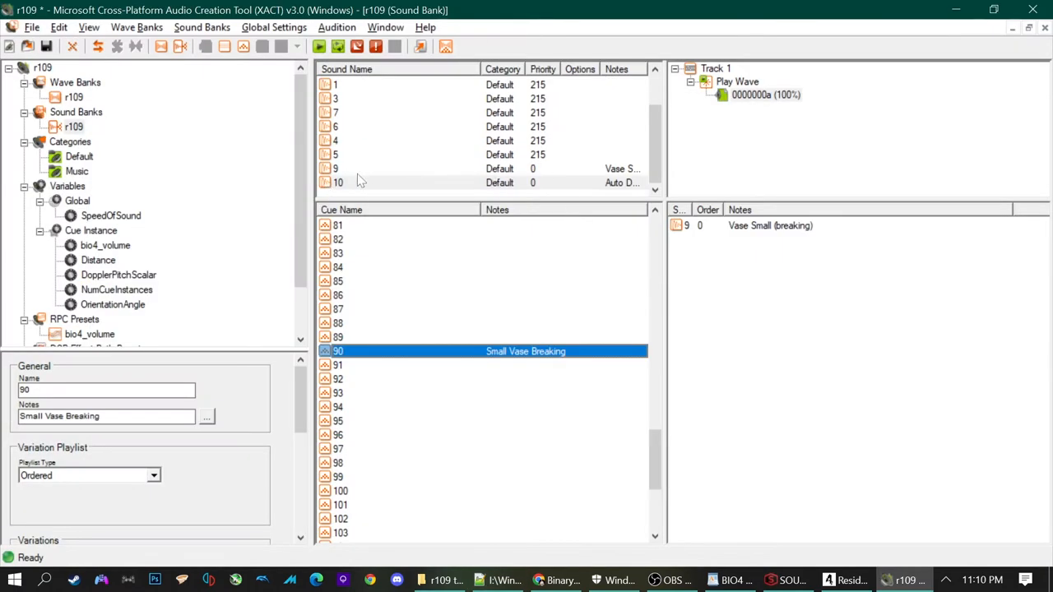
pyautogui.moveTo(381, 274)
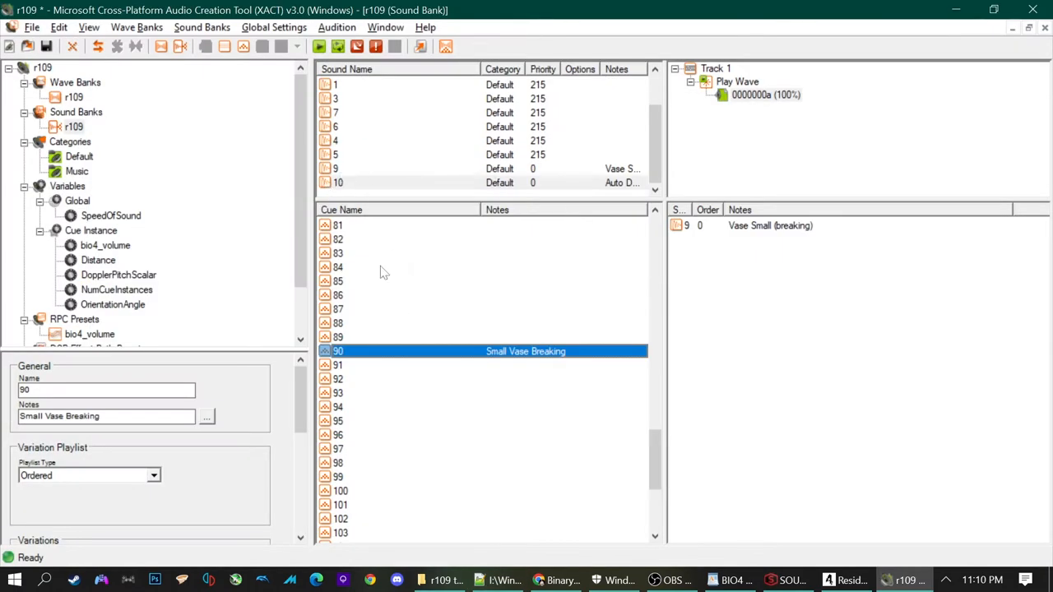
pyautogui.moveTo(651, 346)
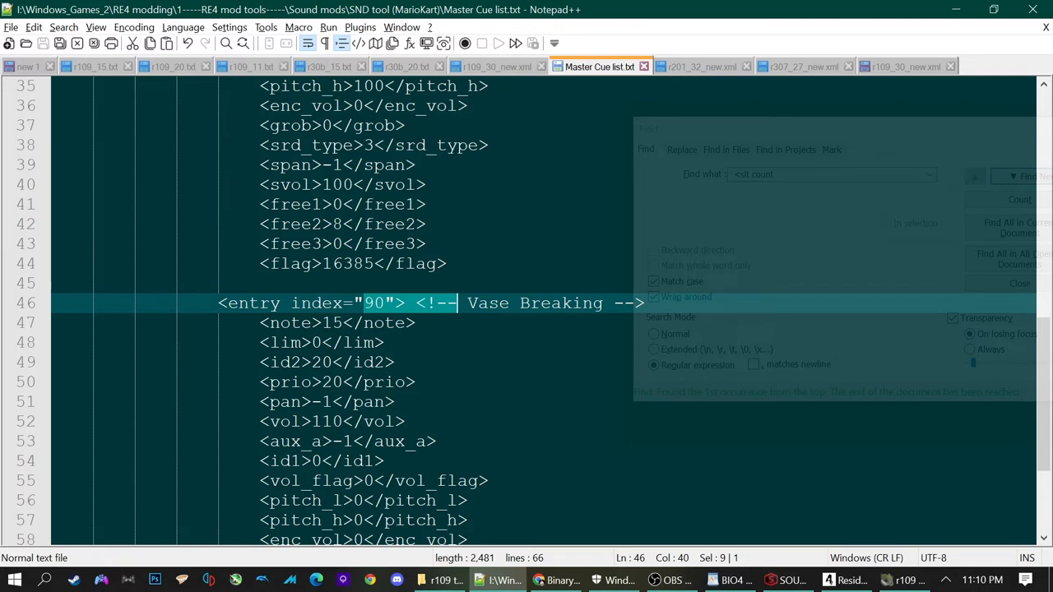
pyautogui.click(438, 303)
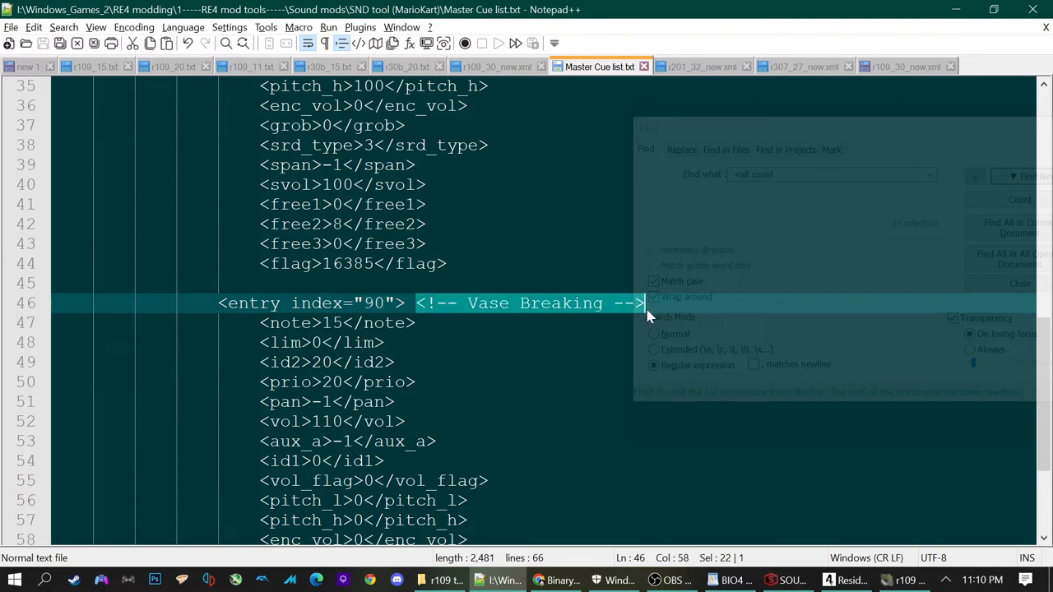
# Add a <!-- Vase Breaking --> comment to entry 90 in the r109 room XML.
pyautogui.click(905, 66)
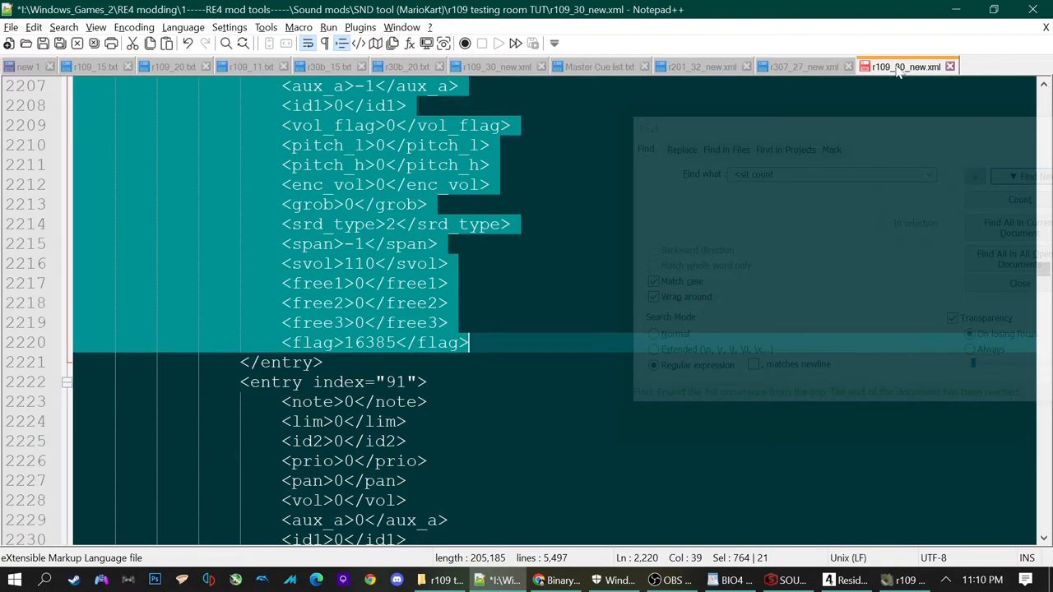
pyautogui.scroll(3)
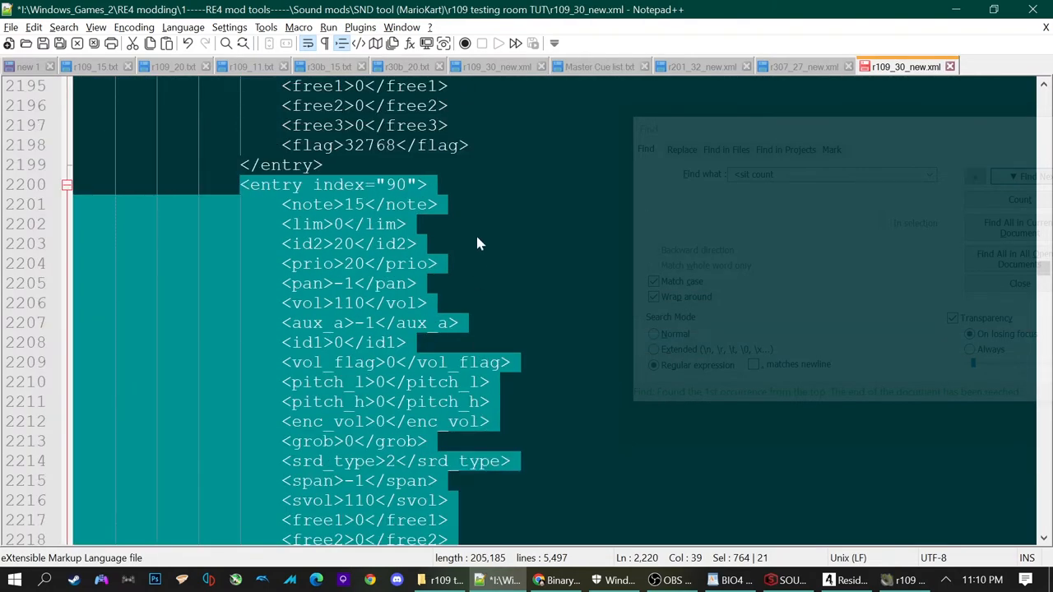
pyautogui.write('<!-- Vase Breaking -->')
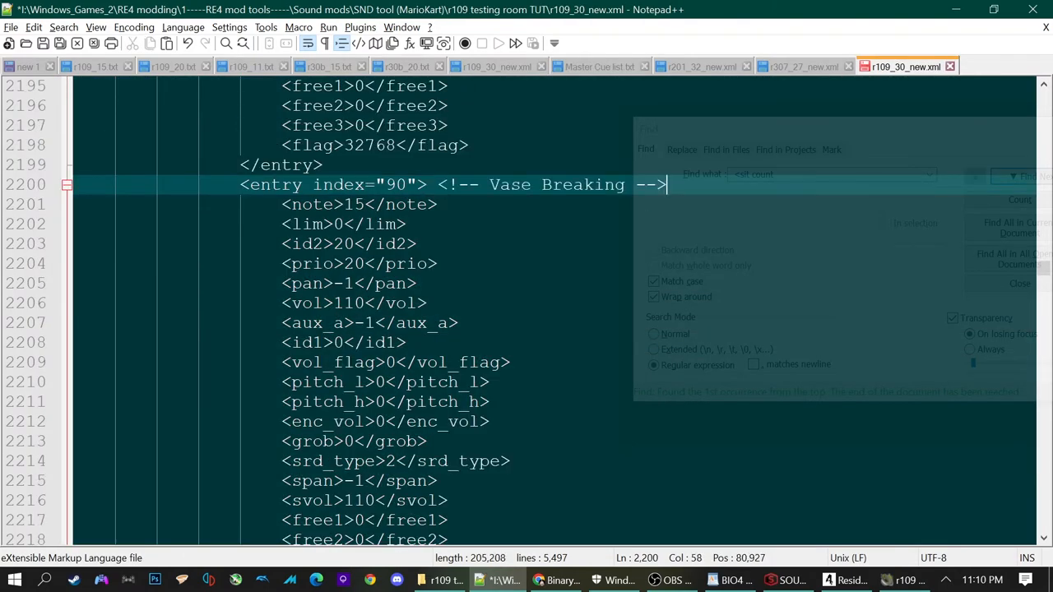
pyautogui.scroll(3)
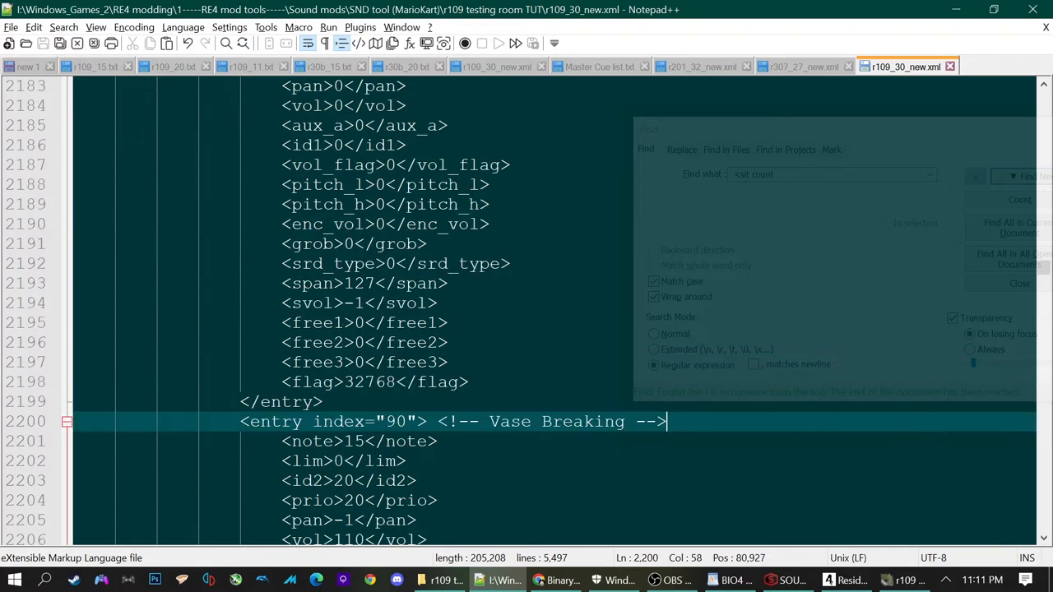
# Comment the <sit count="118"> line as Updated from the old count of 43.
pyautogui.click(1026, 176)
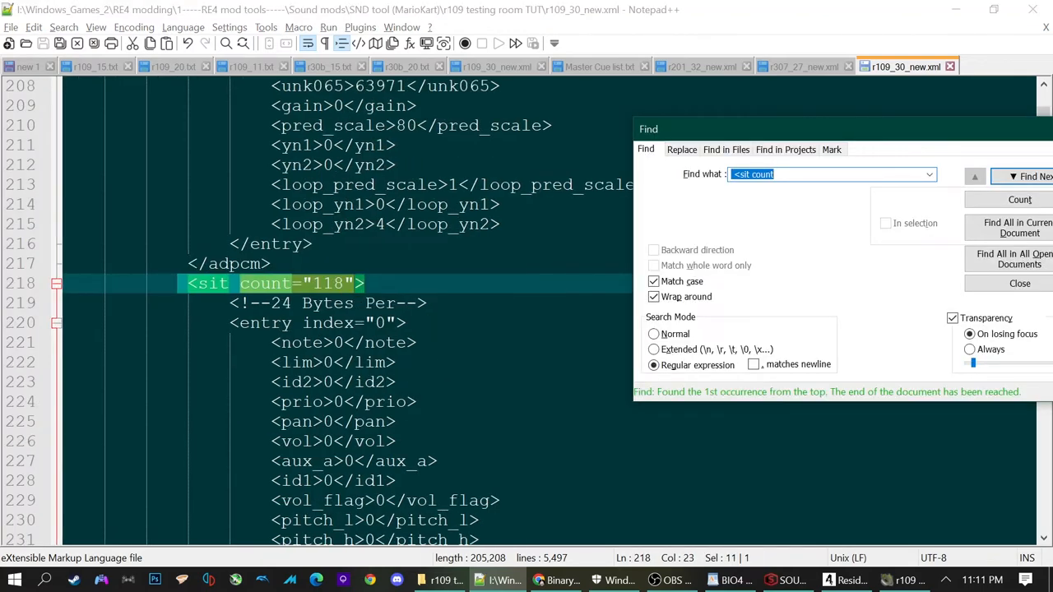
pyautogui.click(365, 282)
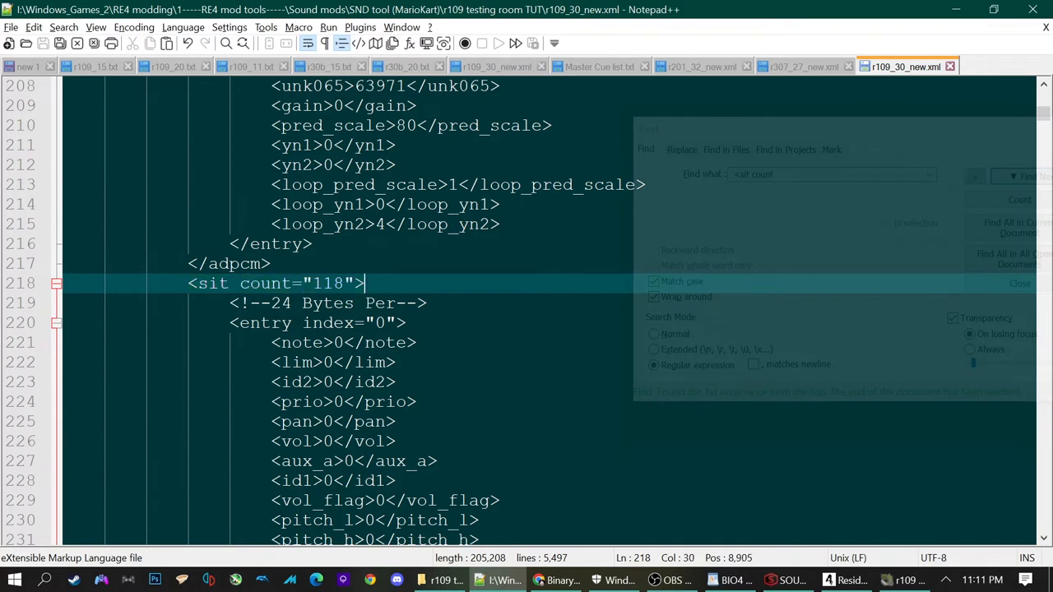
pyautogui.write('" "')
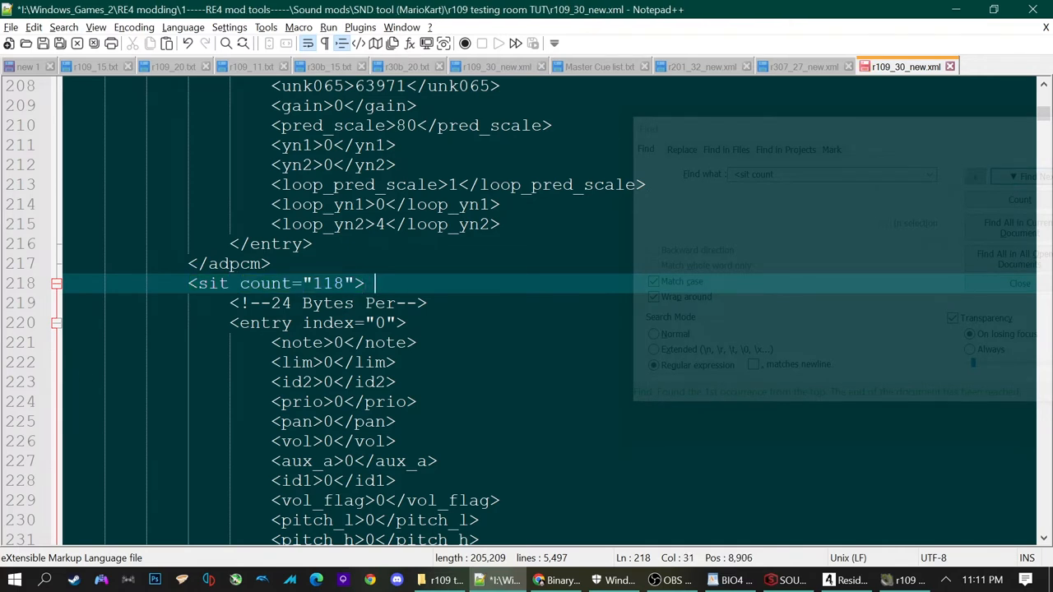
pyautogui.write('<!-- Vase Breaking -->')
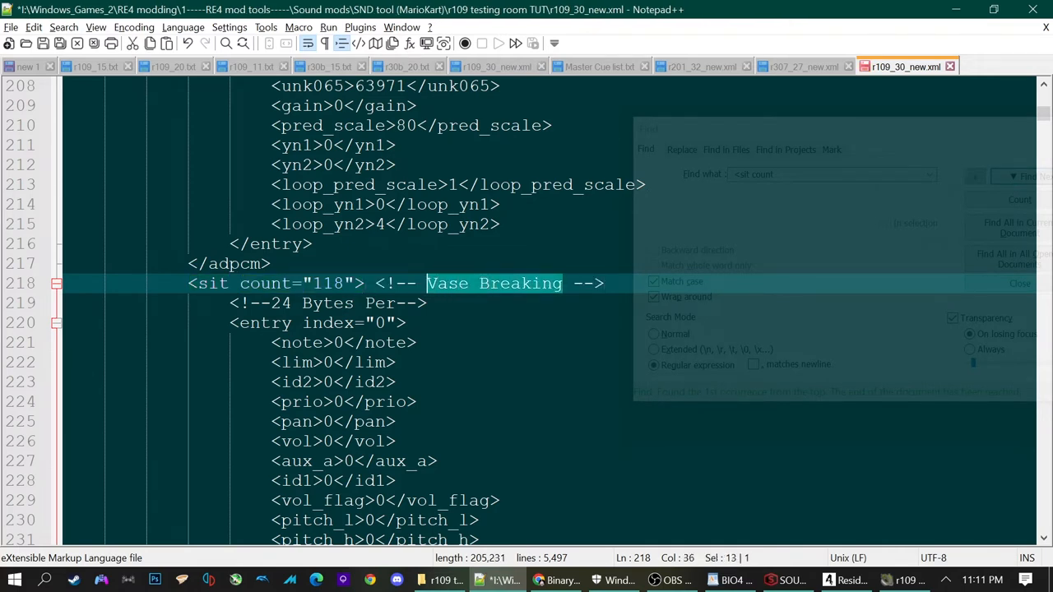
pyautogui.press('Delete')
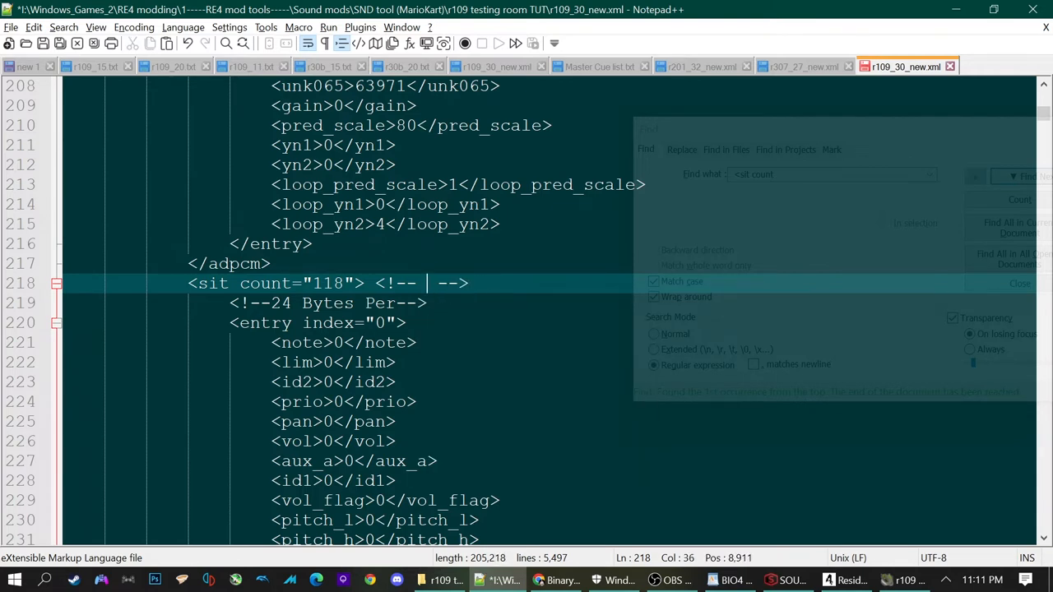
pyautogui.write('Updated froim')
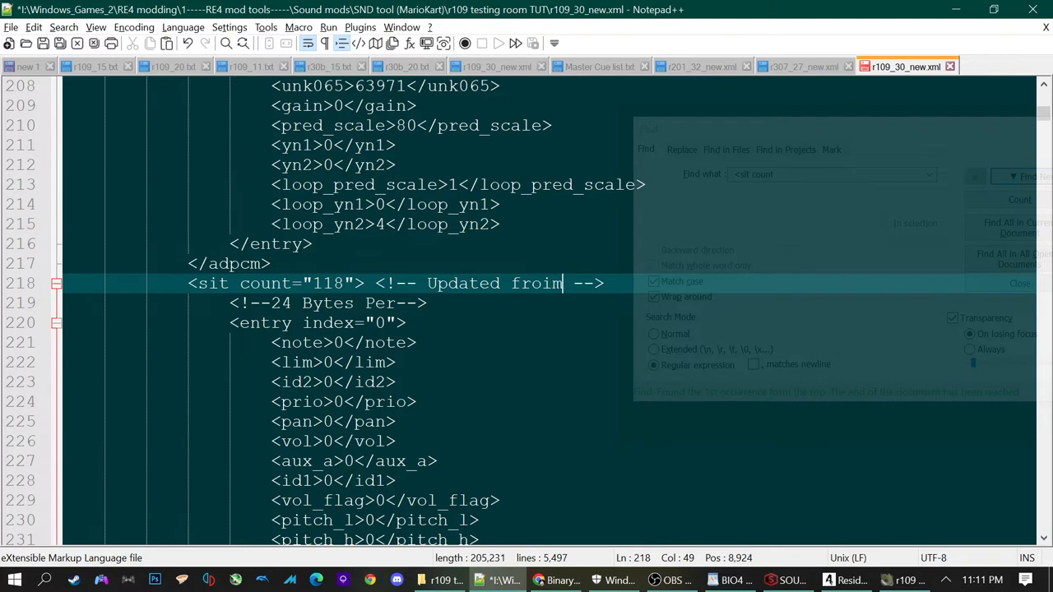
pyautogui.press('Backspace')
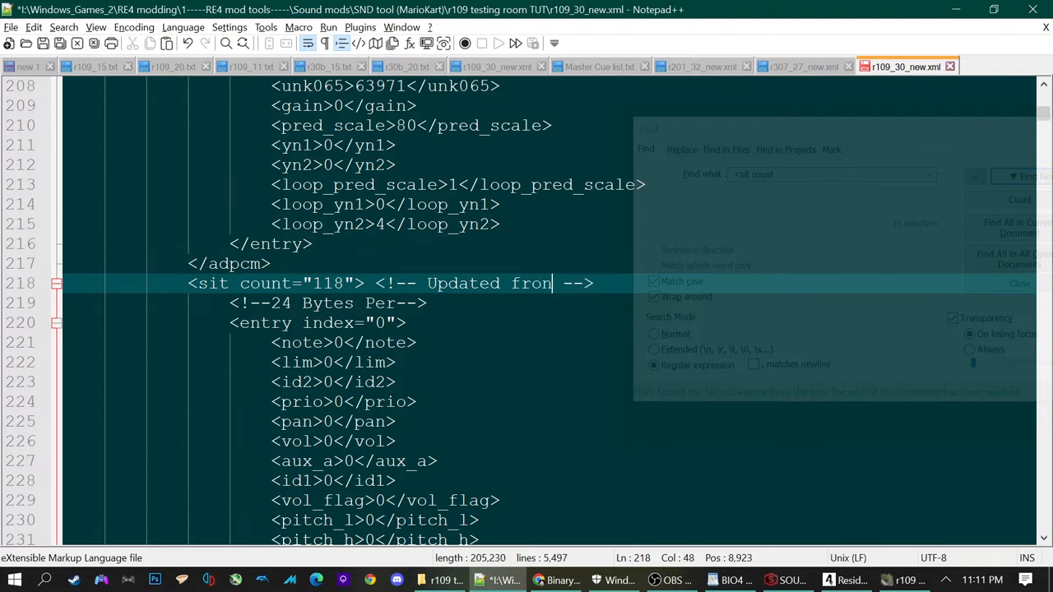
pyautogui.write('4')
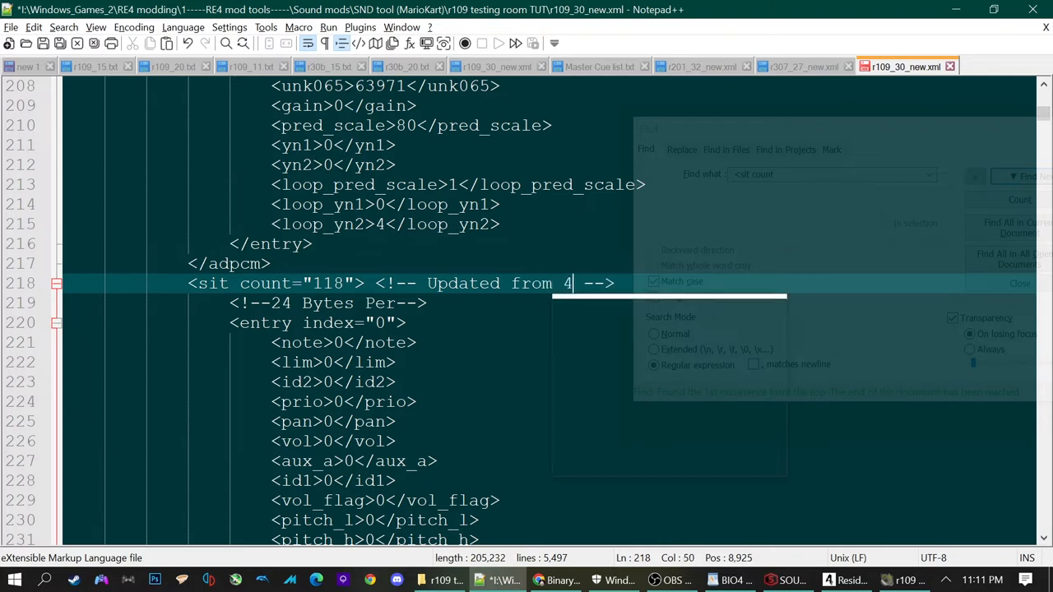
pyautogui.write('3')
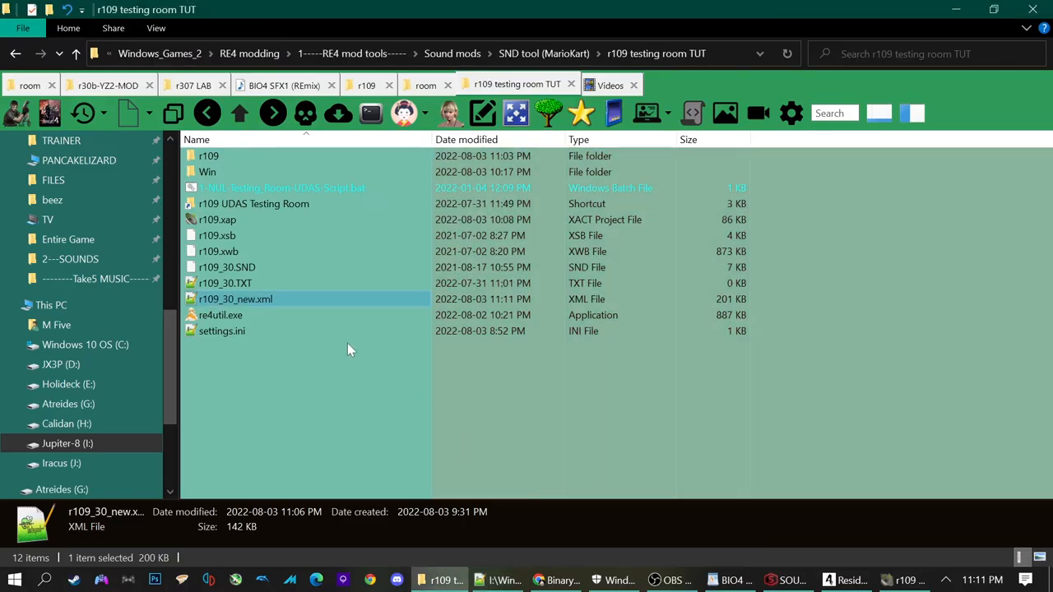
# Rename NEW_SND_FROM_XML.snd to r109_30.snd and copy it into the r109 UDAS folder.
pyautogui.click(227, 267)
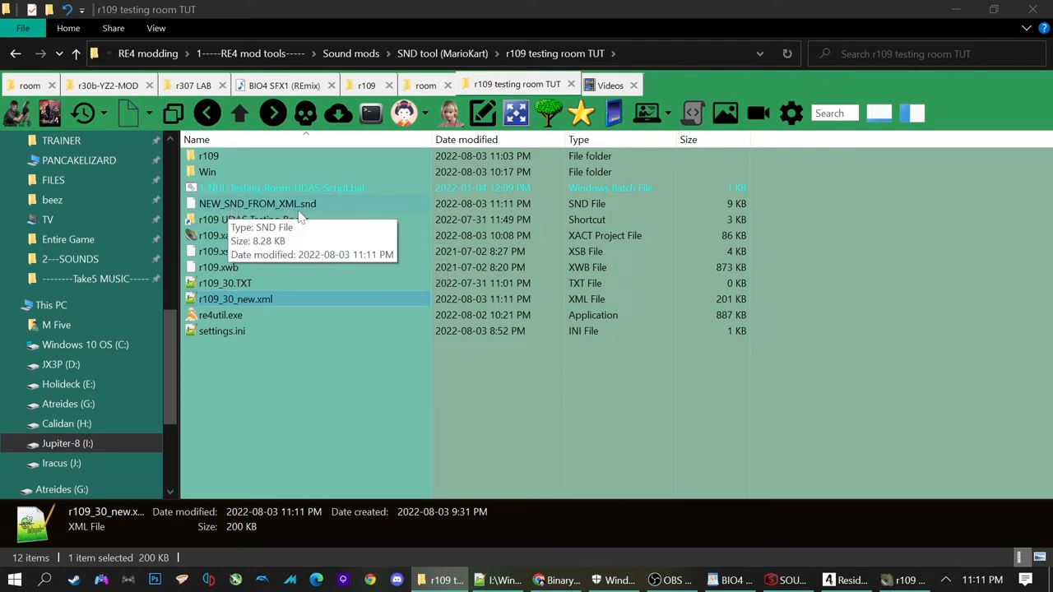
pyautogui.moveTo(231, 290)
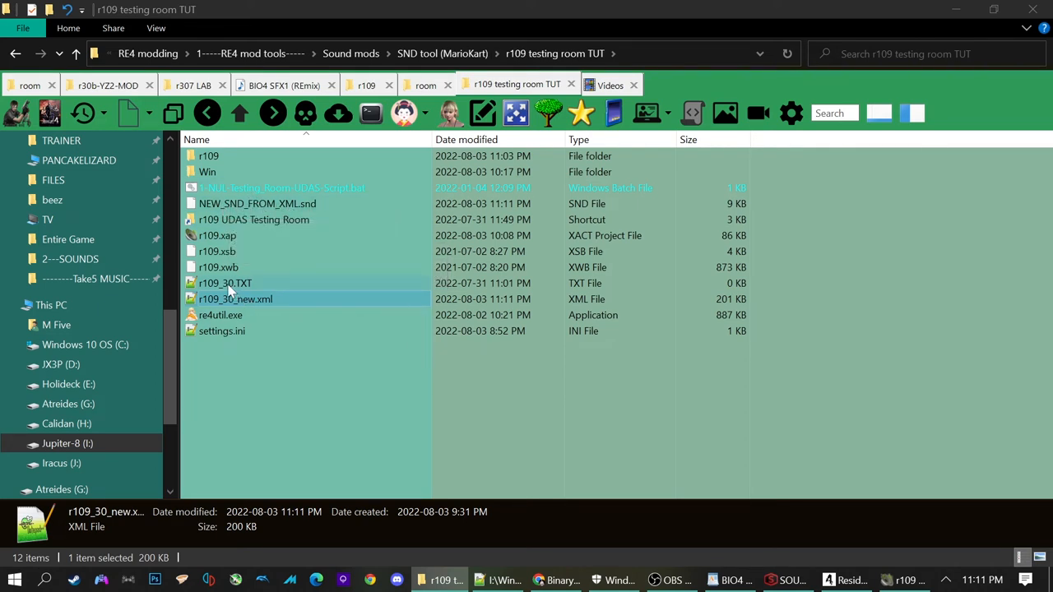
pyautogui.click(224, 283)
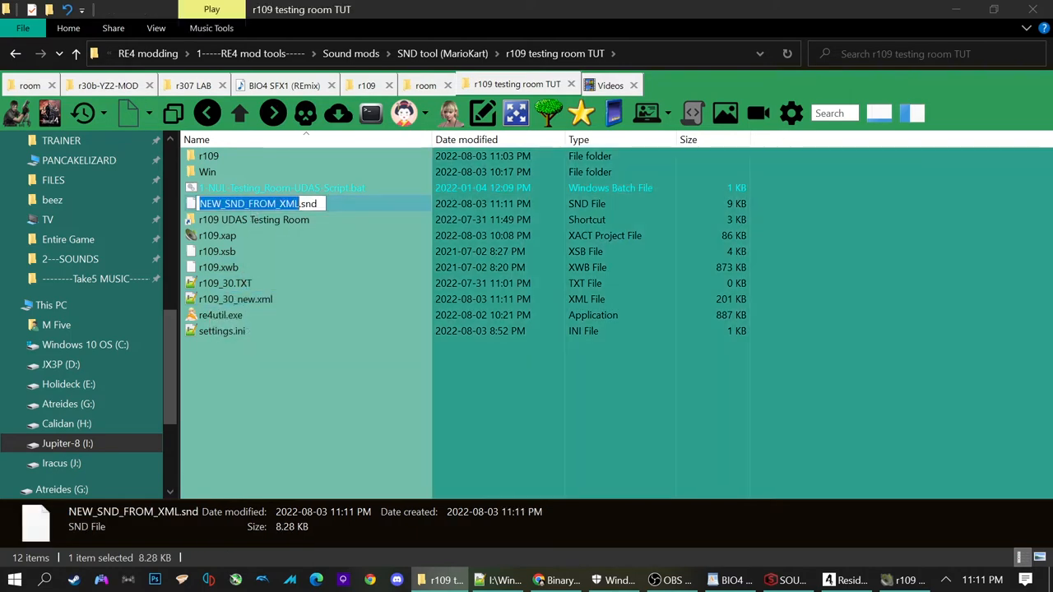
pyautogui.press('Return')
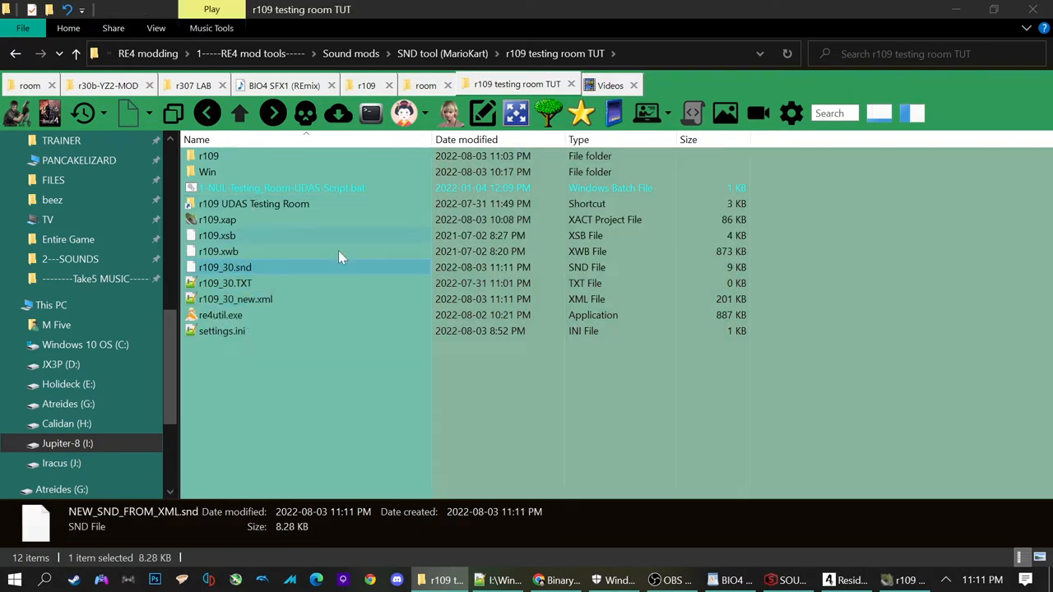
pyautogui.moveTo(279, 187); pyautogui.dragTo(292, 210)
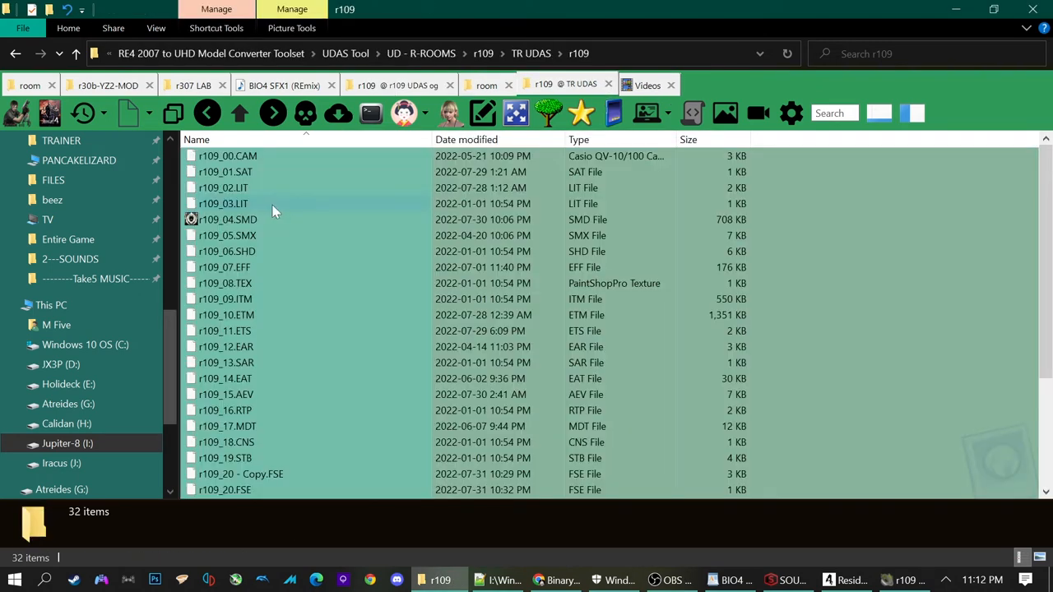
# Check the r109 folder in TR UDAS, then run the UDAS script batch file from the testing room folder.
pyautogui.scroll(-3)
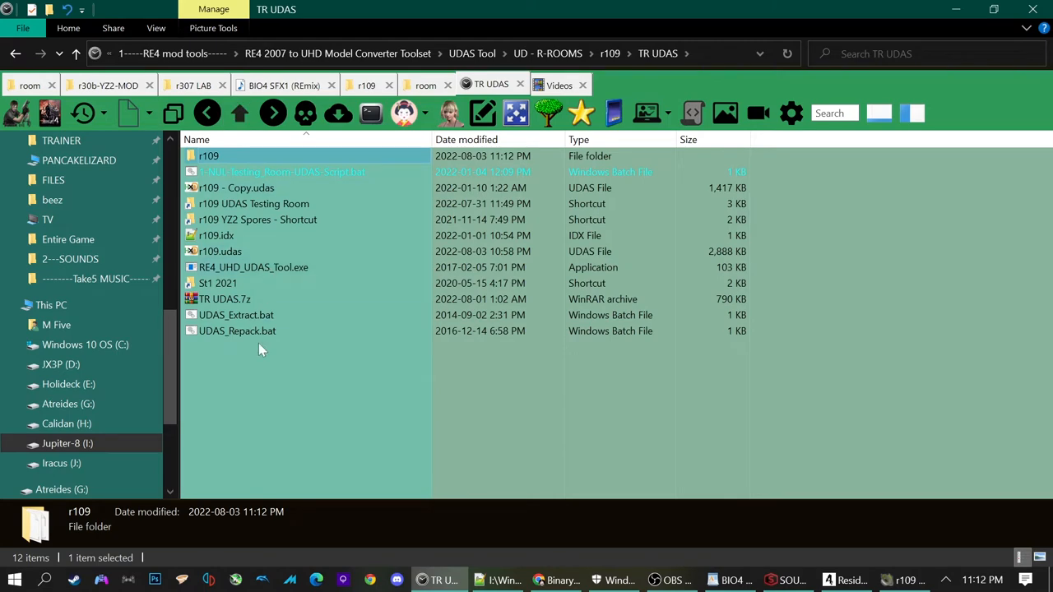
pyautogui.doubleClick(208, 155)
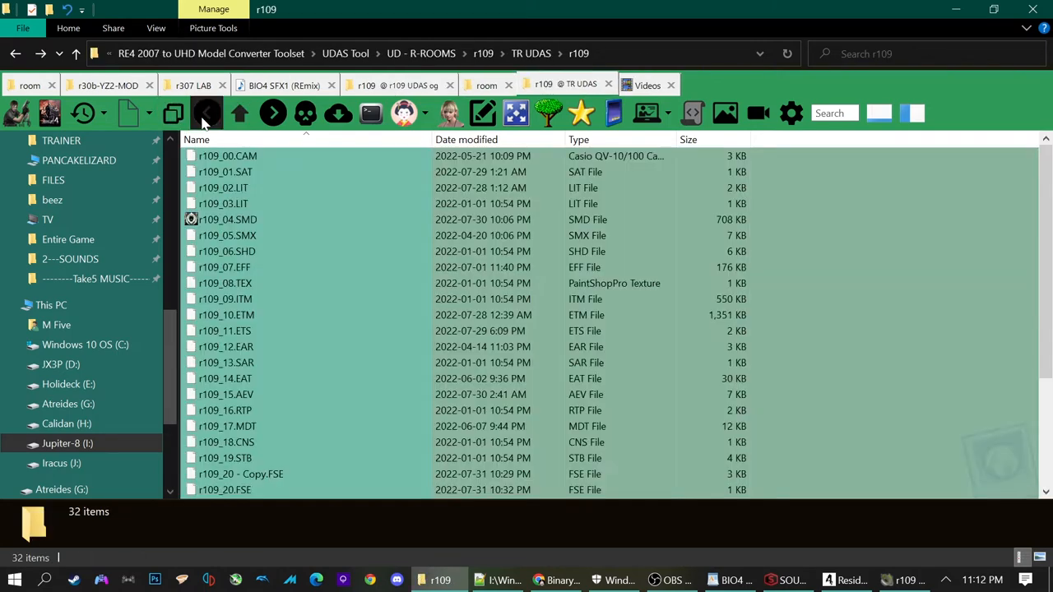
pyautogui.click(517, 86)
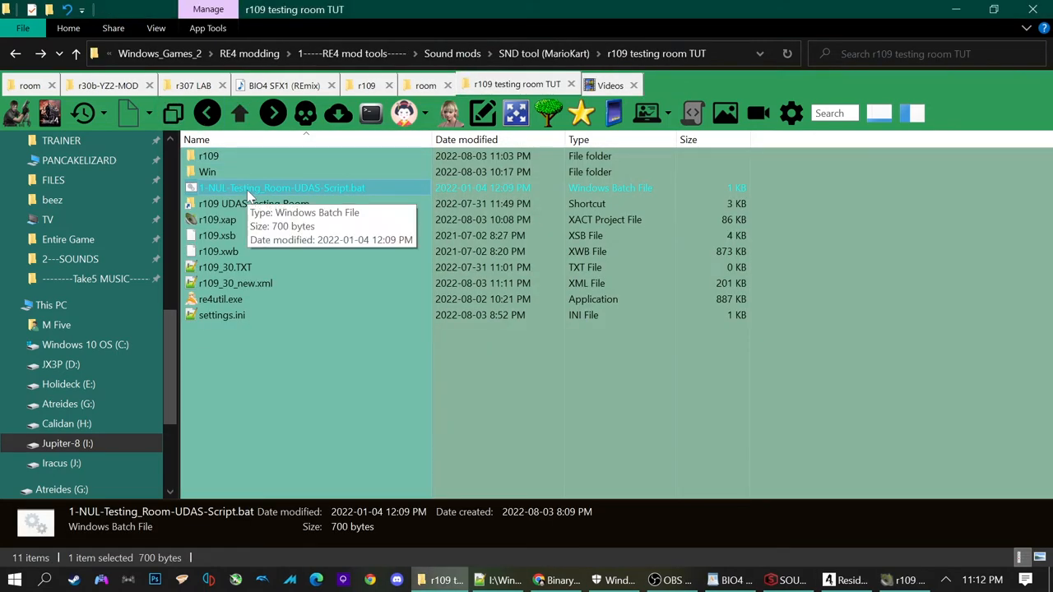
pyautogui.moveTo(304, 365)
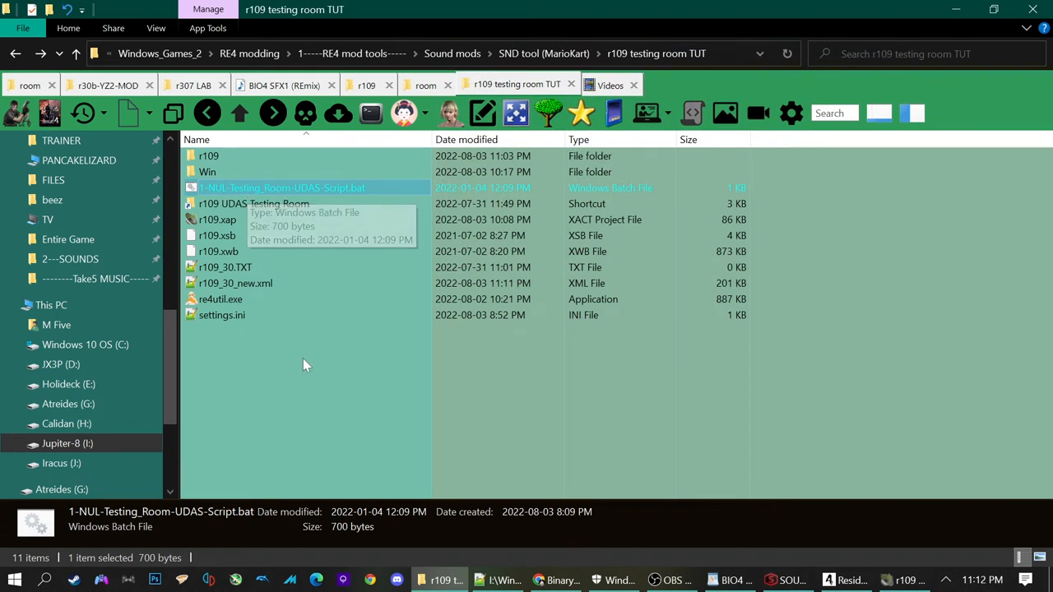
pyautogui.moveTo(296, 395)
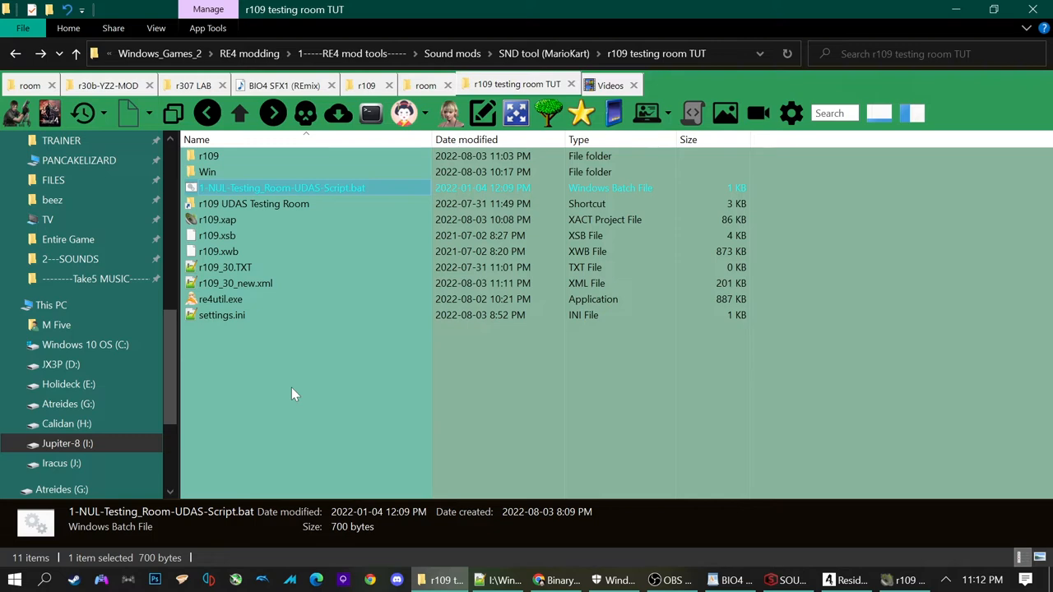
pyautogui.doubleClick(281, 187)
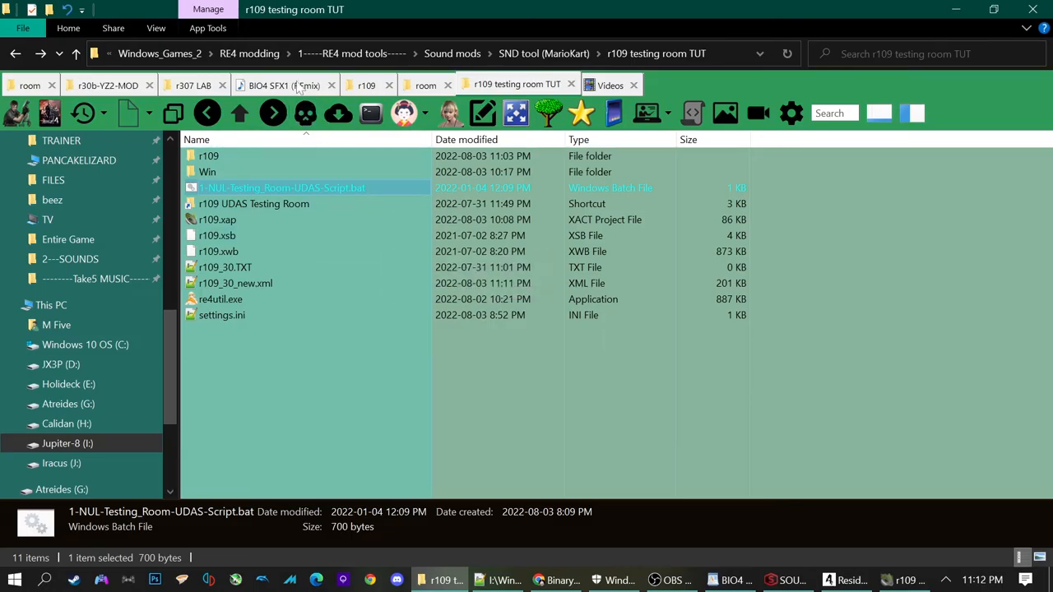
# Look up the 0d Auto Door entry in the sound list and pick the 0000000d wav in BIO4 SFX1.
pyautogui.click(272, 86)
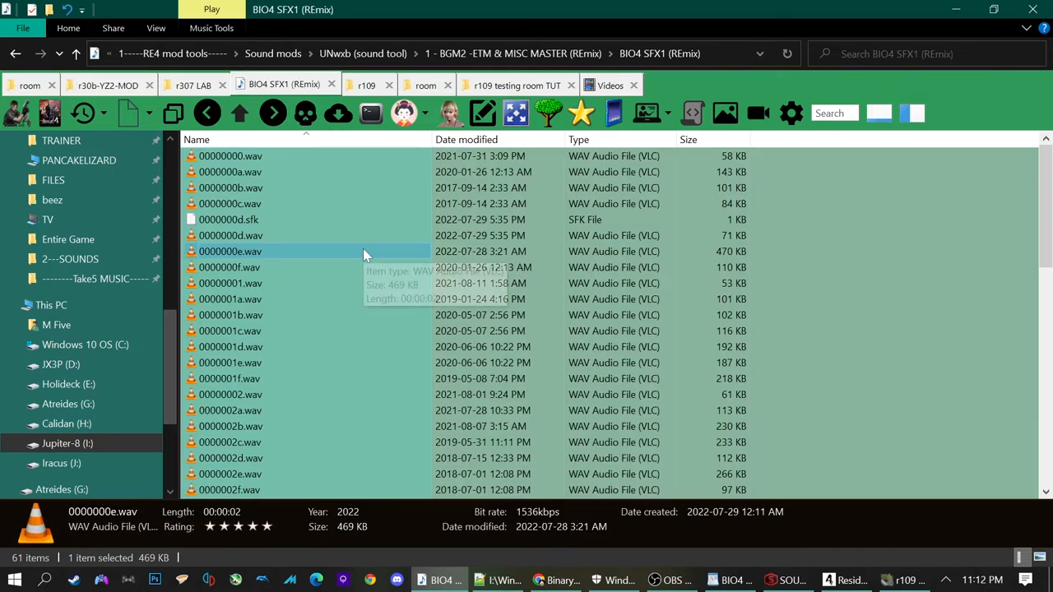
pyautogui.moveTo(365, 253)
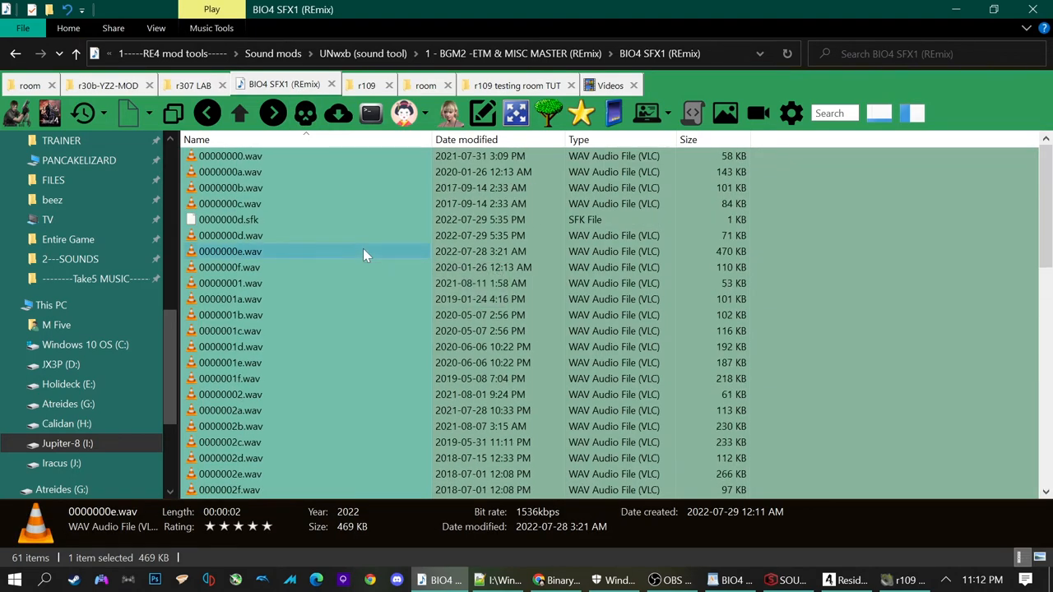
pyautogui.click(240, 112)
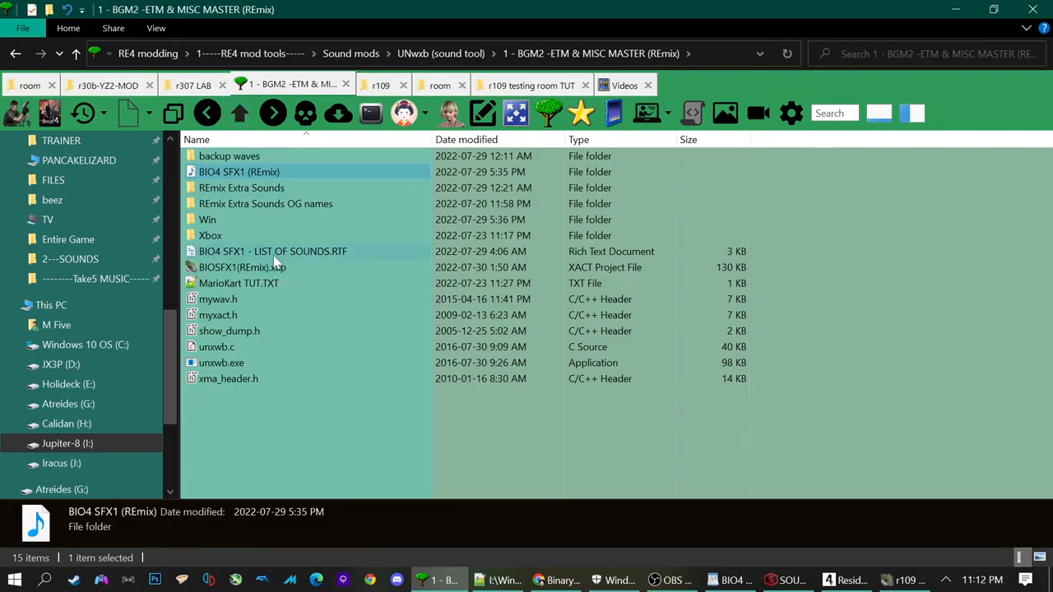
pyautogui.doubleClick(273, 250)
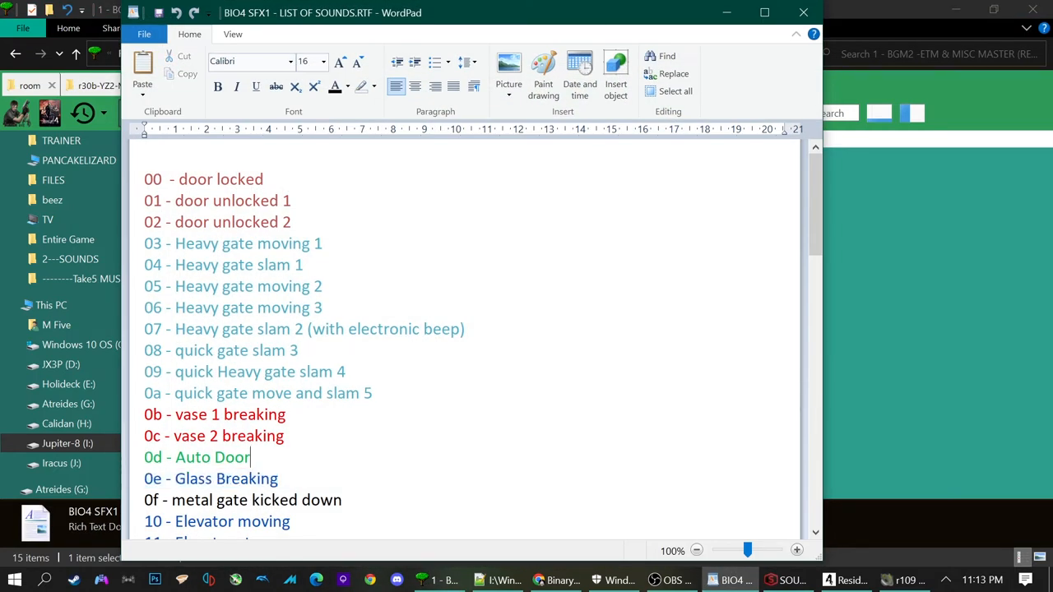
pyautogui.doubleClick(198, 458)
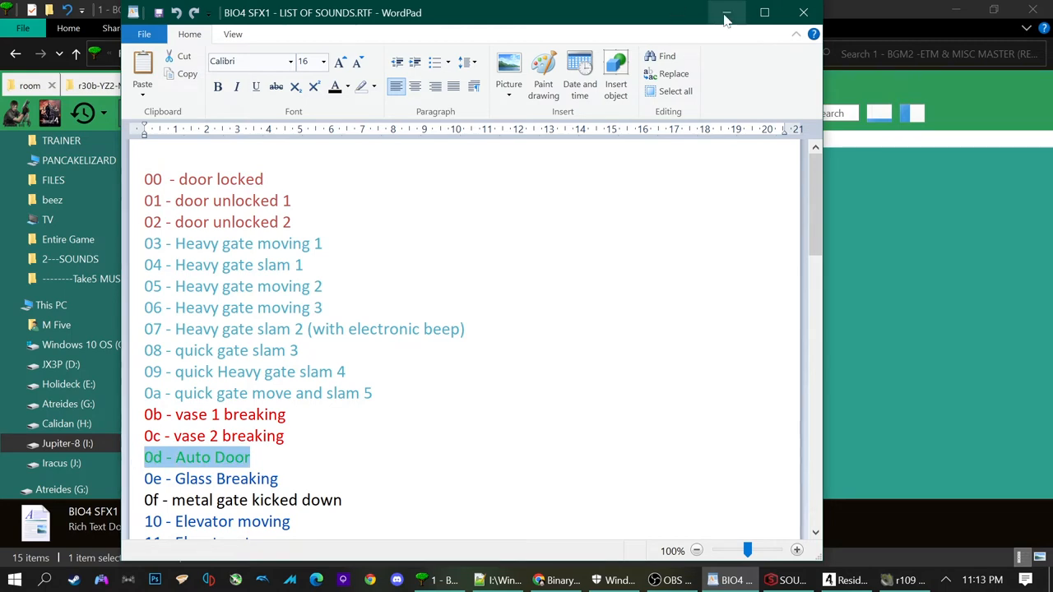
pyautogui.click(727, 13)
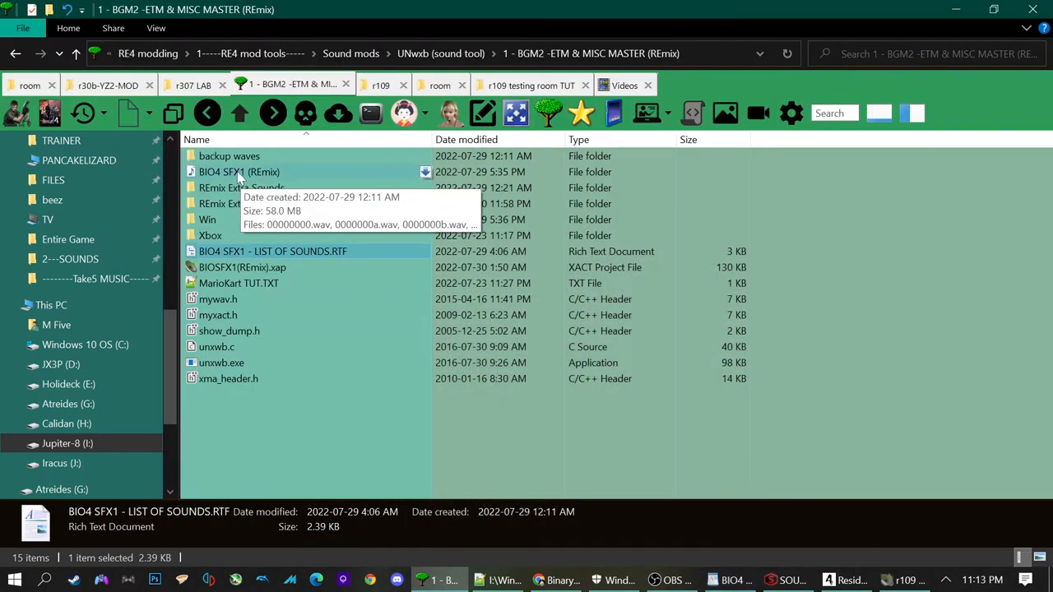
pyautogui.doubleClick(240, 171)
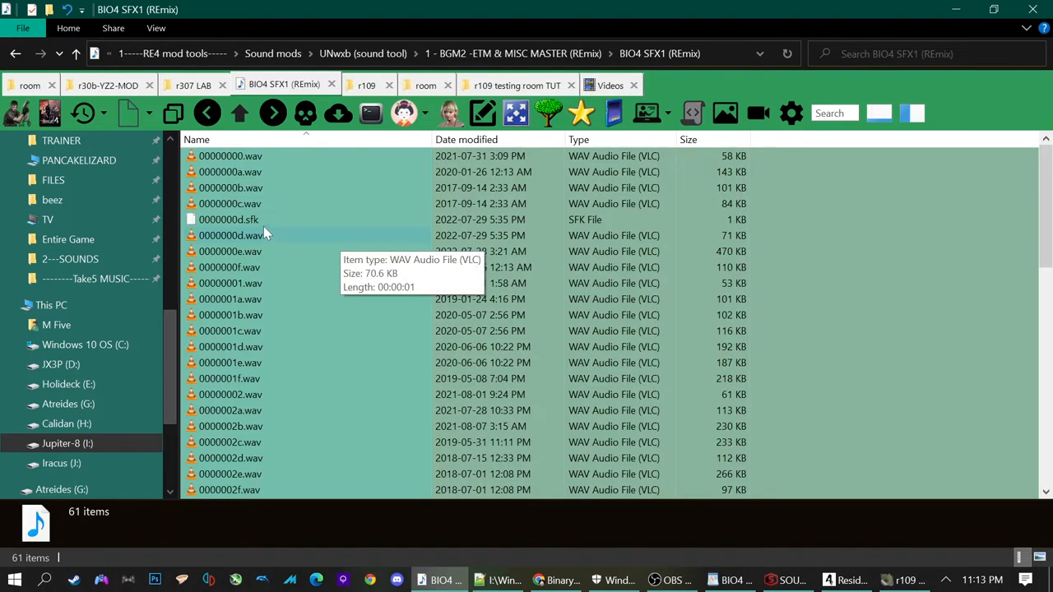
pyautogui.click(231, 235)
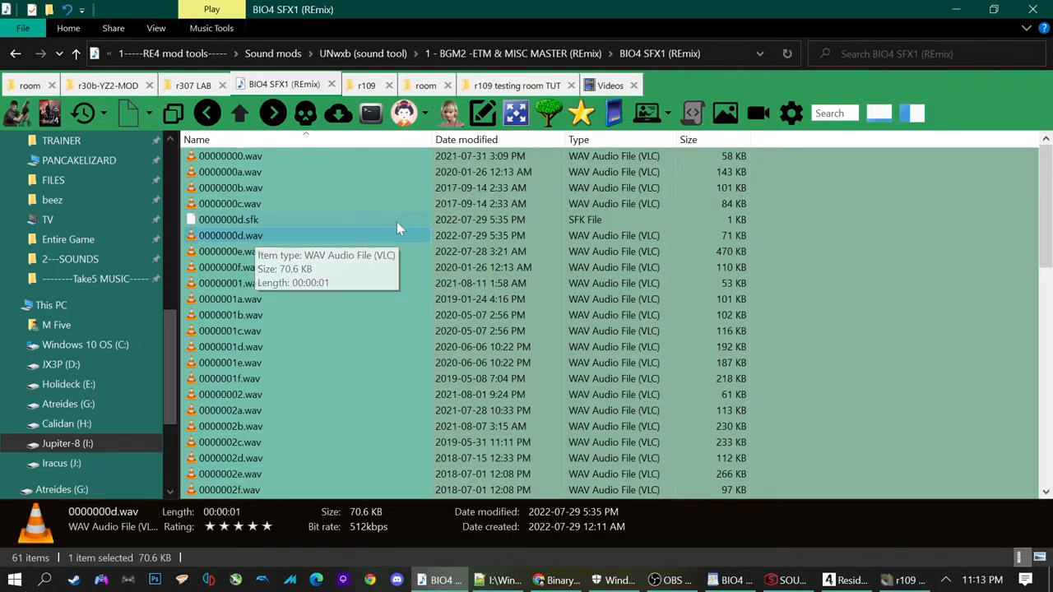
# Rename a wav in the r109 room folder and bring XACT forward, hitting the 00000001.wav insertion error.
pyautogui.click(517, 85)
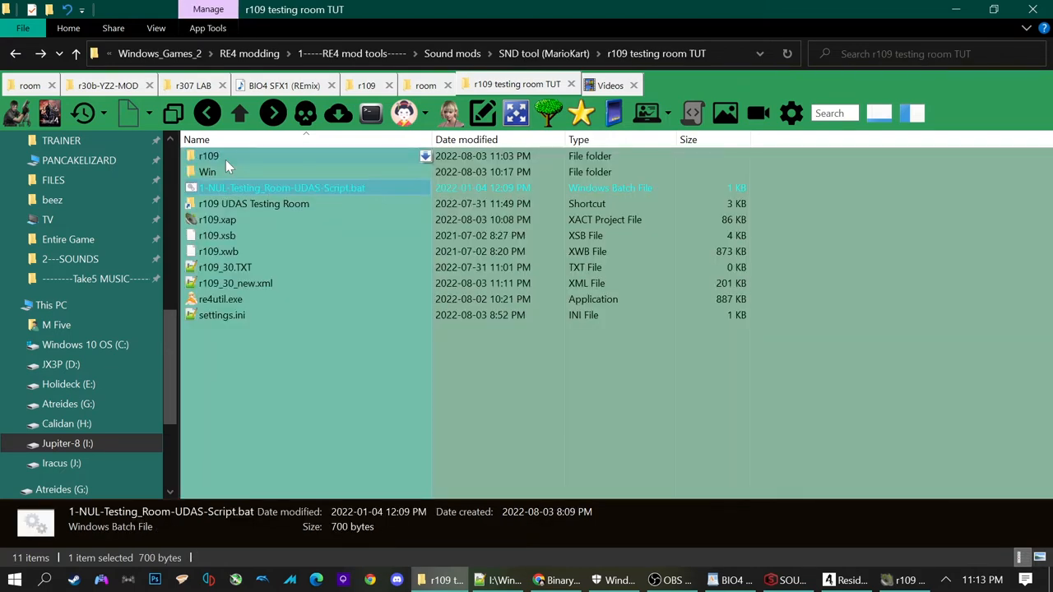
pyautogui.doubleClick(209, 155)
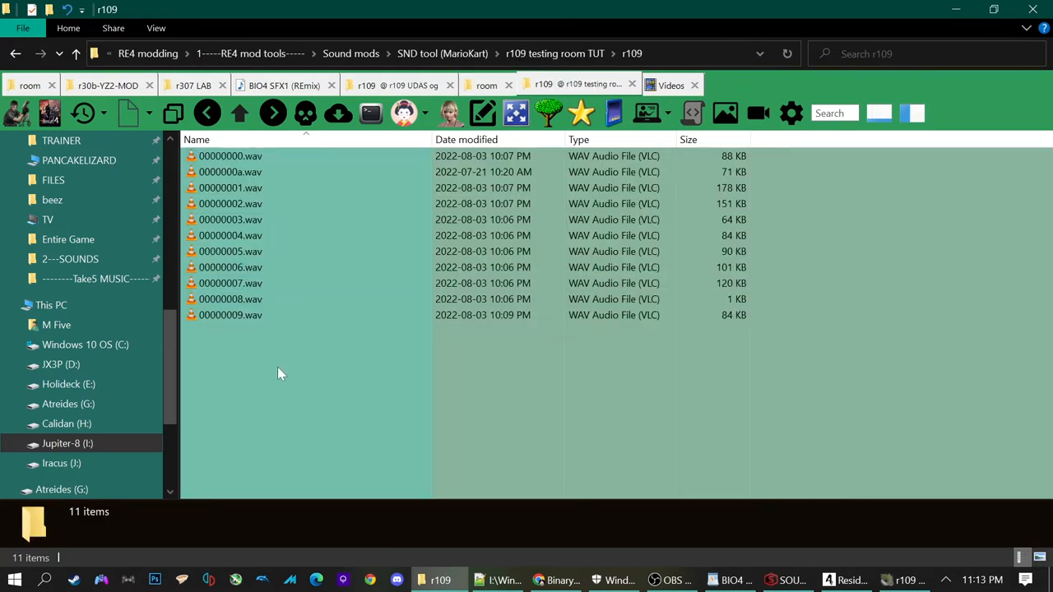
pyautogui.moveTo(230, 173)
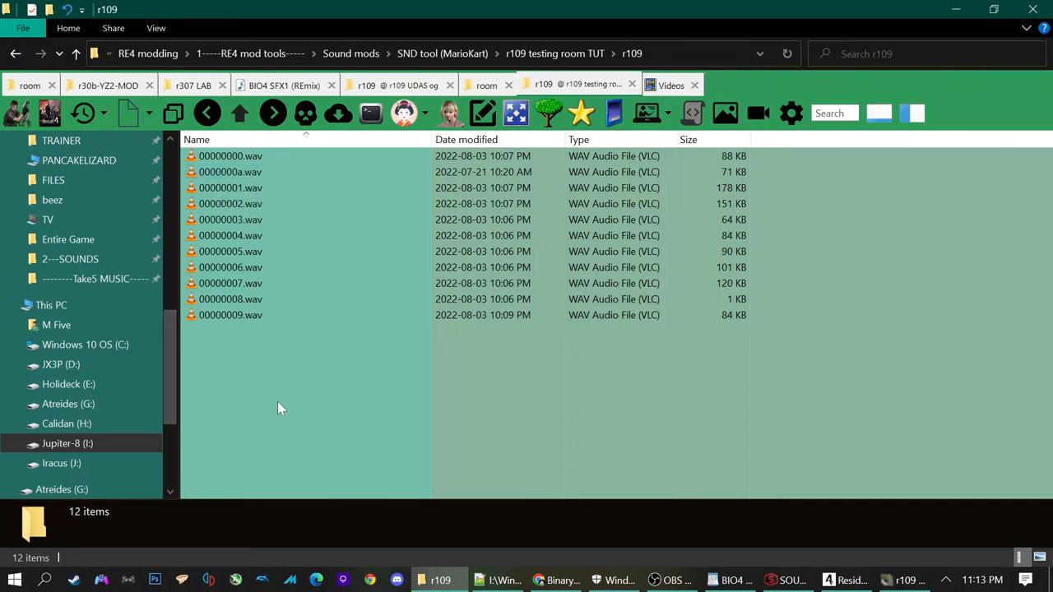
pyautogui.click(230, 187)
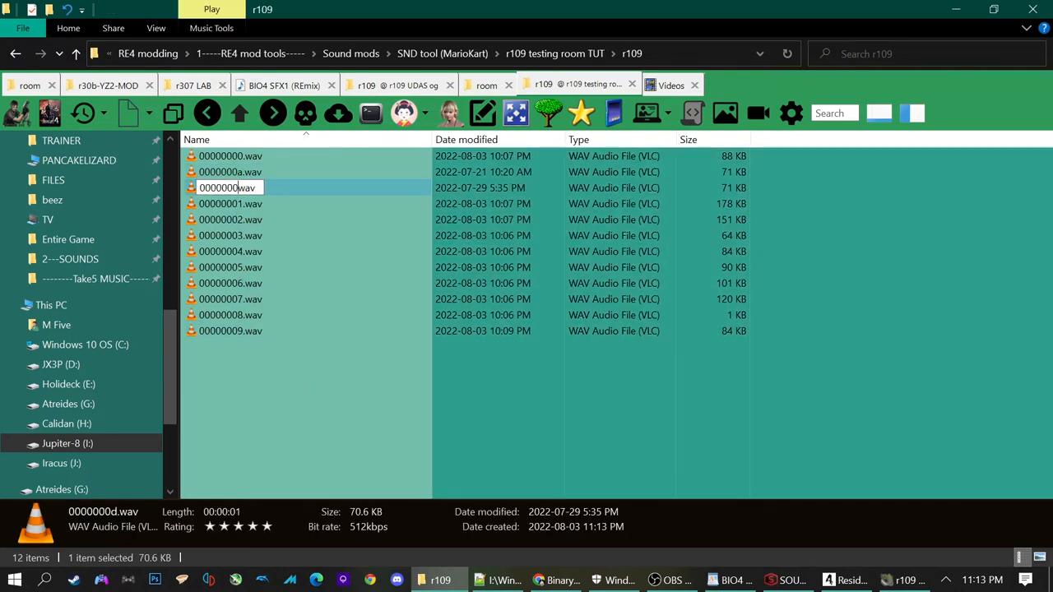
pyautogui.write('m')
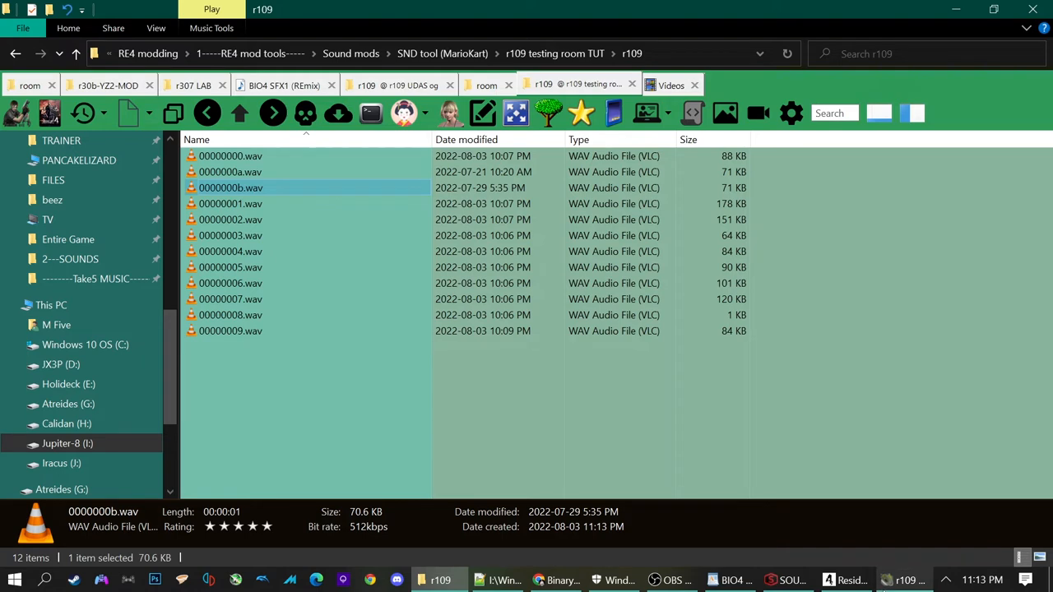
pyautogui.moveTo(904, 579)
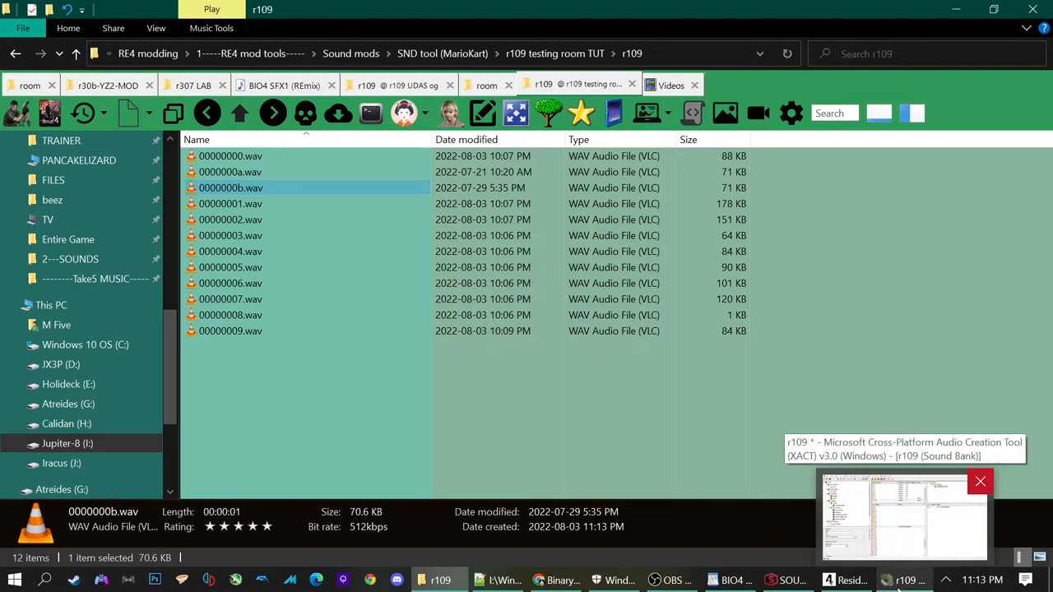
pyautogui.click(903, 514)
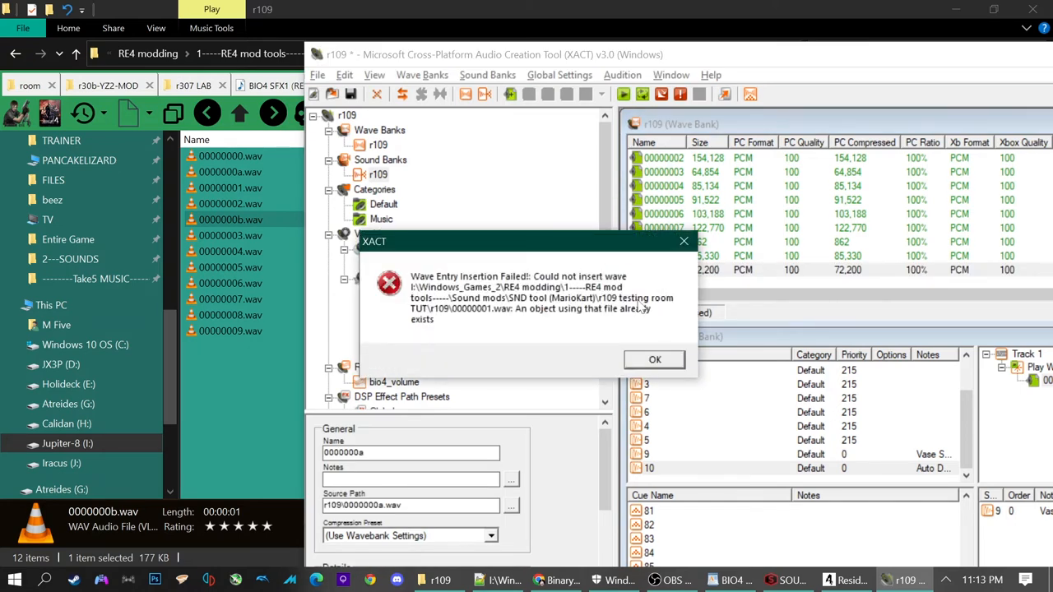
# Dismiss the insertion error and rename the new sound bank entry to 10, noted Auto Door.
pyautogui.click(654, 359)
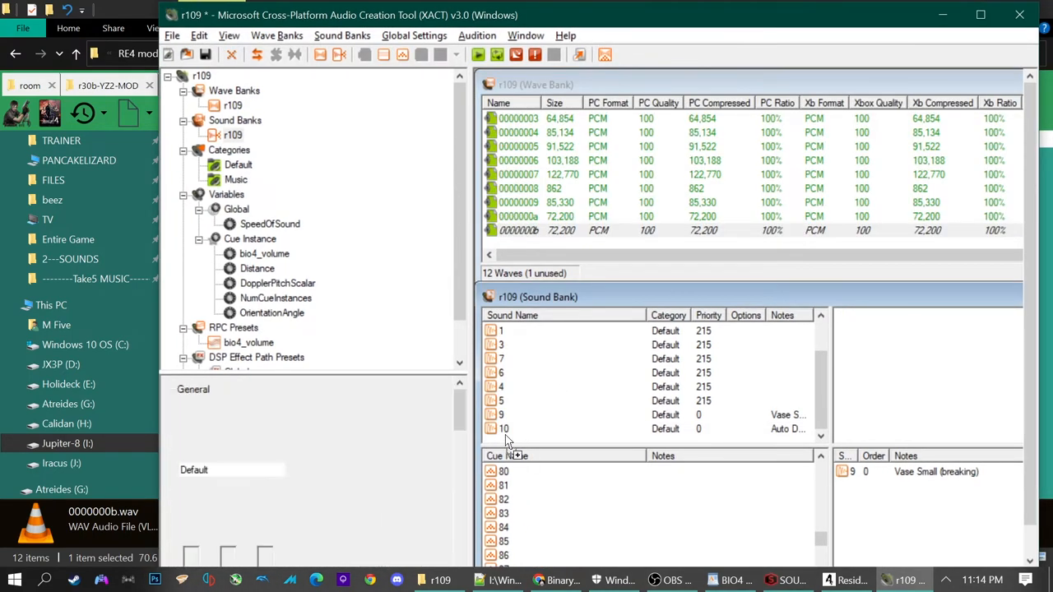
pyautogui.click(519, 428)
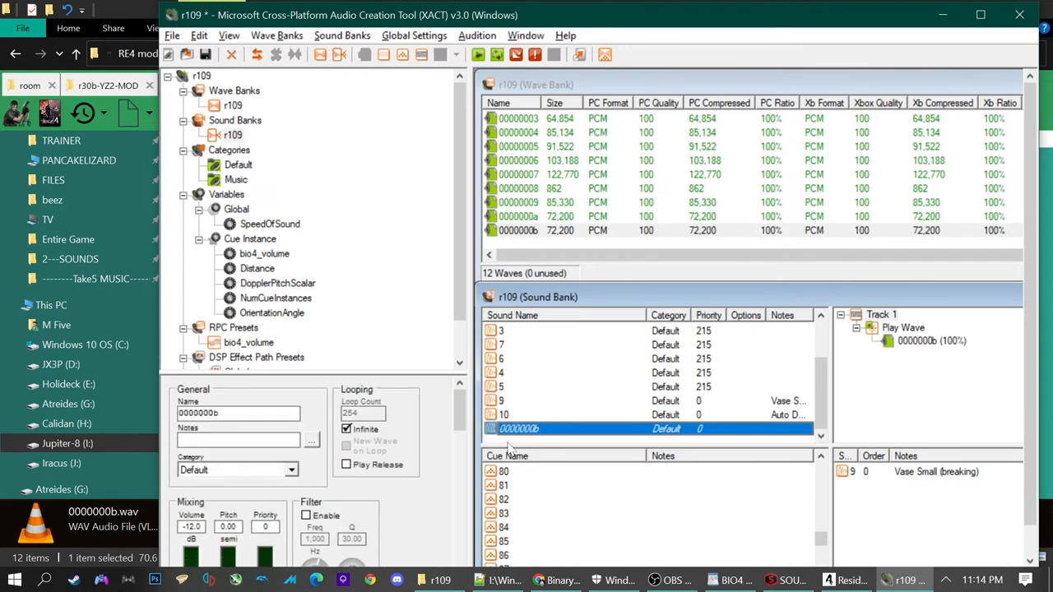
pyautogui.doubleClick(518, 428)
pyautogui.write('11')
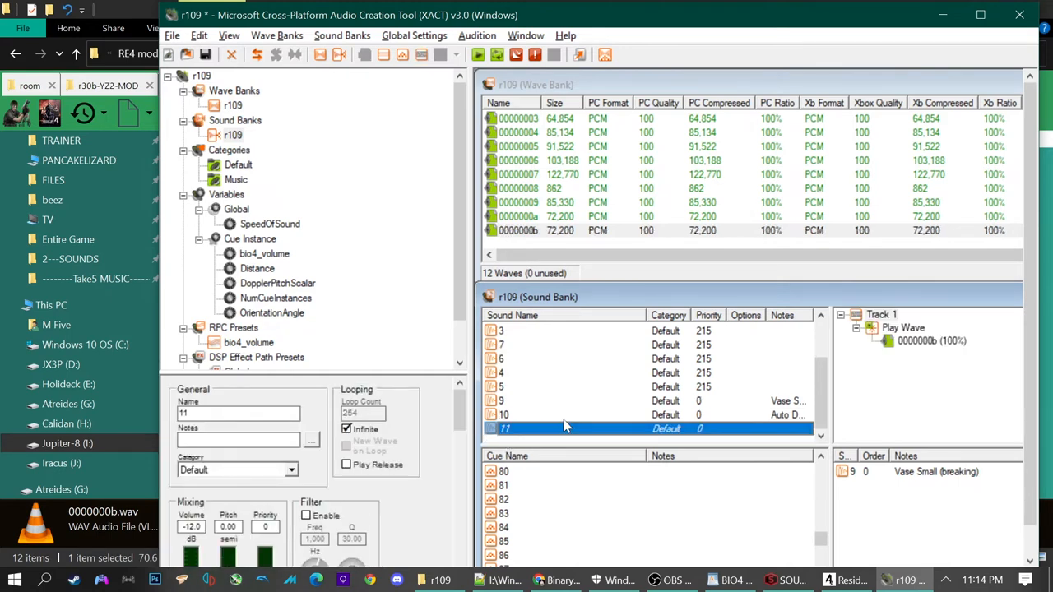
pyautogui.moveTo(266, 360)
pyautogui.write('Auto Door')
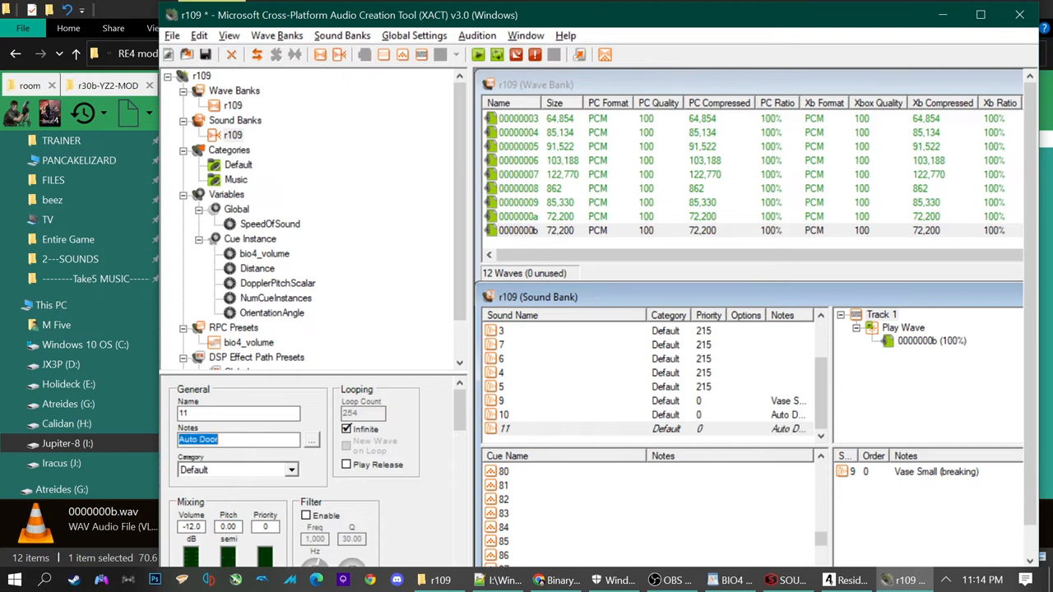
pyautogui.moveTo(711, 415)
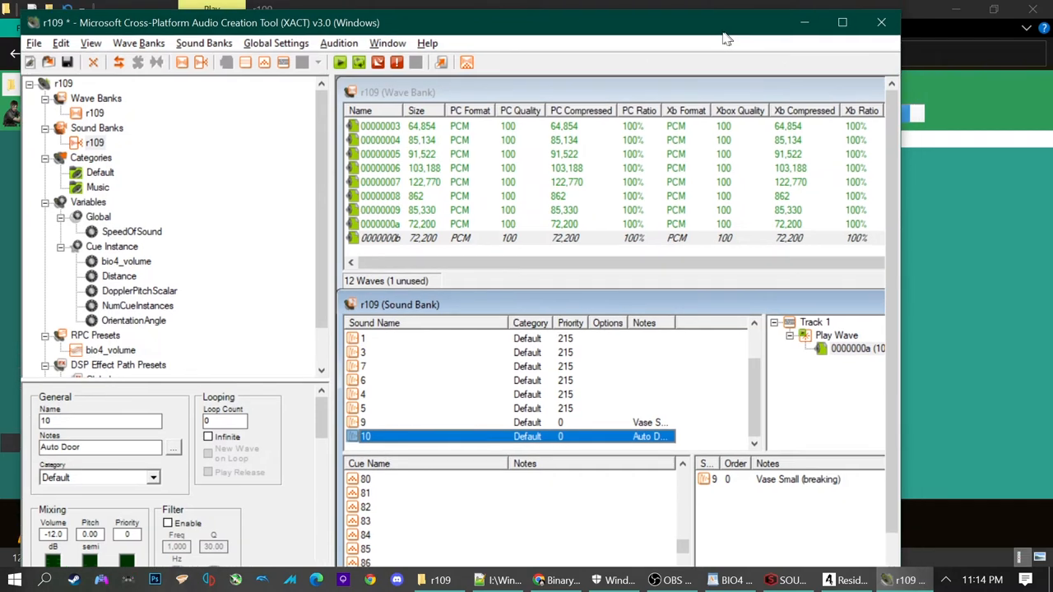
pyautogui.click(380, 224)
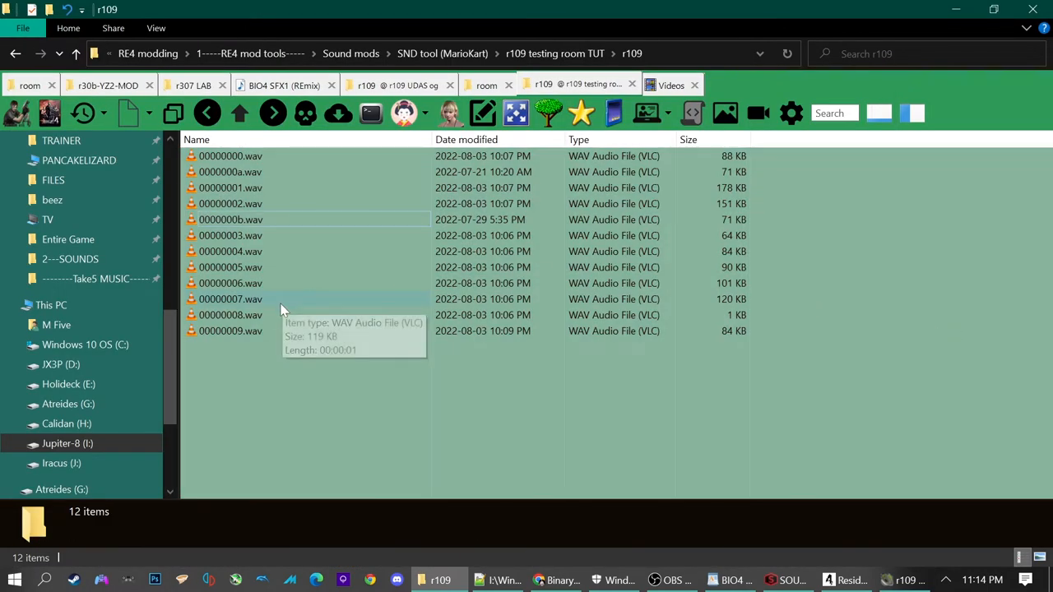
pyautogui.moveTo(255, 188)
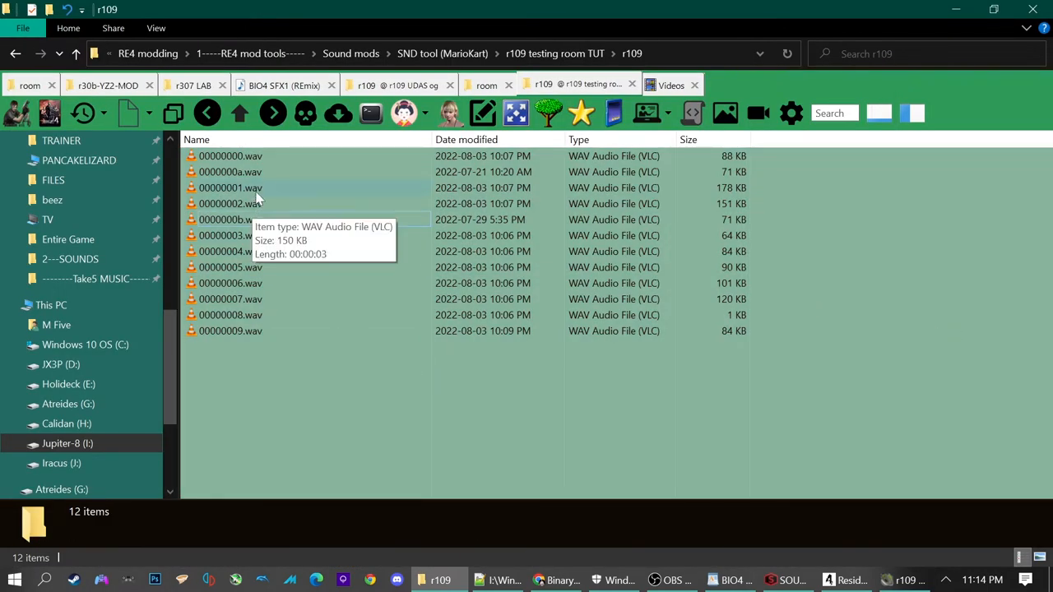
pyautogui.moveTo(230, 173)
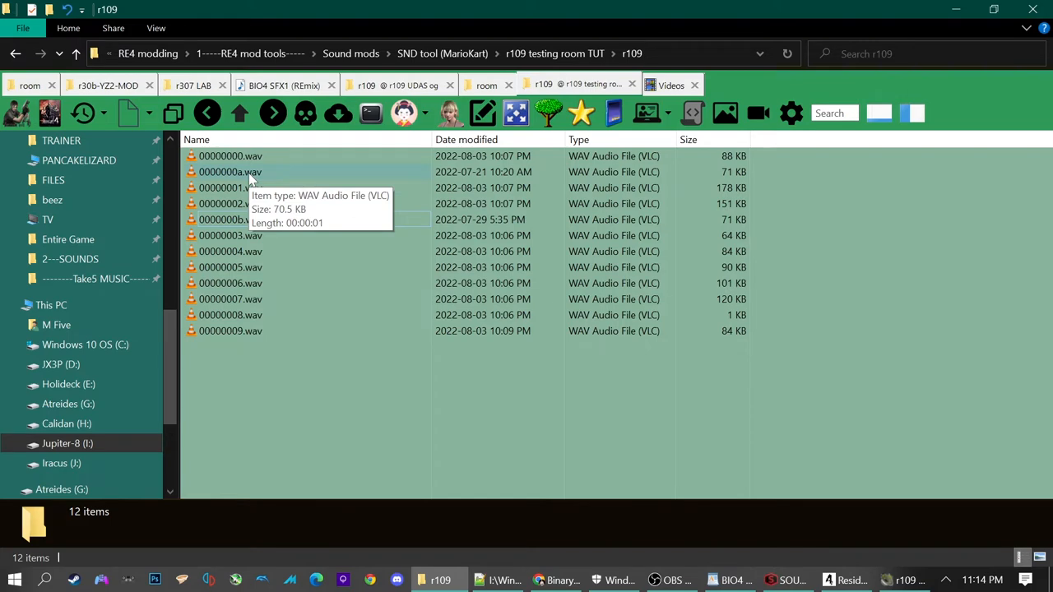
pyautogui.doubleClick(230, 173)
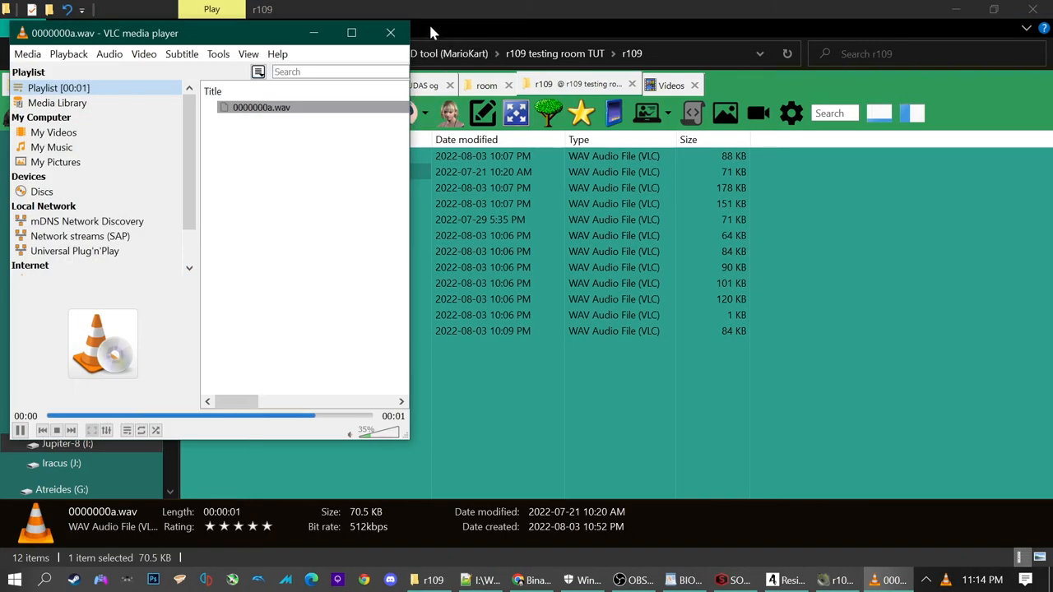
pyautogui.click(390, 33)
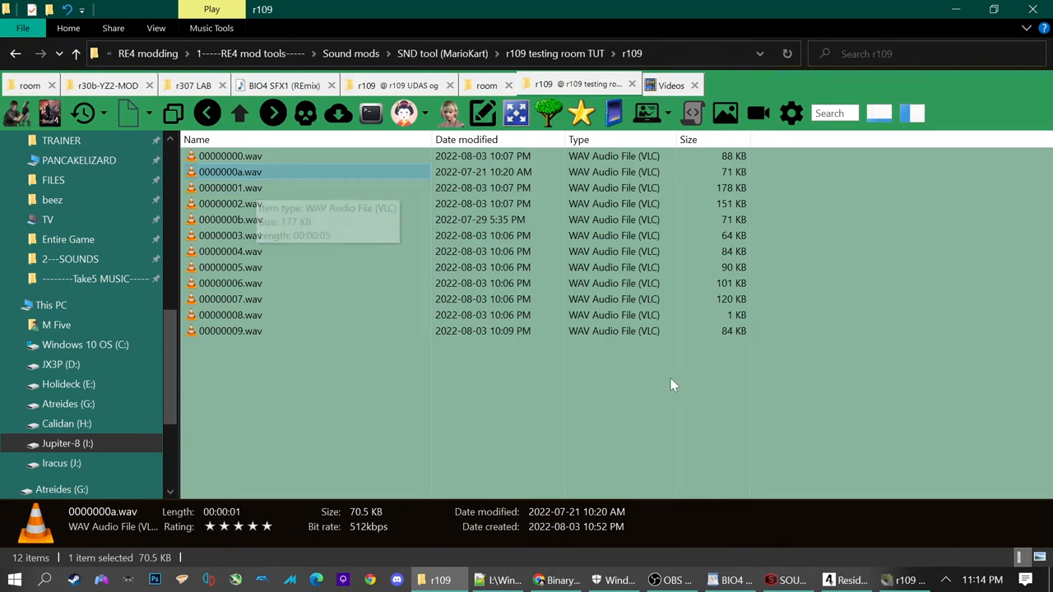
pyautogui.moveTo(250, 172)
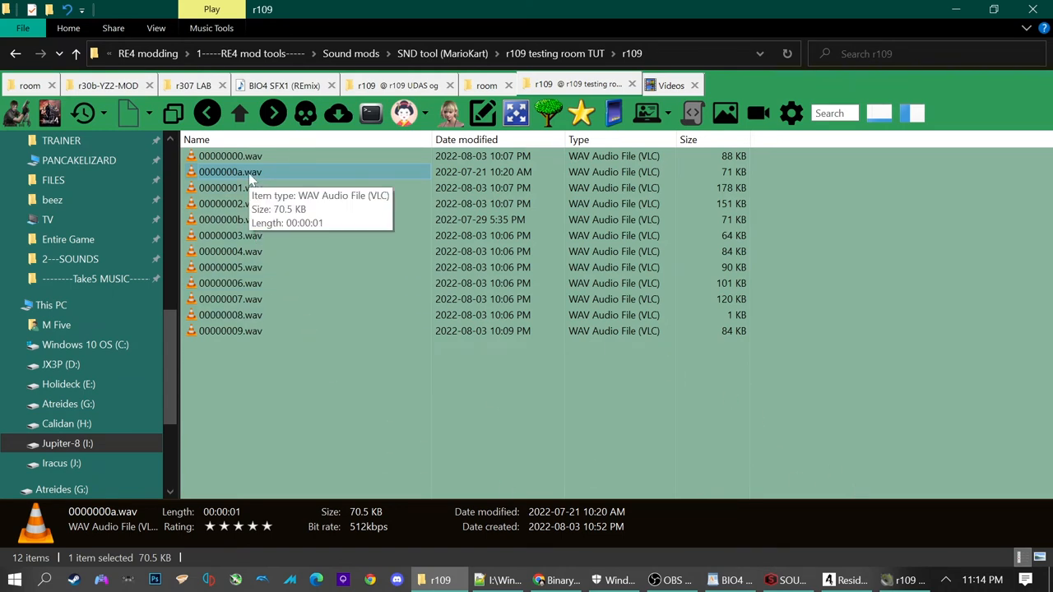
pyautogui.click(230, 330)
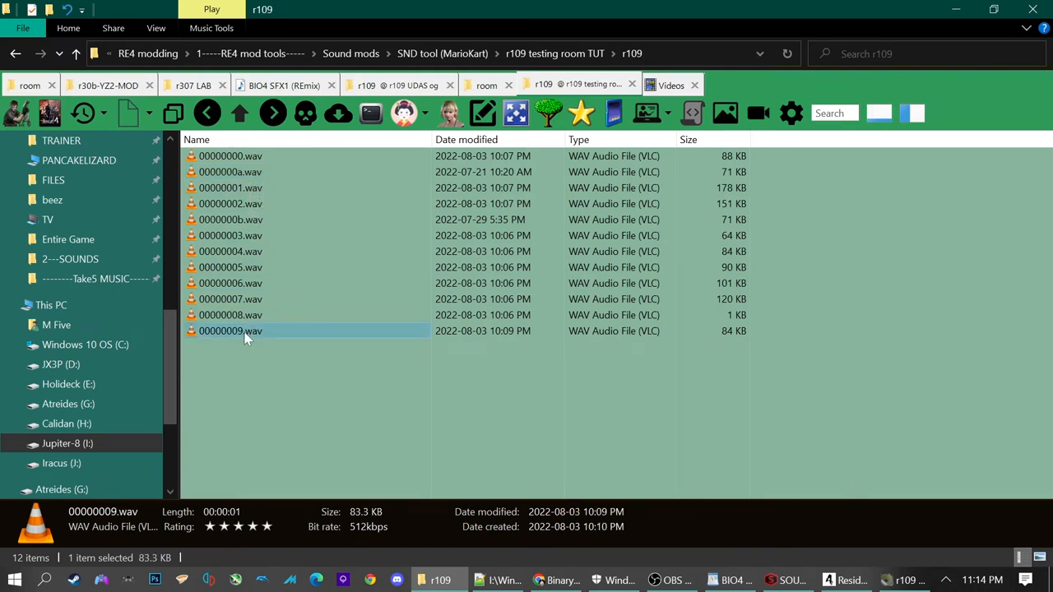
pyautogui.click(231, 173)
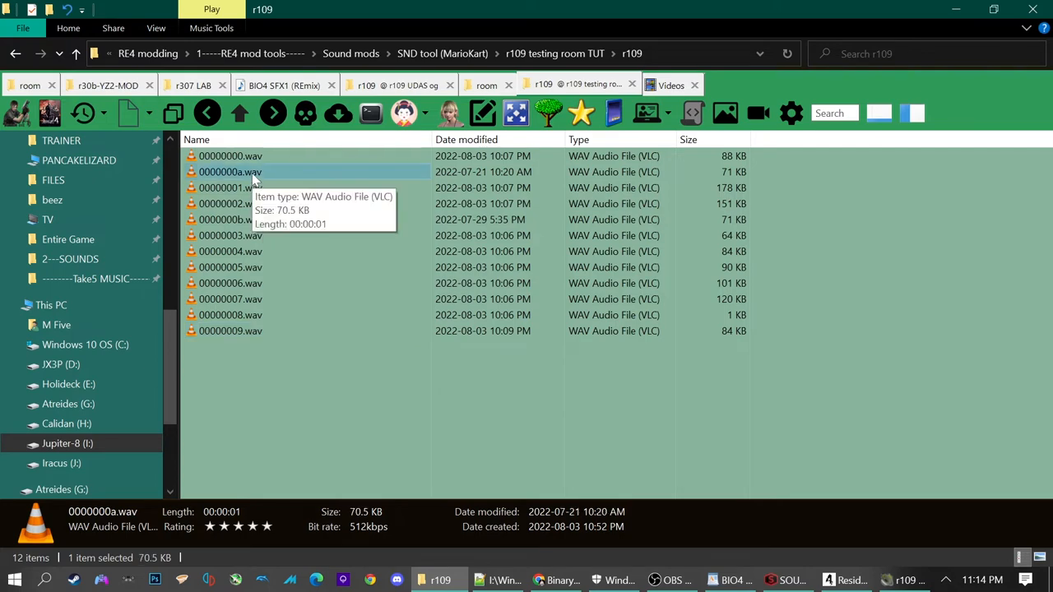
pyautogui.moveTo(905, 579)
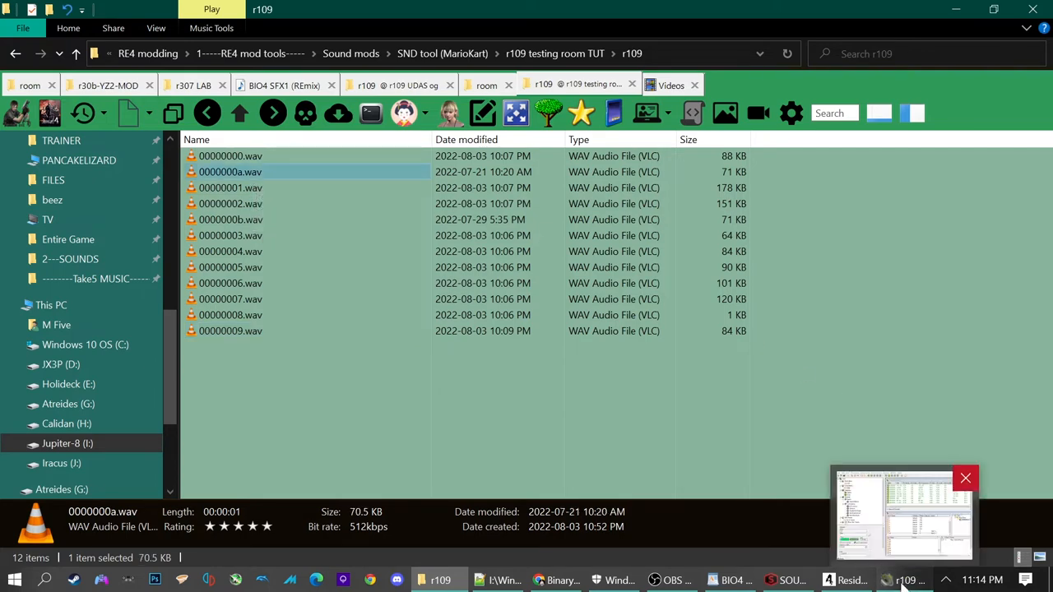
# Delete the duplicate sound so 10 plays wave 0000000a, then assign sound 10 to cue 15 noted Auto Door.
pyautogui.click(905, 513)
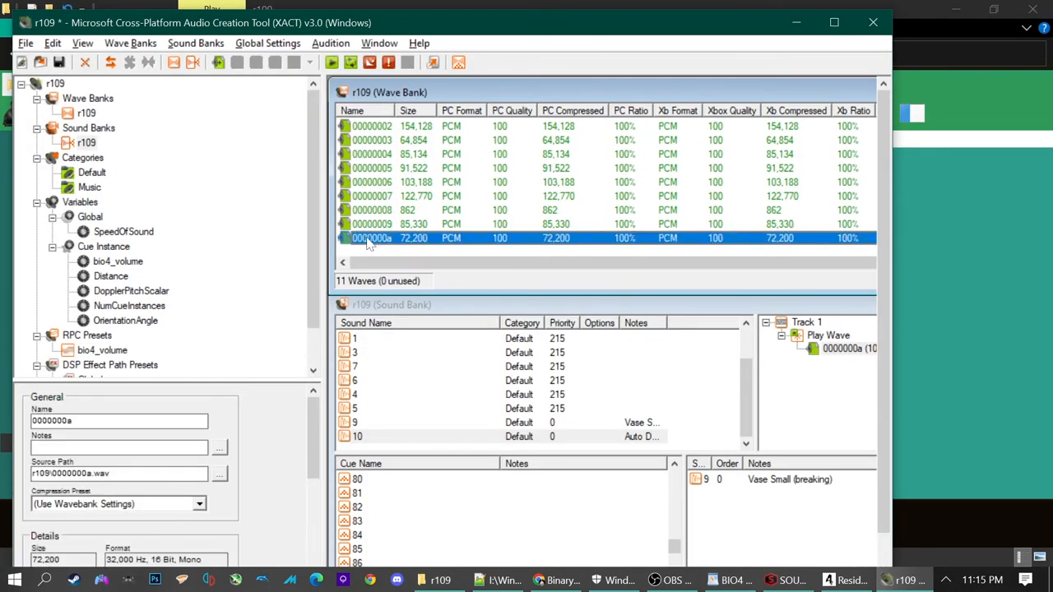
pyautogui.click(370, 436)
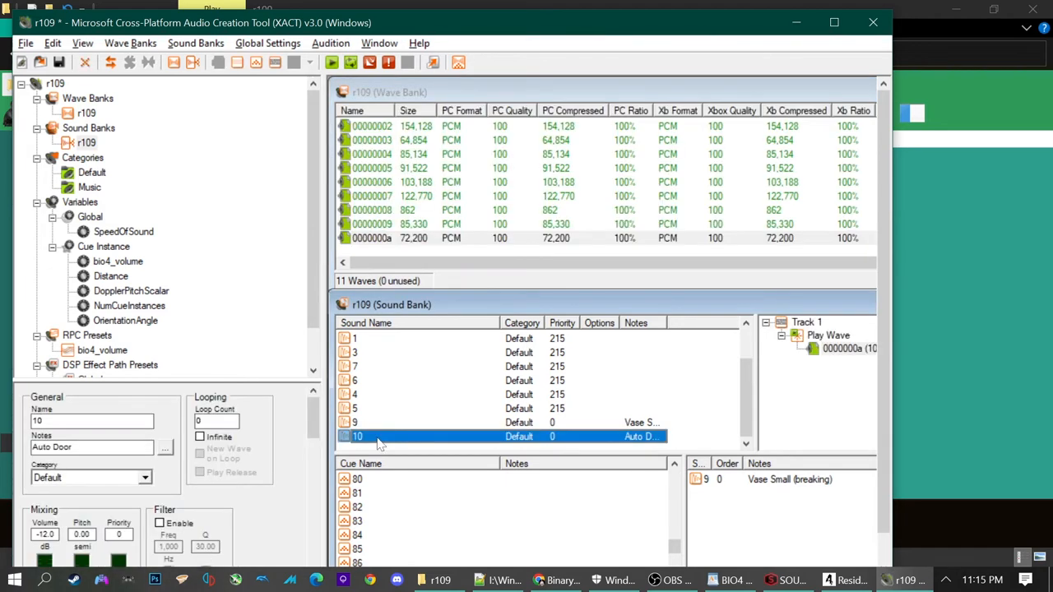
pyautogui.press('Delete')
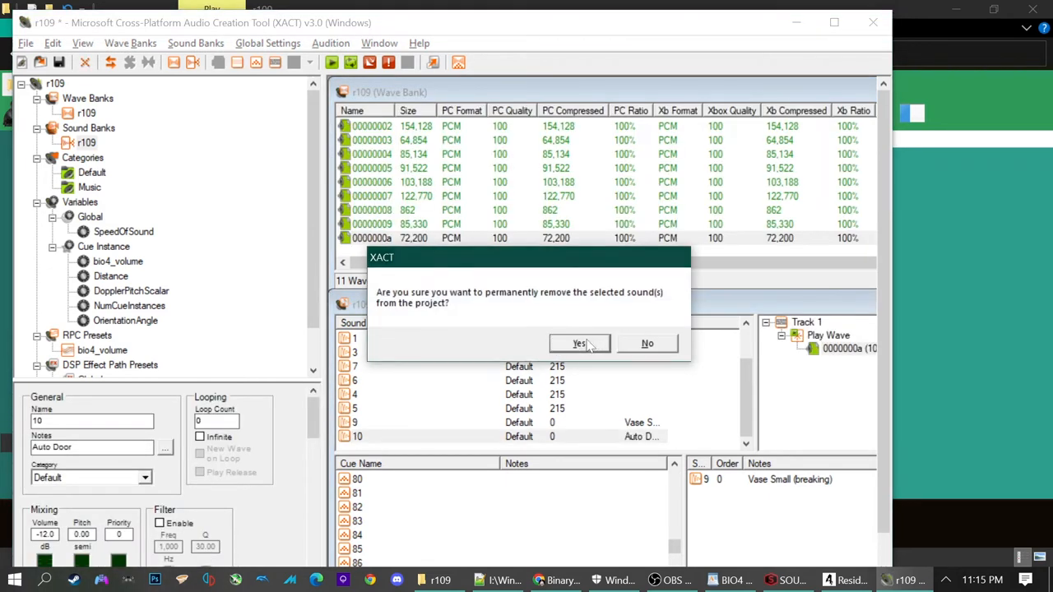
pyautogui.click(579, 344)
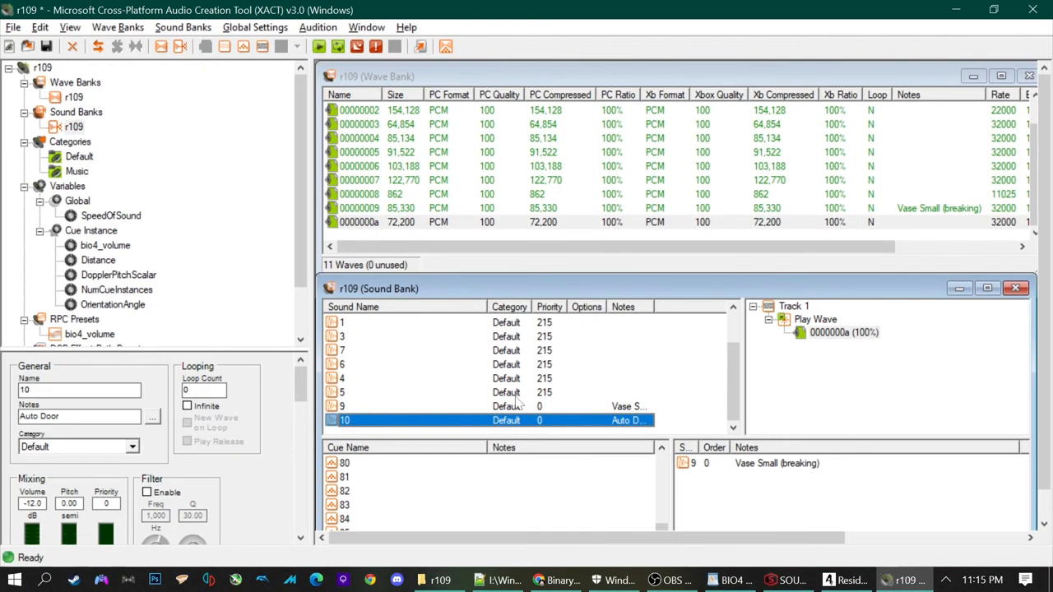
pyautogui.moveTo(474, 436)
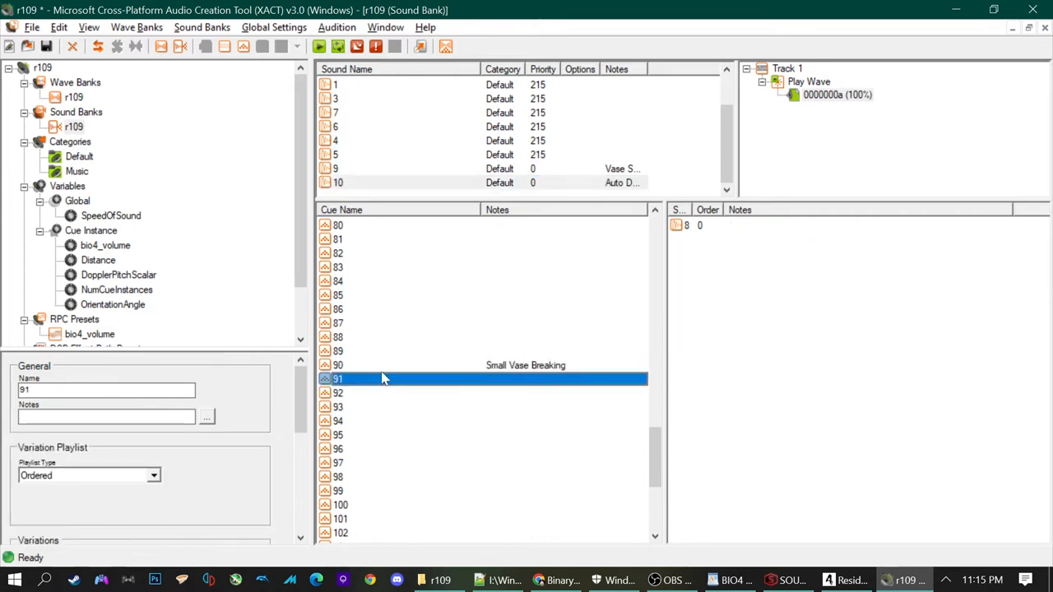
pyautogui.scroll(3)
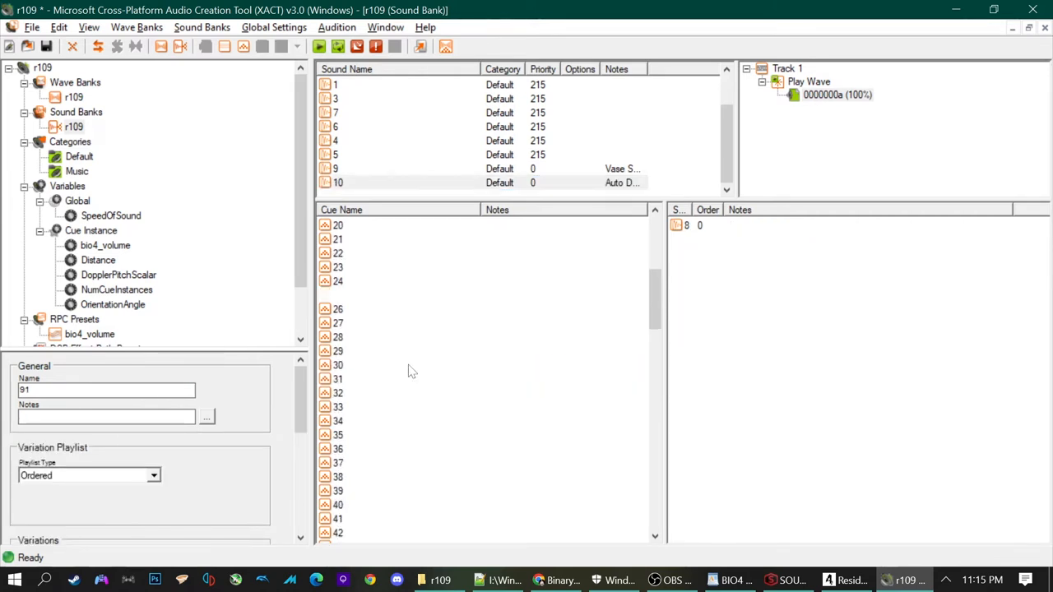
pyautogui.click(370, 406)
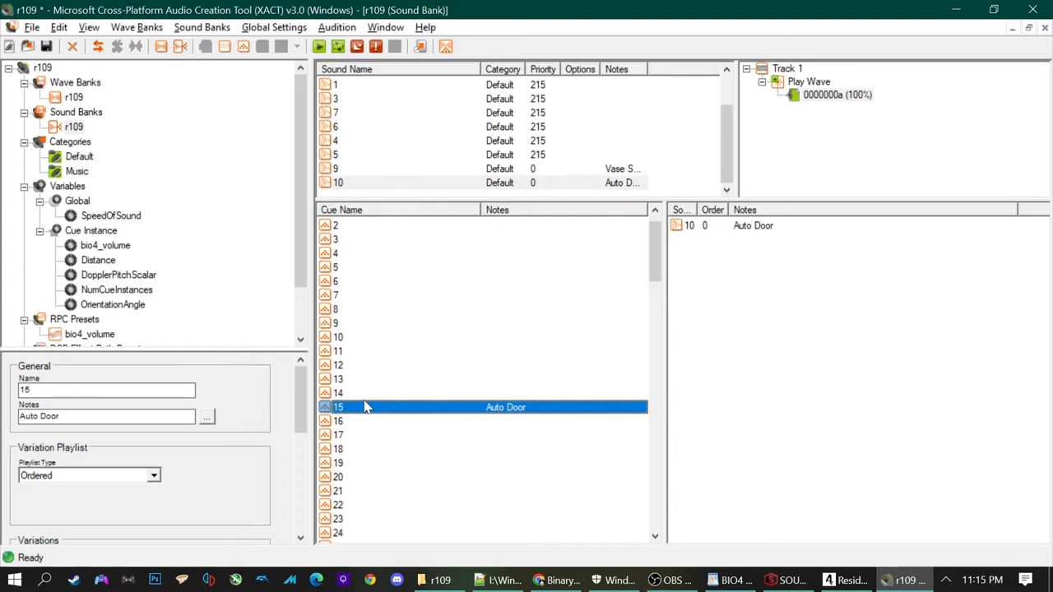
pyautogui.moveTo(502, 579)
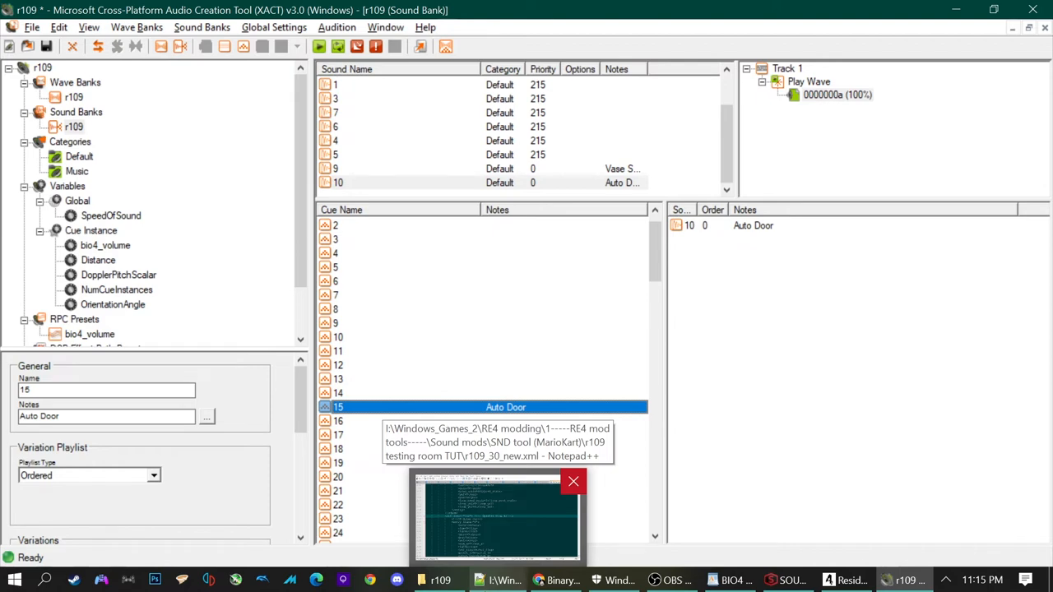
pyautogui.moveTo(510, 579)
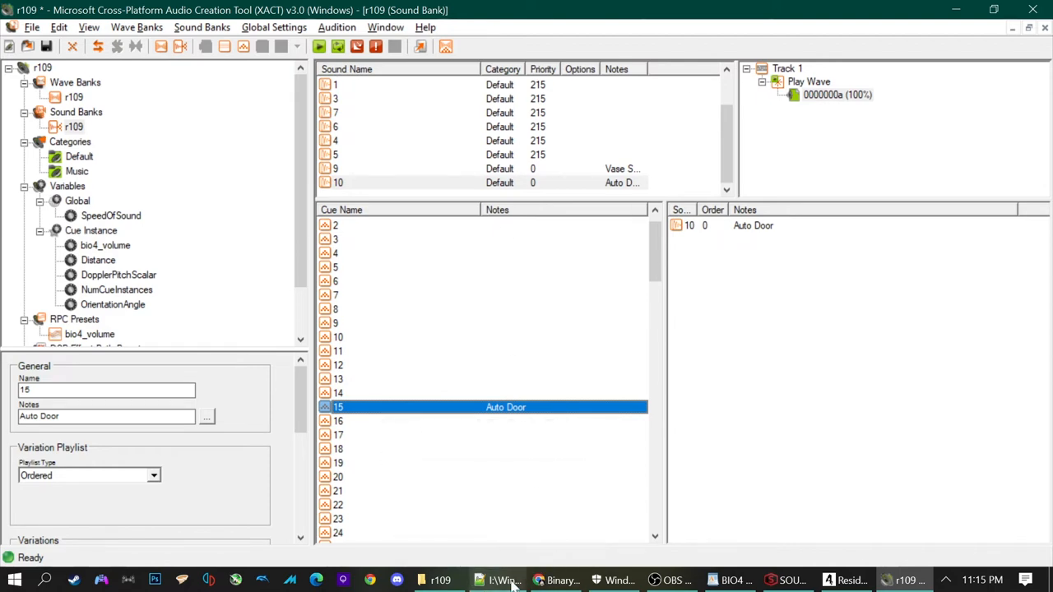
# Consult entry index 15 Auto Door in the Master Cue list, then return to XACT cue 15.
pyautogui.click(497, 579)
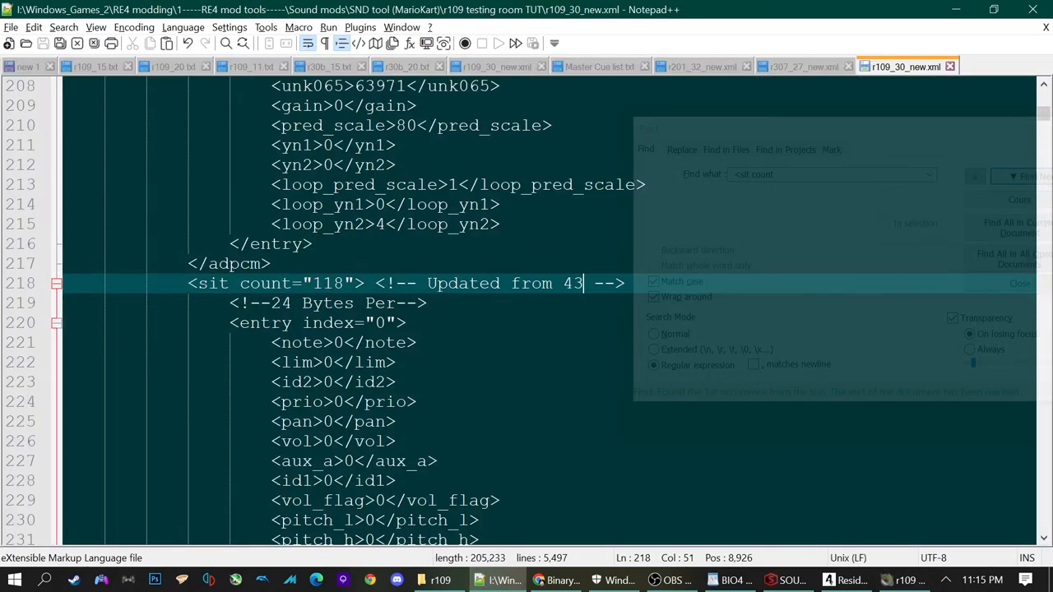
pyautogui.click(599, 65)
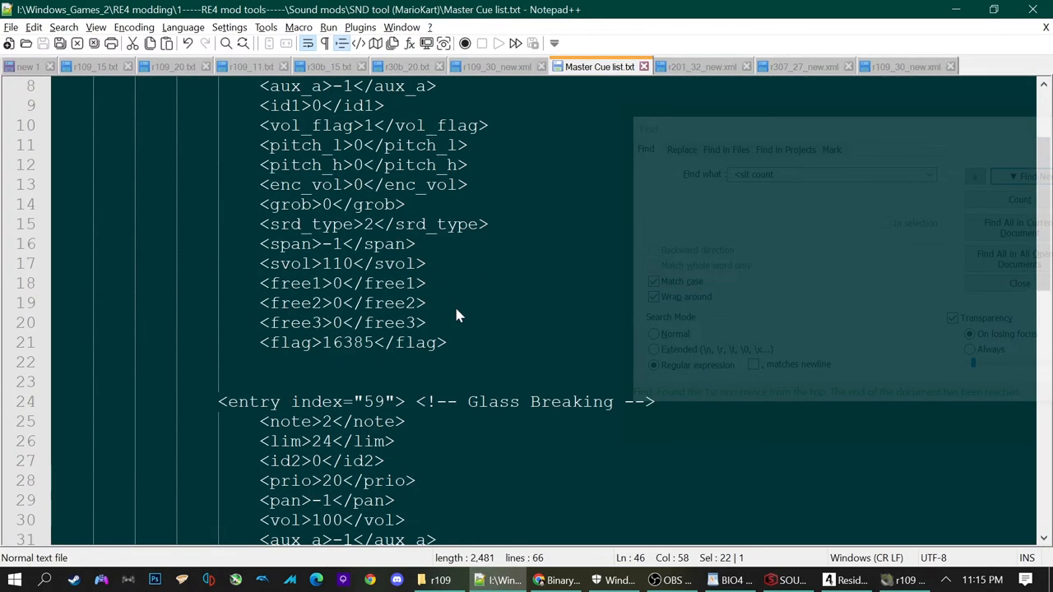
pyautogui.scroll(3)
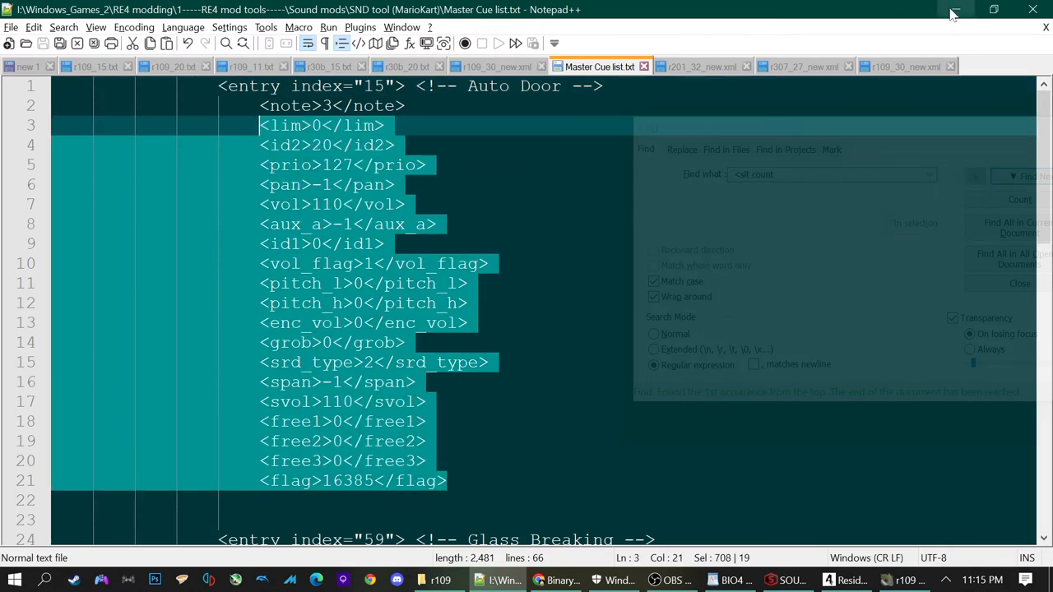
pyautogui.click(901, 579)
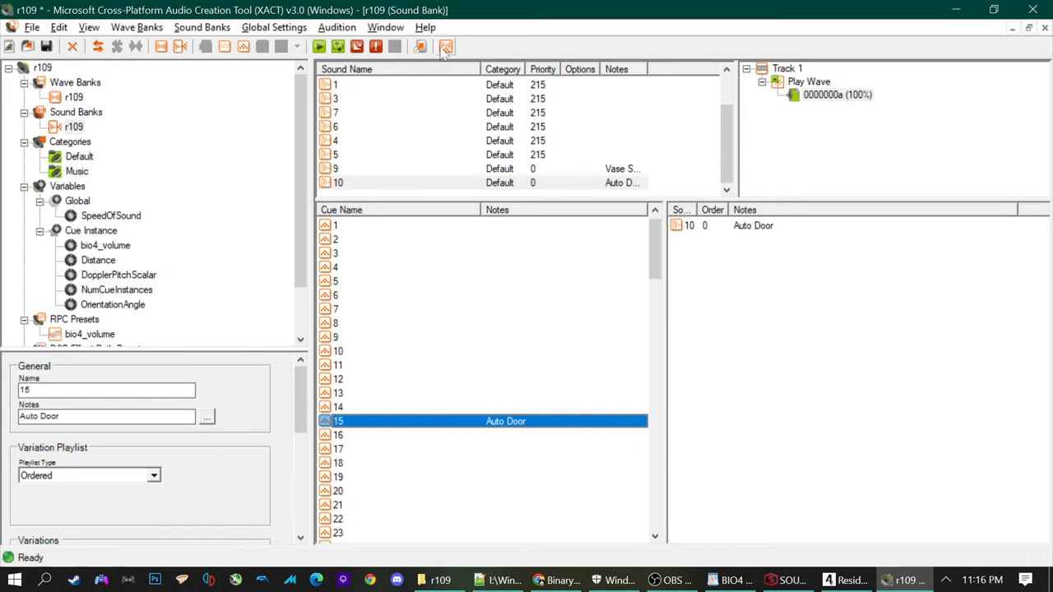
# Build the r109 XACT project and reopen r109_30_new.xml from the testing room folder.
pyautogui.click(446, 46)
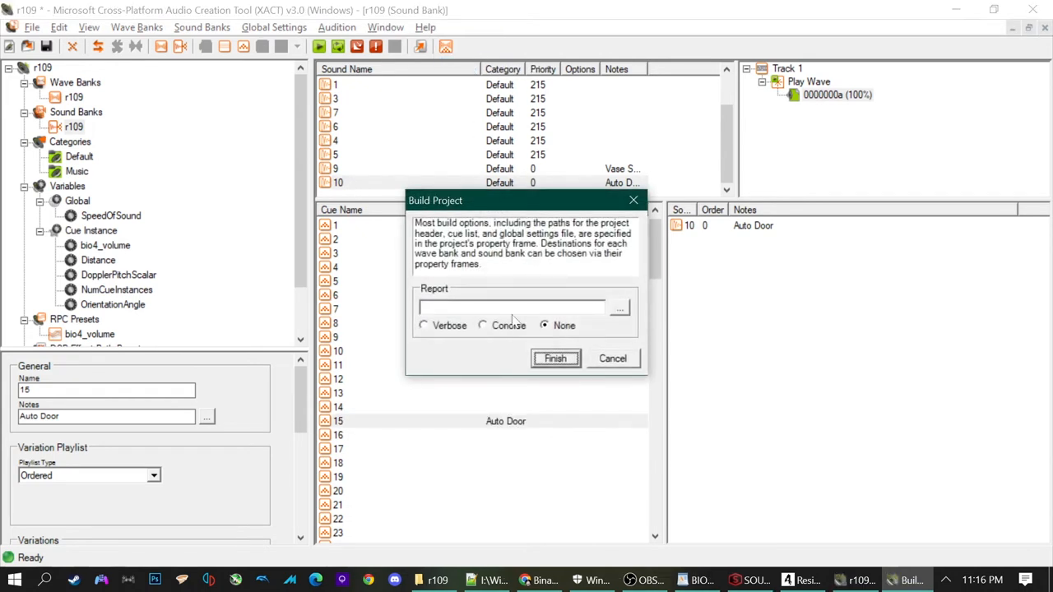
pyautogui.click(555, 358)
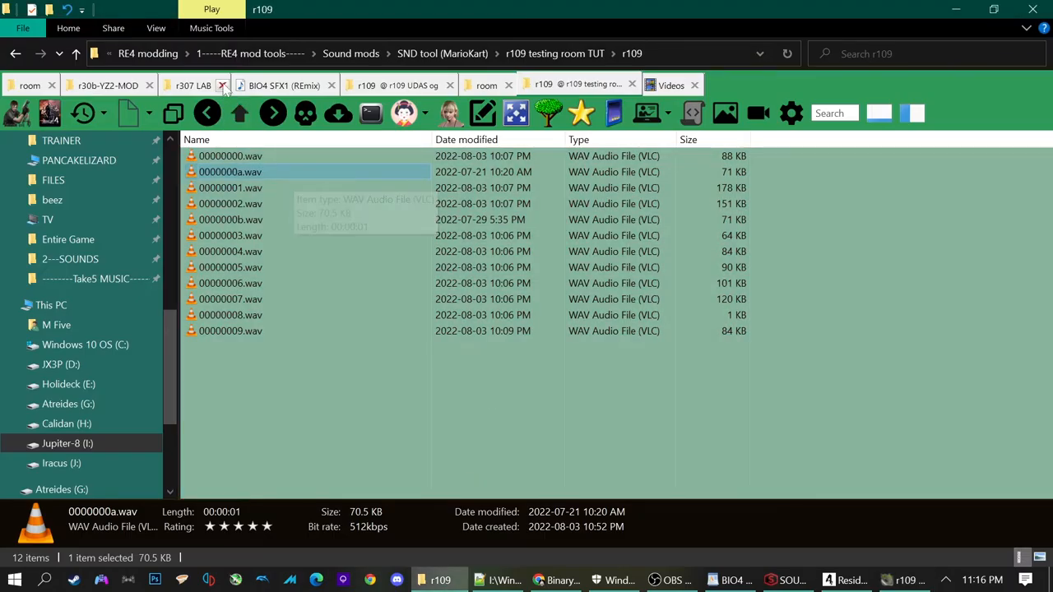
pyautogui.click(222, 85)
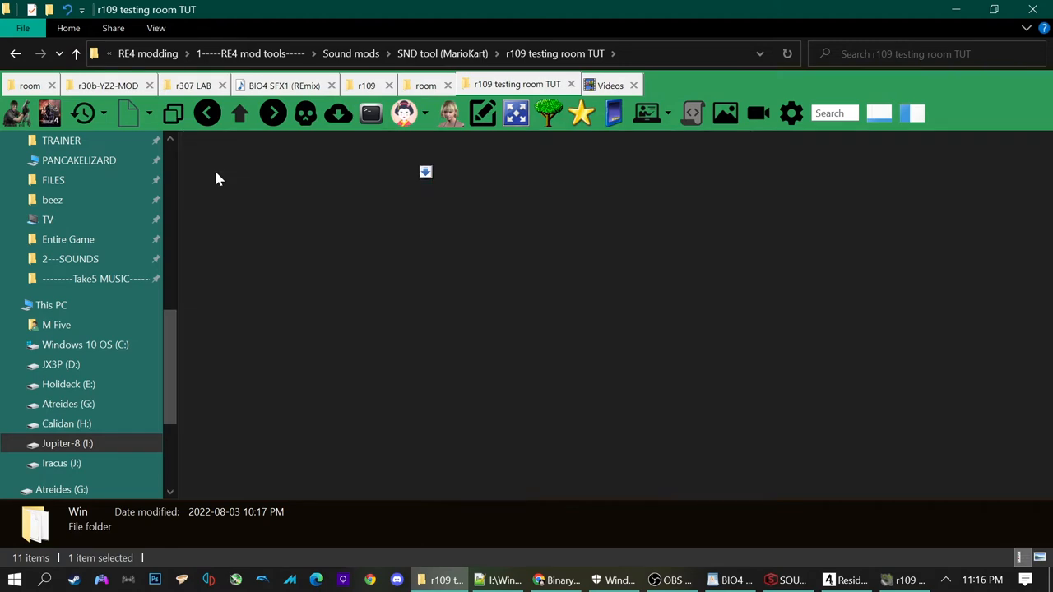
pyautogui.doubleClick(425, 171)
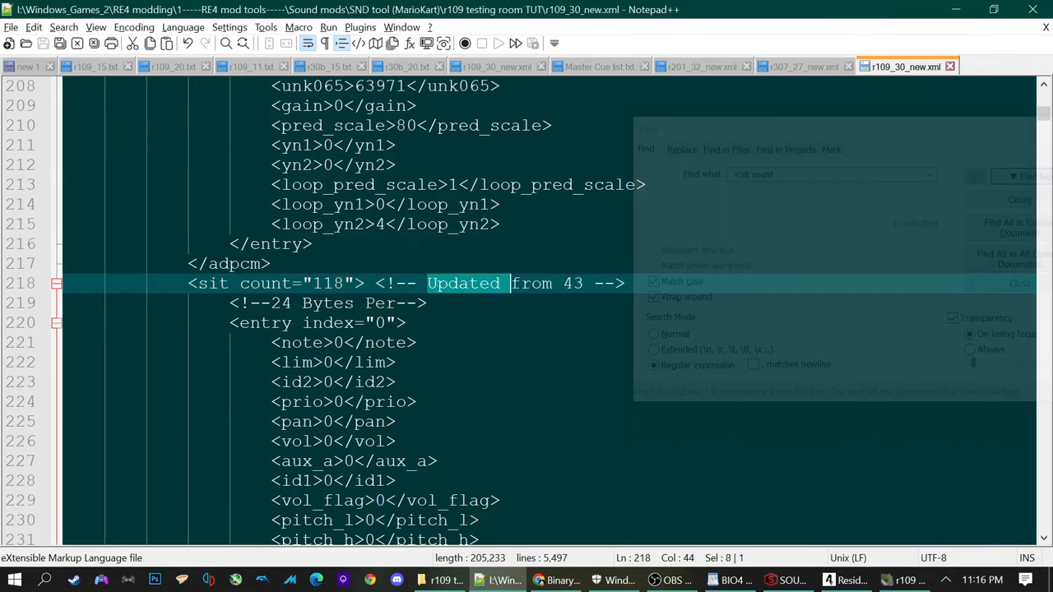
# Retype the sit count comment as MY LIST and select the Auto Door entry 15 block in the Master Cue list.
pyautogui.write('MY')
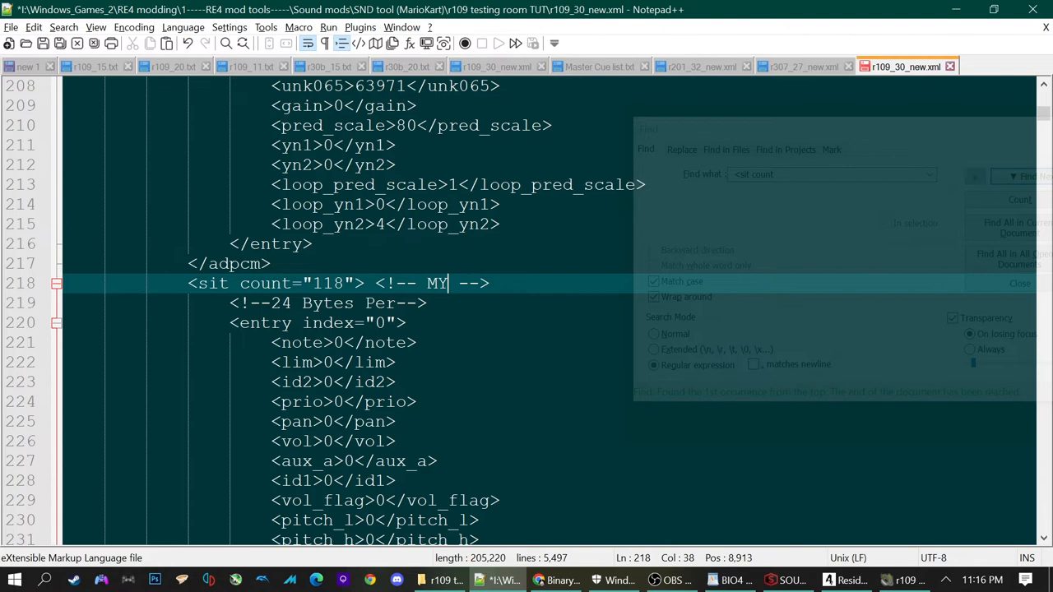
pyautogui.write('LIST')
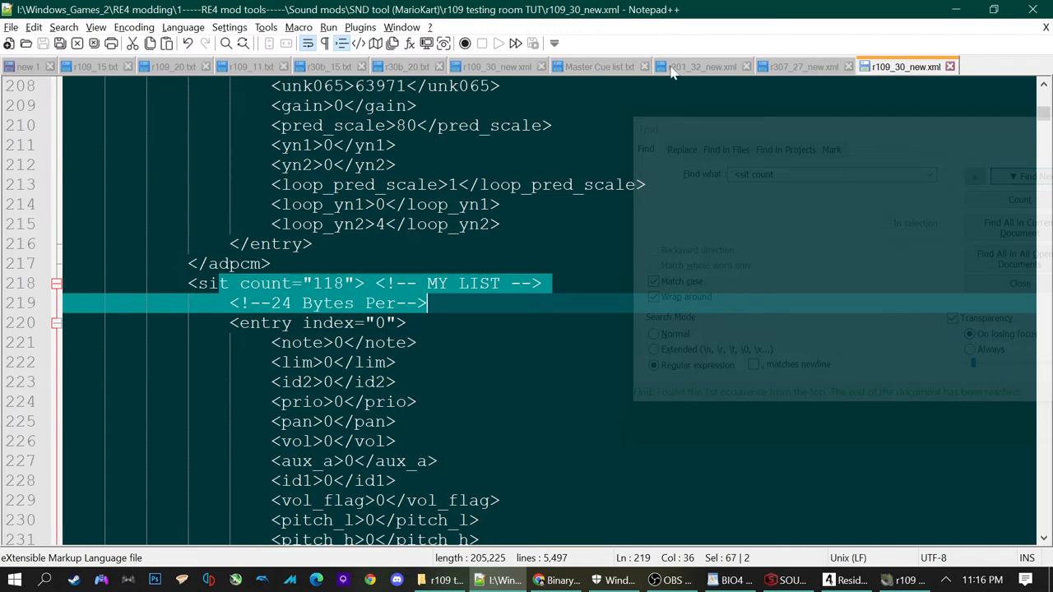
pyautogui.click(599, 66)
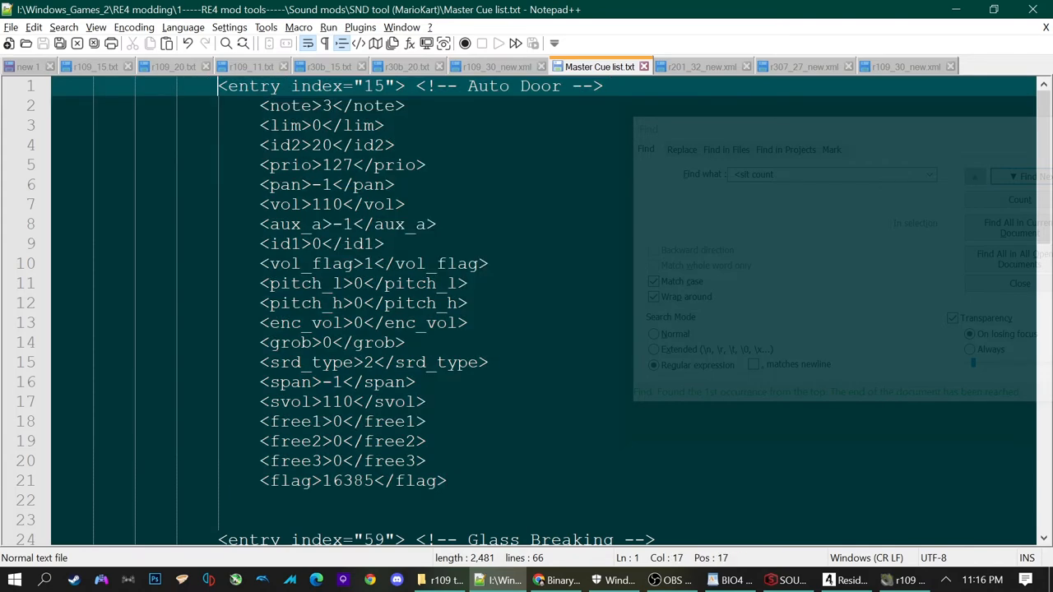
pyautogui.moveTo(217, 85); pyautogui.dragTo(447, 480)
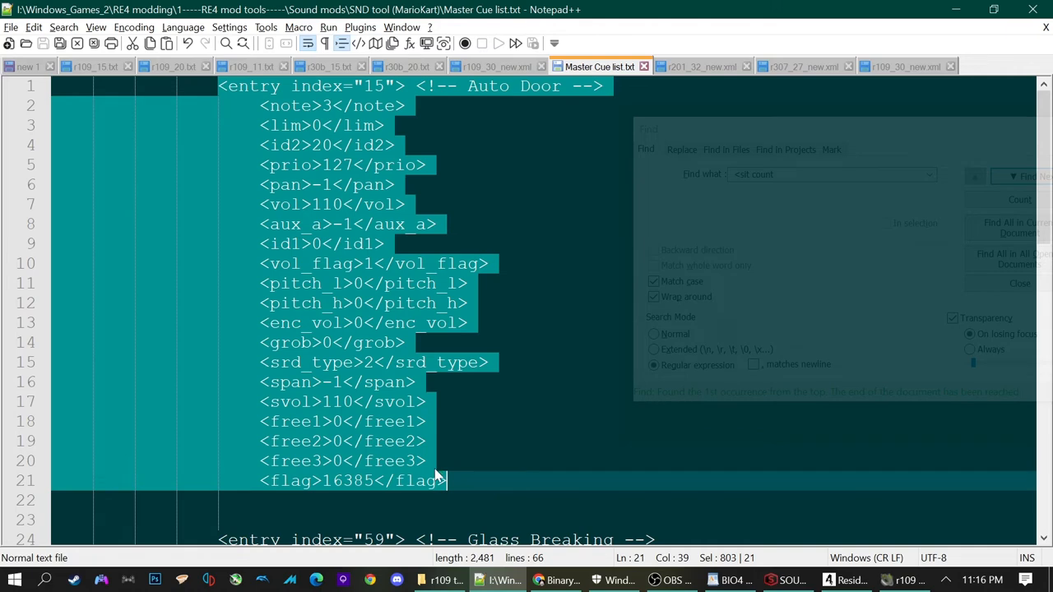
pyautogui.moveTo(595, 88)
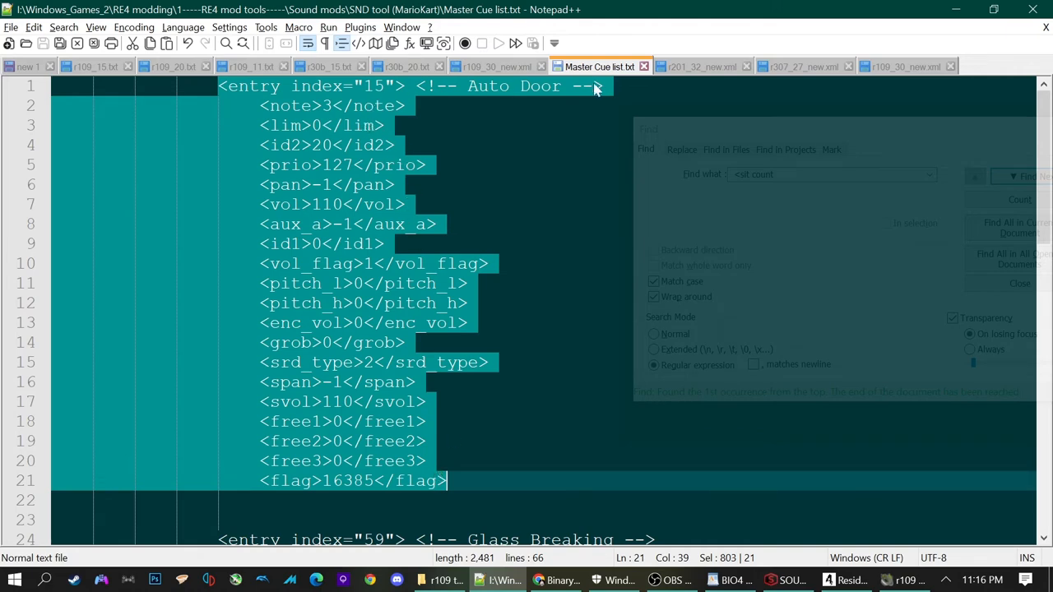
# Return to r109_30_new.xml and scroll to its entry 15.
pyautogui.click(904, 66)
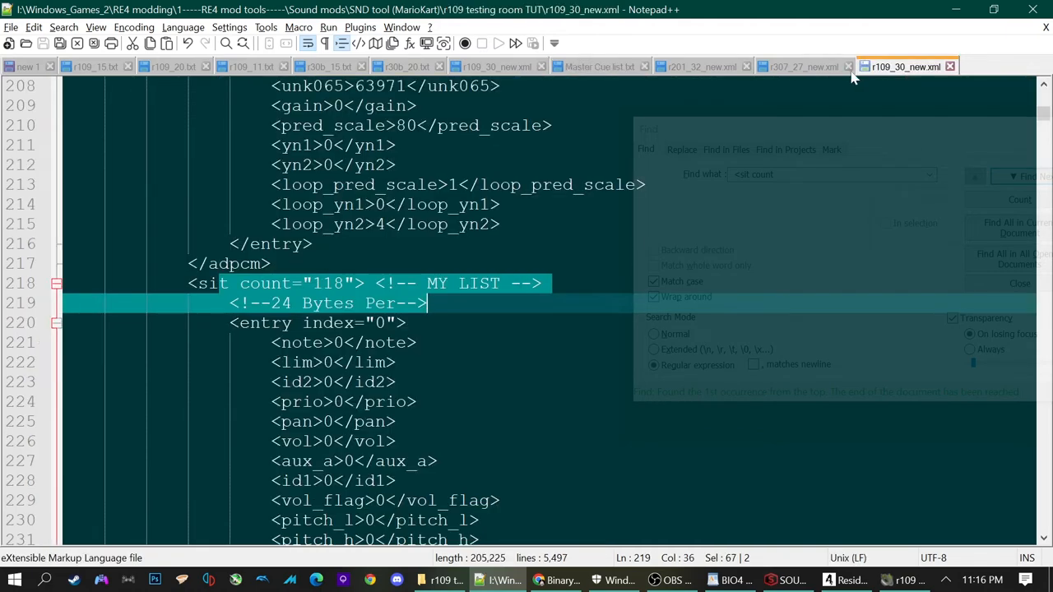
pyautogui.scroll(-3)
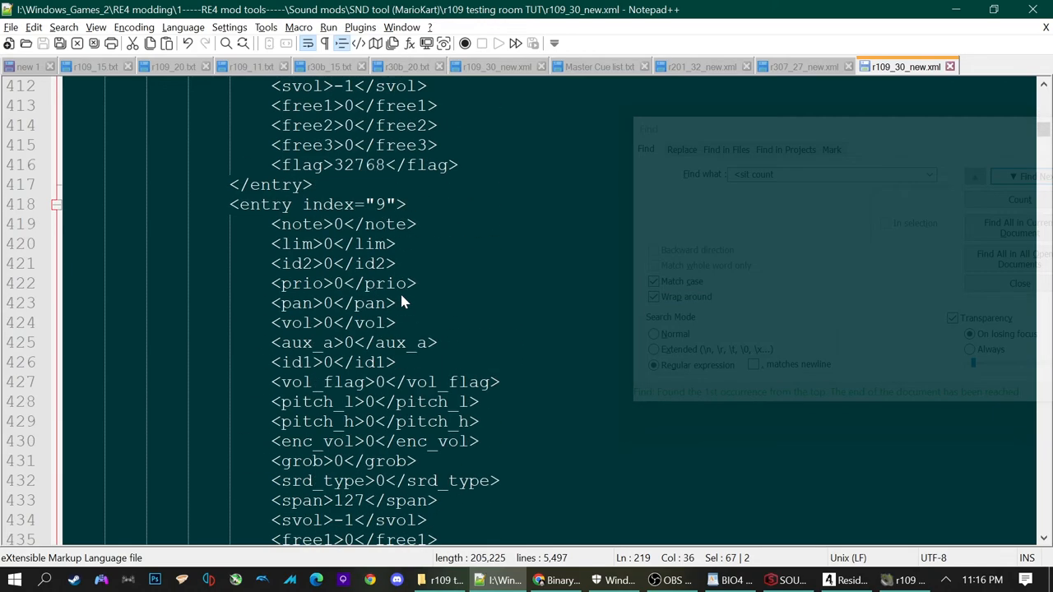
pyautogui.scroll(-3)
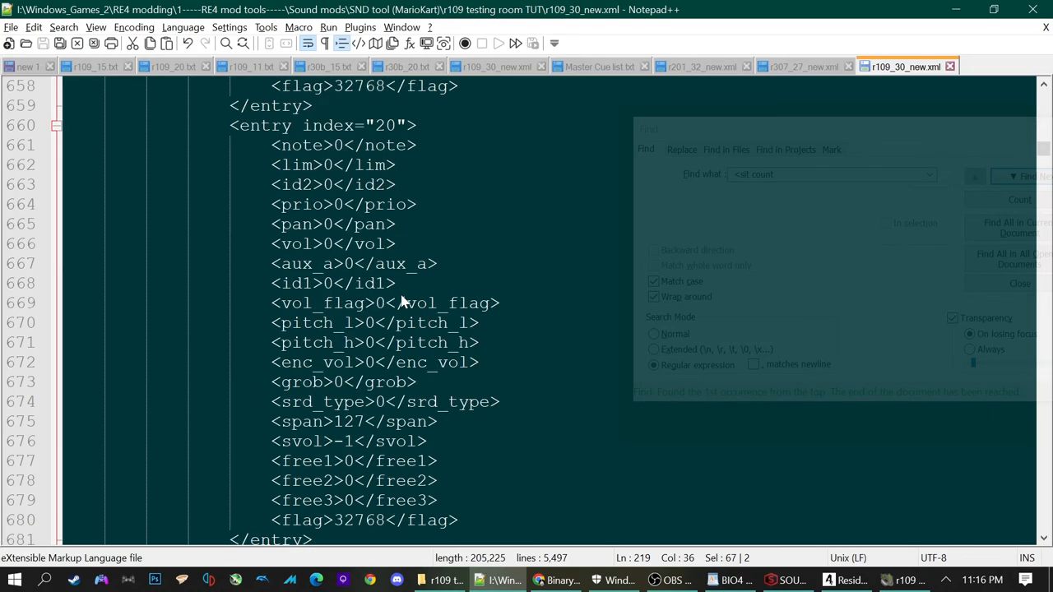
pyautogui.scroll(3)
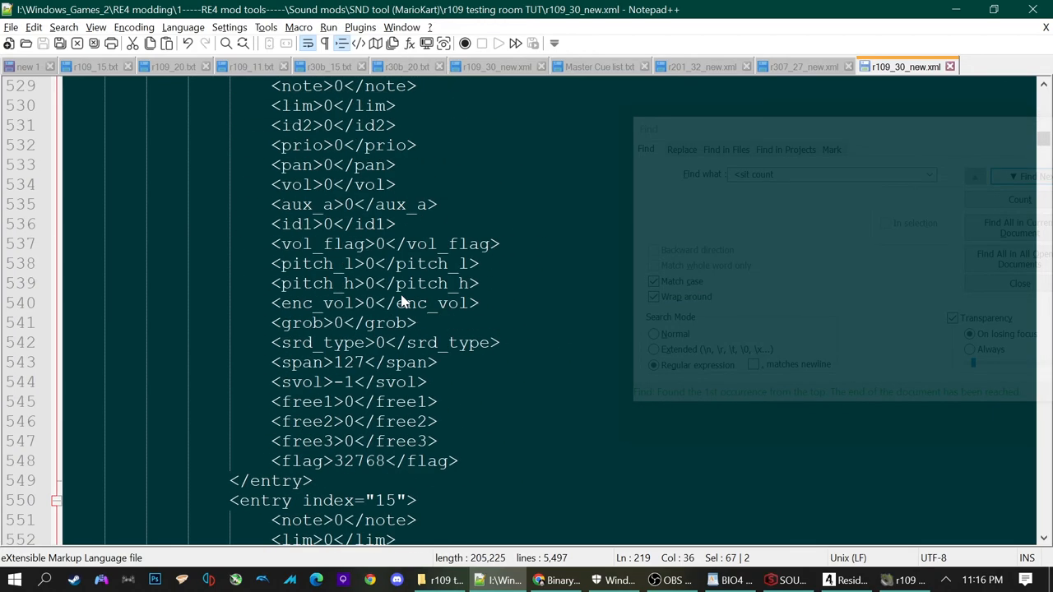
pyautogui.scroll(-3)
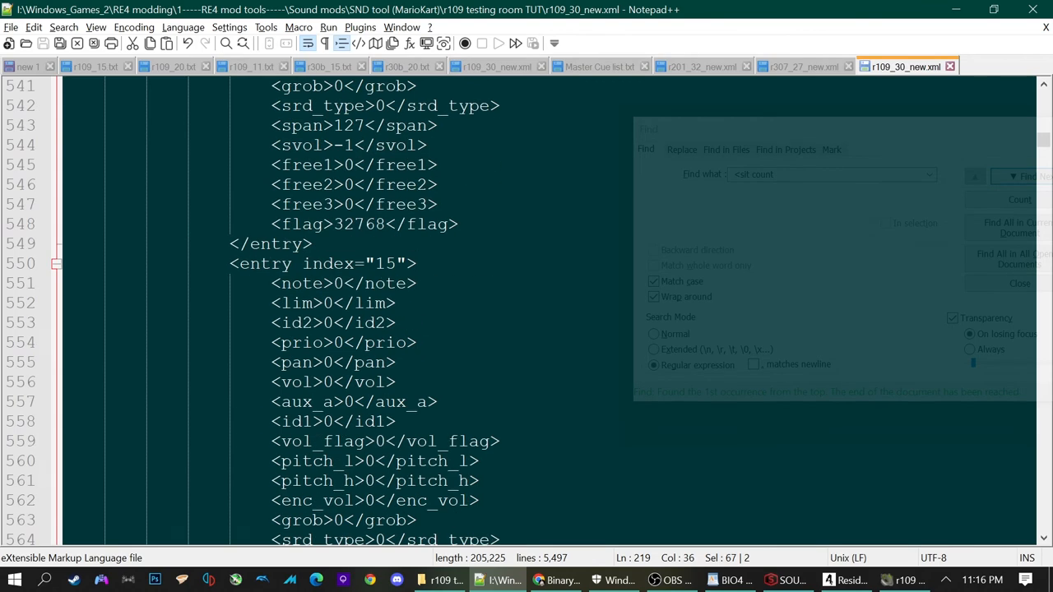
pyautogui.scroll(-3)
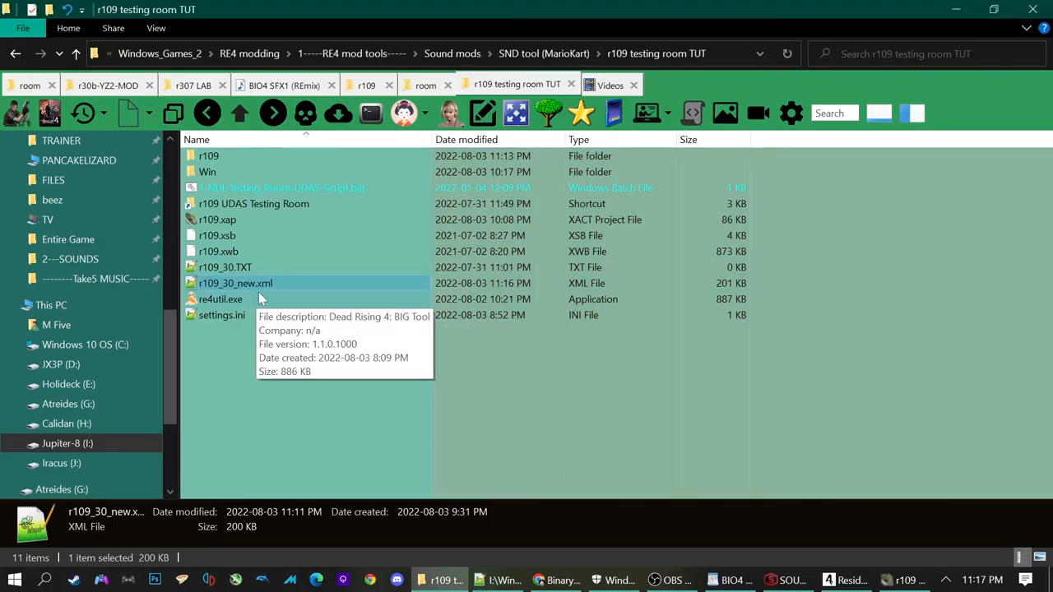
pyautogui.moveTo(299, 283)
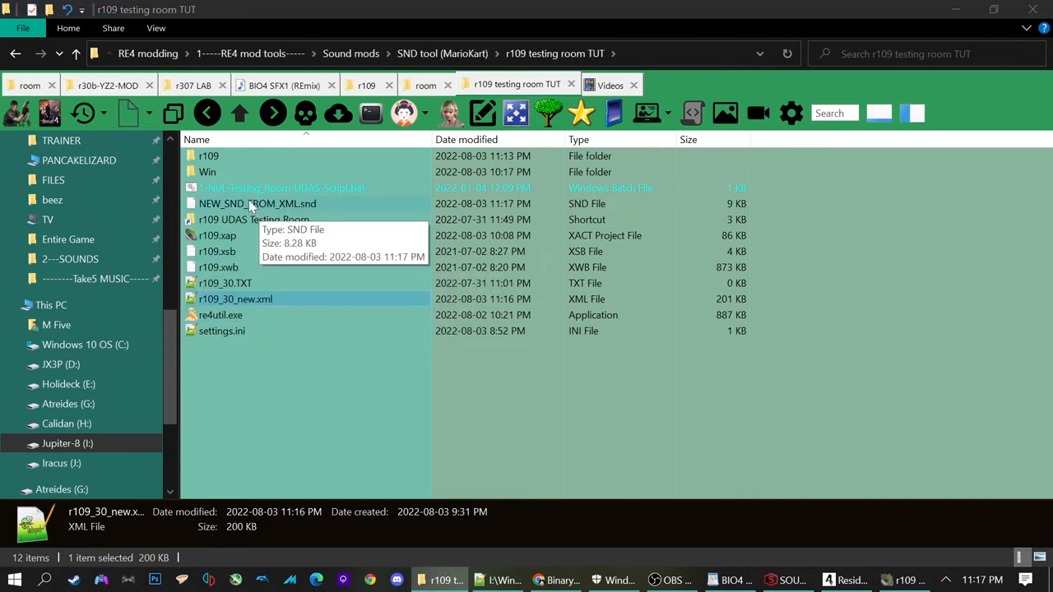
# Check the new NEW_SND_FROM_XML.snd and run 1-NUL-Testing_Room-UDAS-Script.bat.
pyautogui.click(257, 204)
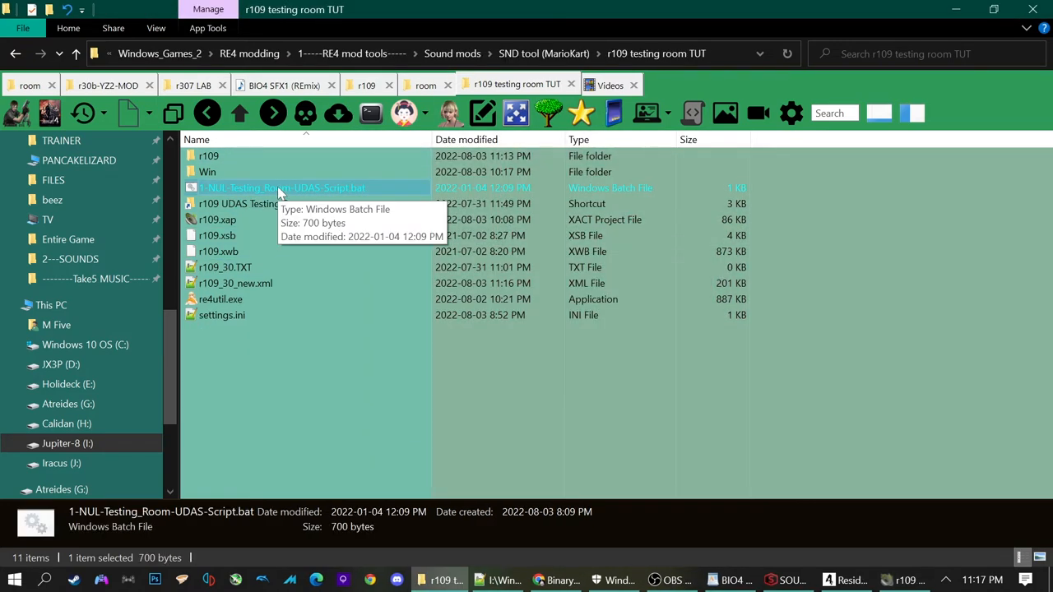
pyautogui.doubleClick(281, 188)
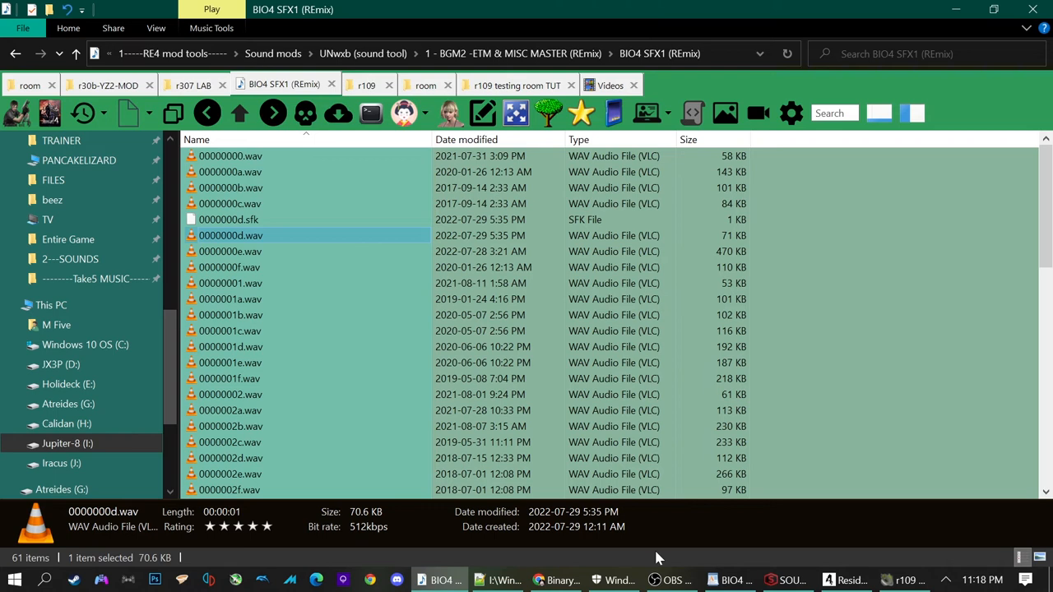
pyautogui.moveTo(730, 579)
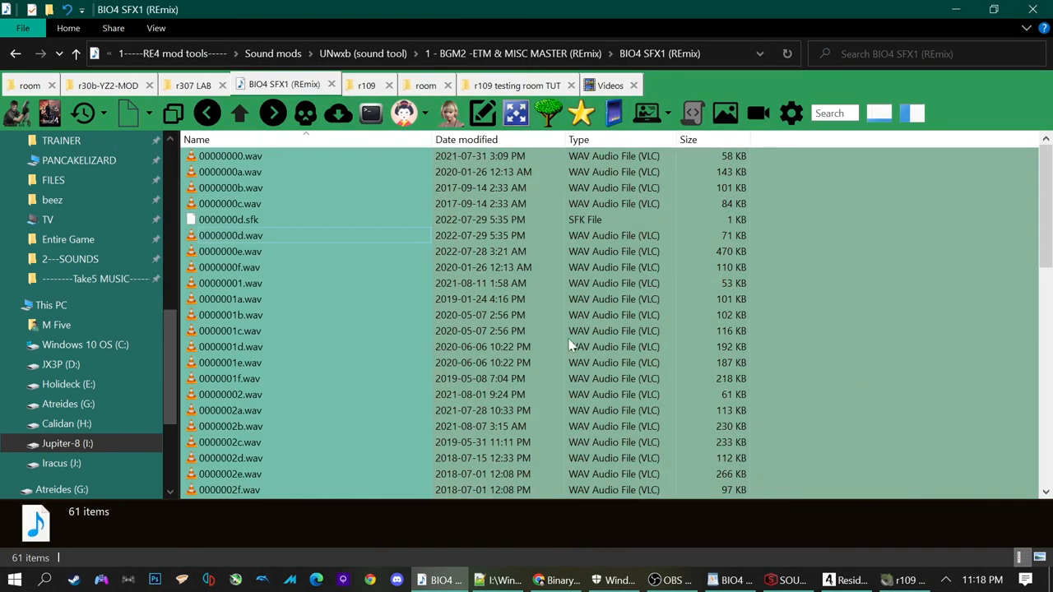
# Copy the 469 KB wav from BIO4 SFX1 into the r109 wave folder as the new last slot 0000000b.wav.
pyautogui.click(230, 250)
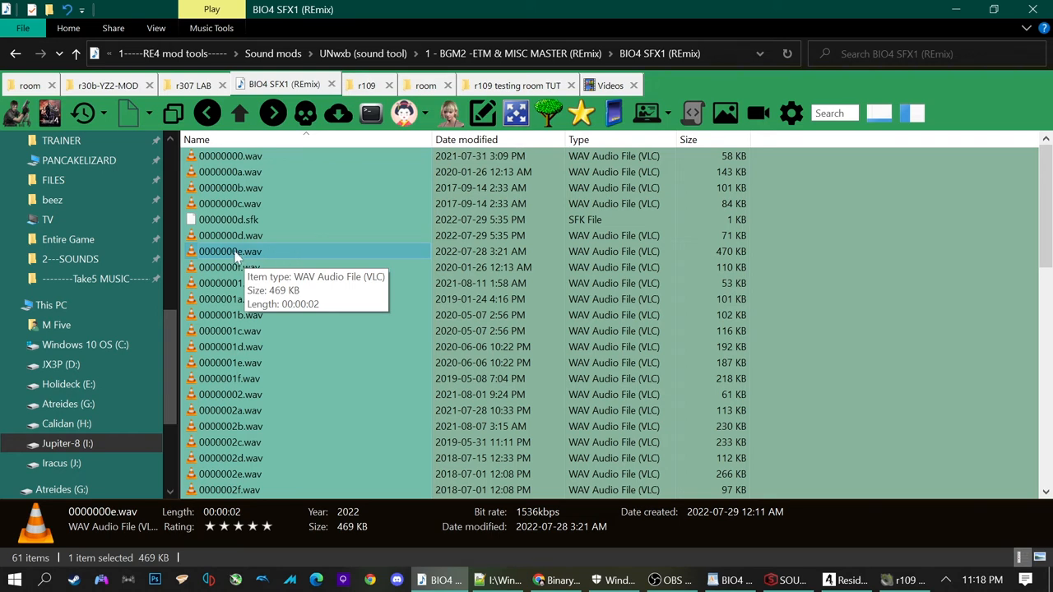
pyautogui.moveTo(516, 111)
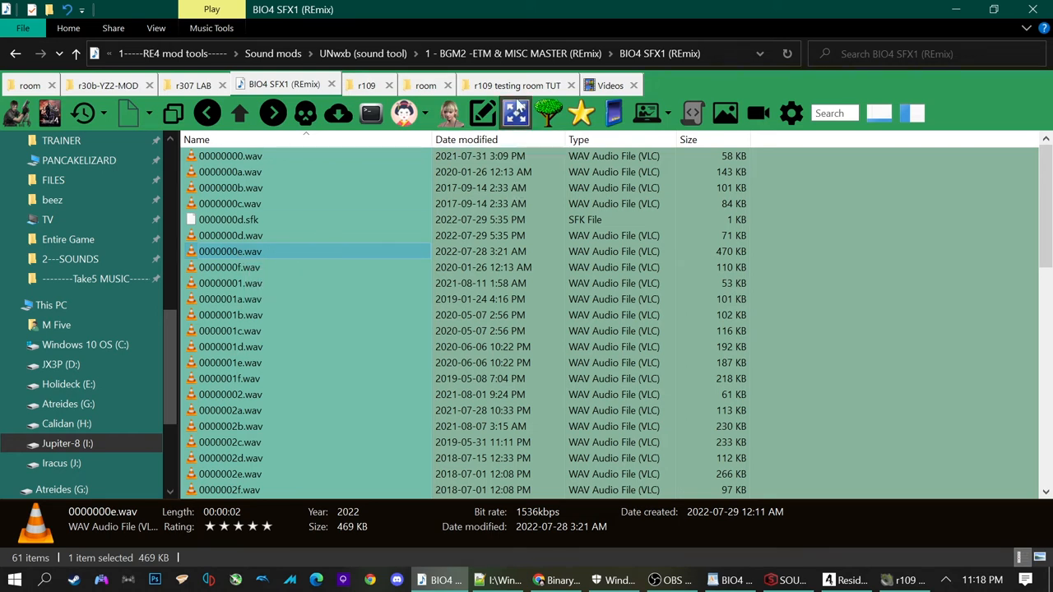
pyautogui.moveTo(514, 98)
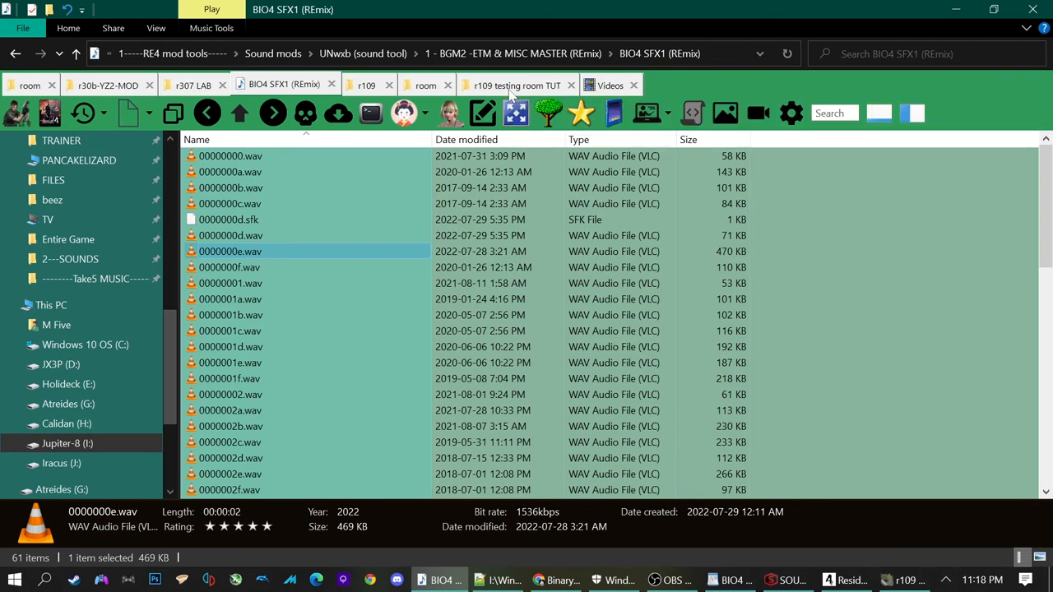
pyautogui.click(517, 85)
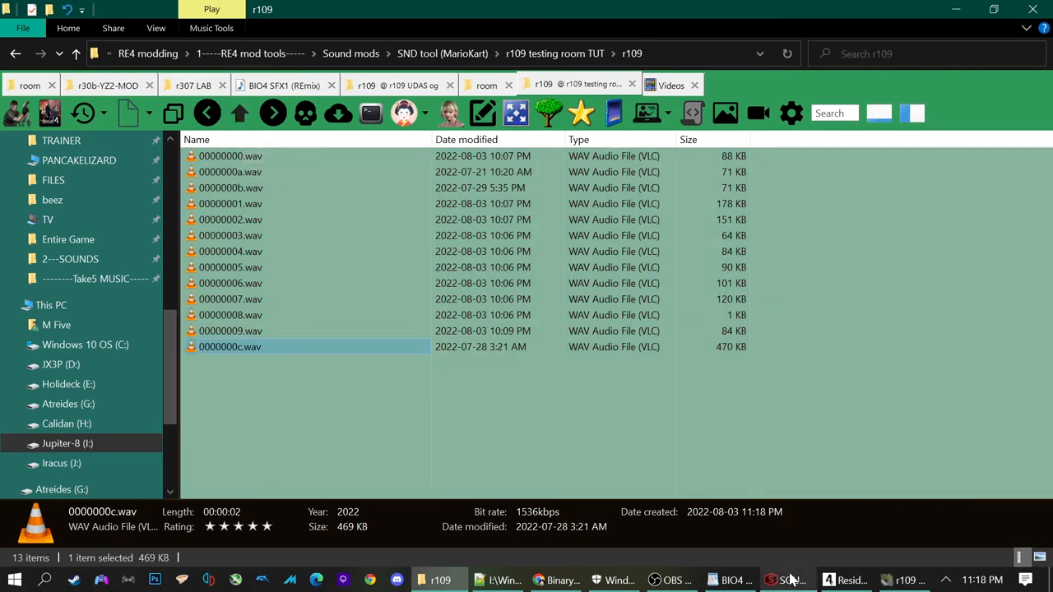
pyautogui.click(786, 579)
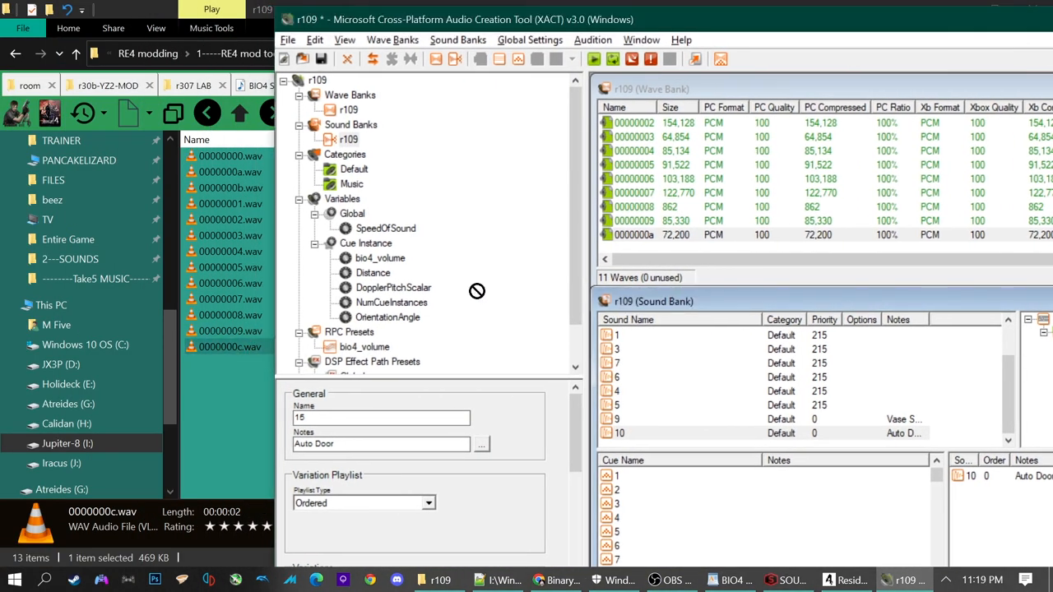
pyautogui.moveTo(318, 283)
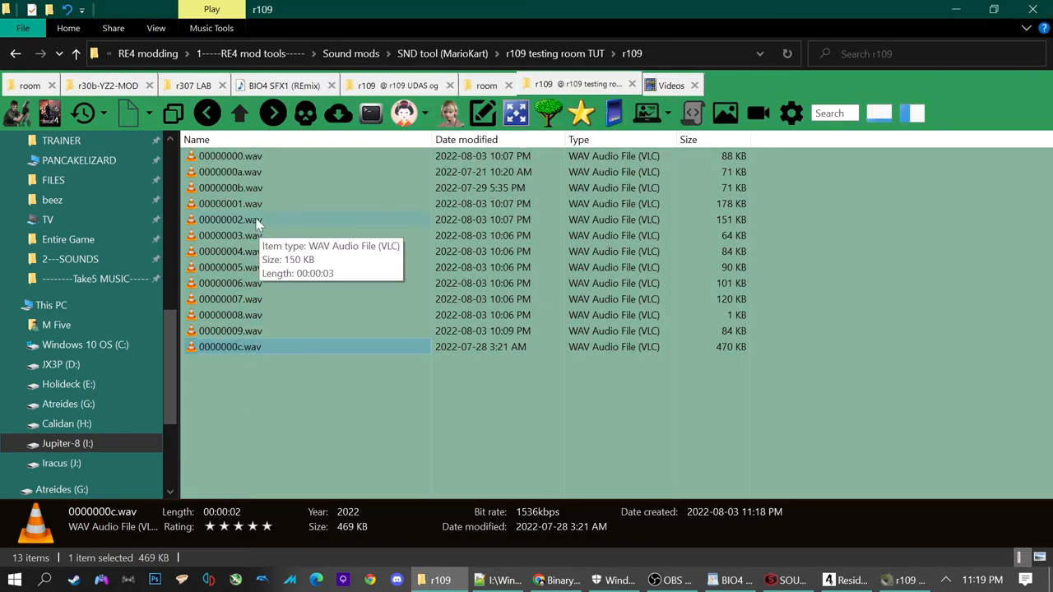
pyautogui.doubleClick(230, 187)
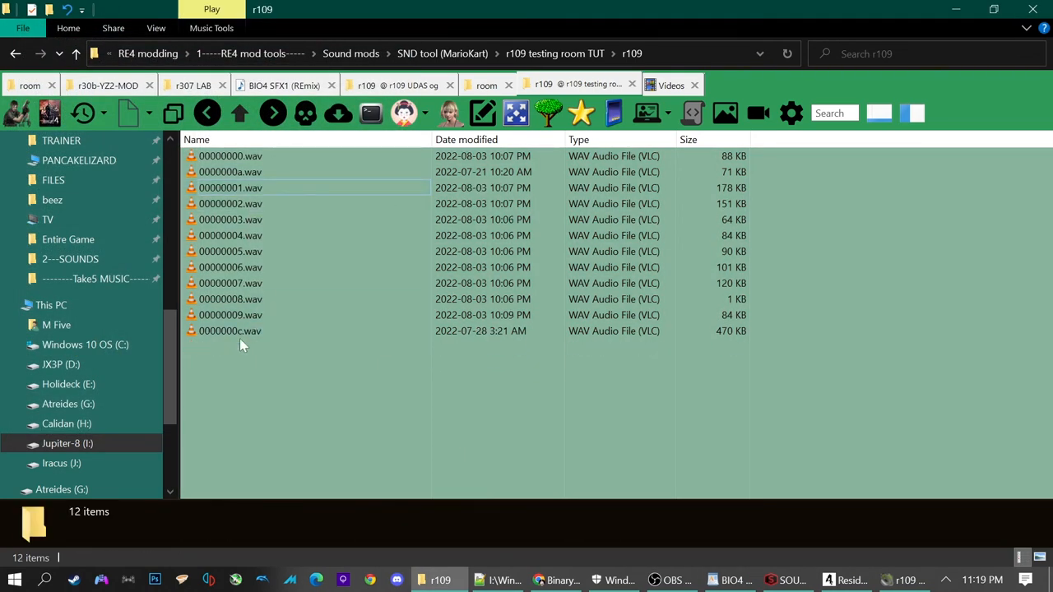
pyautogui.click(230, 331)
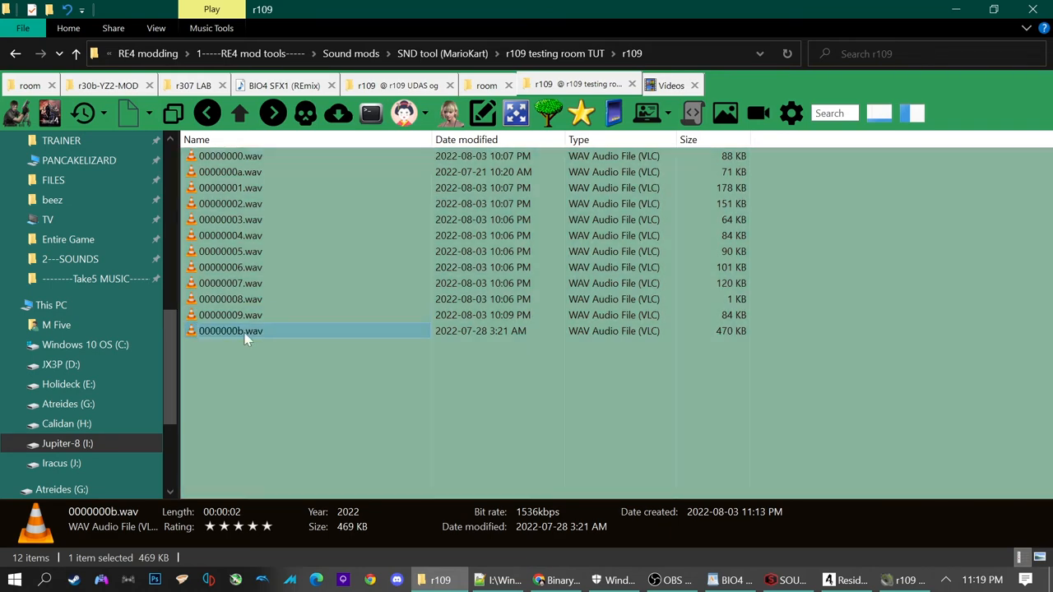
# Add a sound after sound 10 in the r109 bank, name it 11 and note it Glass Breaking.
pyautogui.click(903, 579)
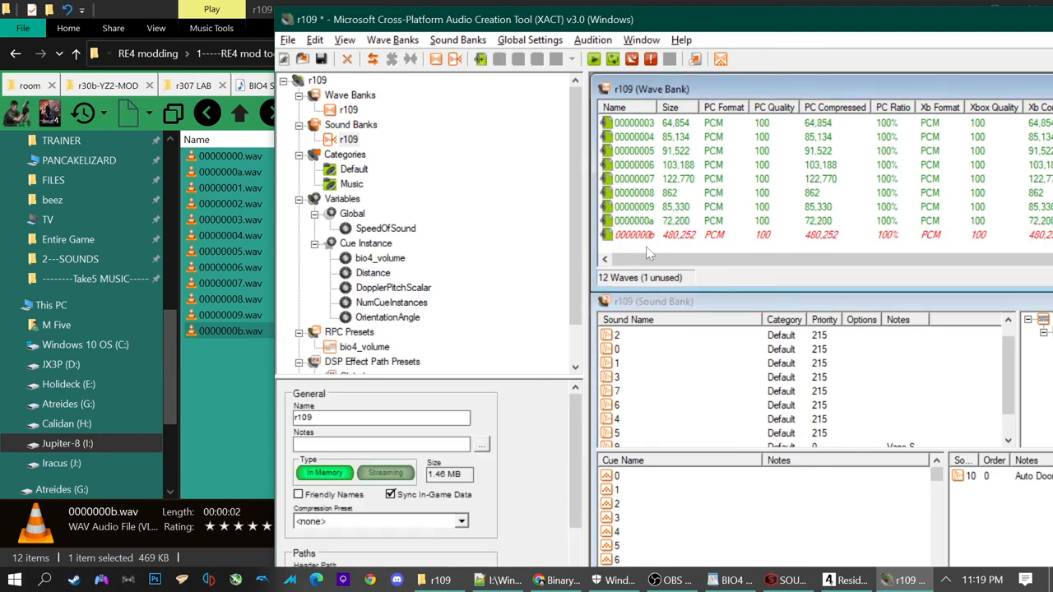
pyautogui.click(633, 234)
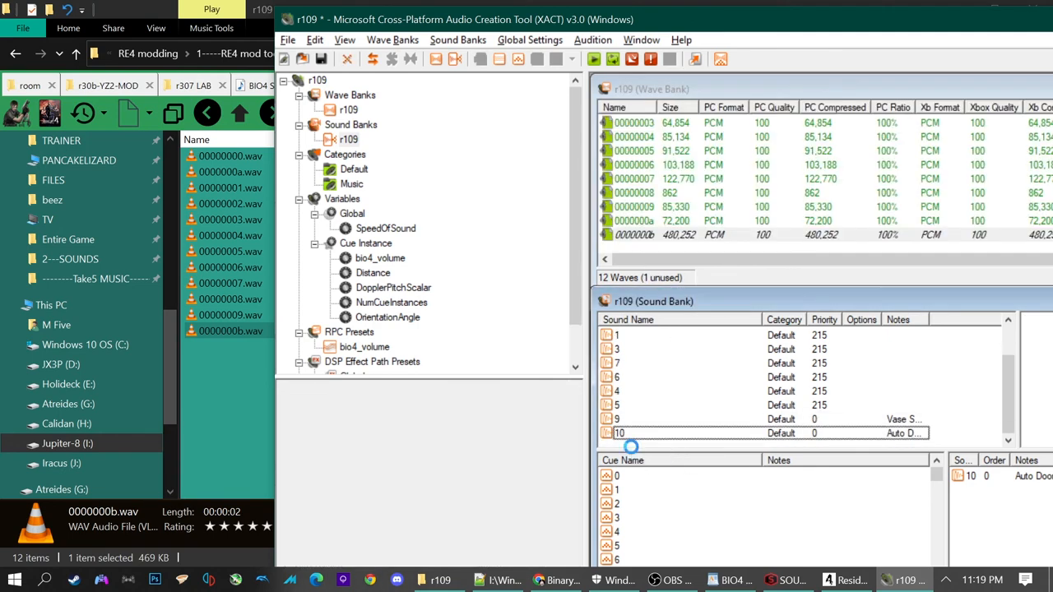
pyautogui.doubleClick(633, 433)
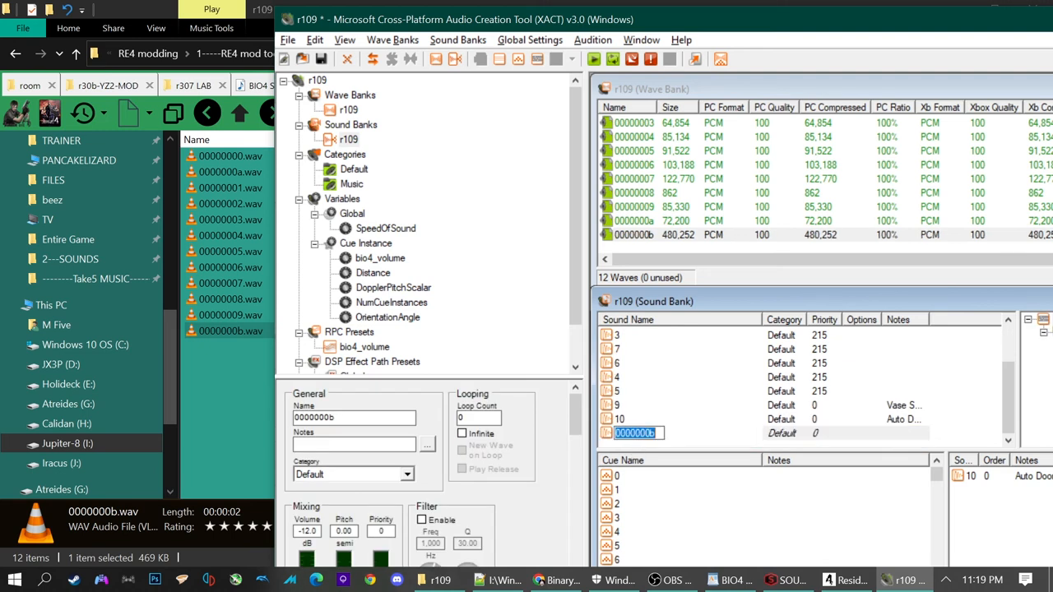
pyautogui.write('11')
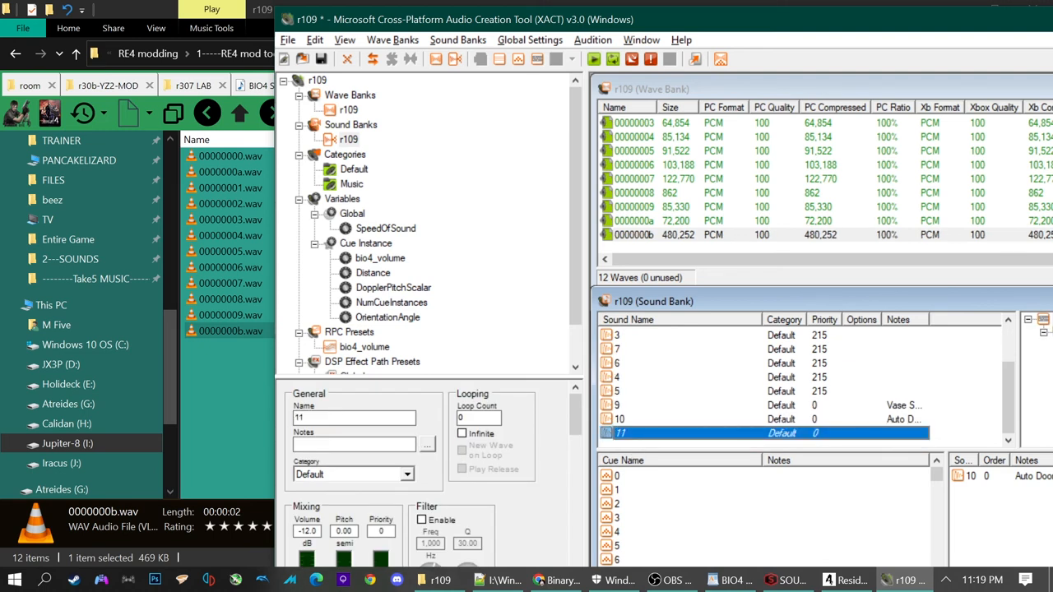
pyautogui.write('Gkass V')
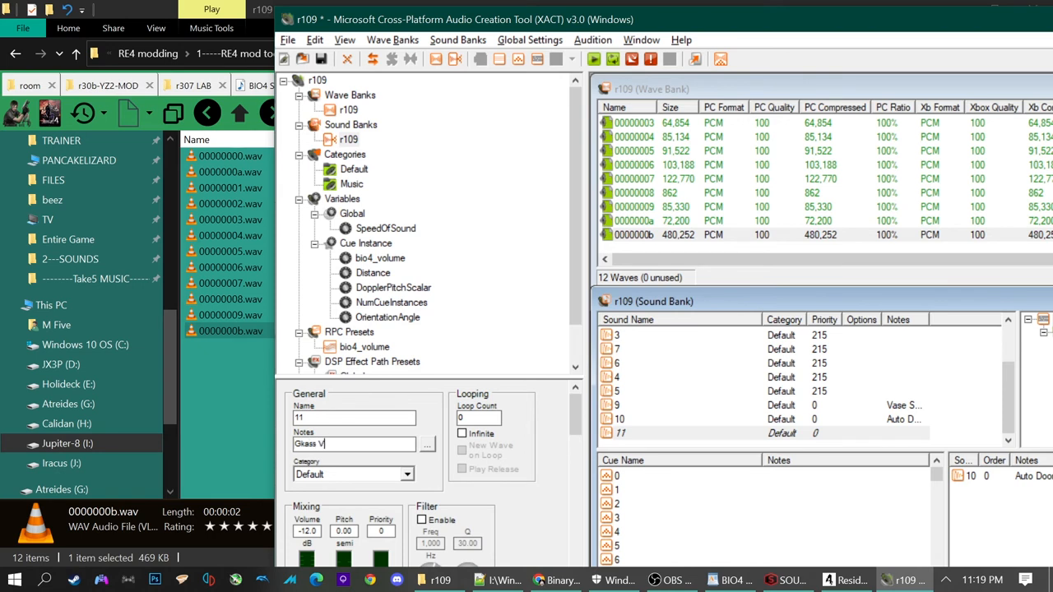
pyautogui.write('Brea')
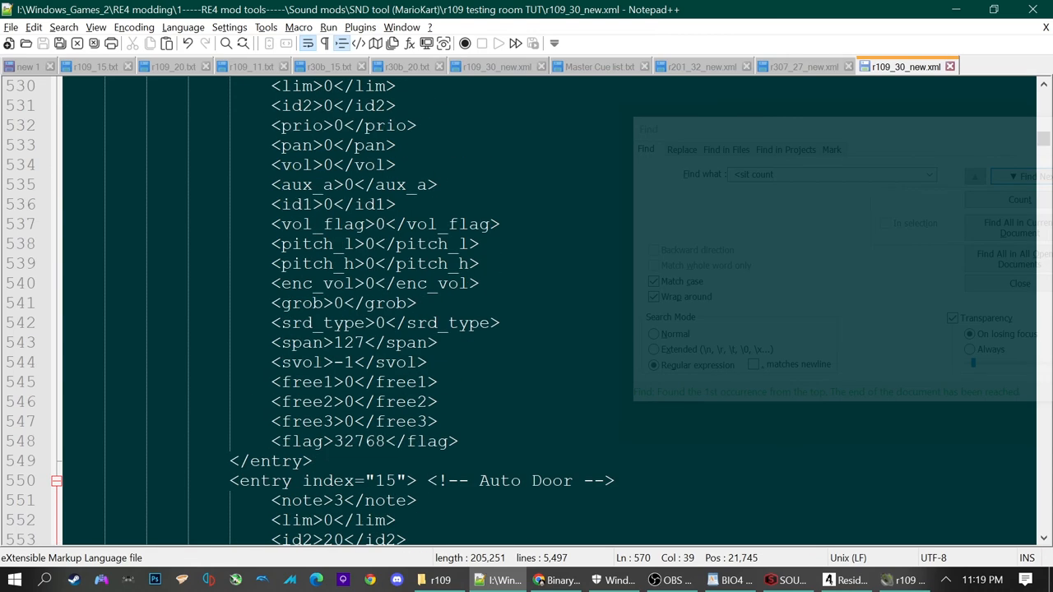
# Note cue 59 as Glass Breaking and assign sound 11 to its track, checking the master cue list.
pyautogui.scroll(3)
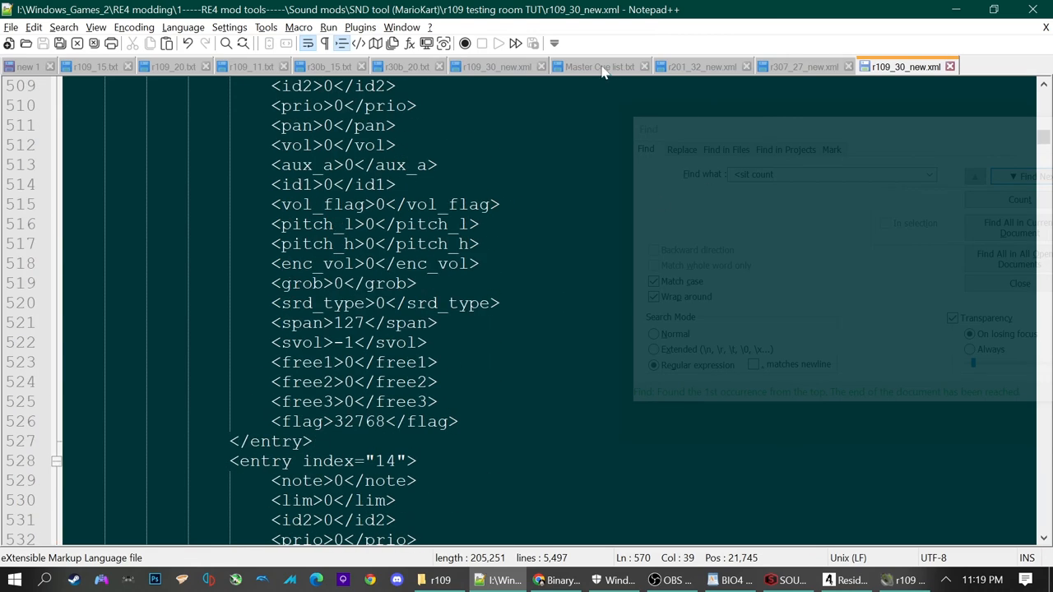
pyautogui.click(599, 66)
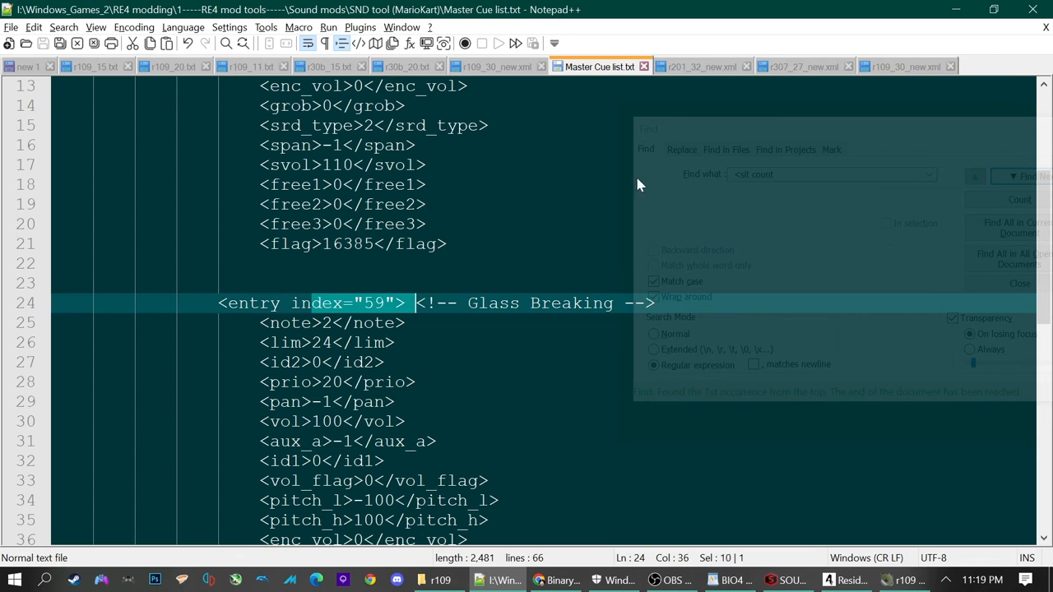
pyautogui.click(441, 579)
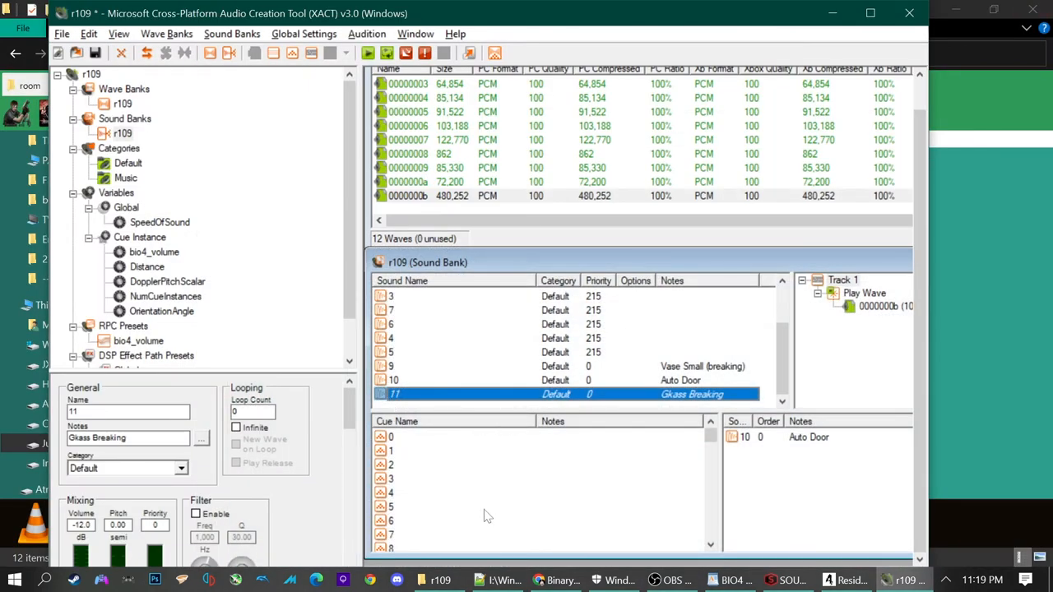
pyautogui.scroll(-3)
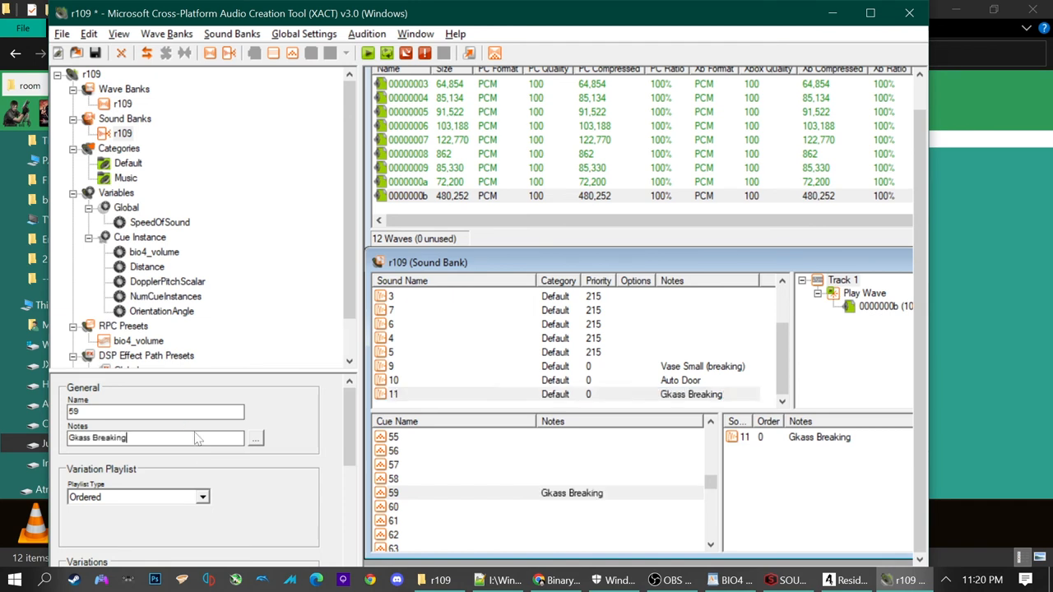
pyautogui.moveTo(575, 444)
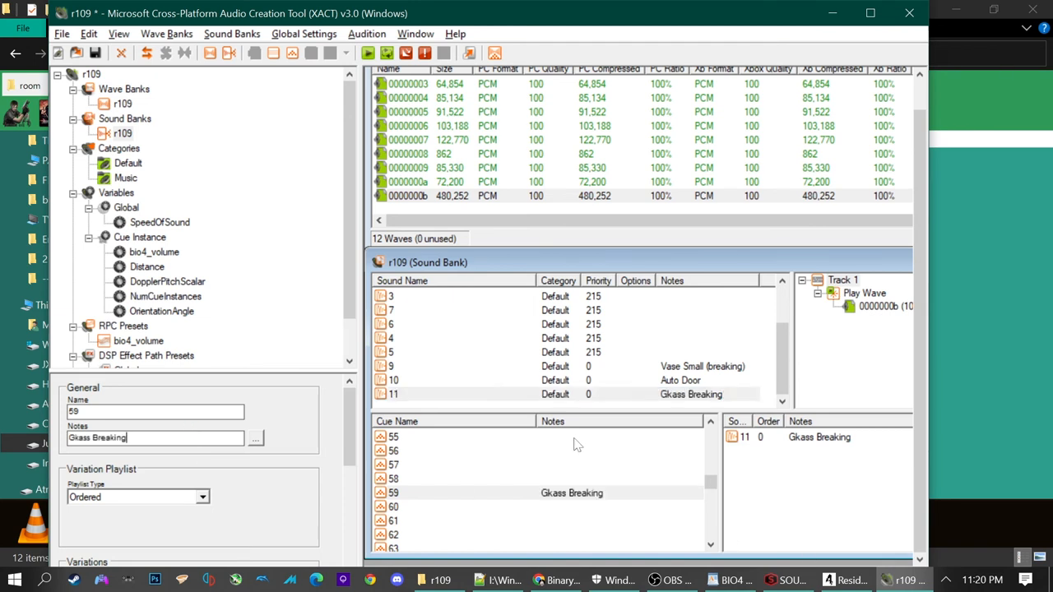
pyautogui.moveTo(508, 64)
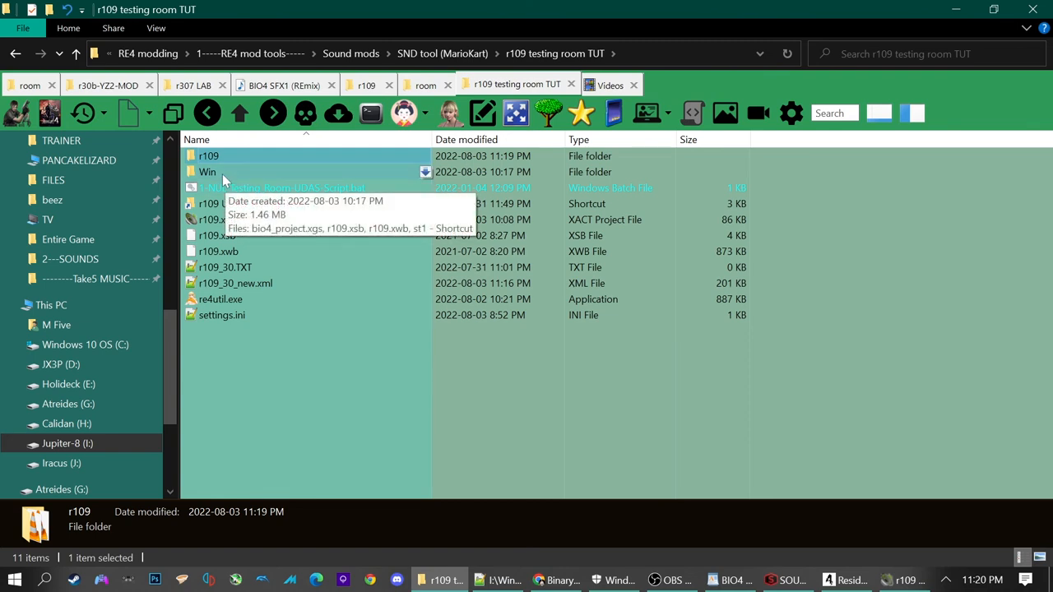
# Paste the Glass Breaking cue values from Master Cue list.txt over entry index 59 of r109_30_new.xml.
pyautogui.doubleClick(207, 173)
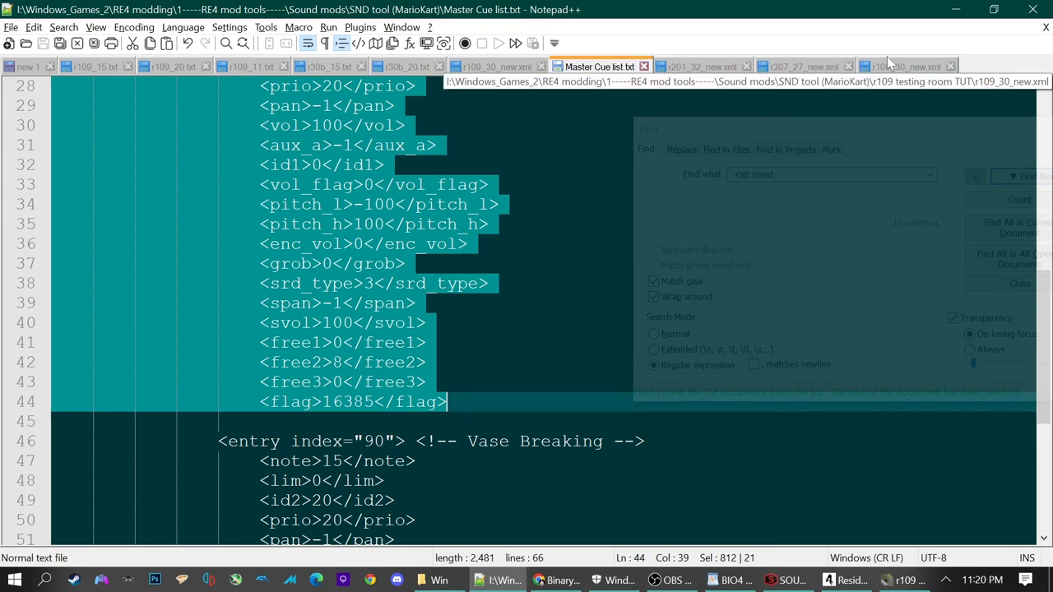
pyautogui.click(905, 66)
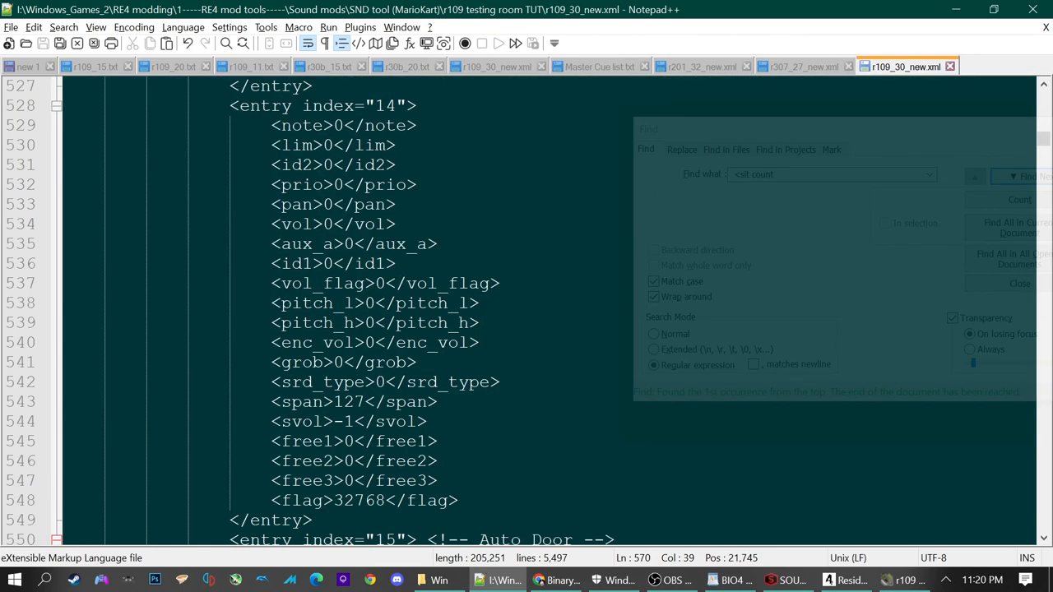
pyautogui.scroll(3)
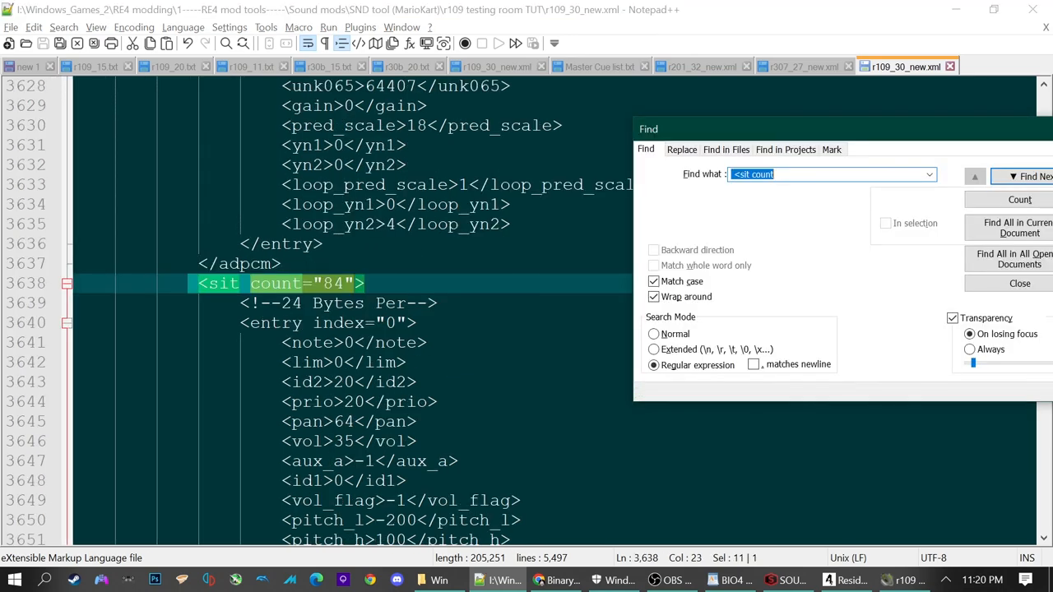
pyautogui.click(1023, 176)
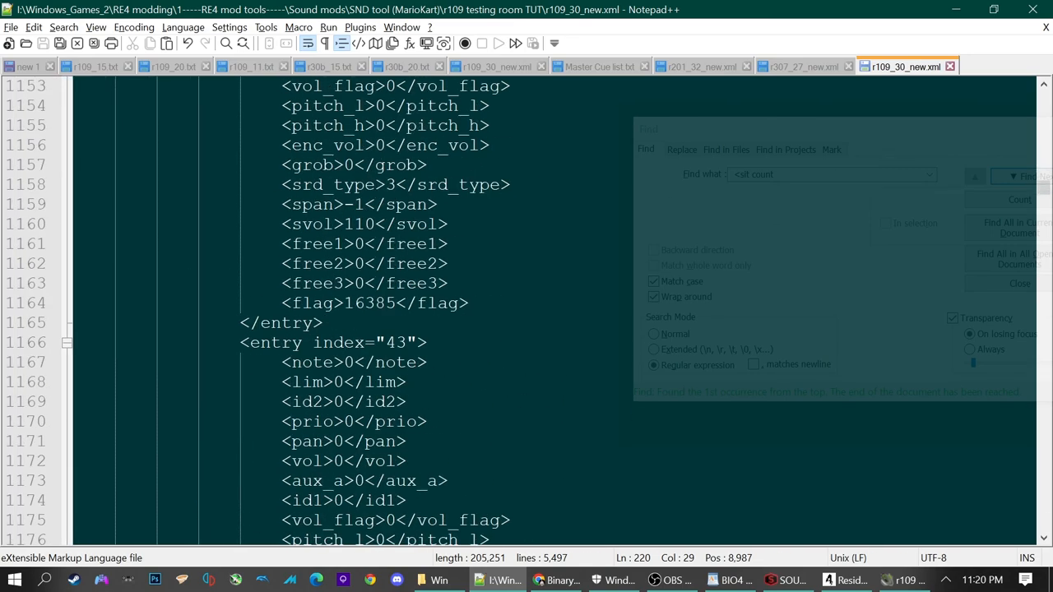
pyautogui.scroll(-3)
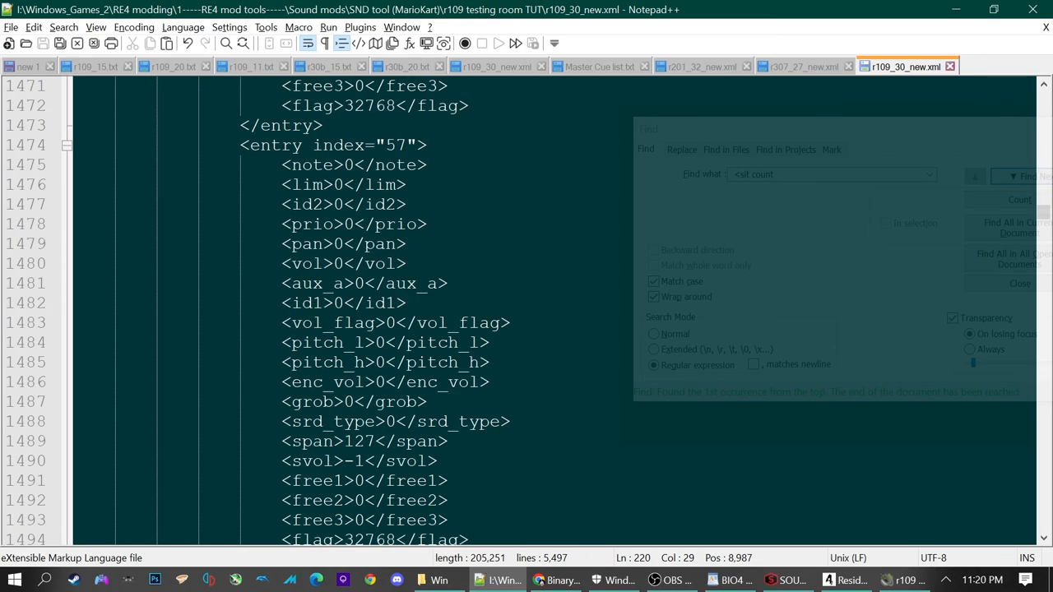
pyautogui.scroll(-3)
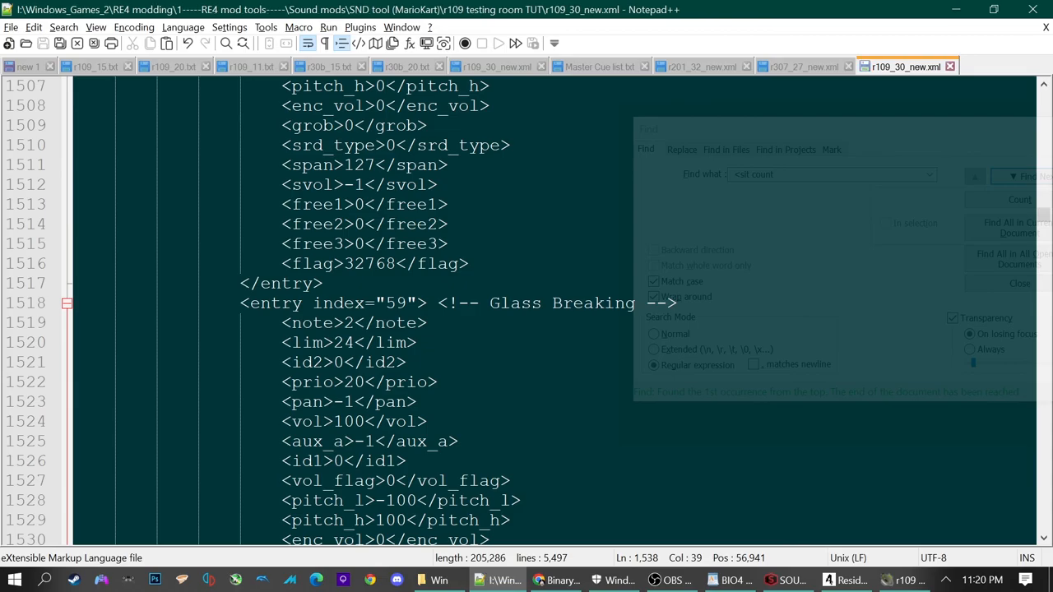
pyautogui.click(438, 579)
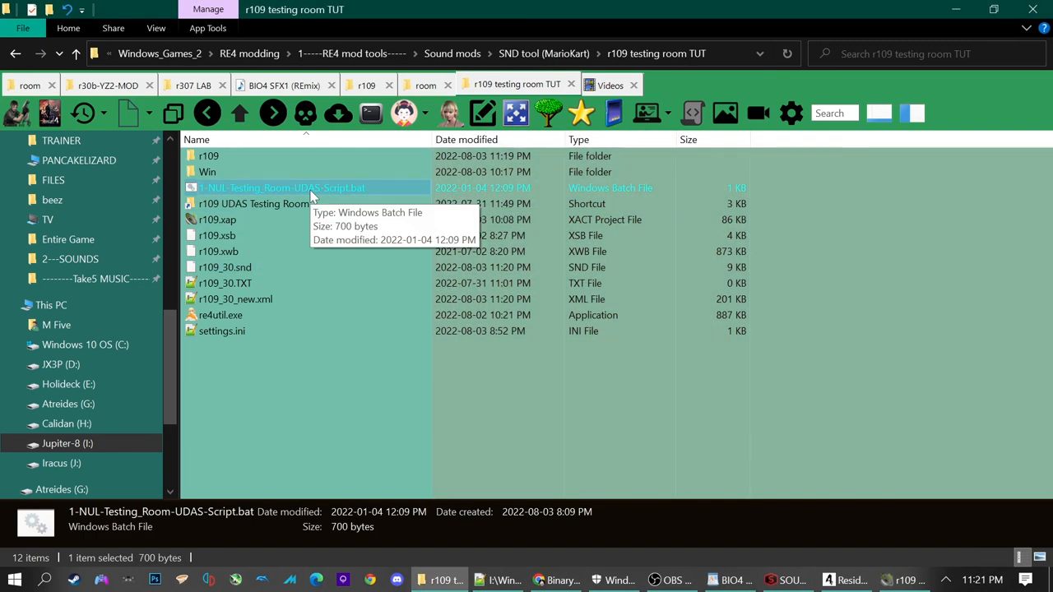
# Run 1-NUL-Testing_Room-UDAS-Script.bat after confirming the rebuilt r109_30.snd exists.
pyautogui.doubleClick(280, 188)
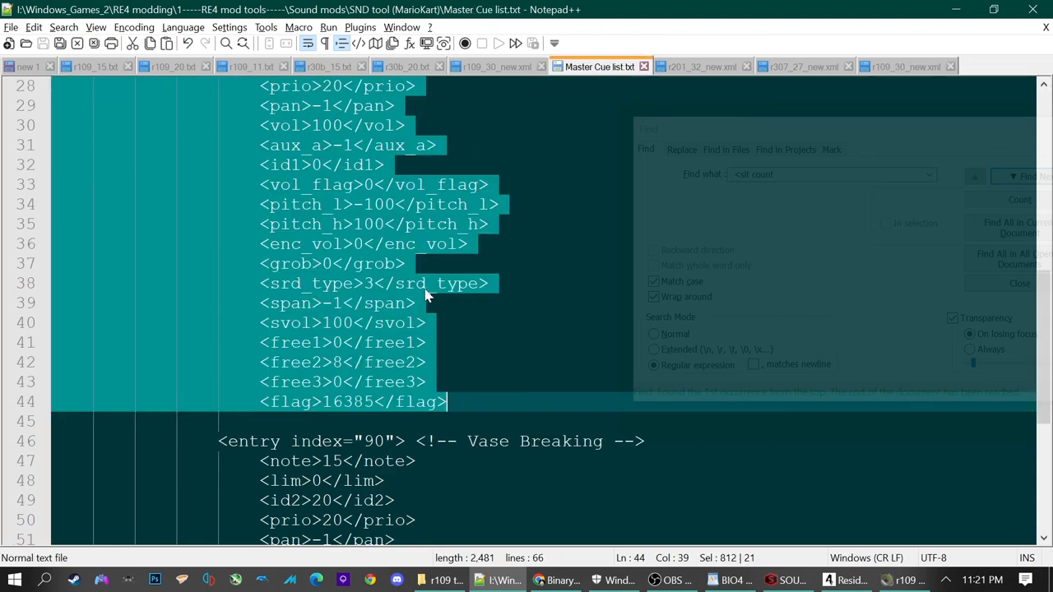
# Consult the LIST OF SOUNDS document in WordPad and return to the BIO4 SFX1 (REmix) wav folder.
pyautogui.scroll(3)
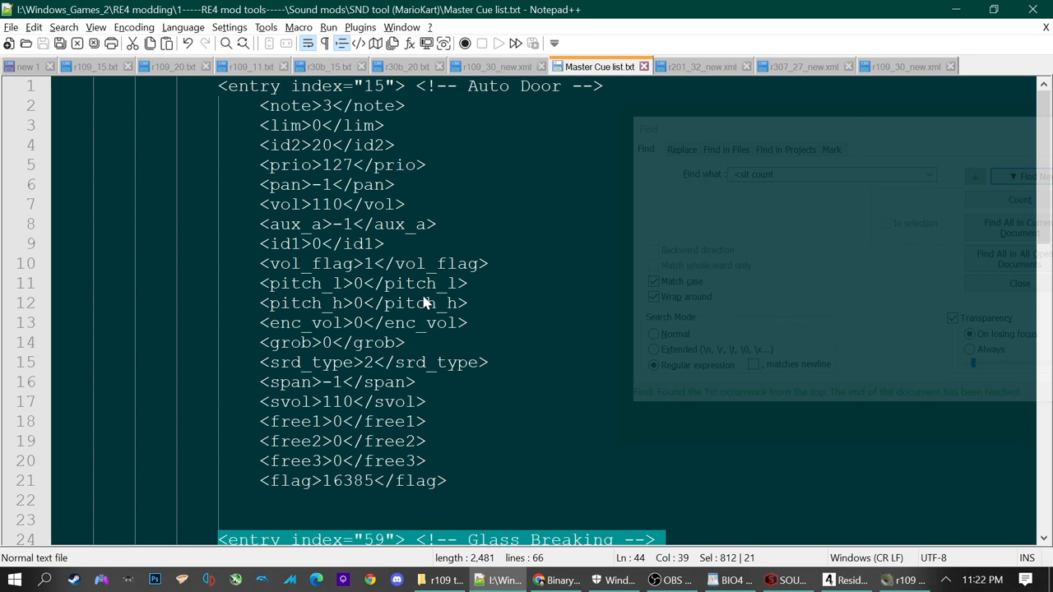
pyautogui.scroll(-3)
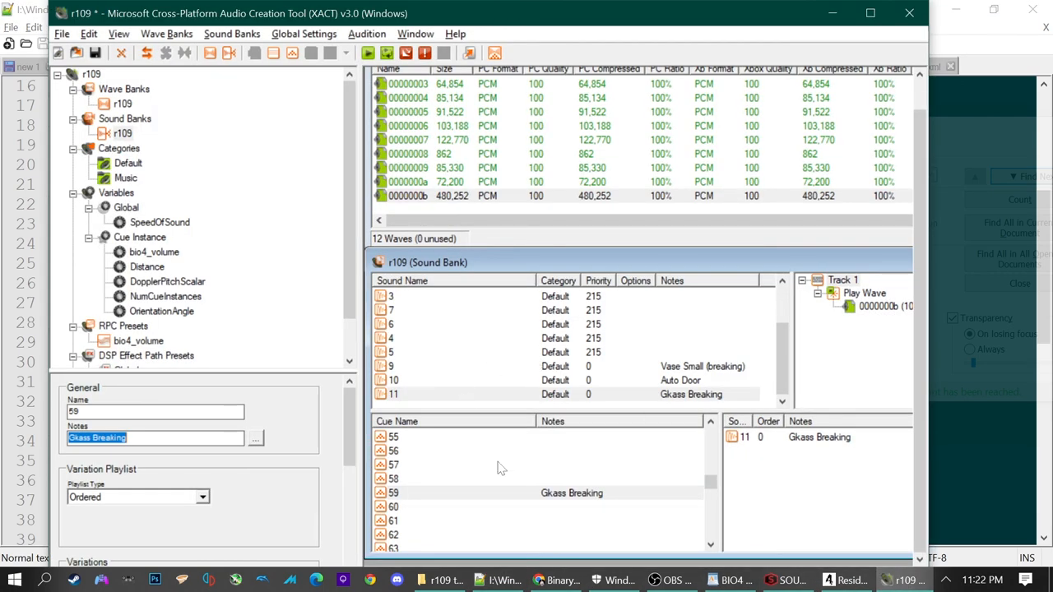
pyautogui.scroll(-3)
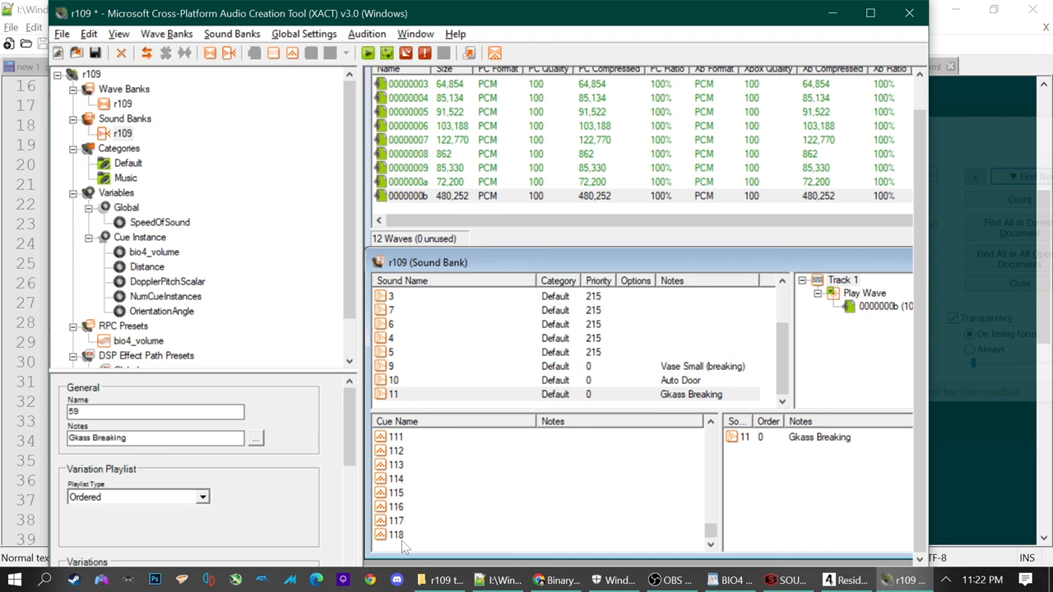
pyautogui.moveTo(579, 495)
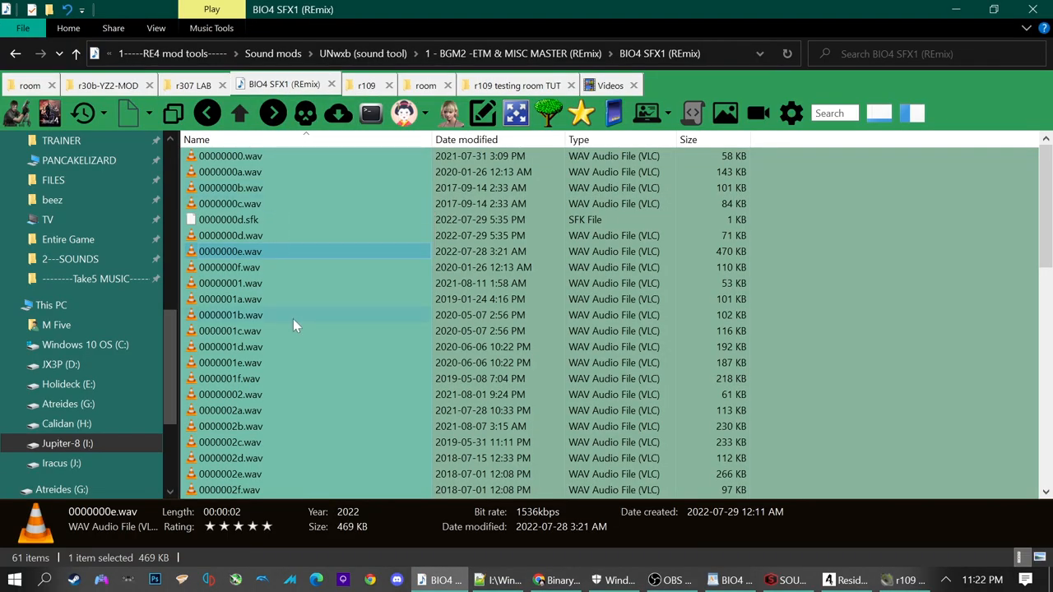
pyautogui.click(612, 579)
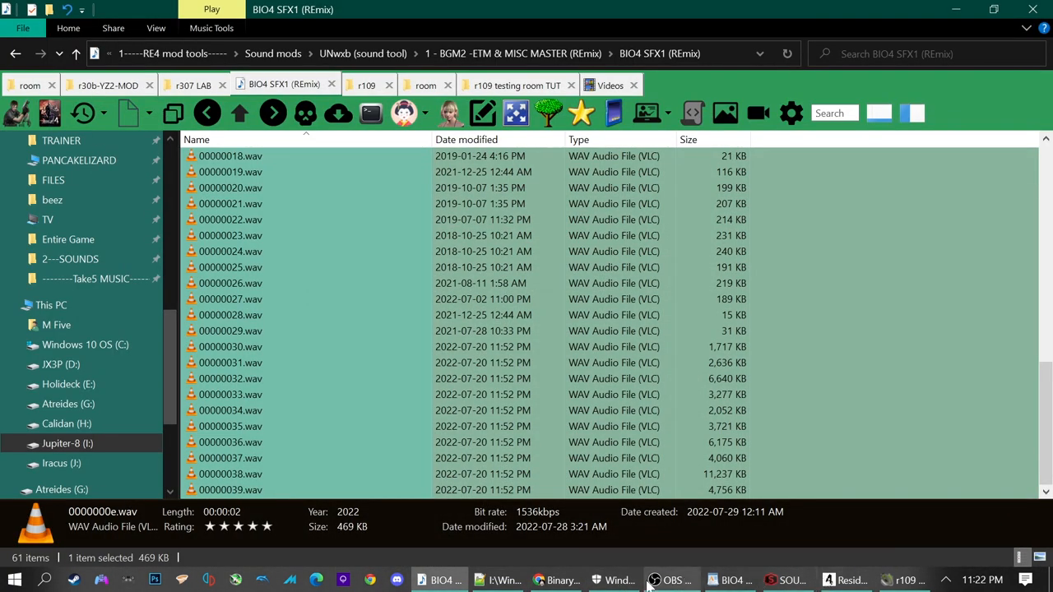
pyautogui.moveTo(727, 579)
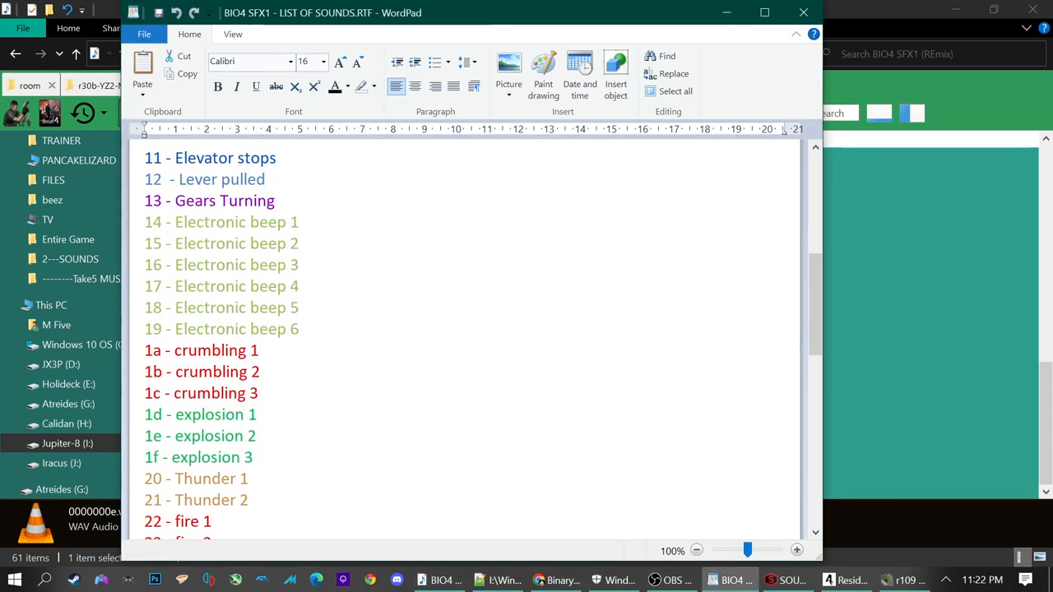
pyautogui.scroll(-3)
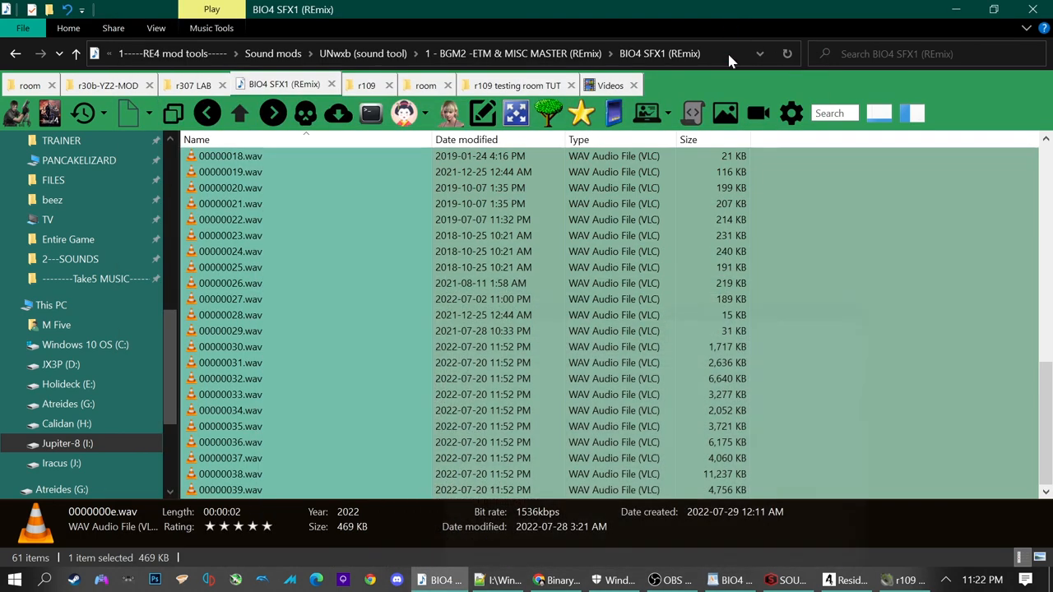
pyautogui.moveTo(793, 415)
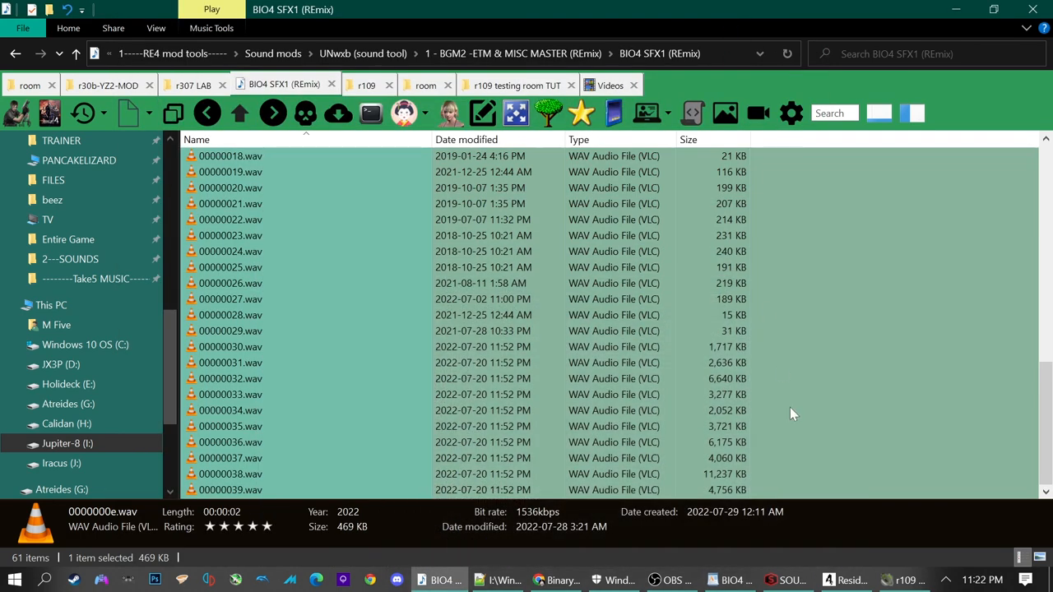